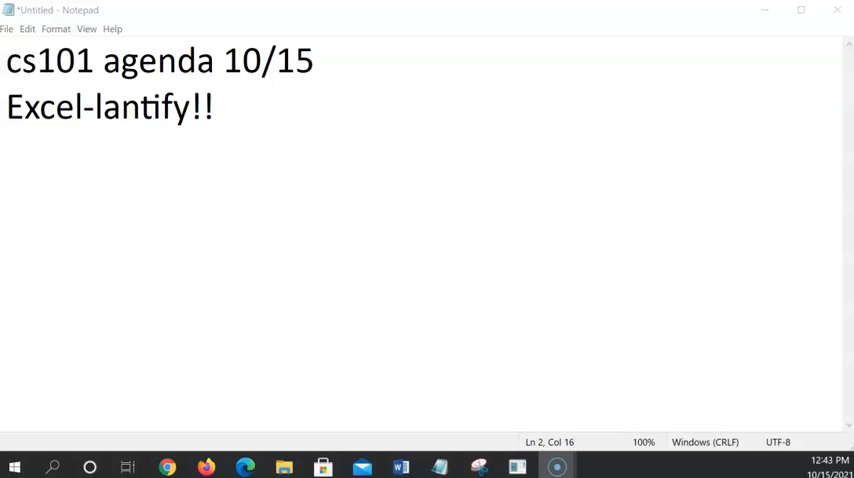
mouse_move(305, 243)
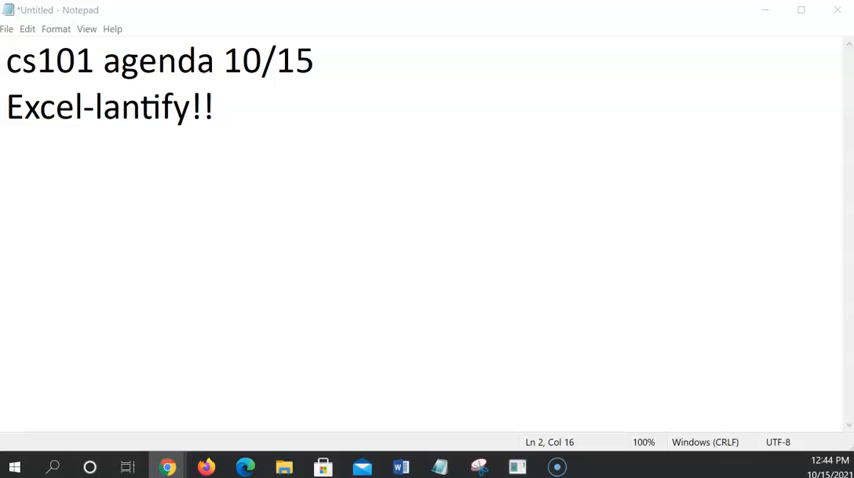
mouse_move(119, 122)
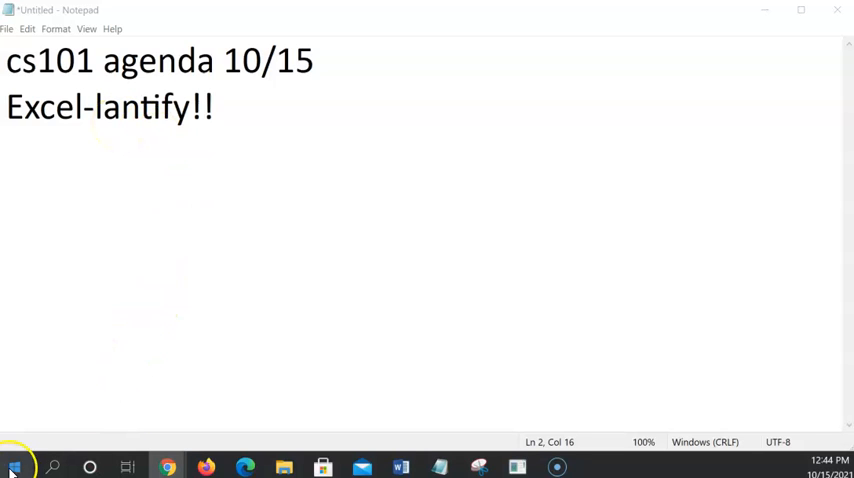
Search the Start menu for 'excel' to launch Excel with a blank workbook
left_click(13, 467)
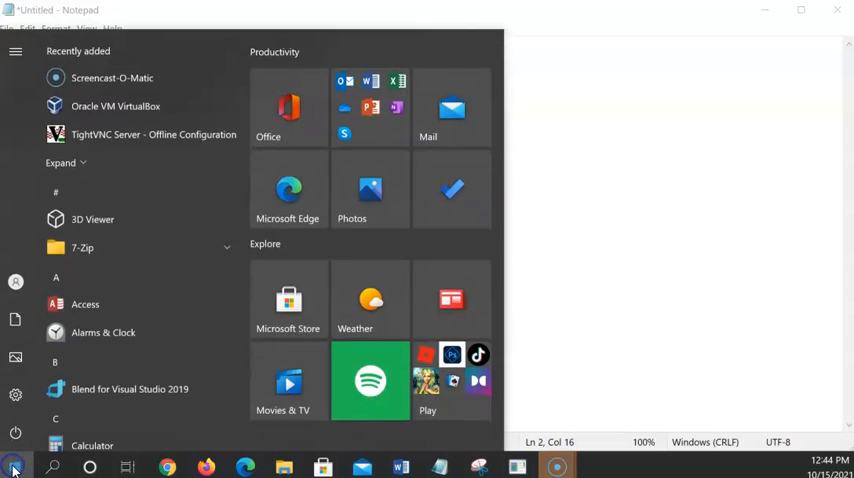
type("e")
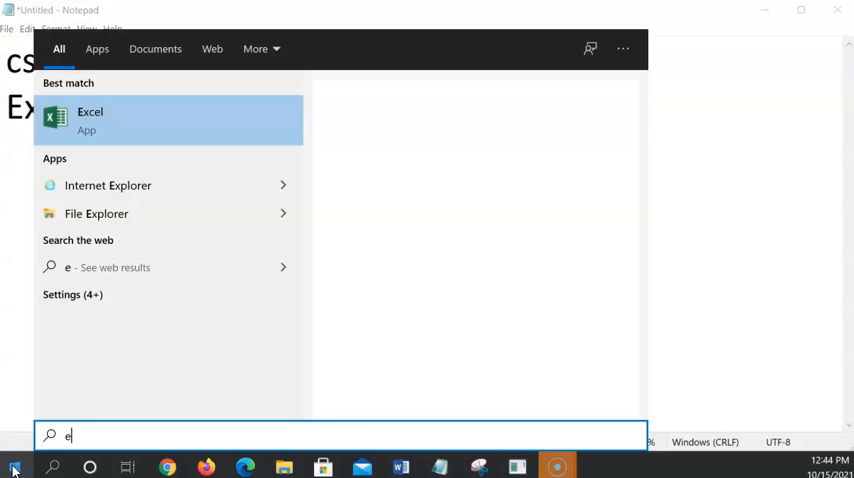
type("xcel")
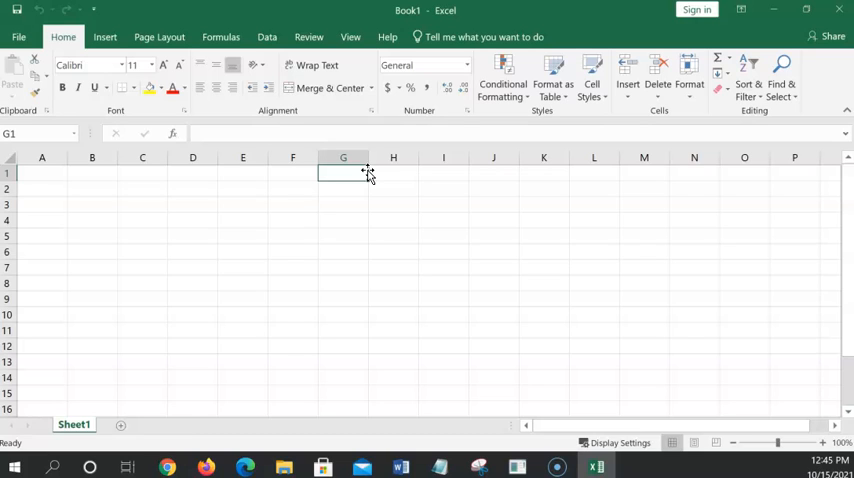
mouse_move(561, 227)
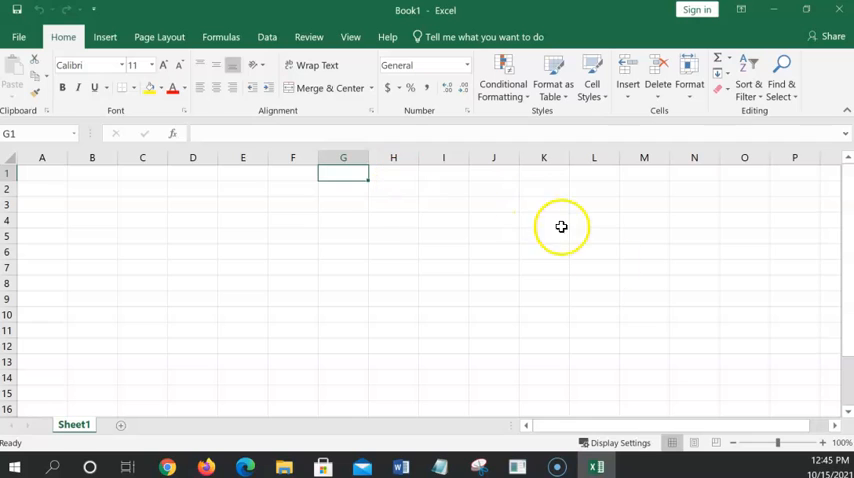
mouse_move(447, 280)
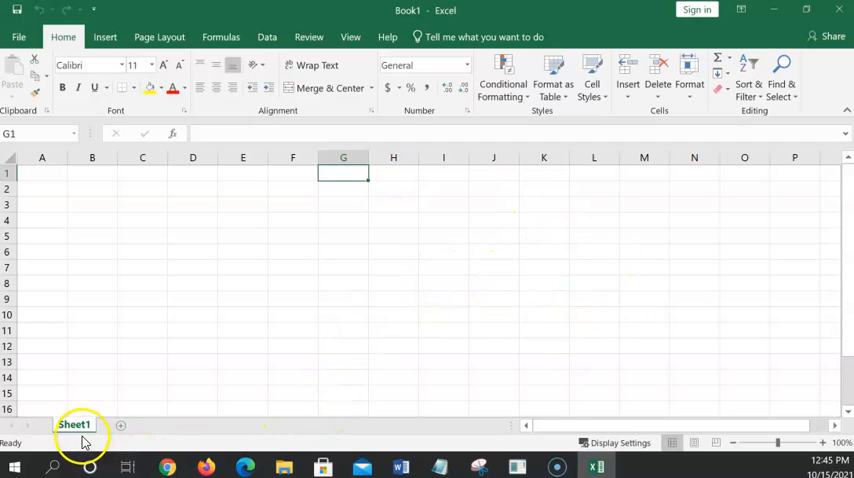
mouse_move(798, 411)
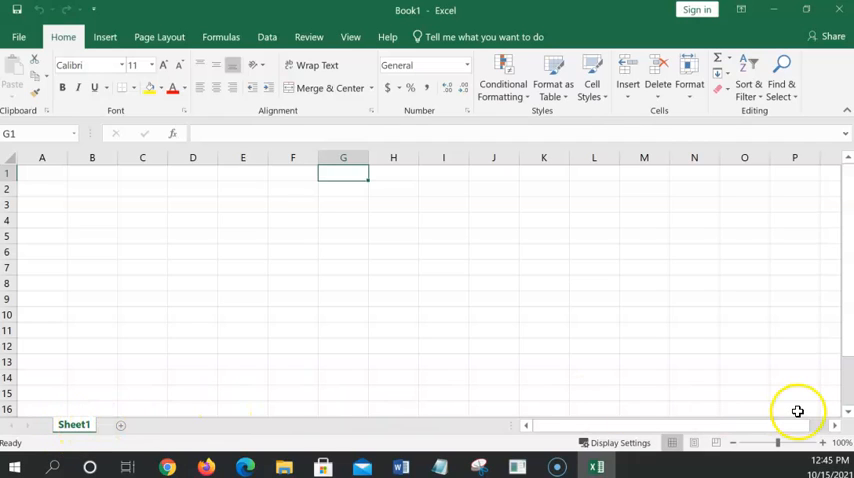
mouse_move(271, 209)
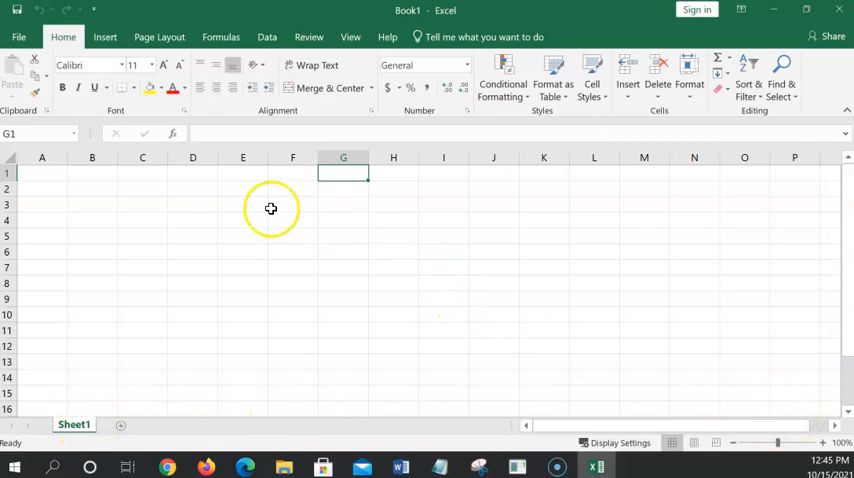
mouse_move(271, 208)
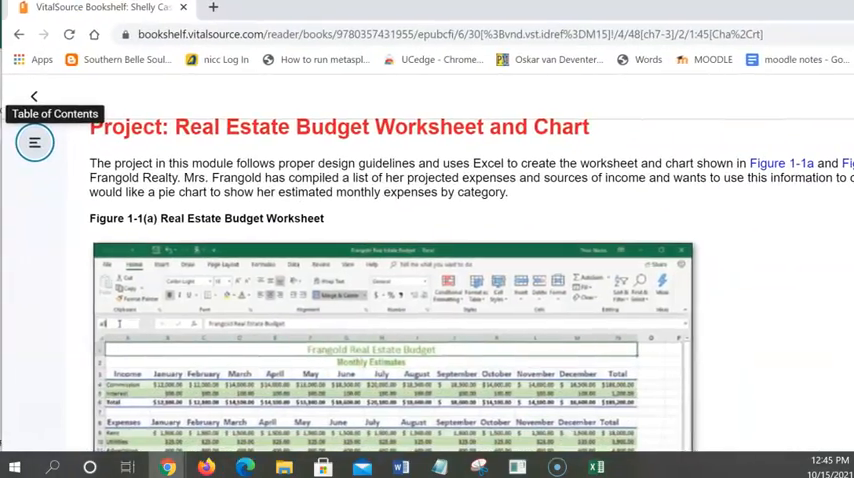
Scroll the e-book through the Figure 1-1(a) worksheet down to the Figure 1-1(b) pie chart
scroll("down", 3)
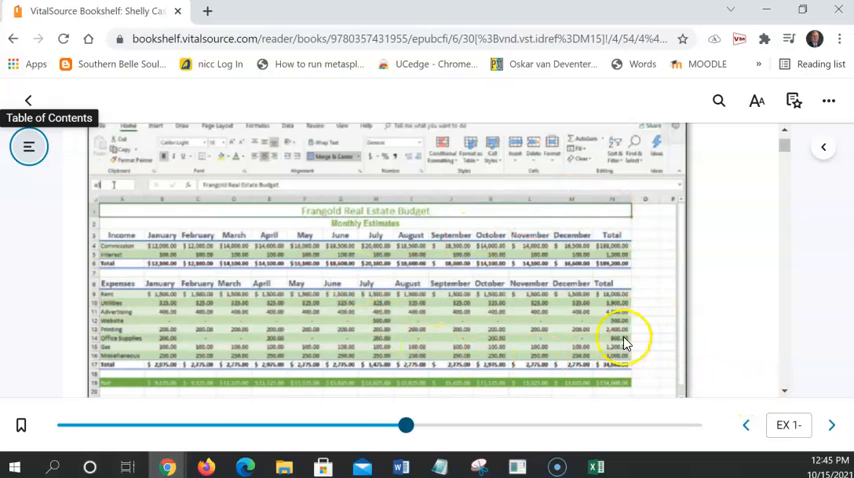
mouse_move(640, 320)
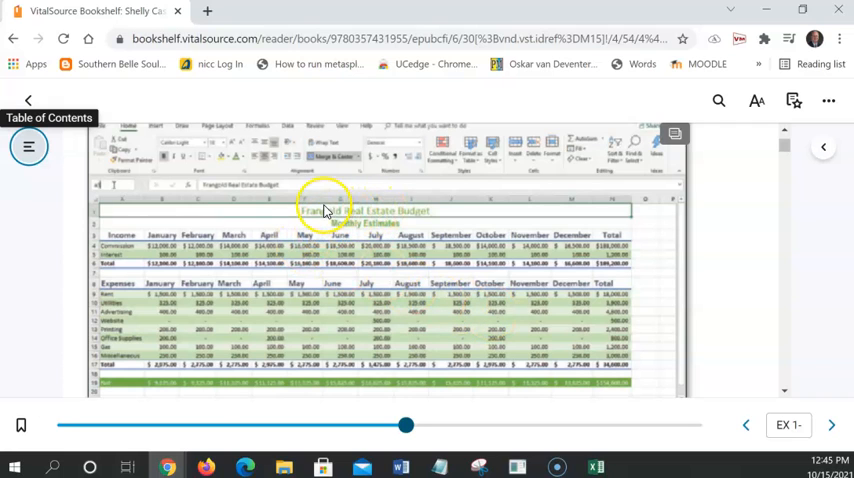
mouse_move(303, 235)
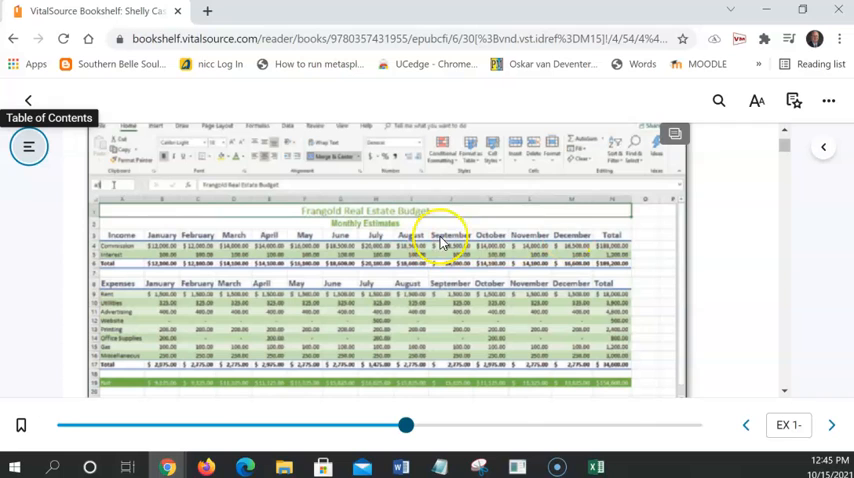
mouse_move(218, 250)
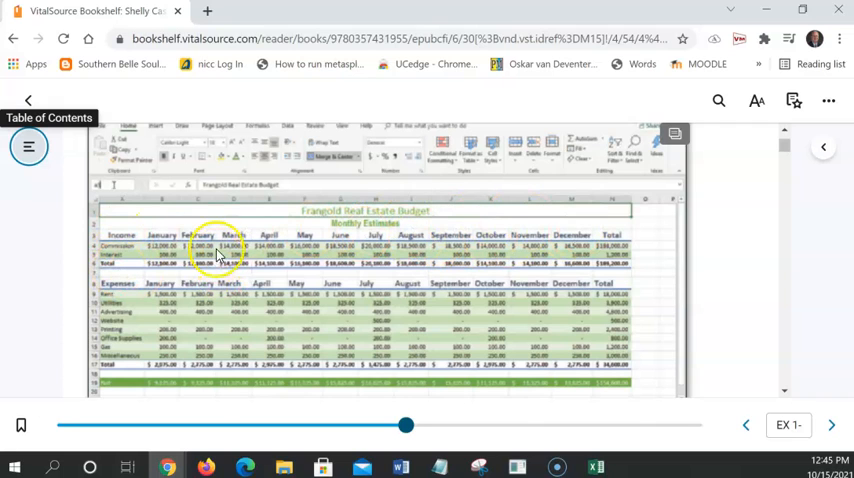
mouse_move(658, 293)
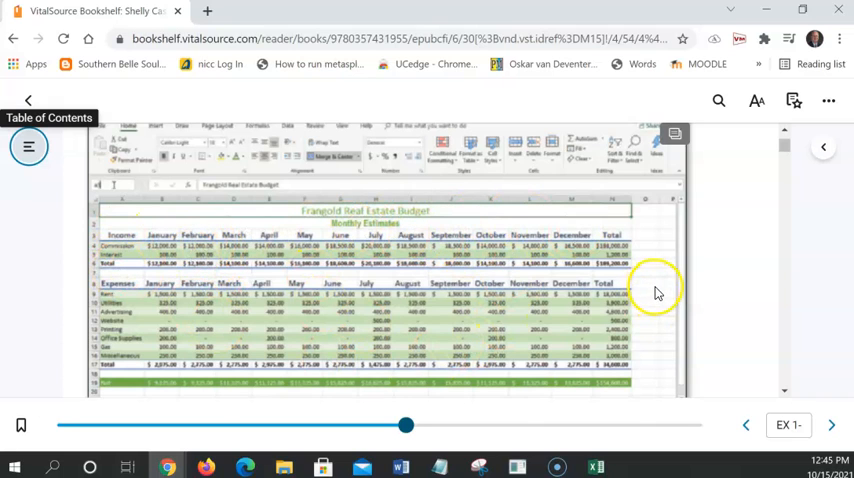
mouse_move(365, 360)
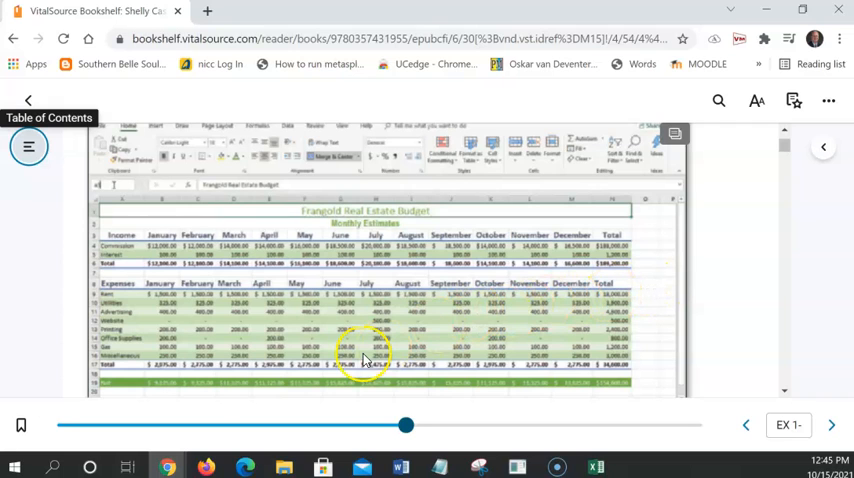
mouse_move(165, 360)
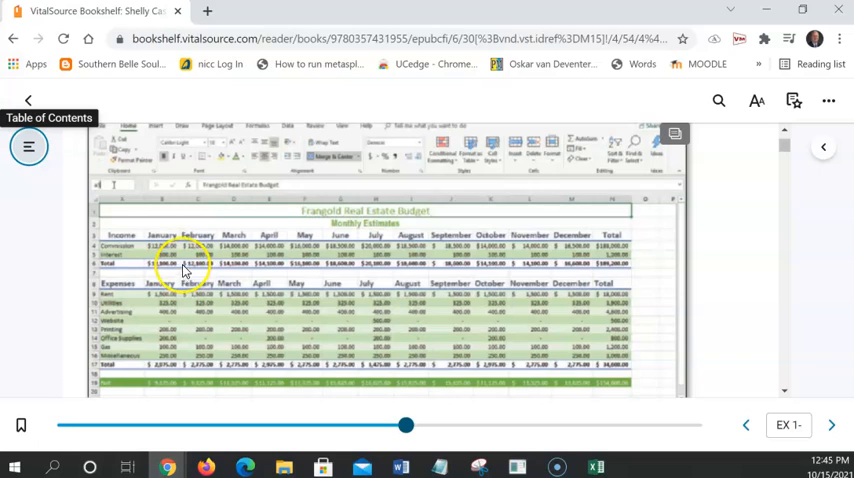
scroll("up", 3)
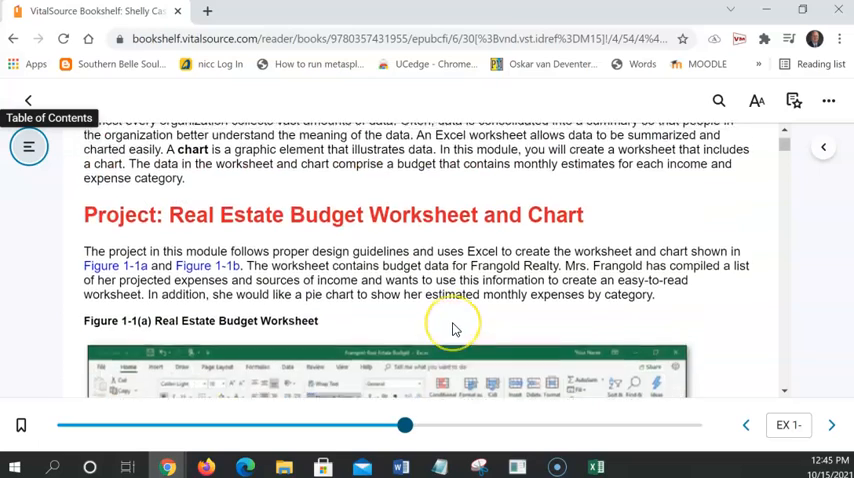
scroll("up", 3)
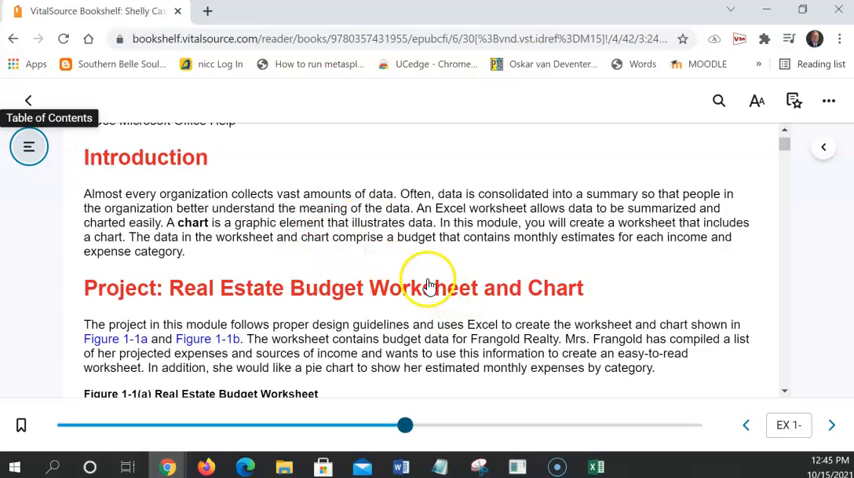
mouse_move(428, 335)
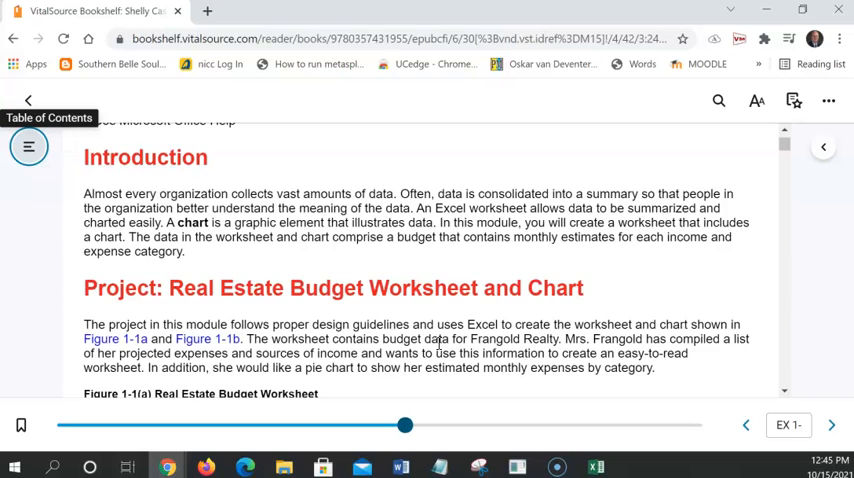
scroll("down", 3)
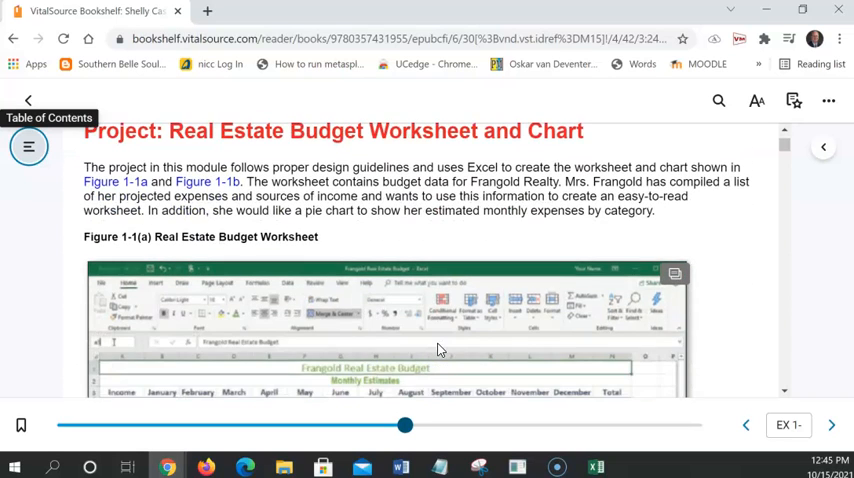
scroll("down", 3)
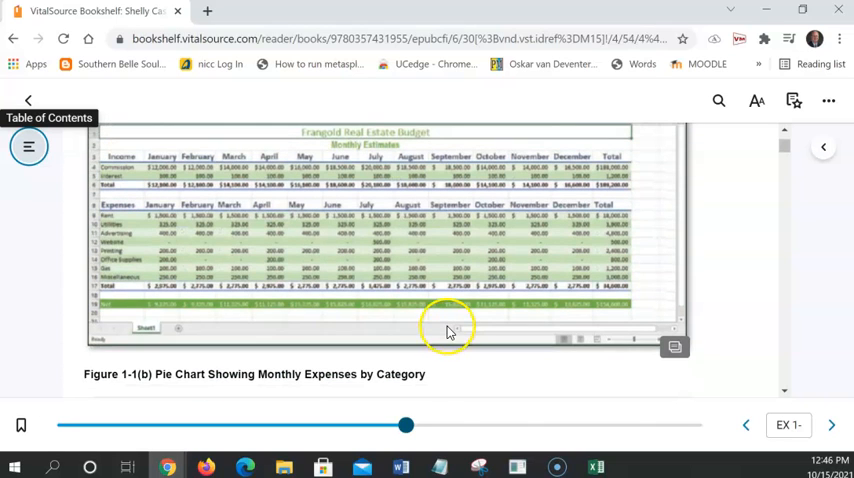
scroll("down", 3)
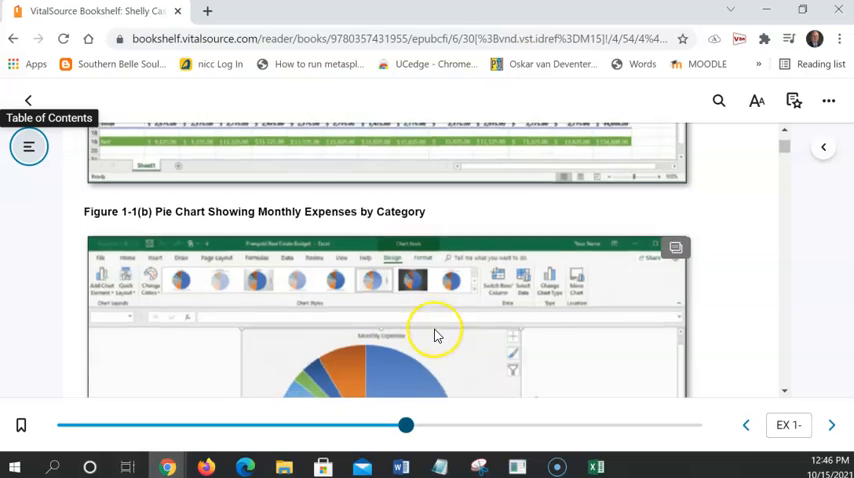
scroll("down", 3)
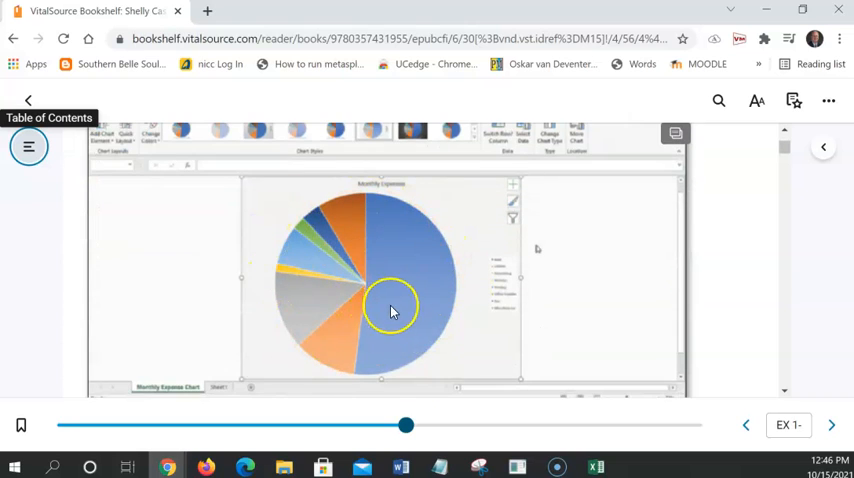
mouse_move(507, 235)
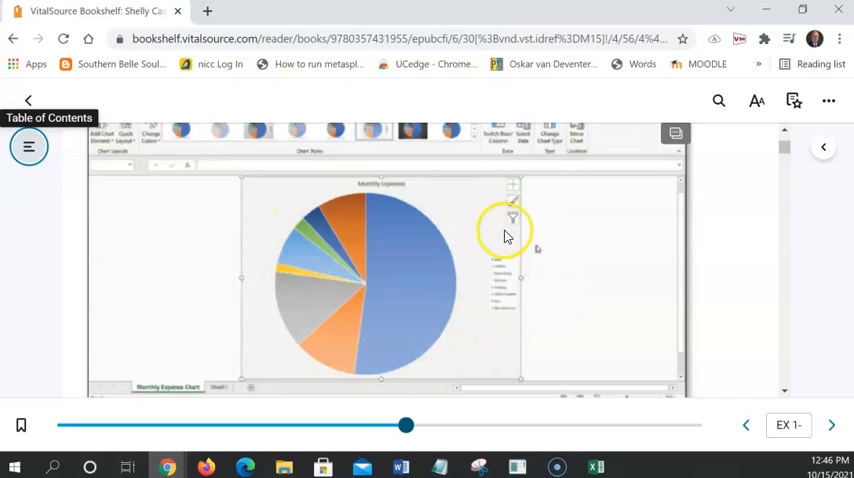
mouse_move(517, 291)
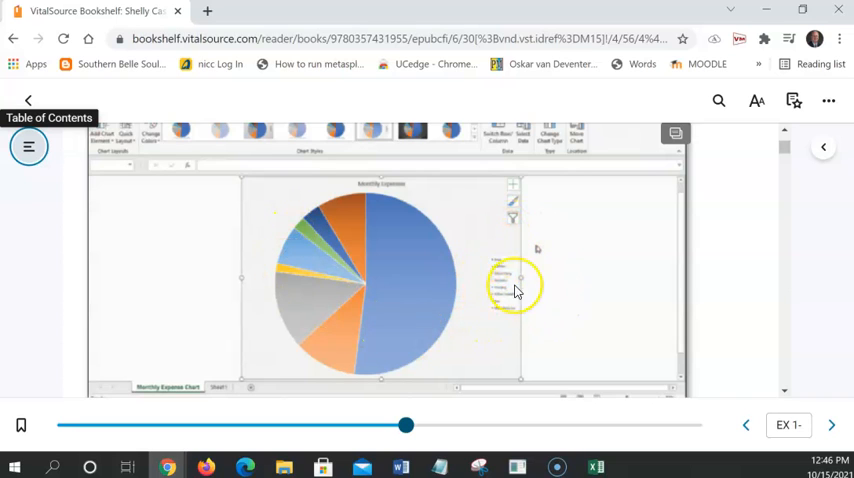
mouse_move(545, 213)
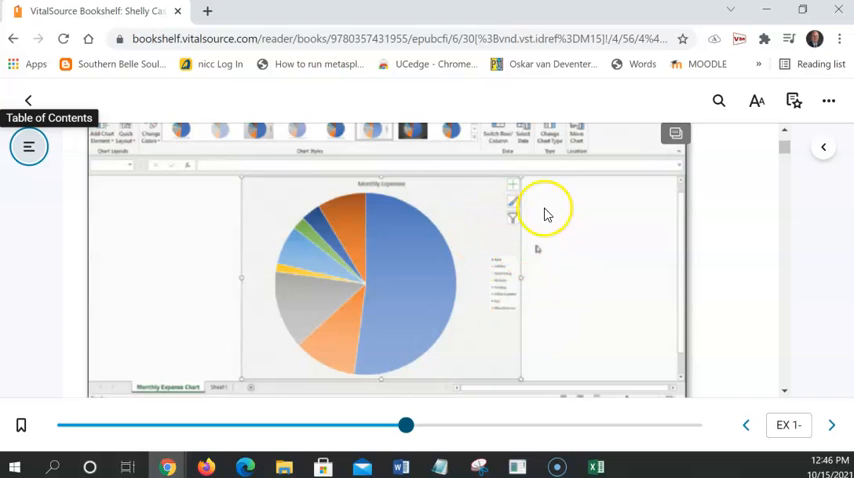
scroll("down", 3)
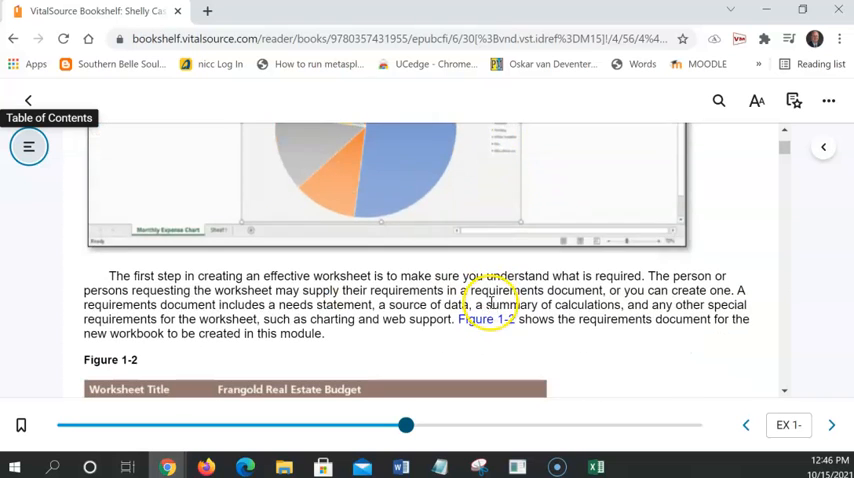
scroll("down", 3)
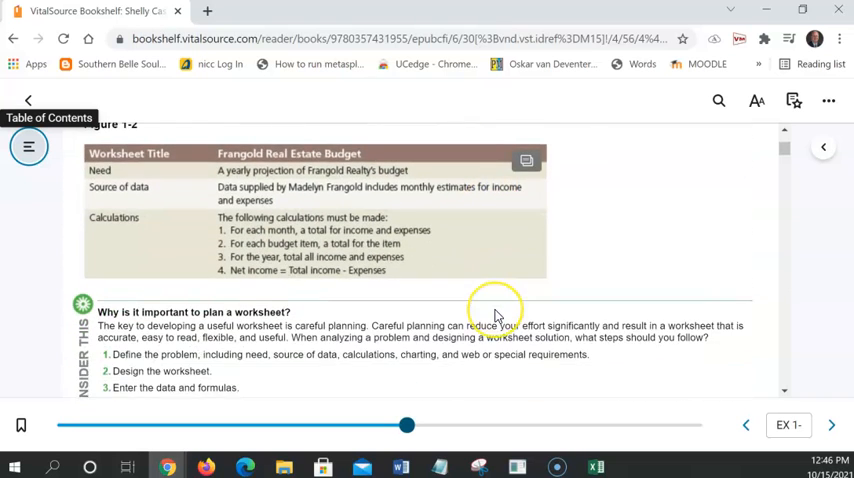
scroll("down", 3)
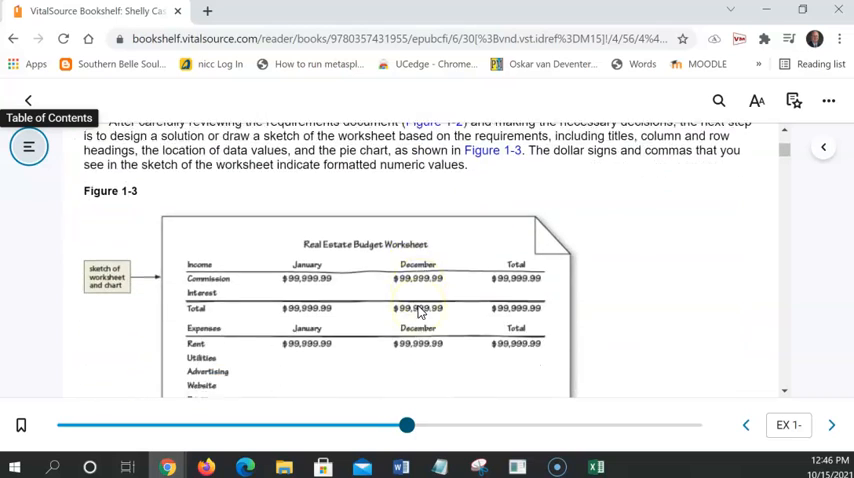
scroll("down", 3)
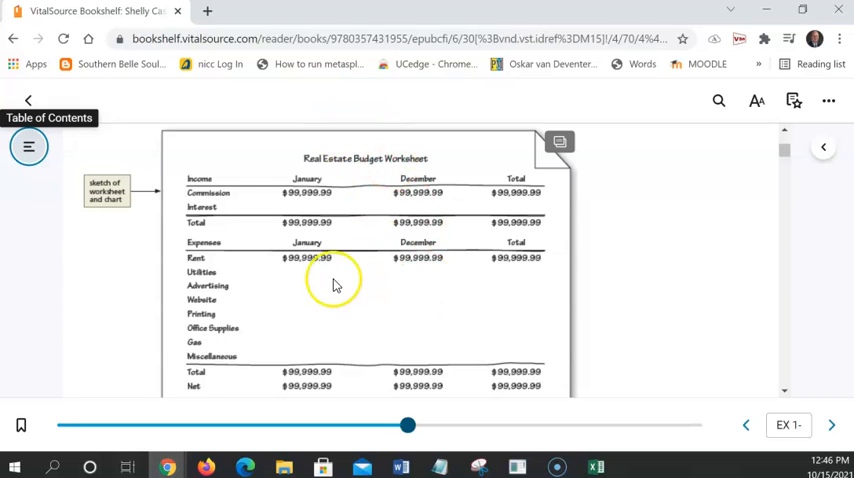
mouse_move(213, 322)
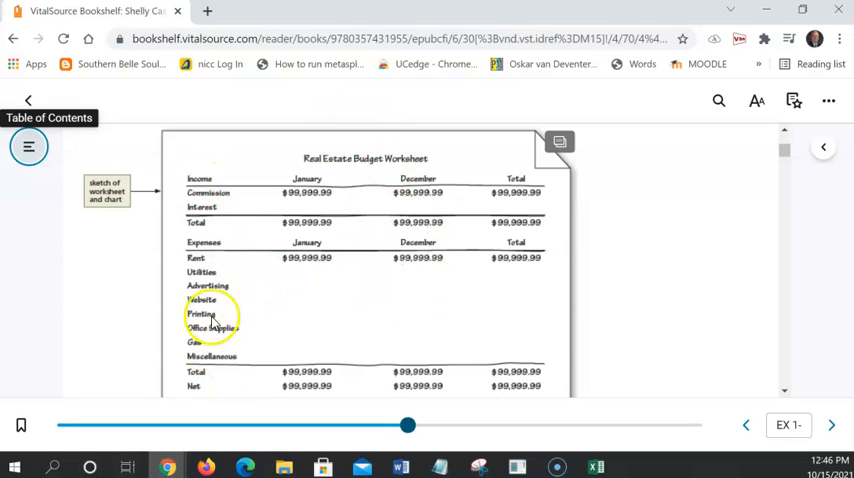
mouse_move(238, 278)
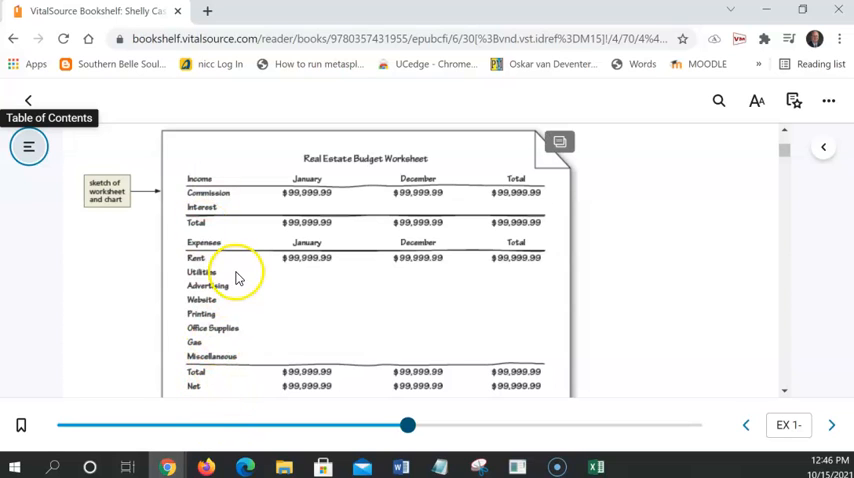
mouse_move(236, 208)
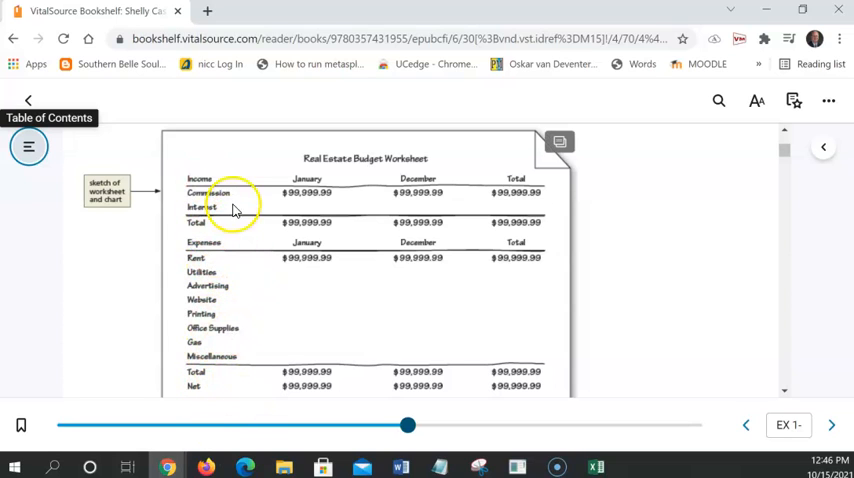
mouse_move(477, 181)
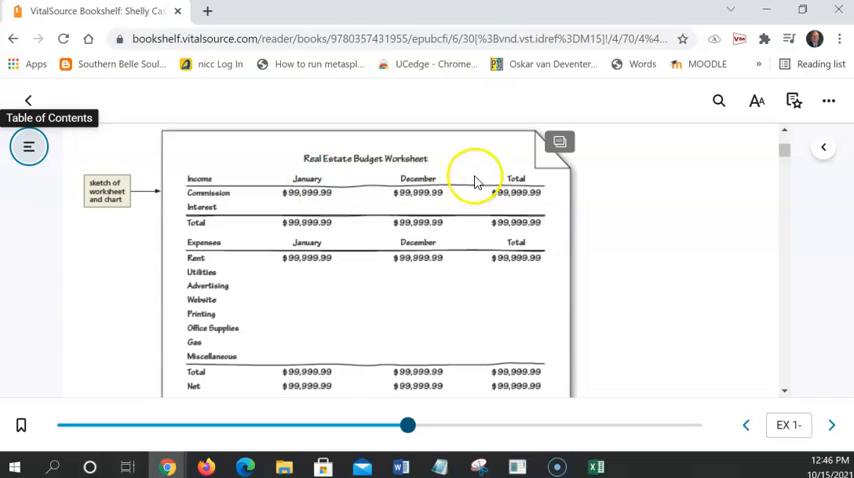
mouse_move(310, 185)
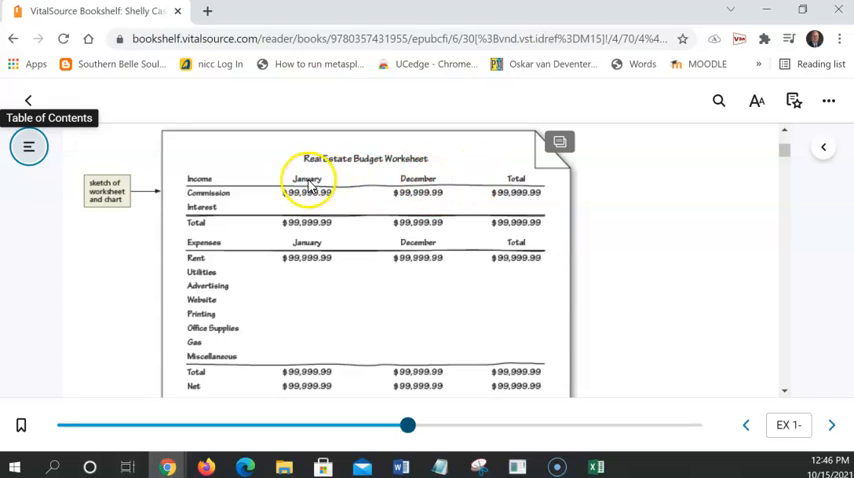
mouse_move(423, 178)
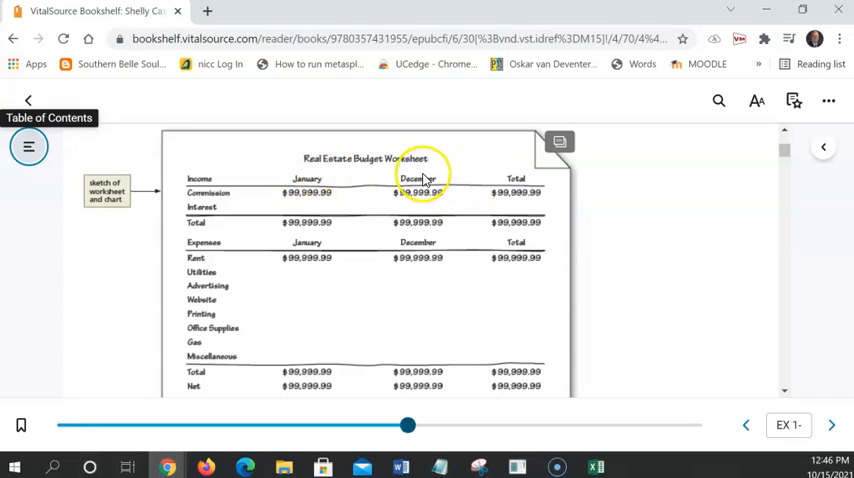
mouse_move(517, 357)
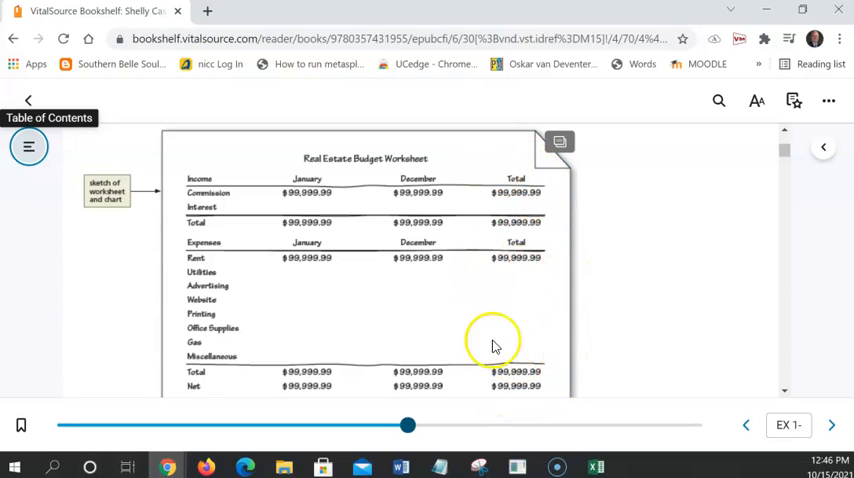
mouse_move(370, 190)
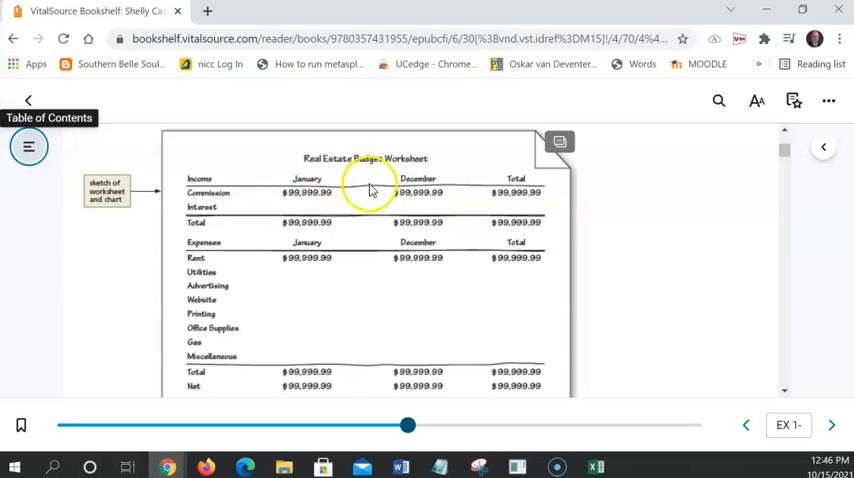
mouse_move(344, 238)
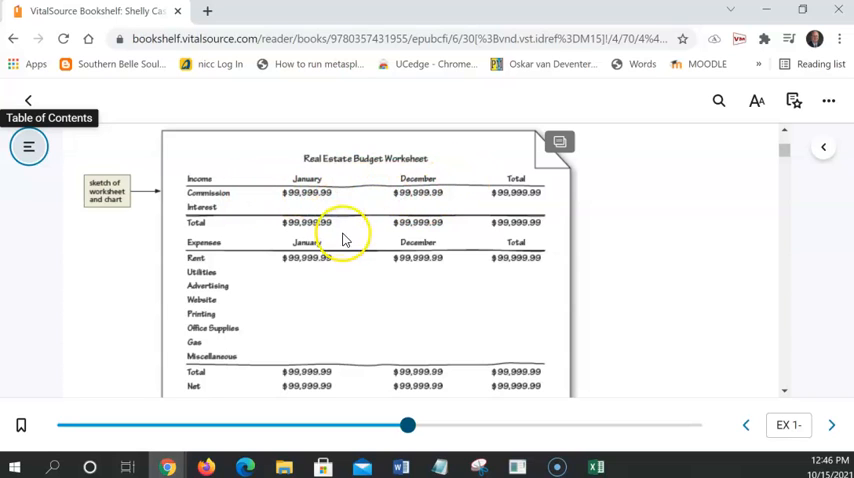
mouse_move(448, 251)
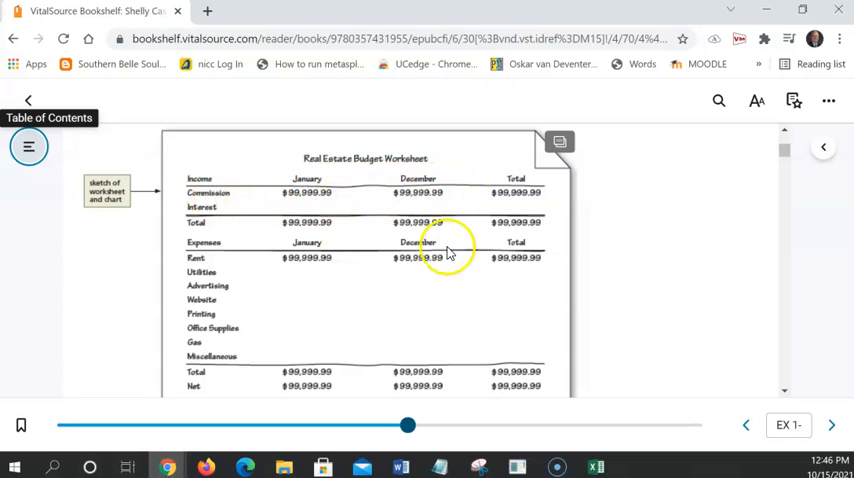
mouse_move(364, 333)
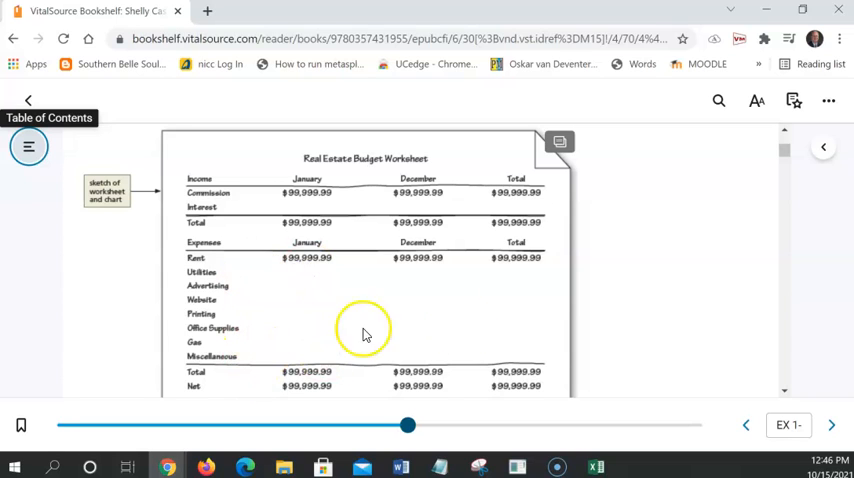
mouse_move(443, 272)
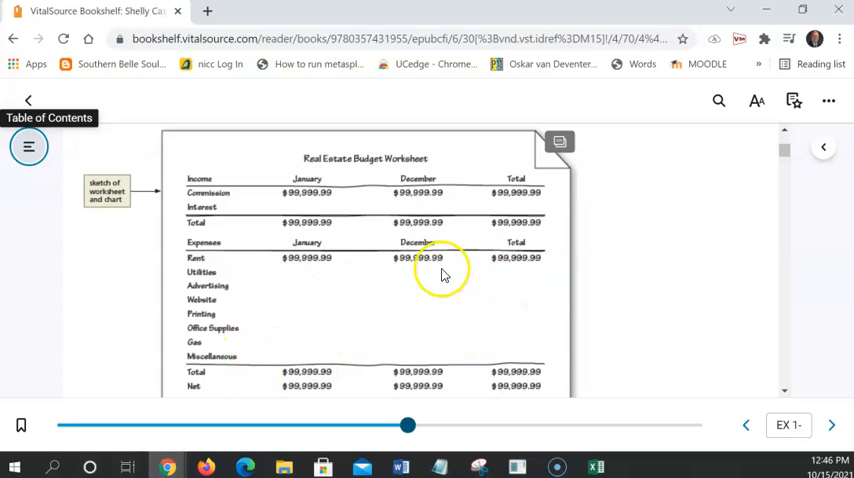
scroll("down", 3)
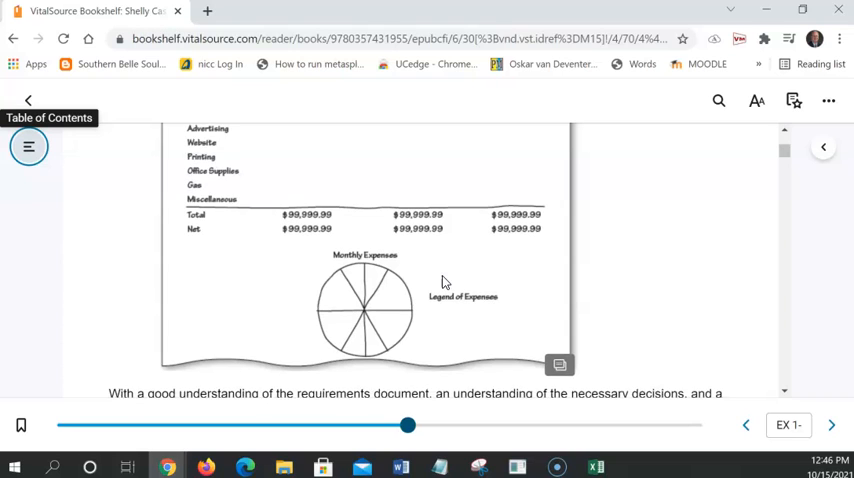
scroll("up", 3)
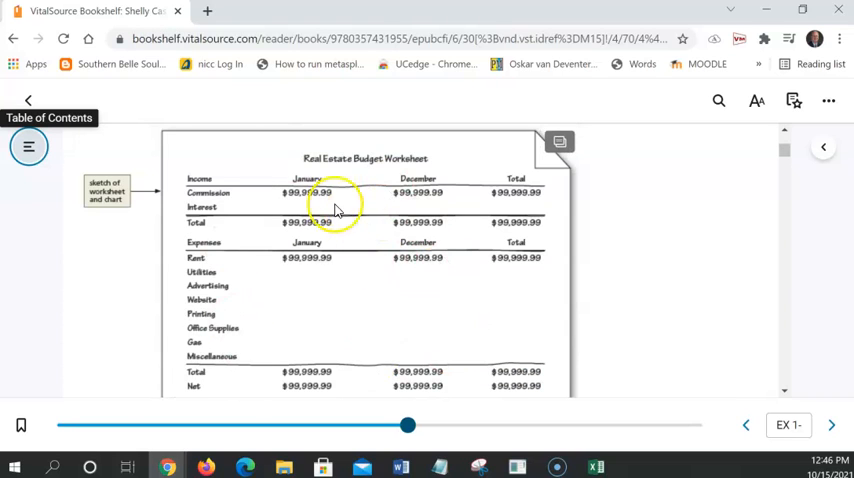
mouse_move(395, 303)
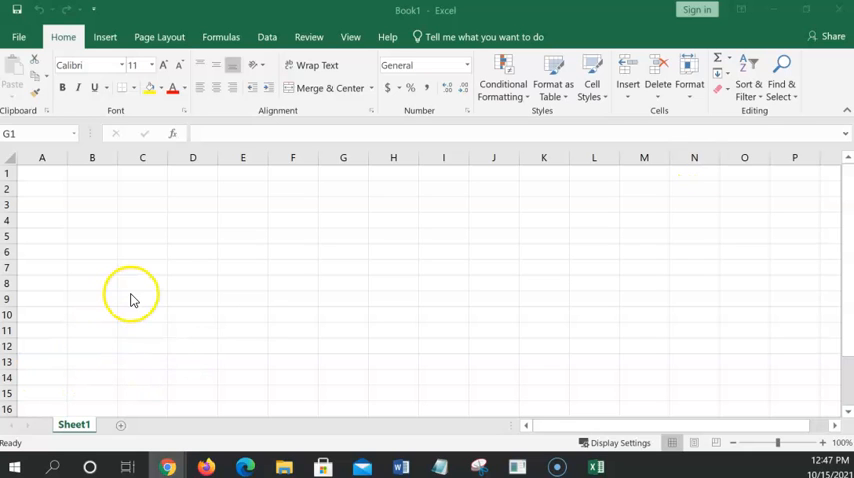
Return to blank Book1 and select several cells to illustrate references like A1 and B2
left_click(343, 173)
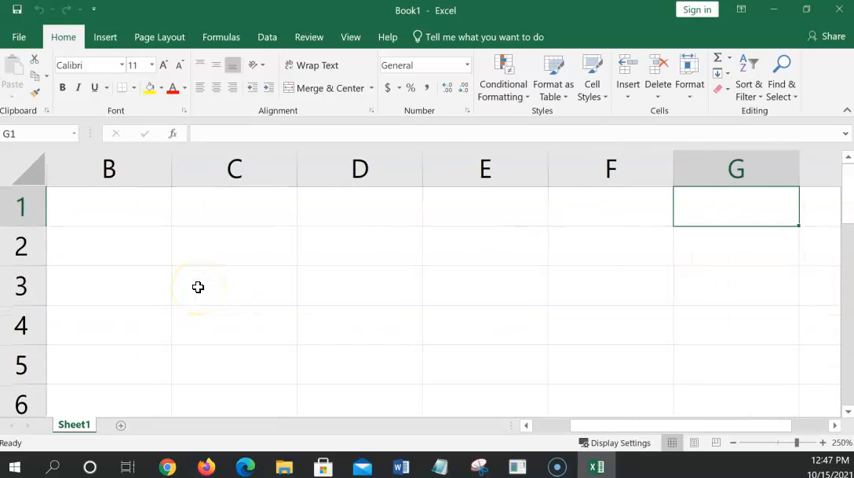
scroll("left", 3)
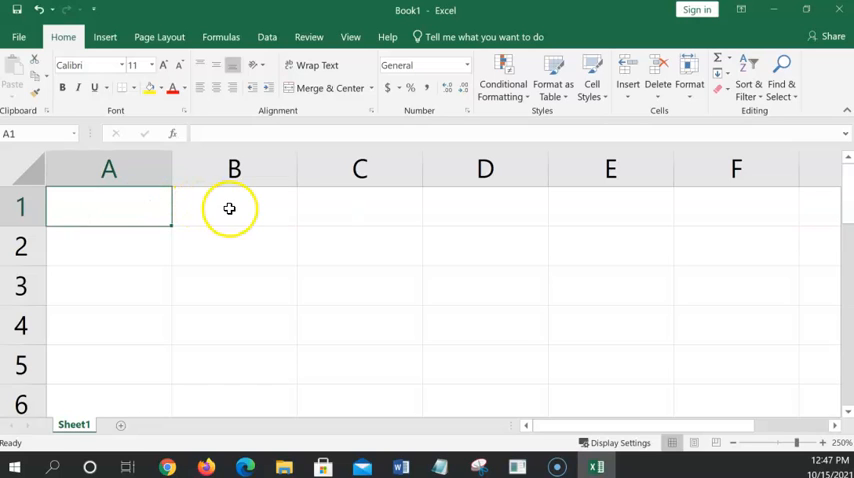
left_click(234, 246)
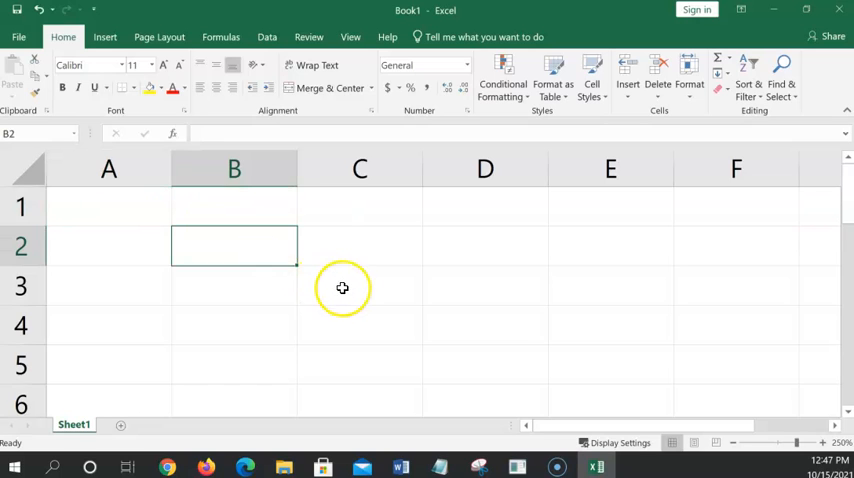
left_click(359, 324)
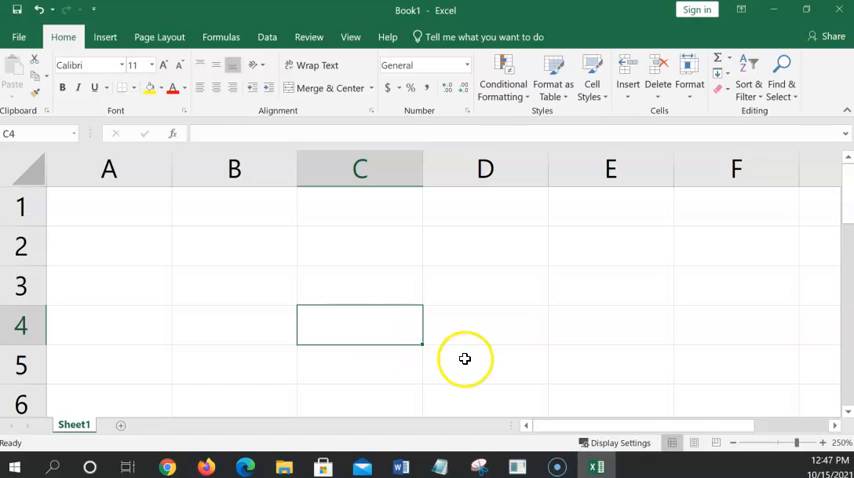
left_click(610, 324)
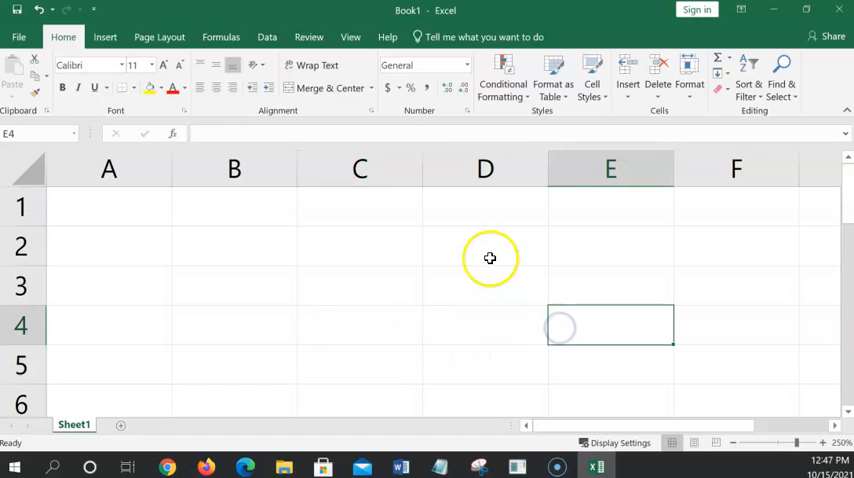
left_click(359, 246)
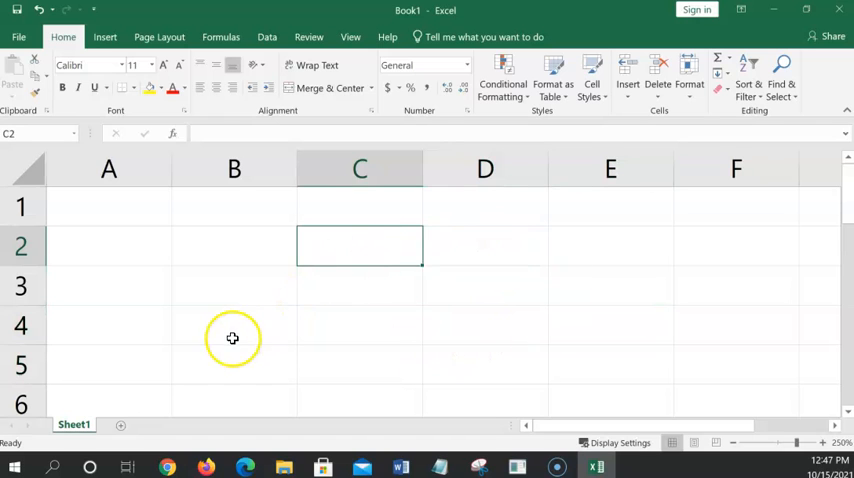
left_click(234, 365)
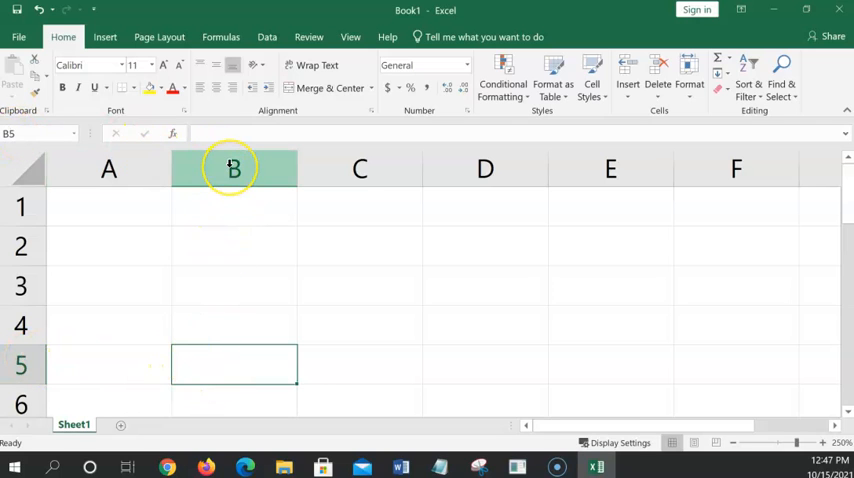
mouse_move(235, 354)
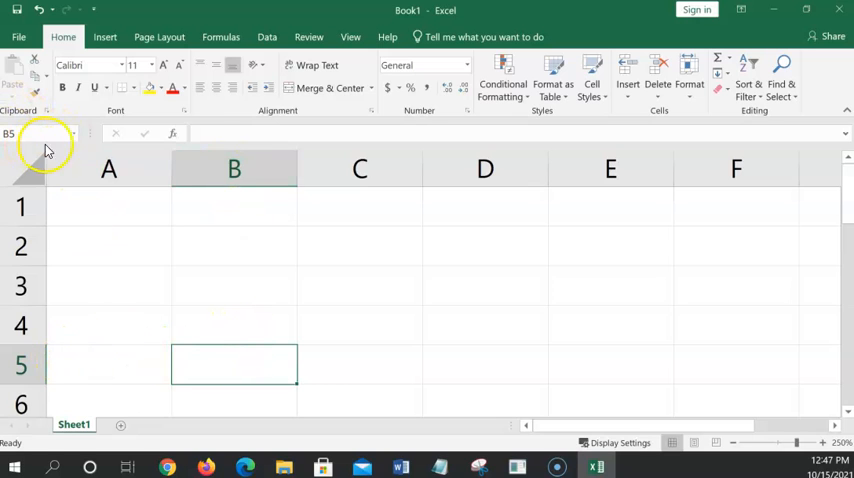
left_click(359, 287)
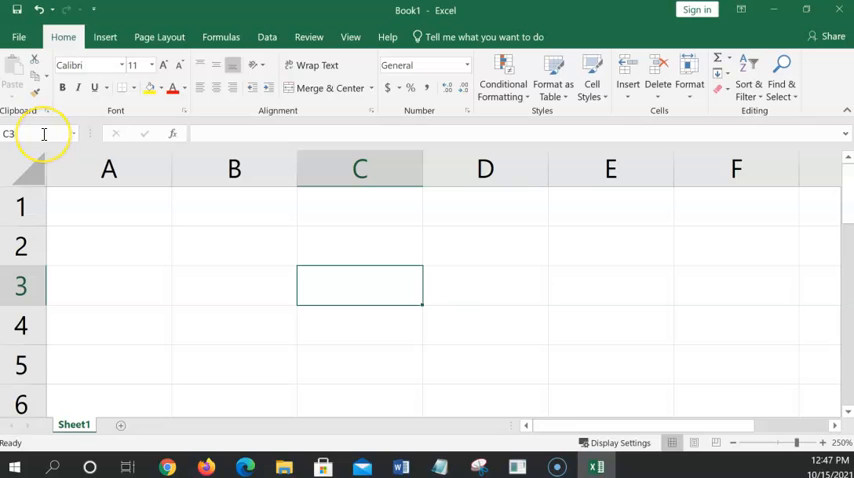
mouse_move(25, 133)
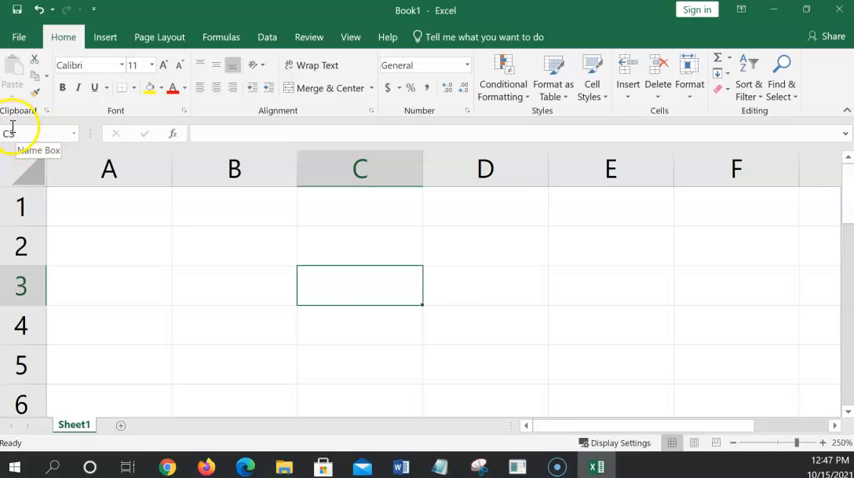
mouse_move(15, 127)
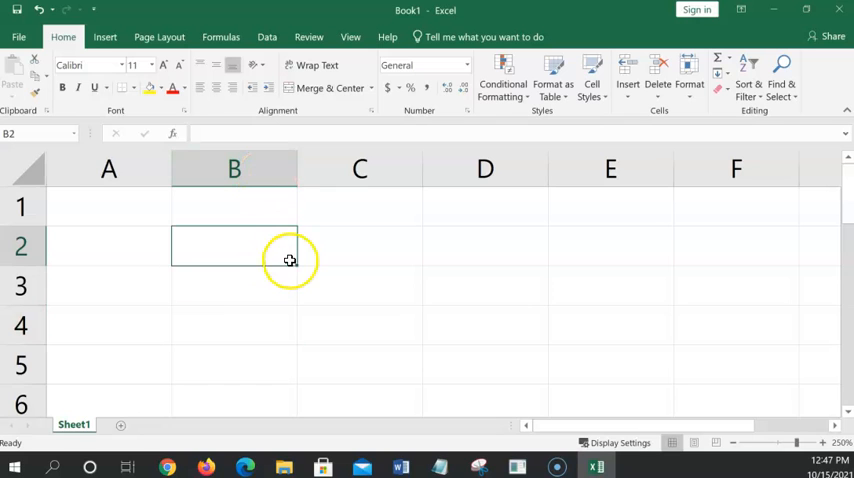
left_click(359, 324)
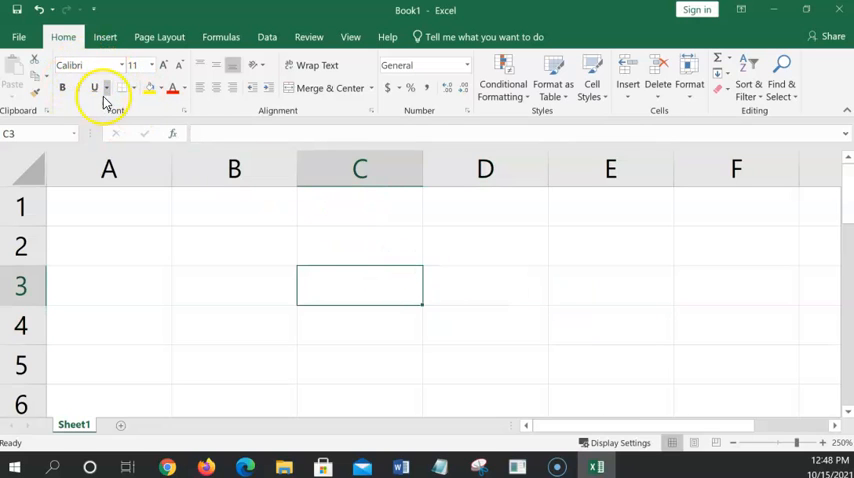
mouse_move(268, 230)
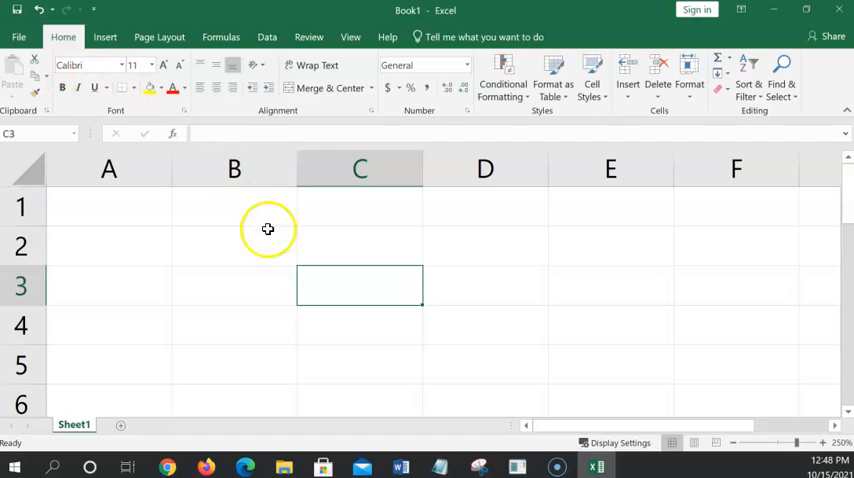
left_click(485, 364)
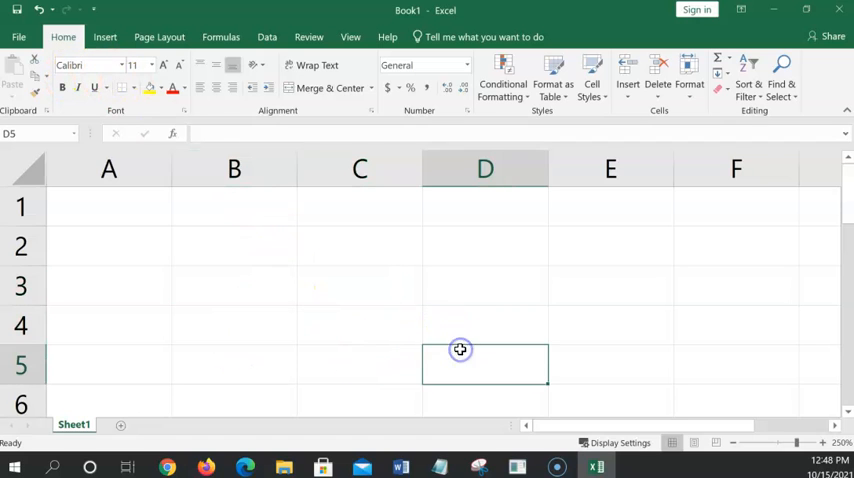
left_click(234, 246)
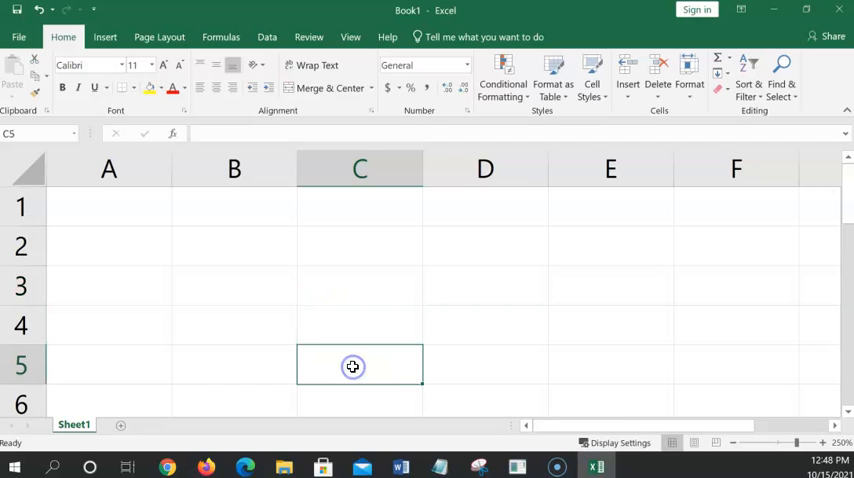
left_click(234, 324)
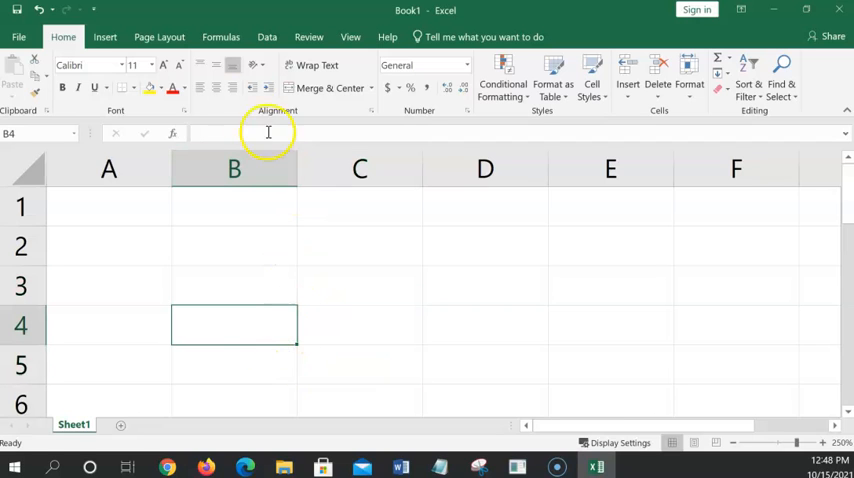
mouse_move(268, 341)
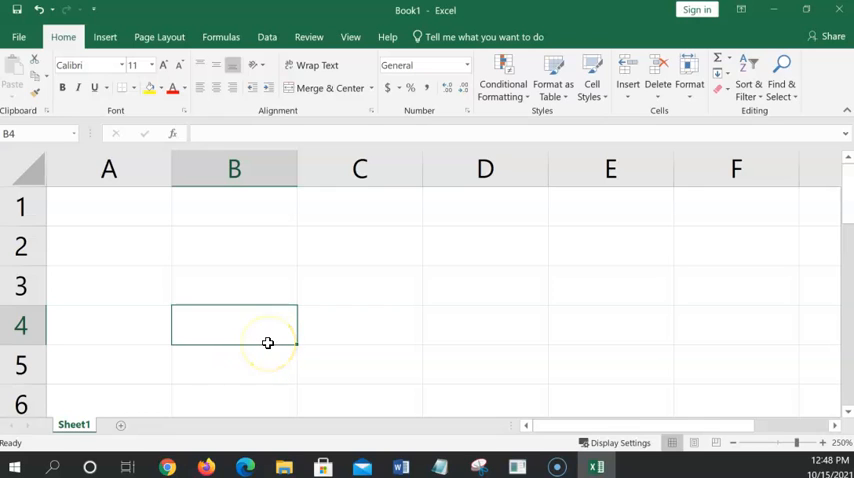
mouse_move(287, 236)
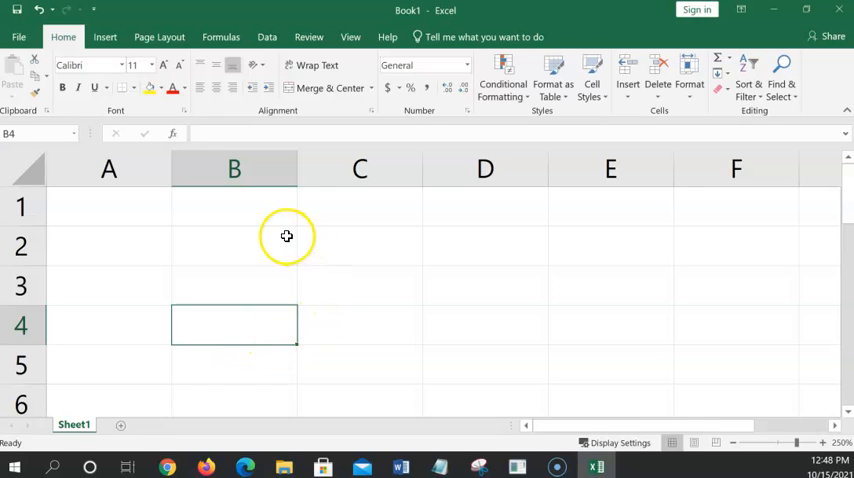
left_click_drag(234, 246, 635, 365)
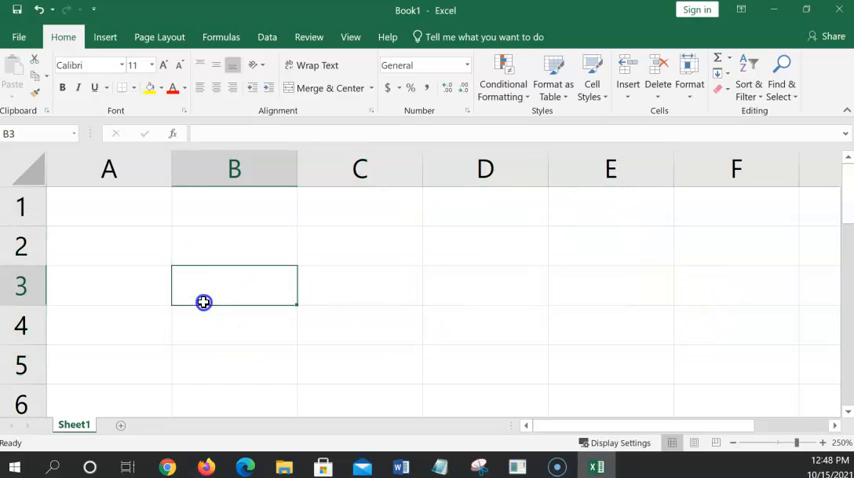
mouse_move(278, 264)
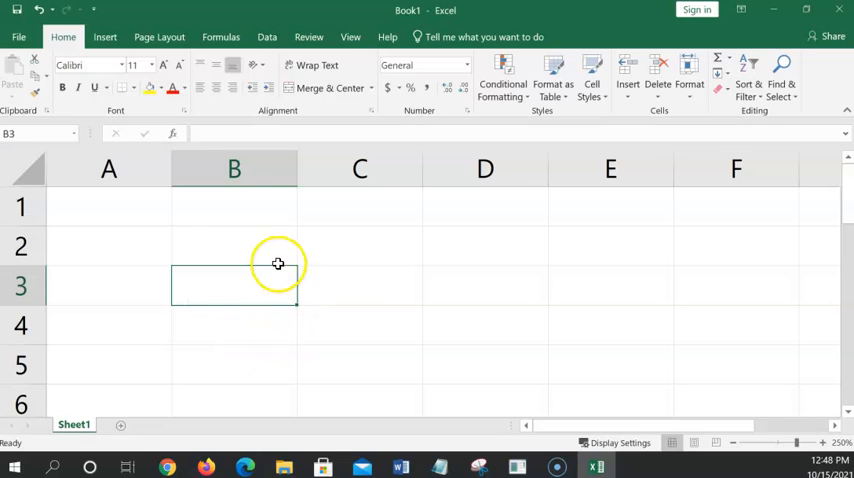
mouse_move(257, 248)
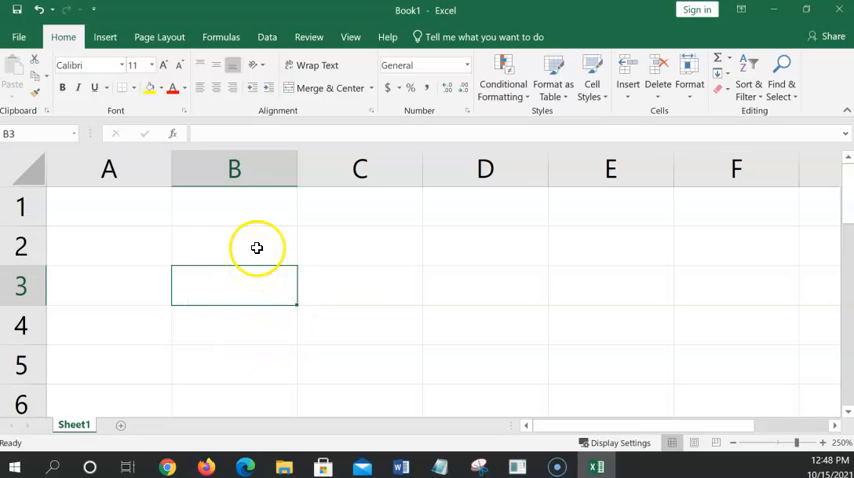
mouse_move(258, 268)
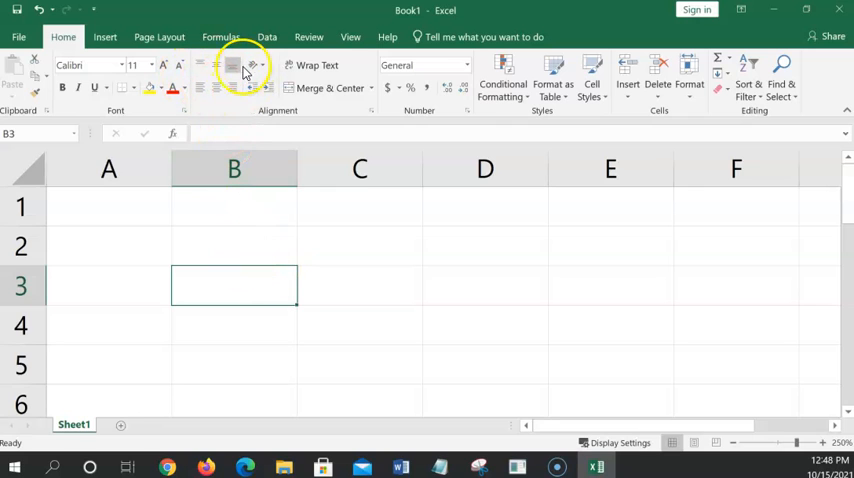
mouse_move(272, 78)
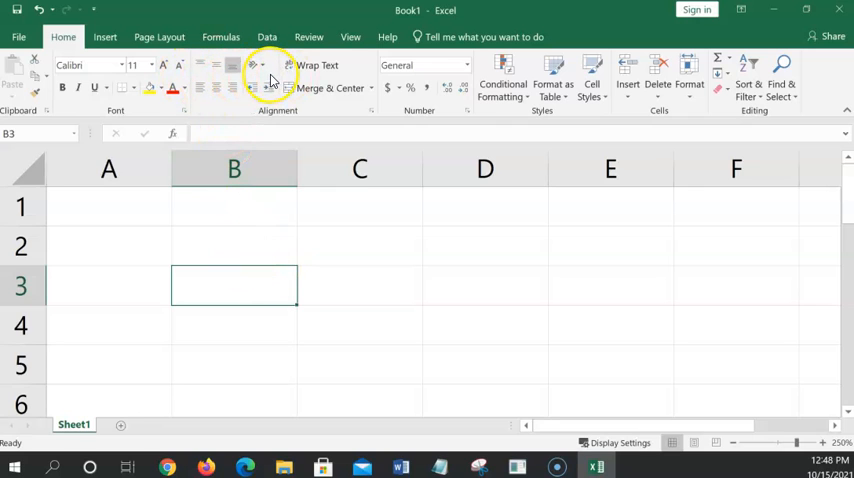
mouse_move(428, 120)
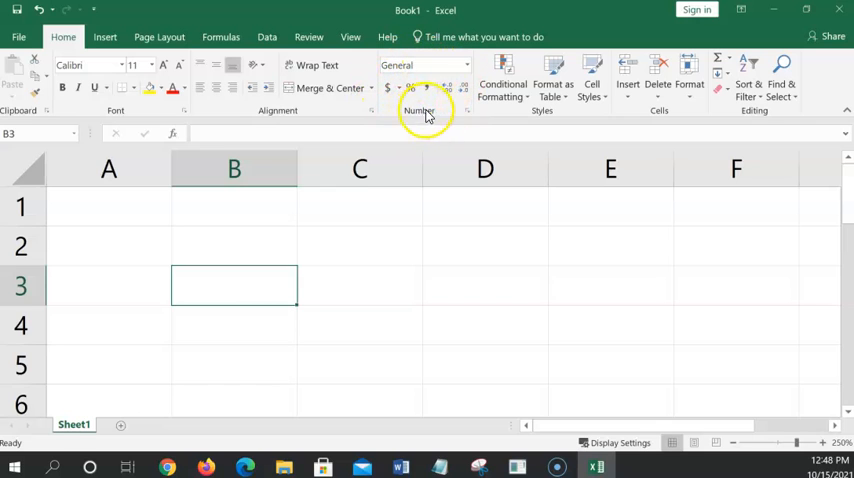
left_click(465, 64)
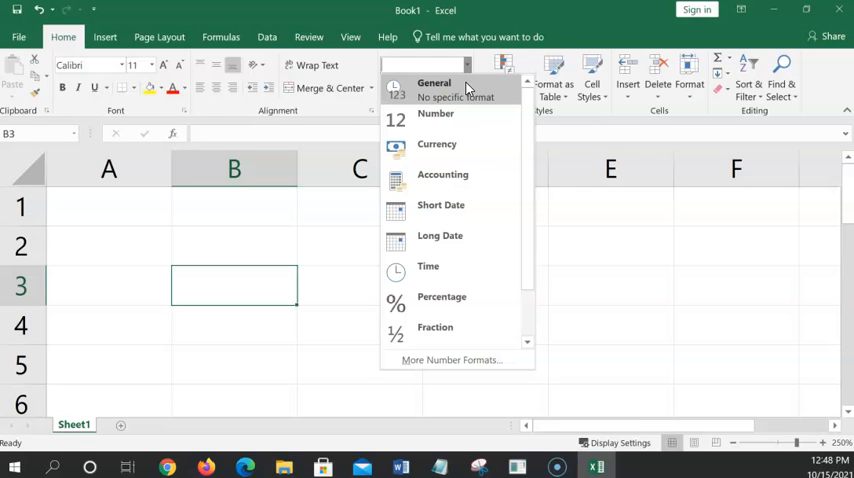
mouse_move(455, 118)
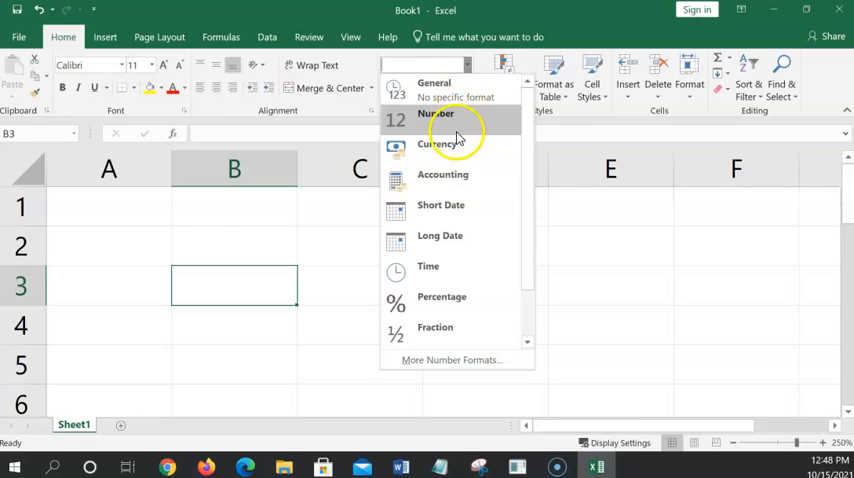
mouse_move(456, 305)
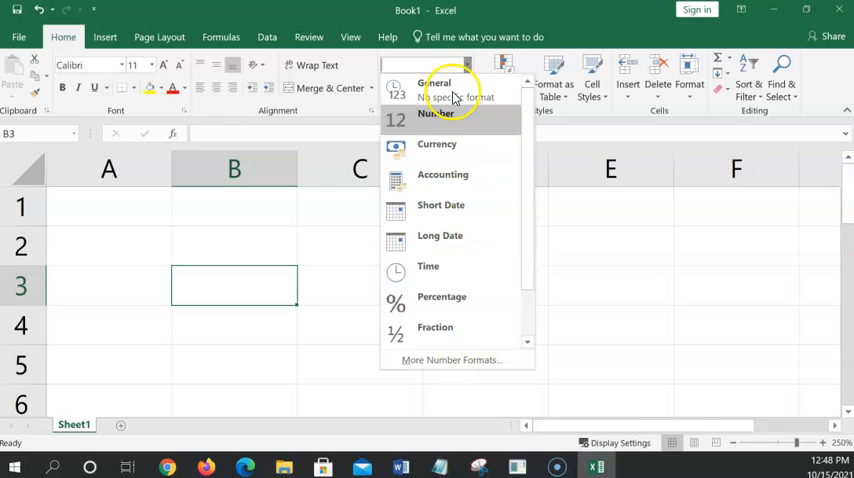
mouse_move(525, 185)
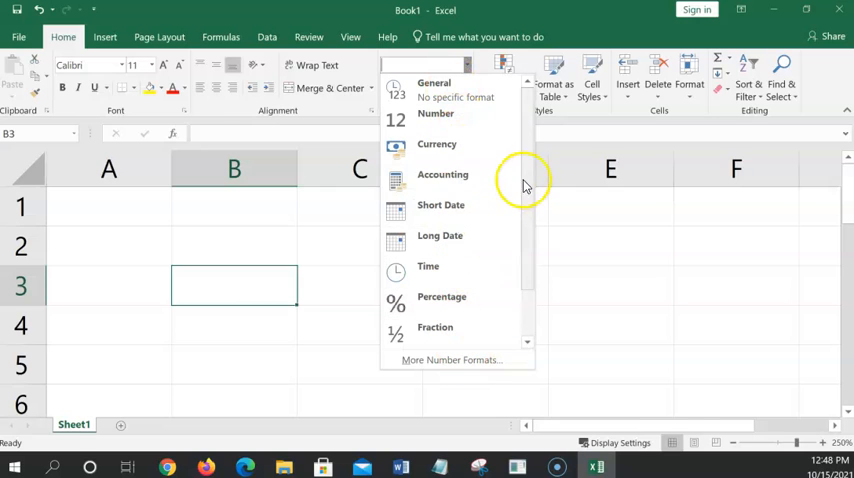
mouse_move(533, 190)
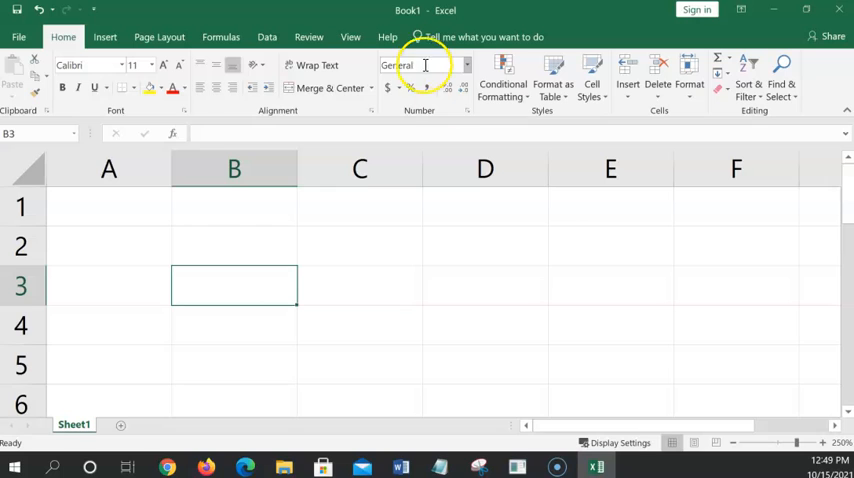
left_click(736, 168)
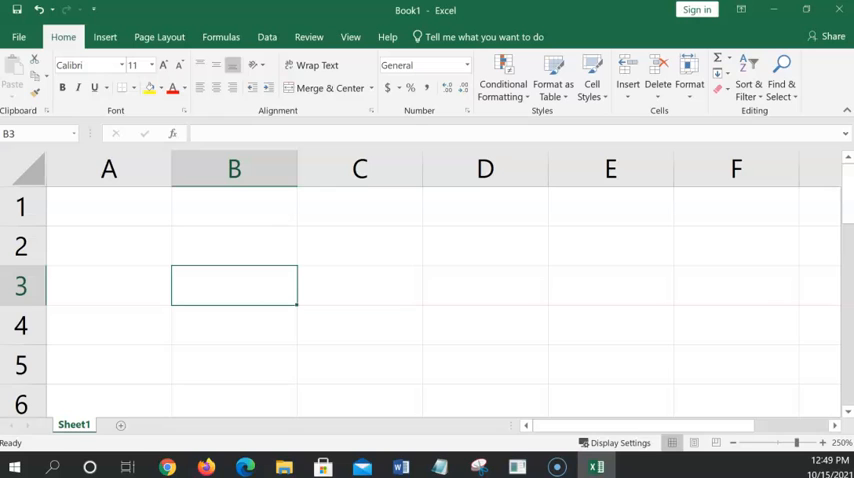
Enter 'Frangold Real Estate Budgettttttt' in cell A1
left_click(109, 206)
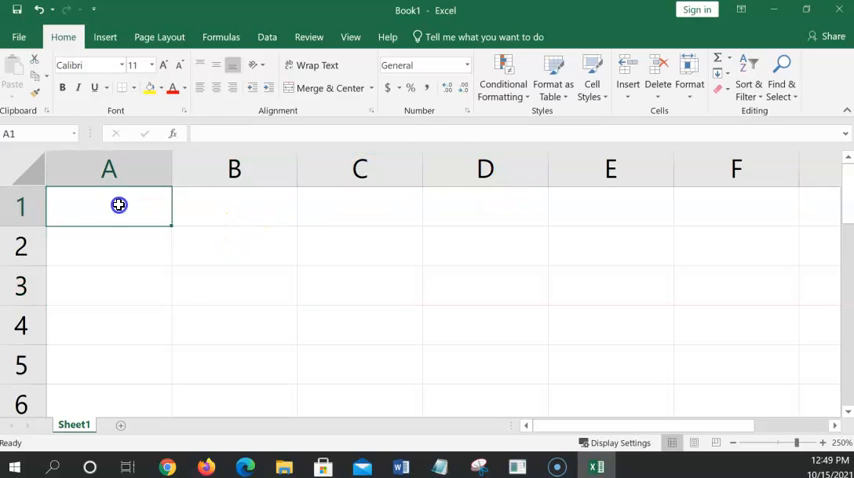
mouse_move(520, 249)
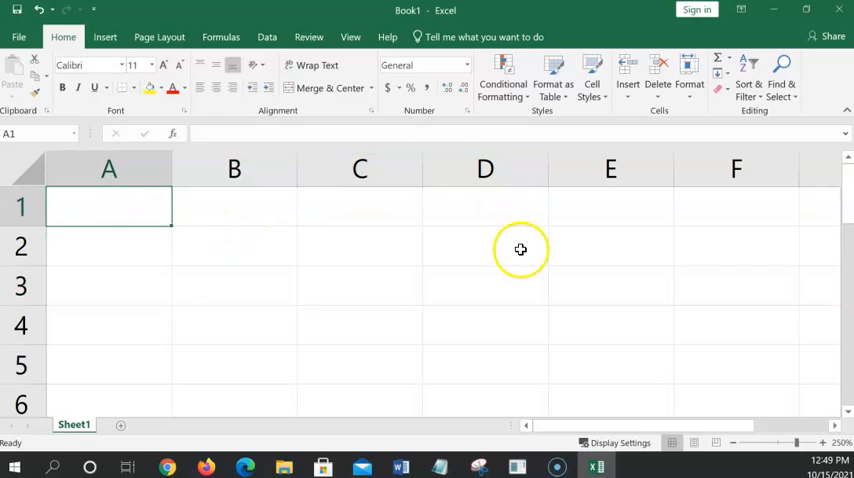
mouse_move(302, 283)
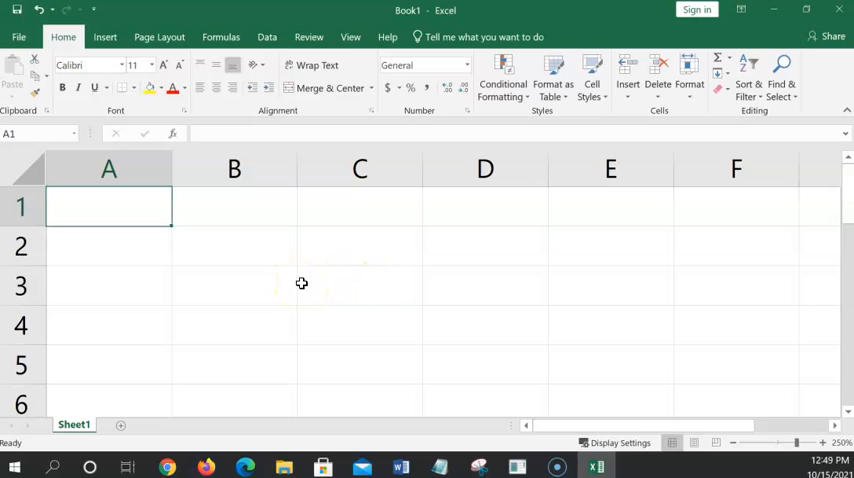
type("Frangold R")
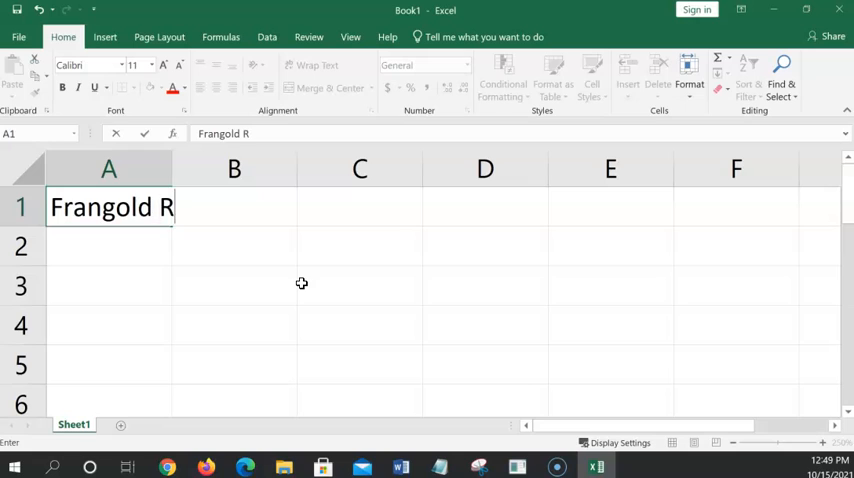
type("eal Estate Budg")
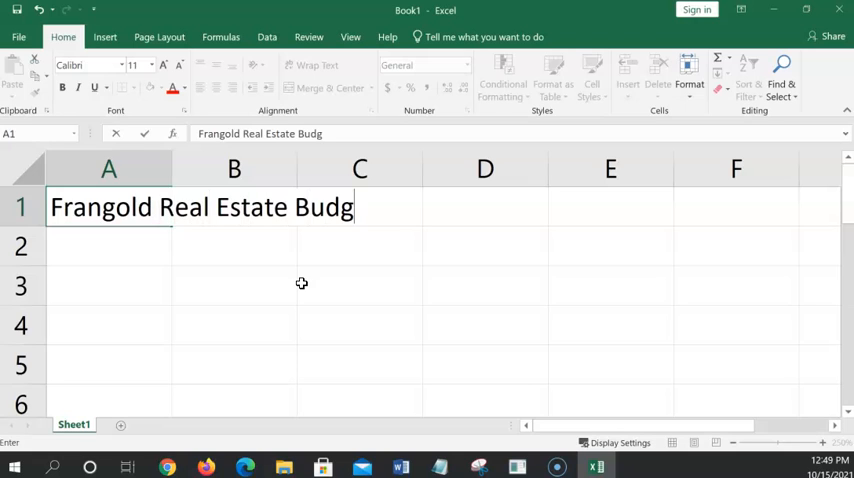
type("et")
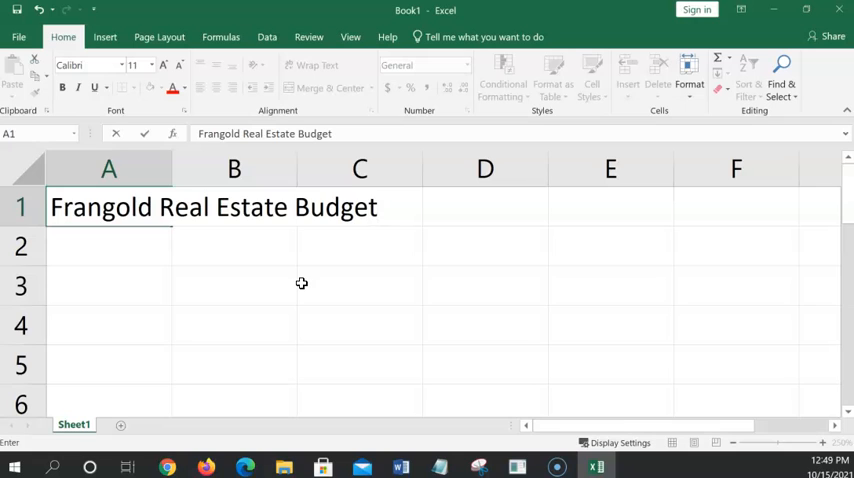
type("tttttt")
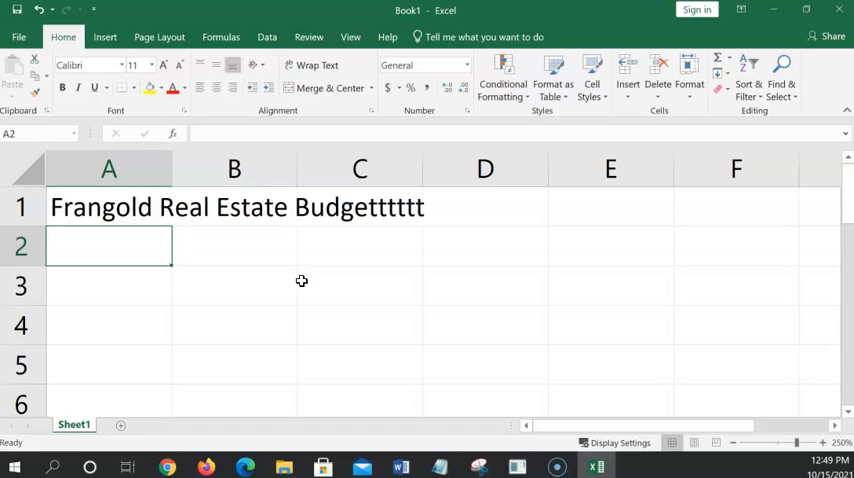
Spell-check the sheet from the start, skipping the flagged word and dismissing the completion notice
left_click(308, 37)
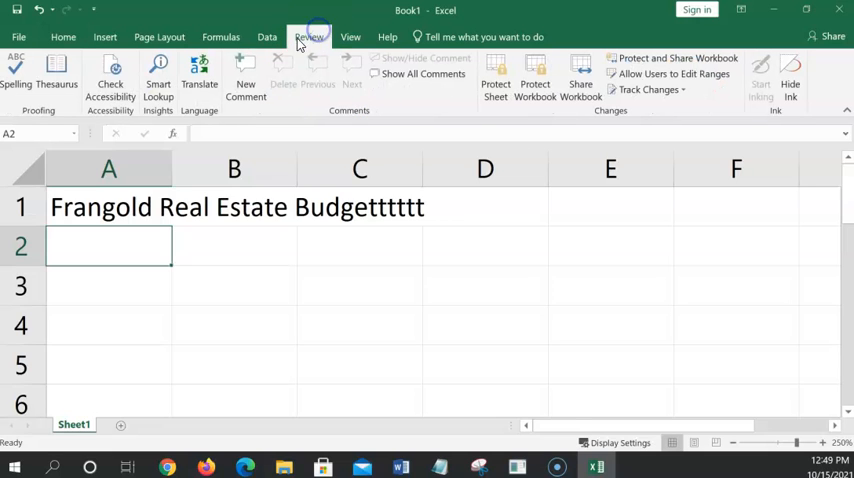
left_click(16, 75)
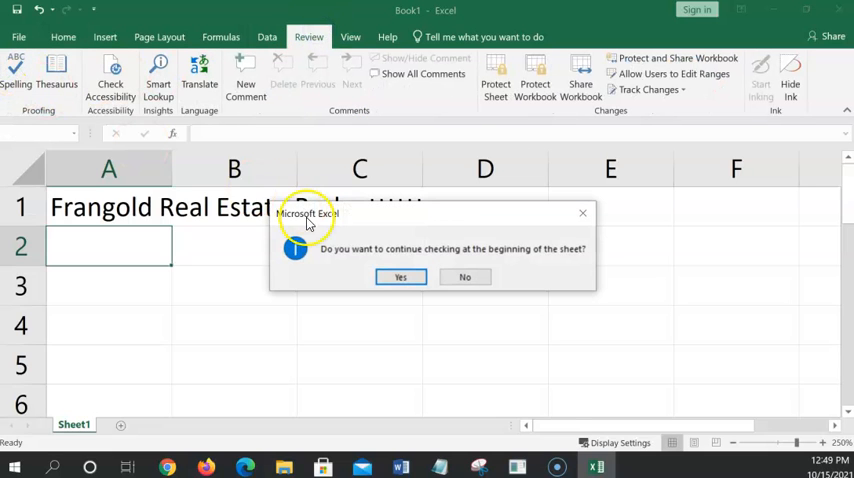
left_click(400, 277)
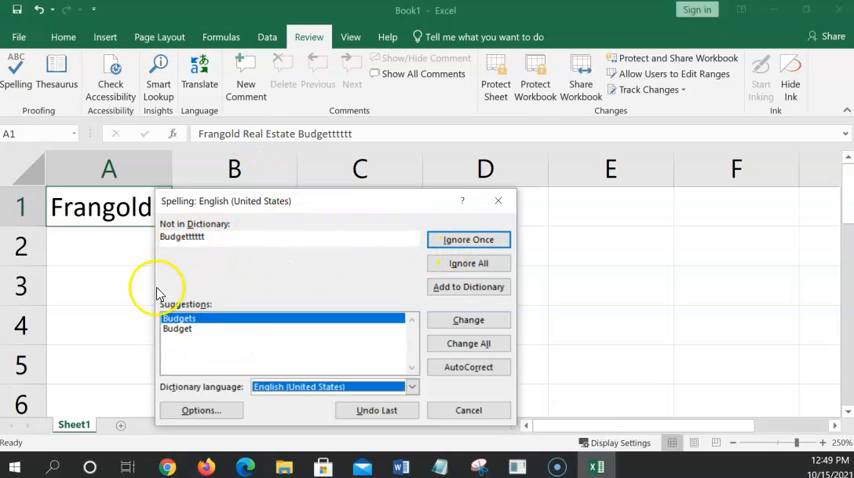
left_click(468, 239)
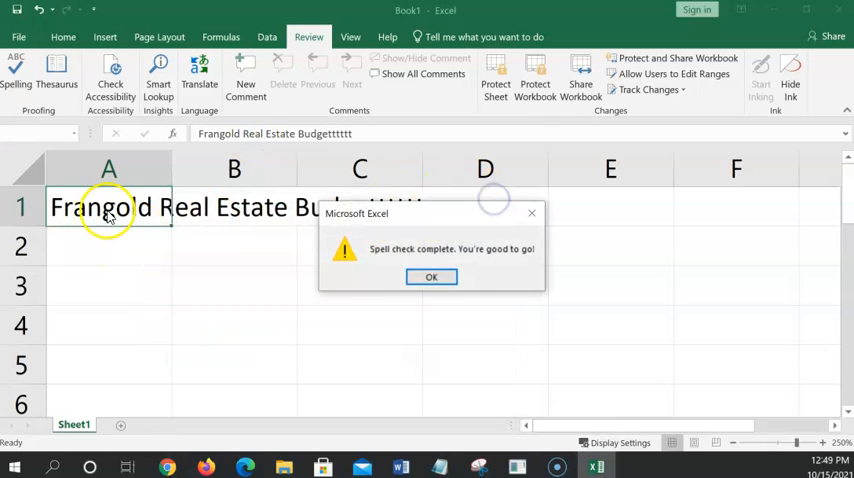
left_click(431, 277)
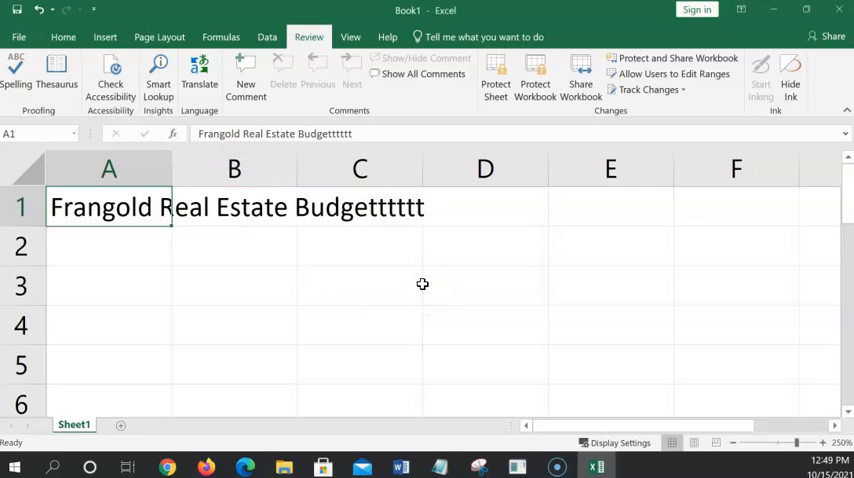
left_click(359, 325)
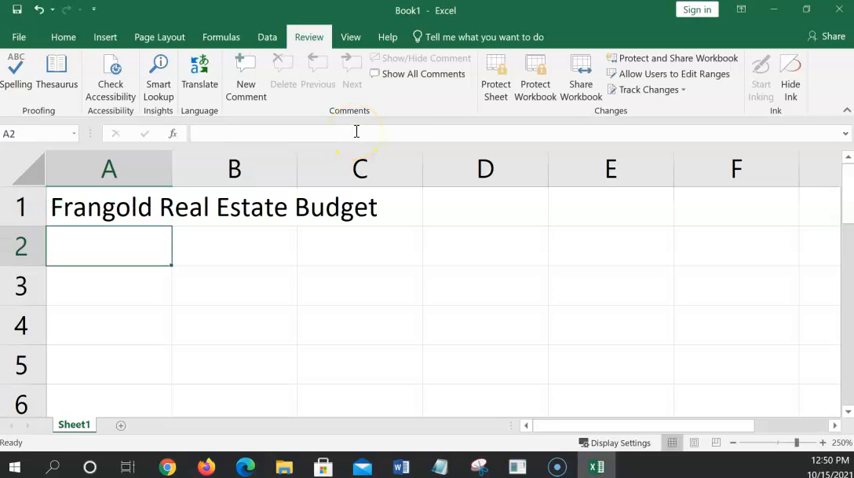
mouse_move(354, 132)
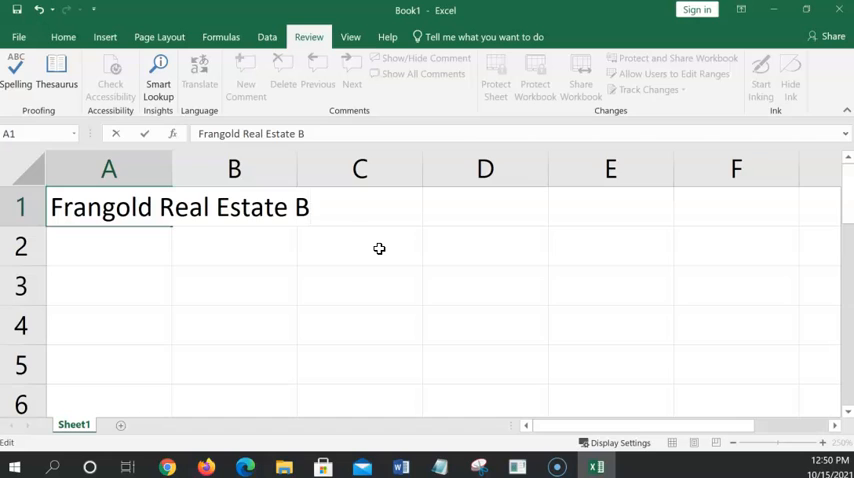
Retype the A1 title's last word as 'Budget' and commit the edit
type("udget")
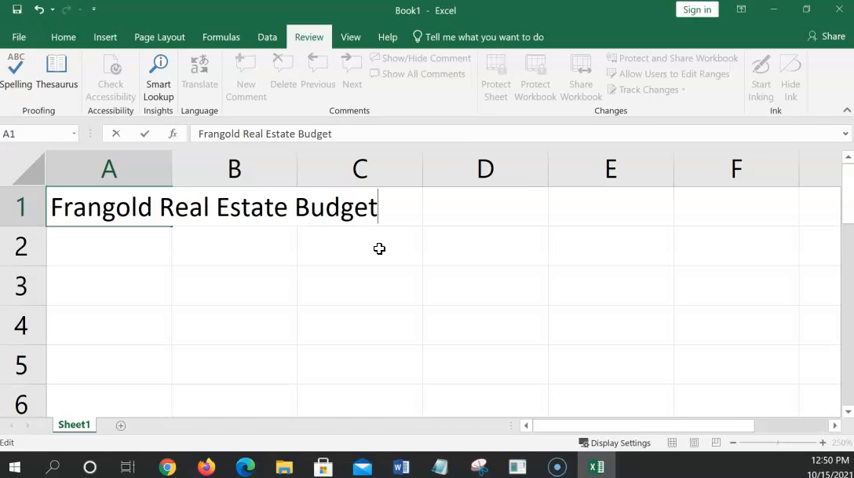
mouse_move(365, 243)
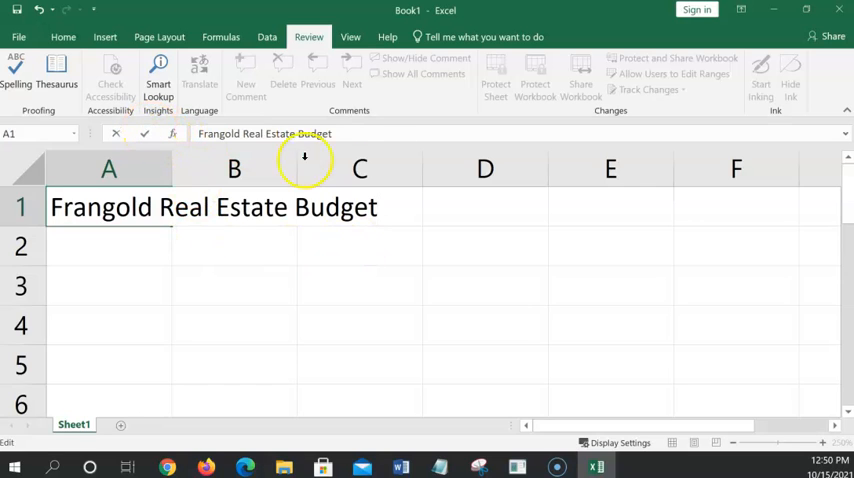
left_click(359, 168)
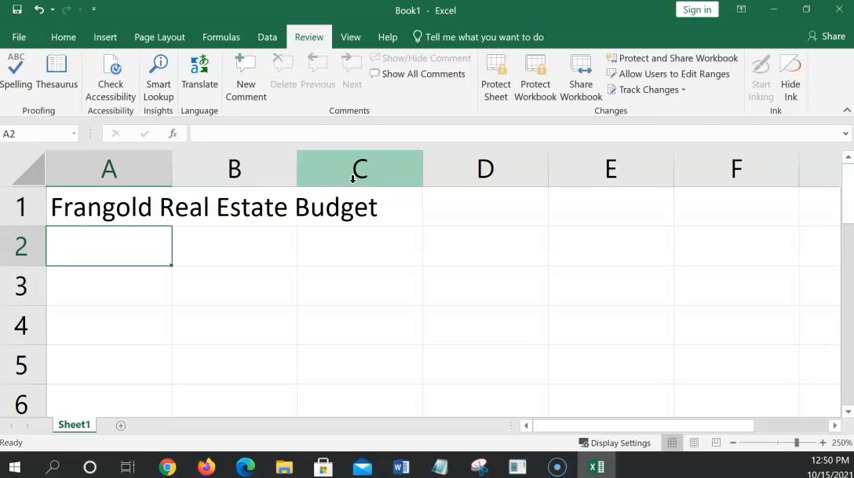
mouse_move(334, 186)
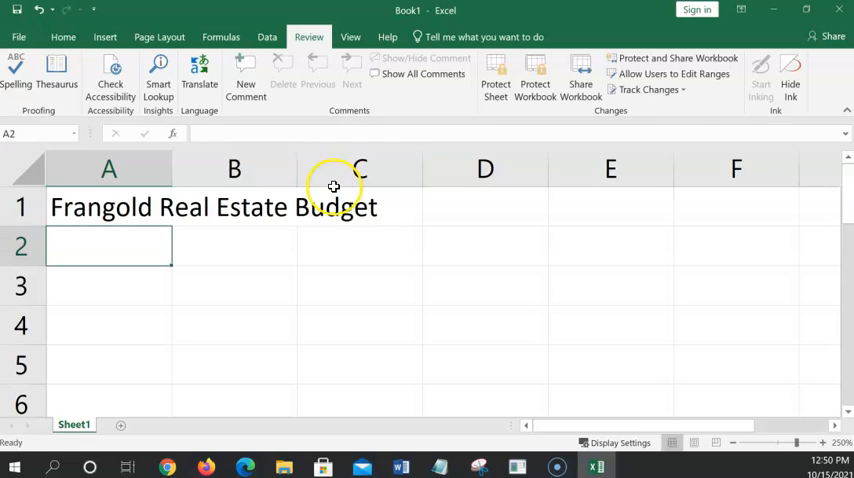
mouse_move(137, 251)
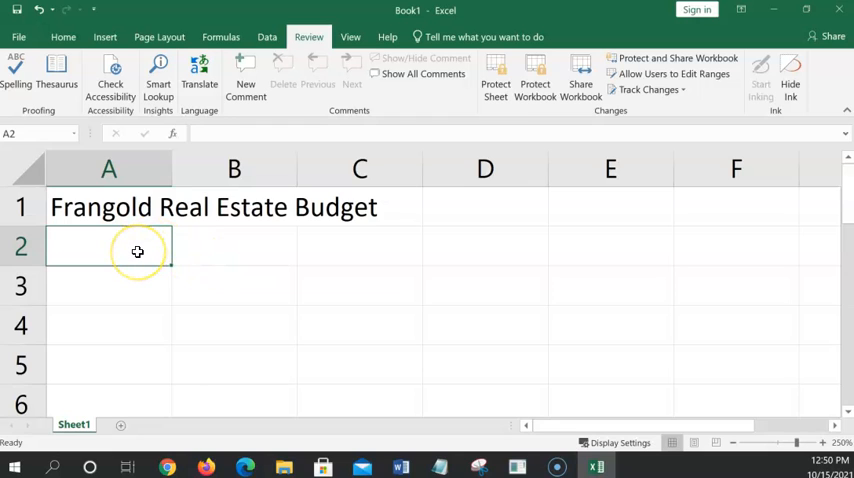
mouse_move(90, 37)
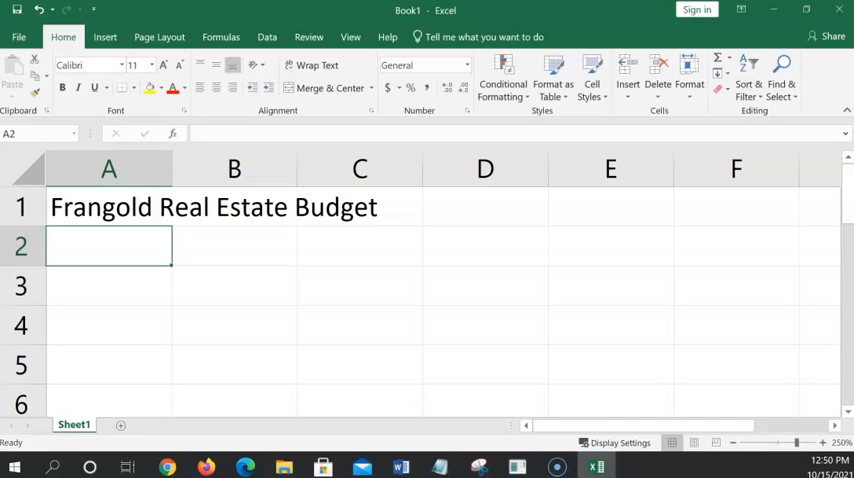
mouse_move(320, 248)
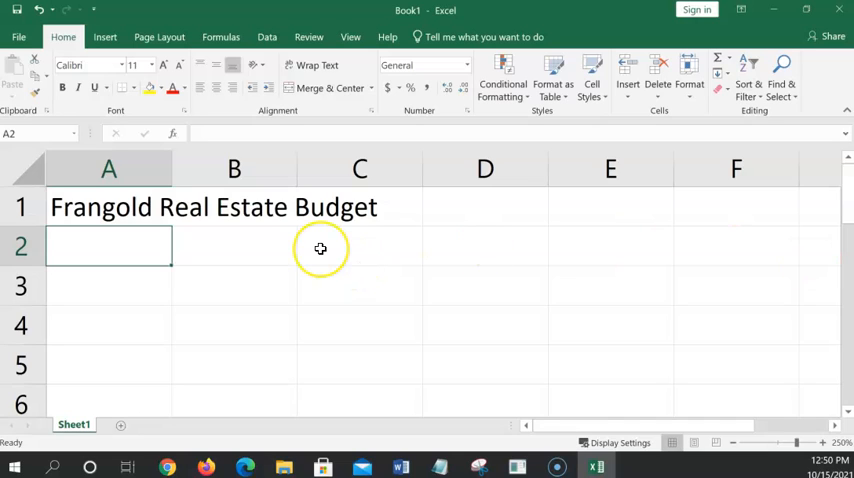
Type 'Monthly Estimates' into cell A2
type("M")
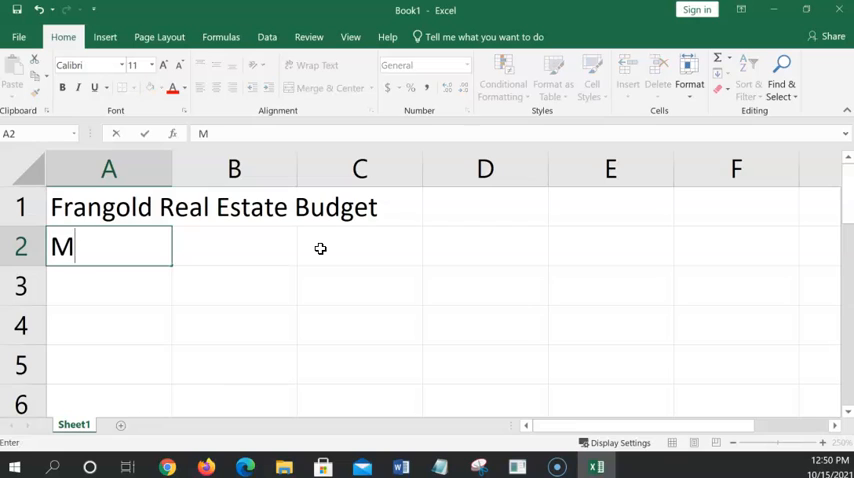
type("onthly")
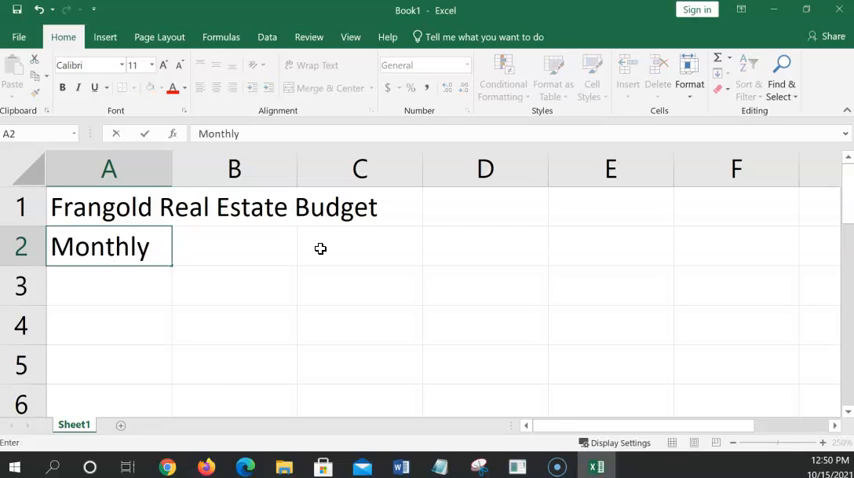
type("Estimates")
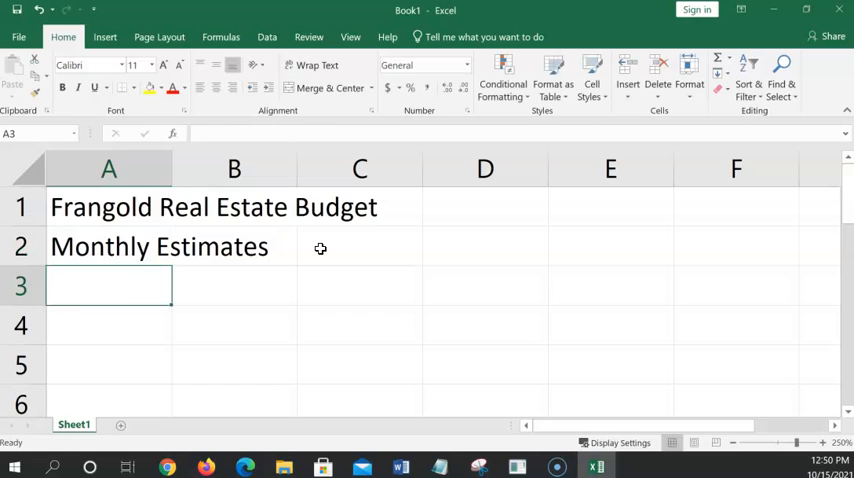
mouse_move(394, 239)
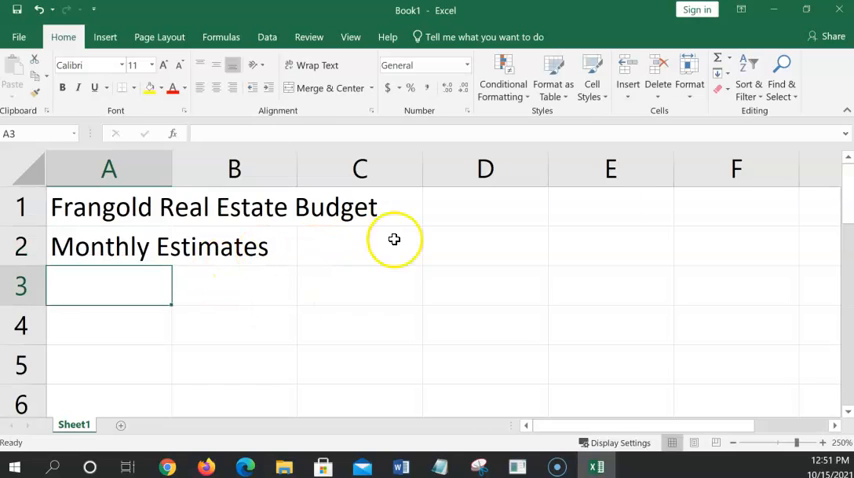
mouse_move(100, 274)
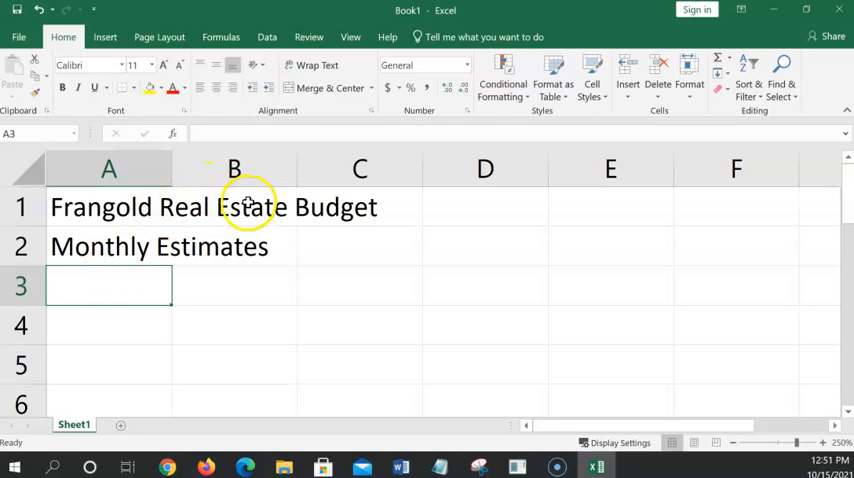
Inspect A1 and B1, test 'Real Estate Budget' in B1, then clear B1
left_click(234, 207)
type("bbbbb")
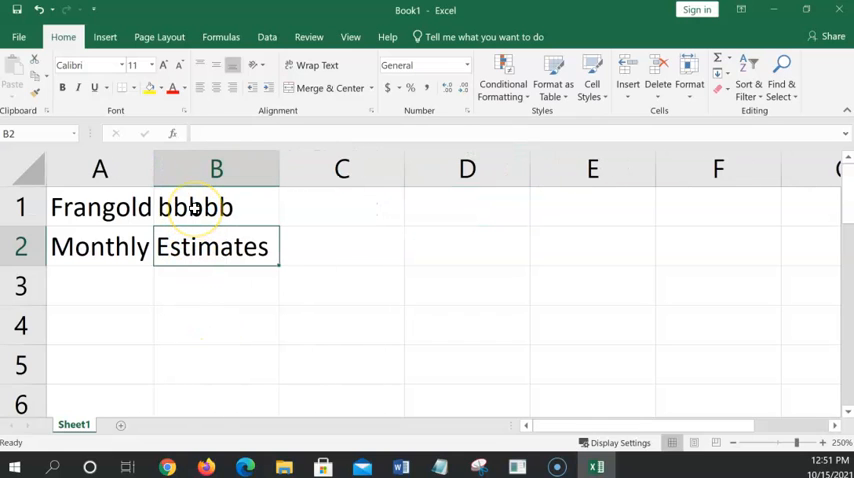
left_click(99, 207)
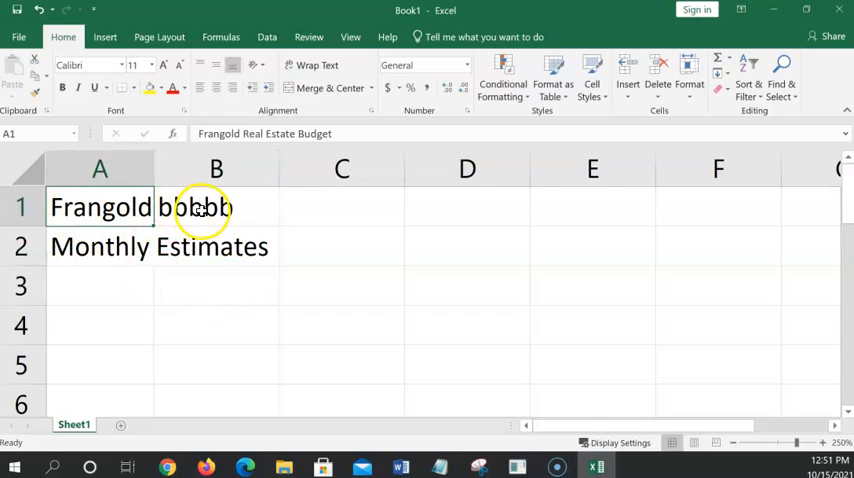
left_click(216, 207)
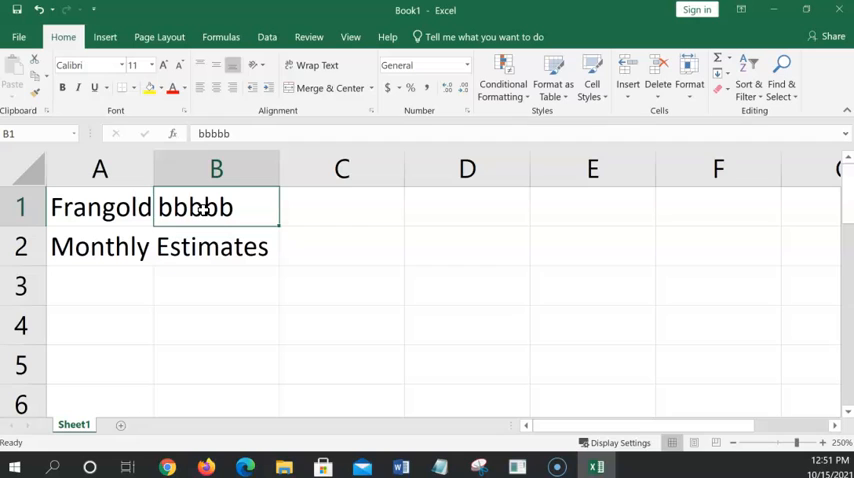
type("Real Estate Budget")
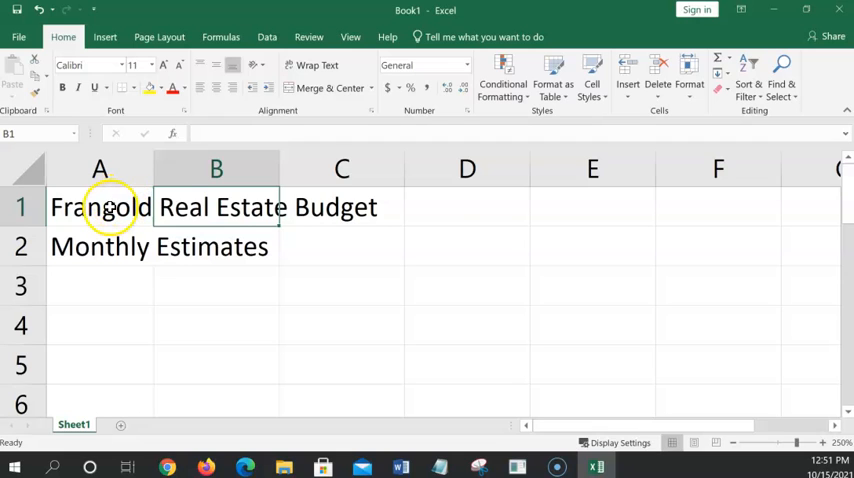
mouse_move(336, 200)
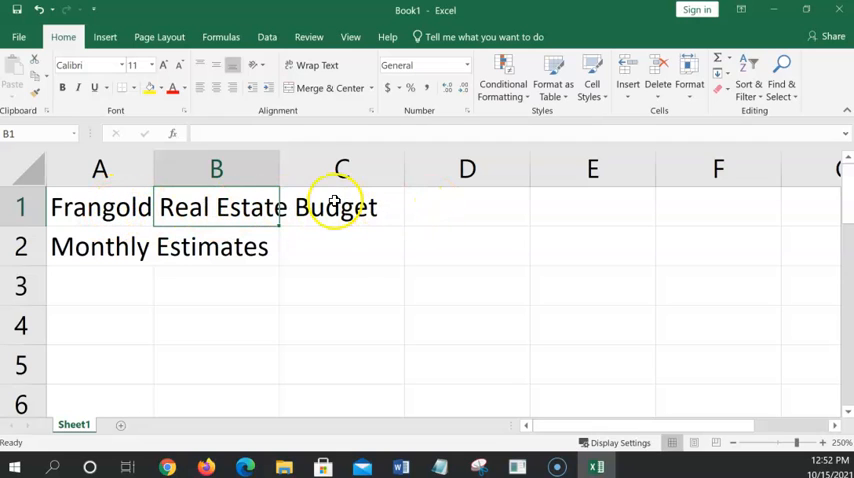
mouse_move(142, 207)
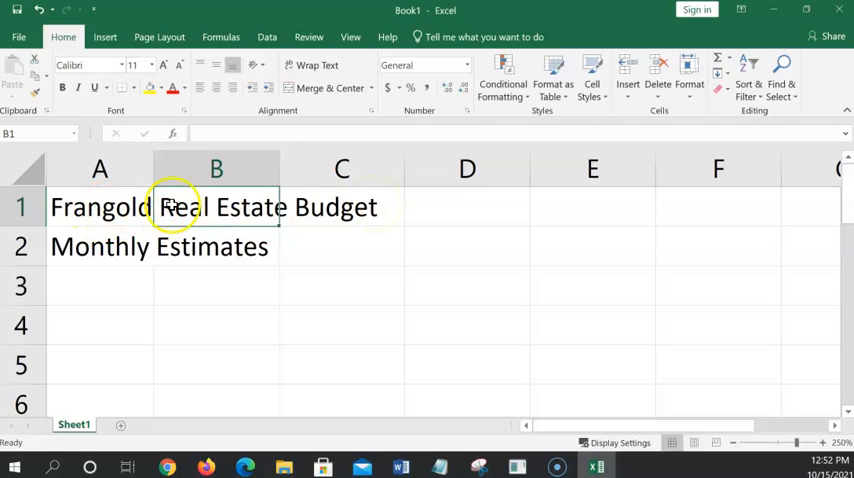
mouse_move(223, 238)
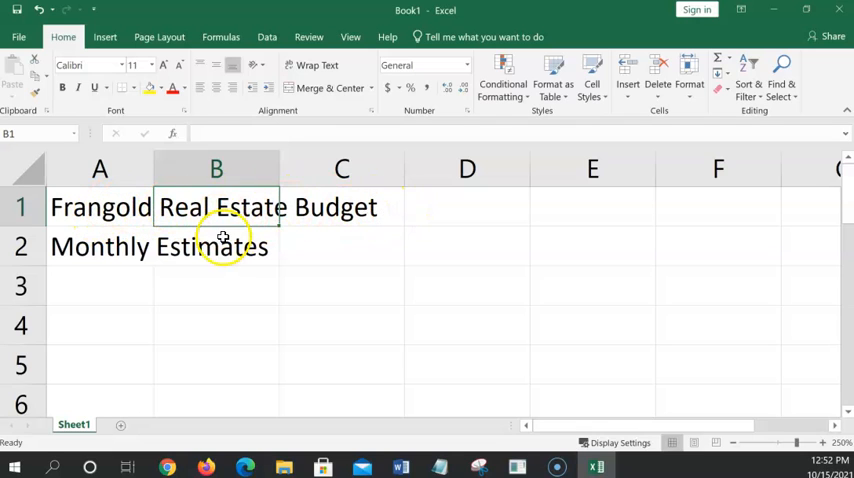
left_click(341, 246)
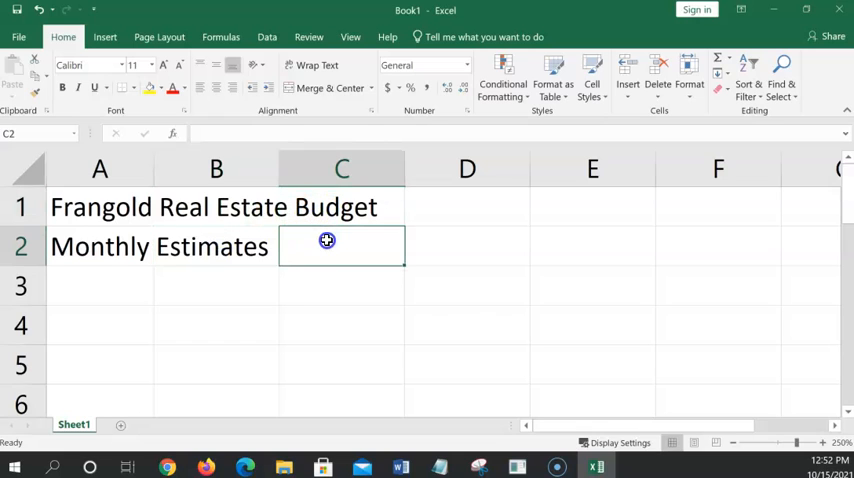
left_click(216, 207)
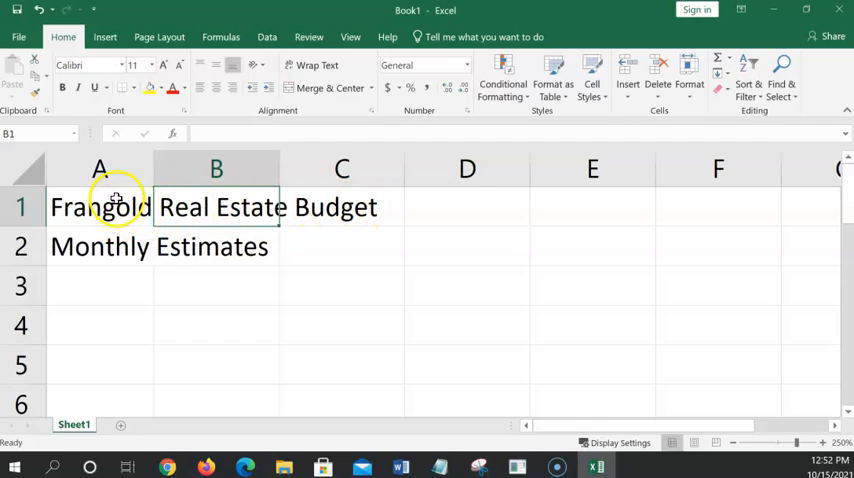
mouse_move(266, 412)
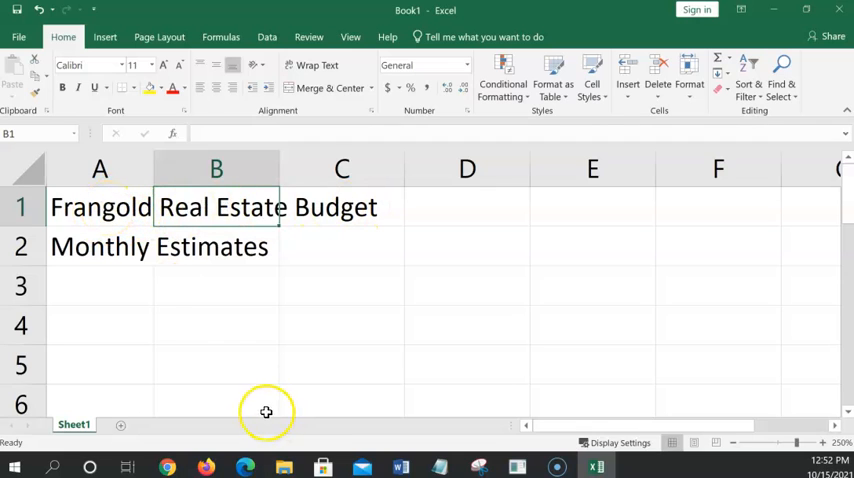
mouse_move(170, 297)
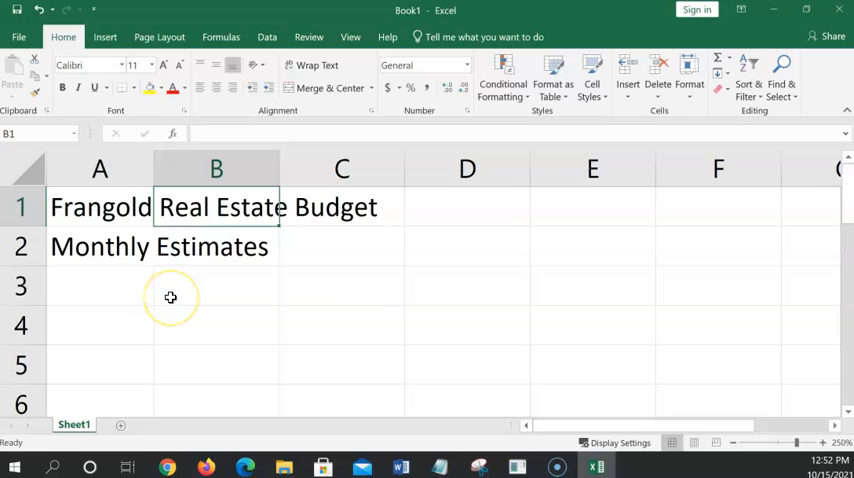
mouse_move(170, 297)
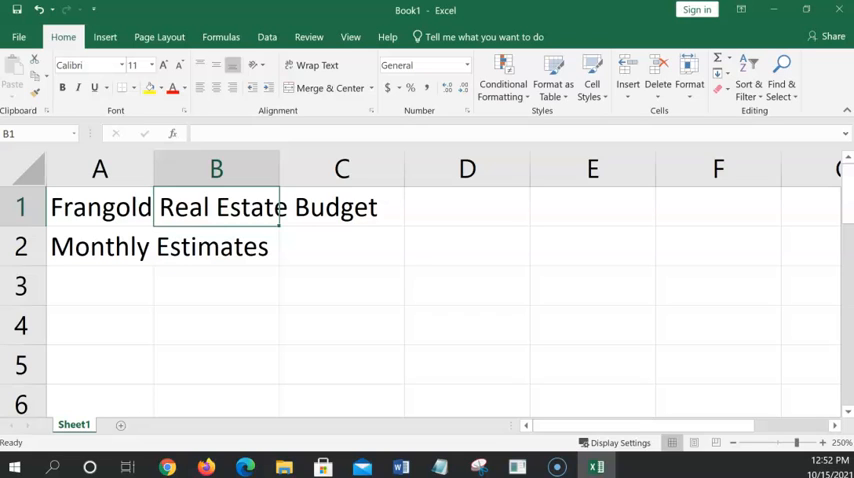
Enter 'Income' in A3 and 'January' in B3
left_click(99, 285)
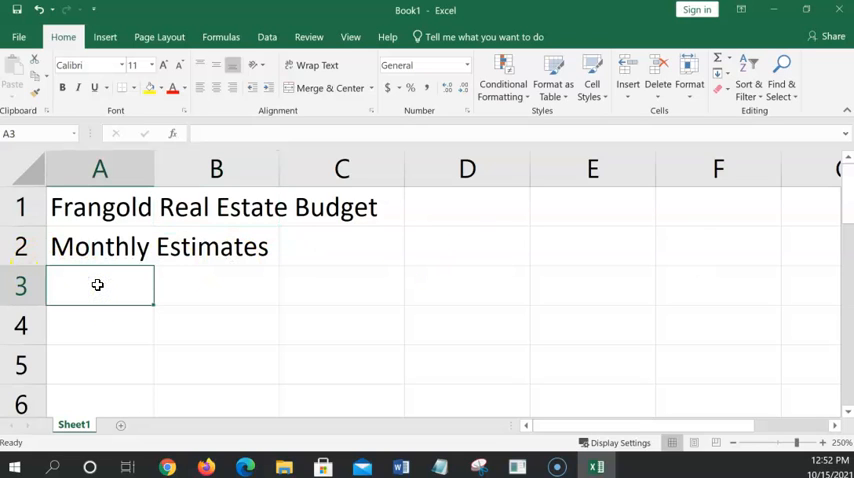
type("Inco")
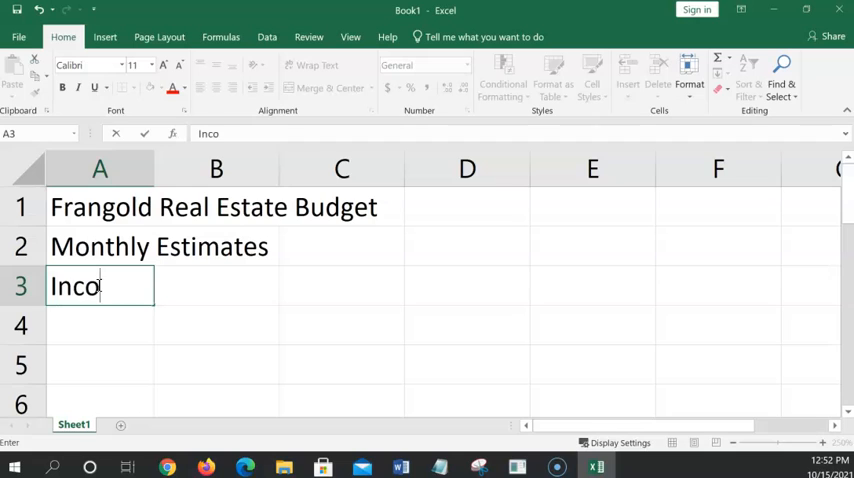
type("me")
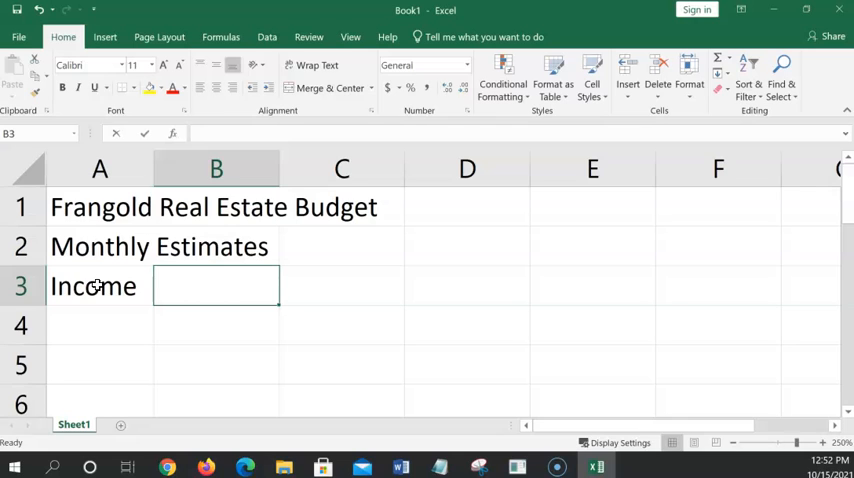
type("Janua")
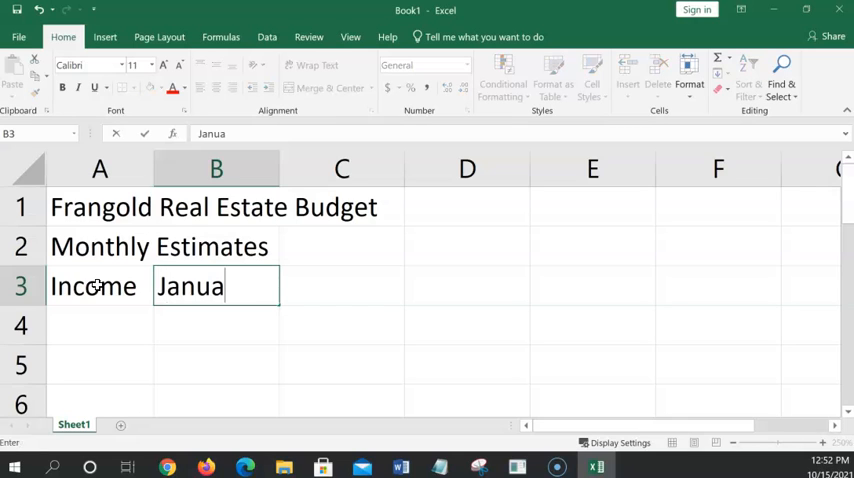
type("rr")
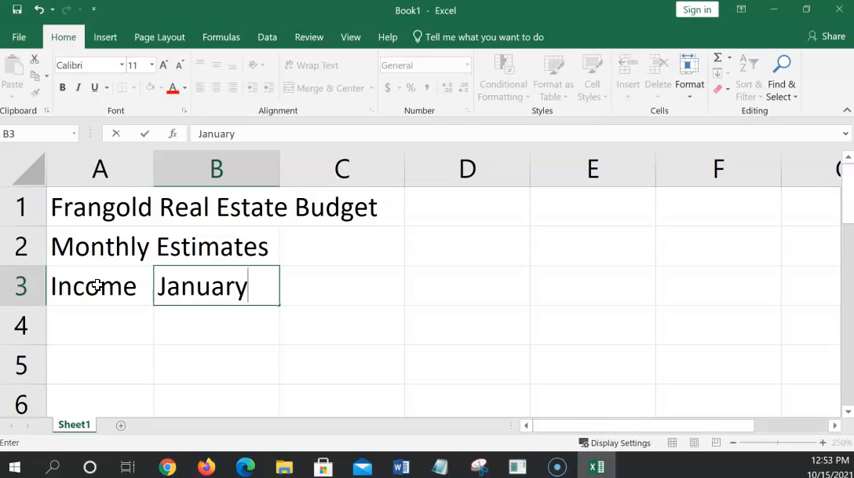
key("enter")
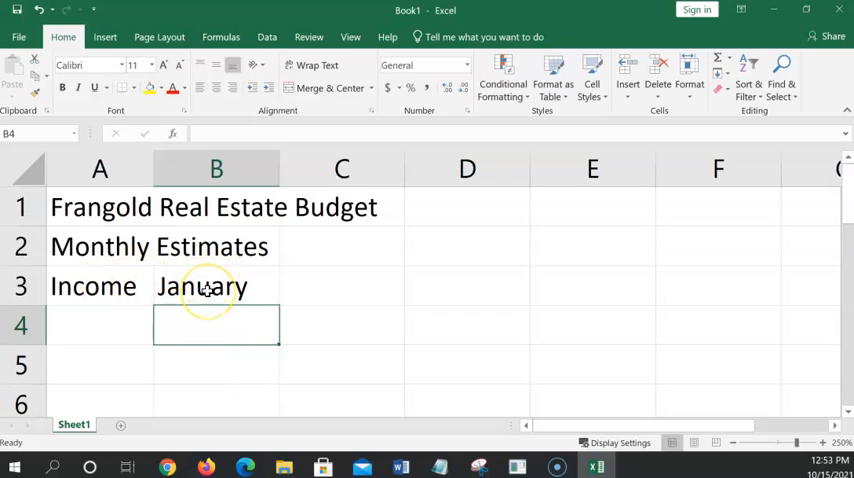
mouse_move(211, 286)
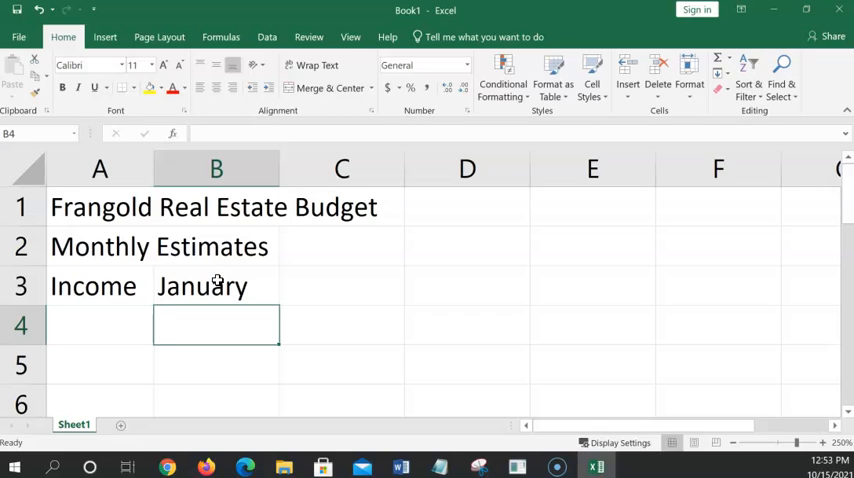
AutoFill months February through December across row 3 from January in B3
left_click(216, 286)
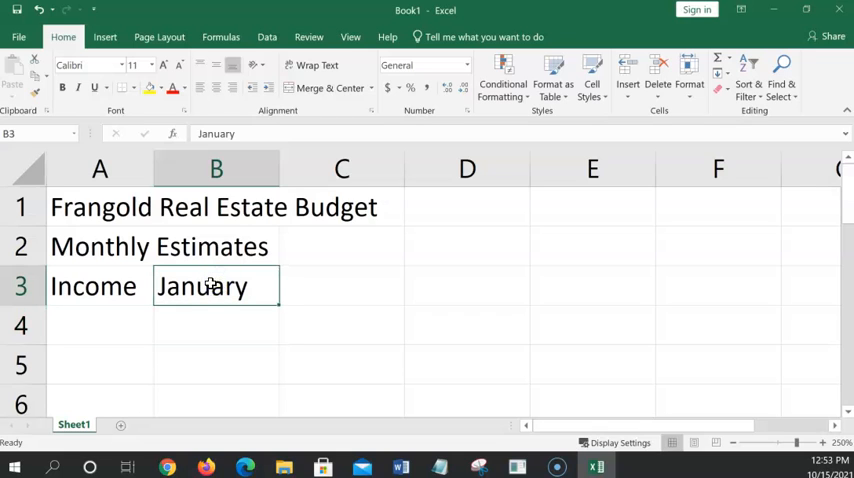
mouse_move(280, 313)
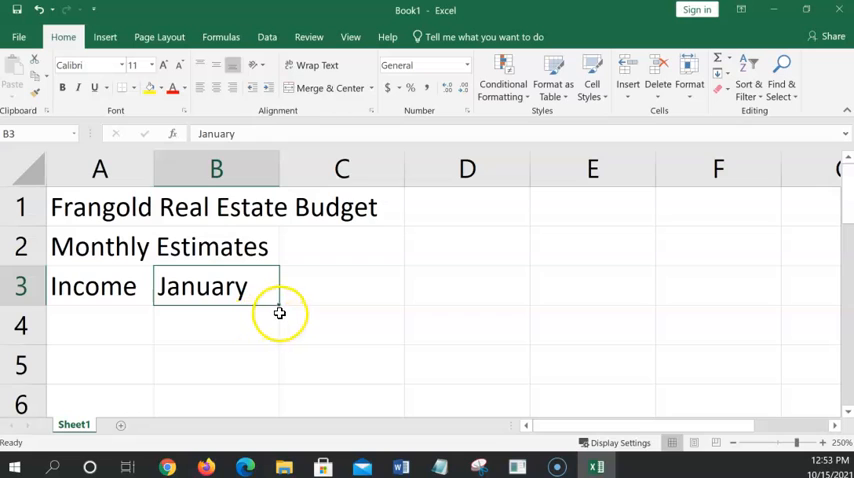
mouse_move(265, 302)
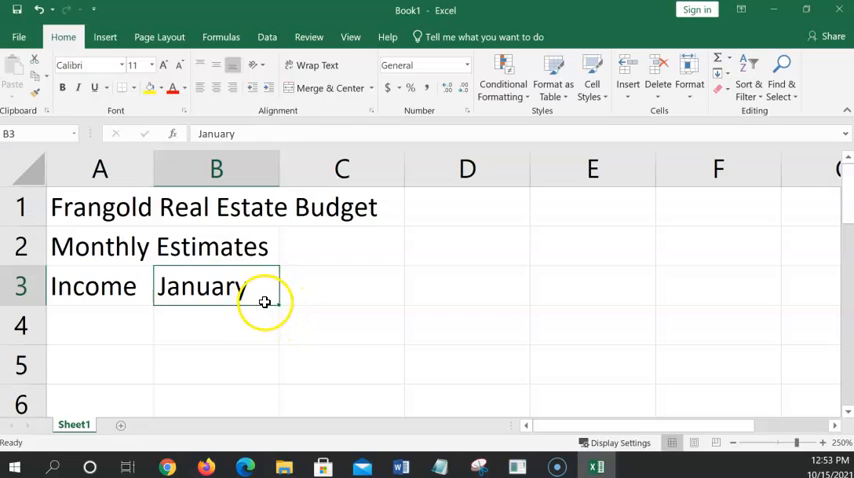
mouse_move(277, 305)
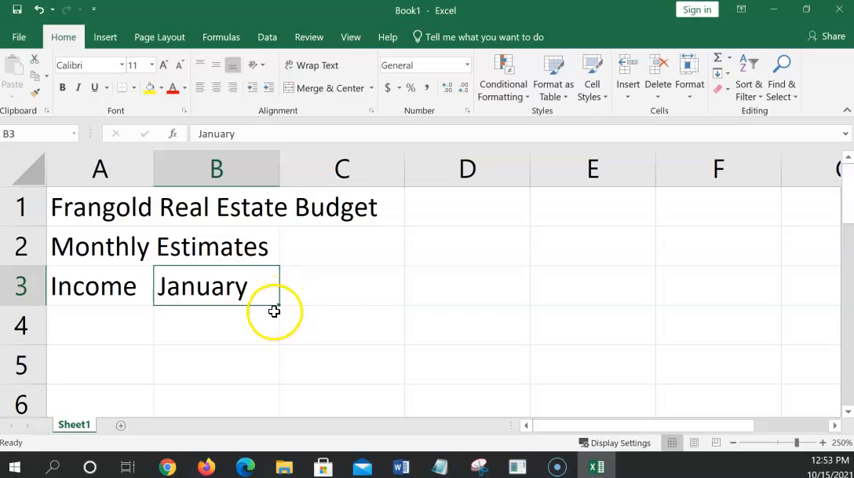
mouse_move(279, 307)
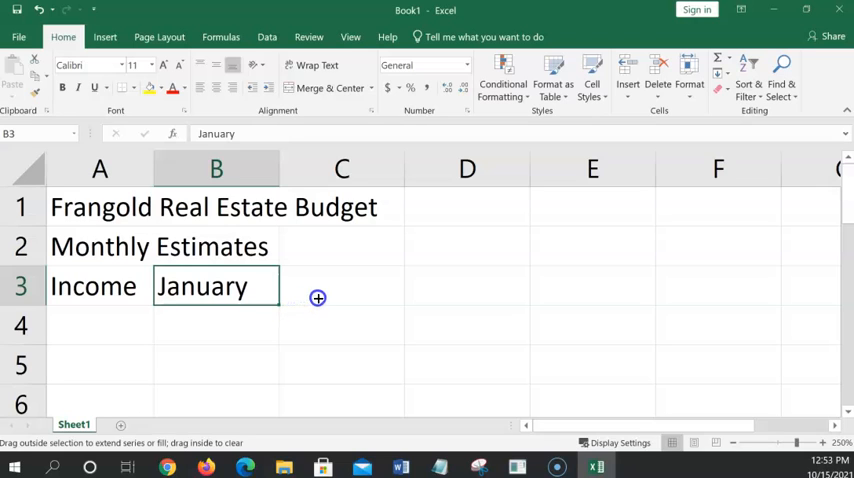
left_click_drag(318, 298, 509, 298)
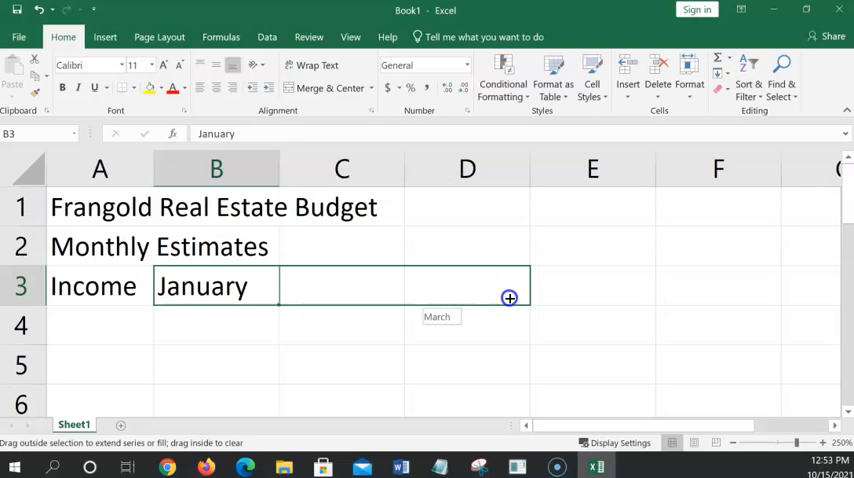
left_click_drag(509, 298, 649, 302)
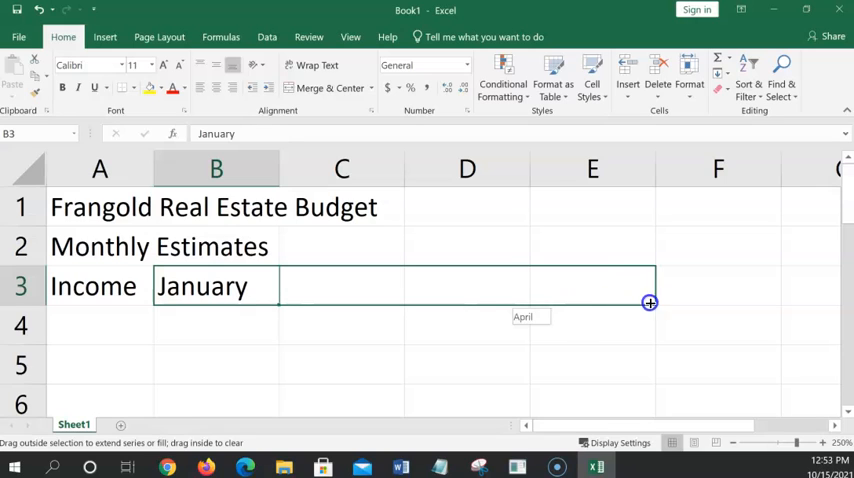
left_click_drag(650, 303, 749, 297)
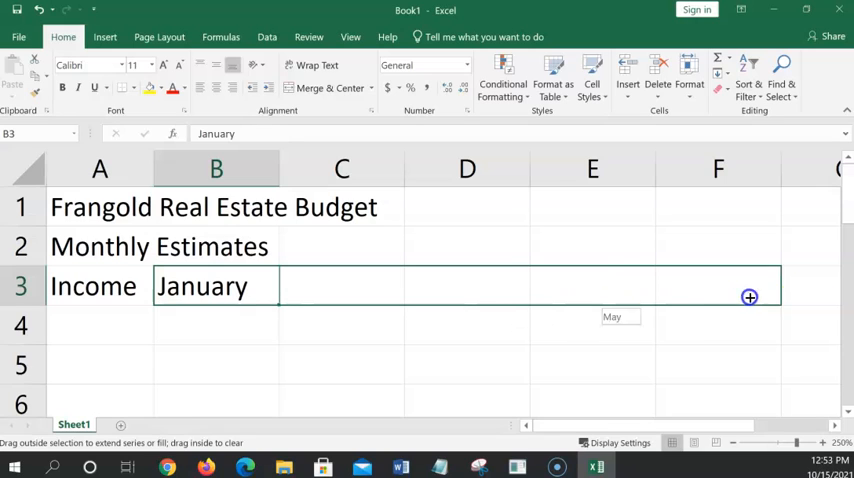
left_click_drag(749, 297, 775, 294)
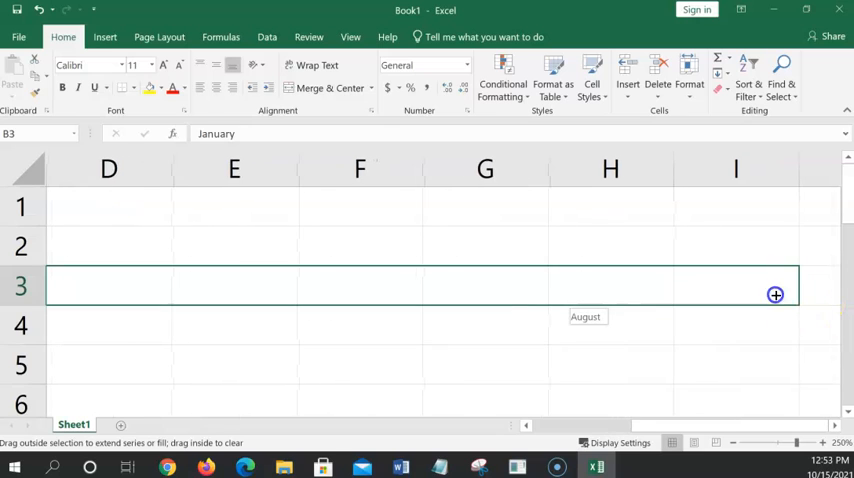
left_click_drag(775, 294, 839, 294)
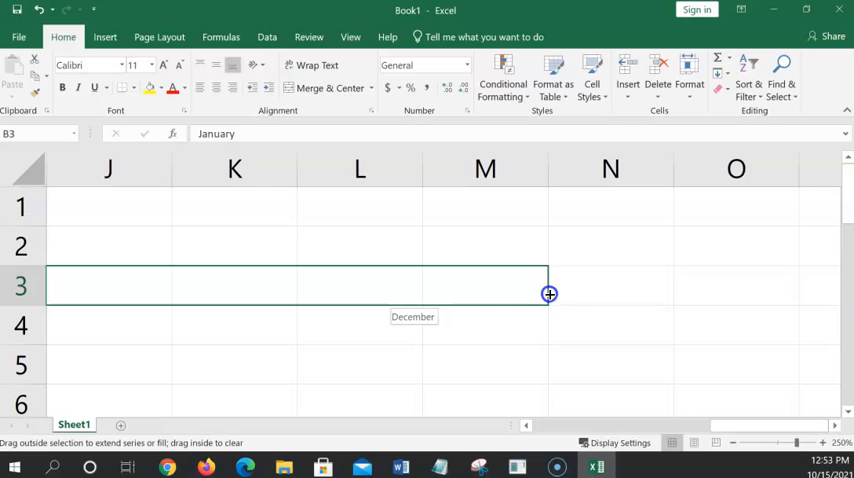
left_click_drag(548, 286, 548, 294)
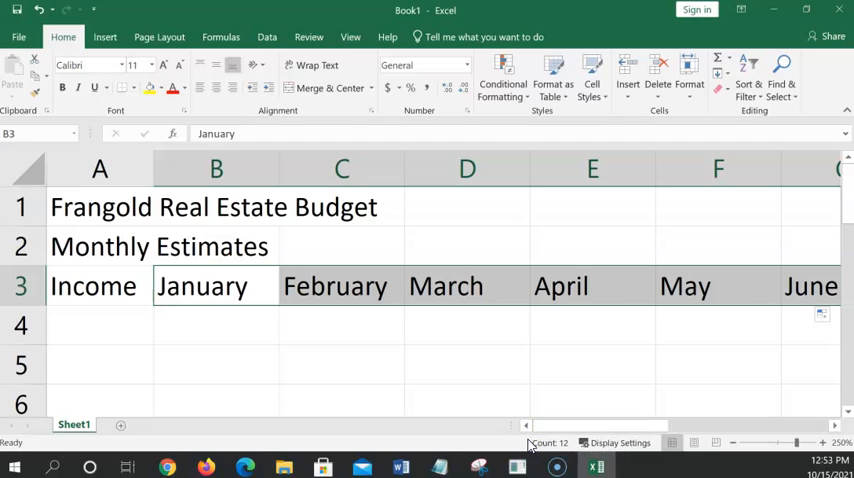
mouse_move(399, 345)
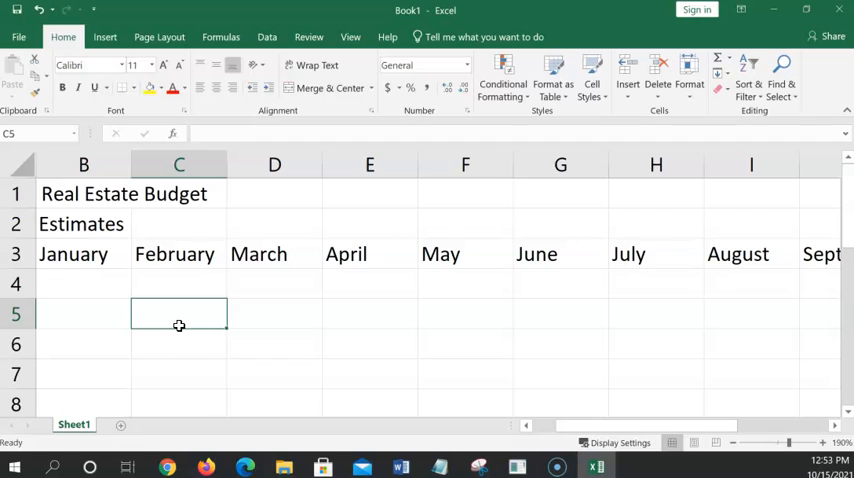
mouse_move(188, 316)
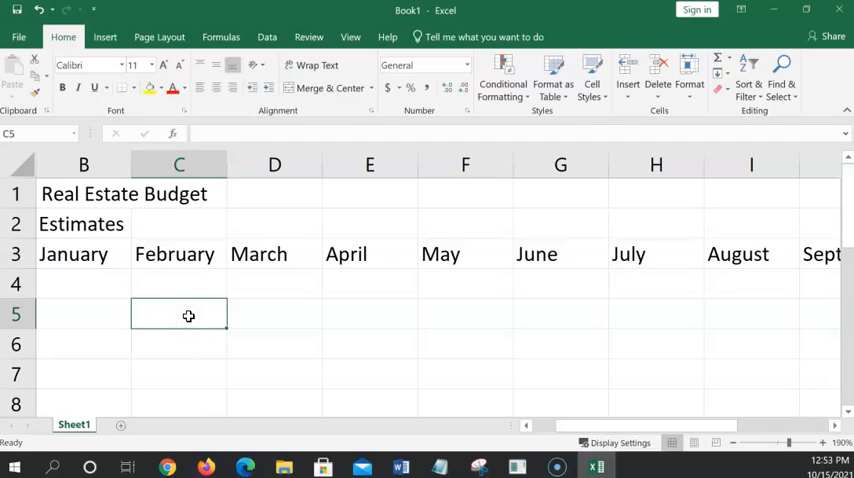
type("ond")
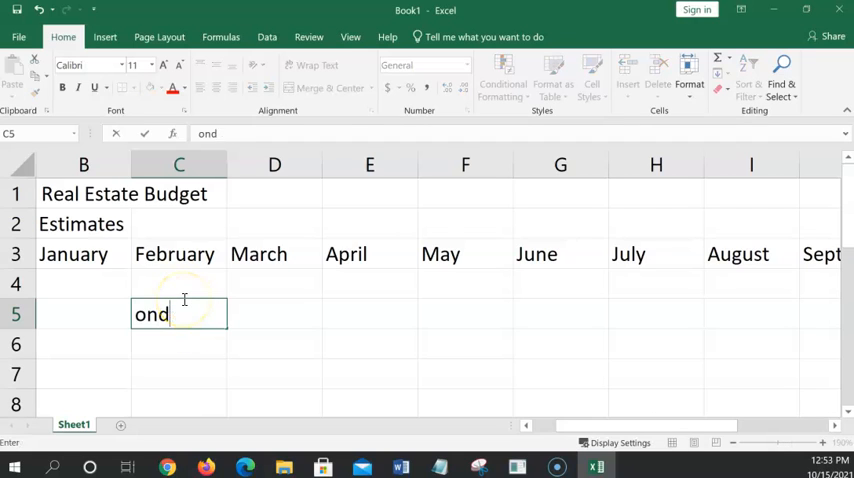
type("Monday")
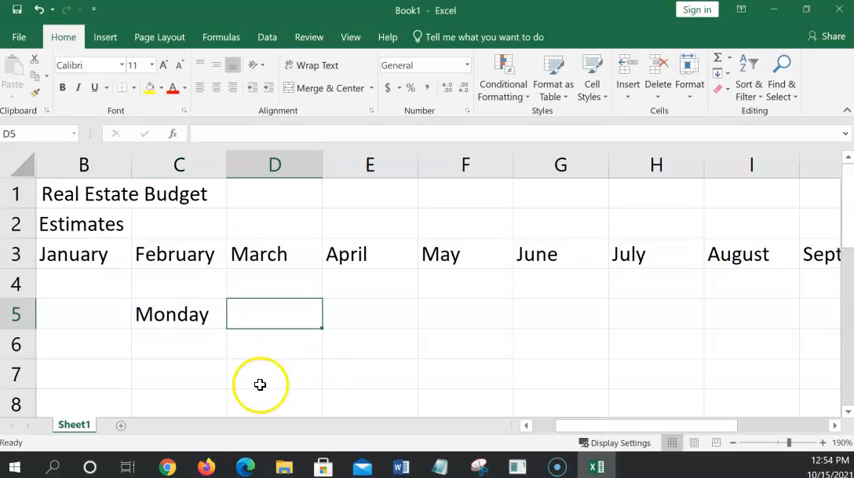
left_click(178, 314)
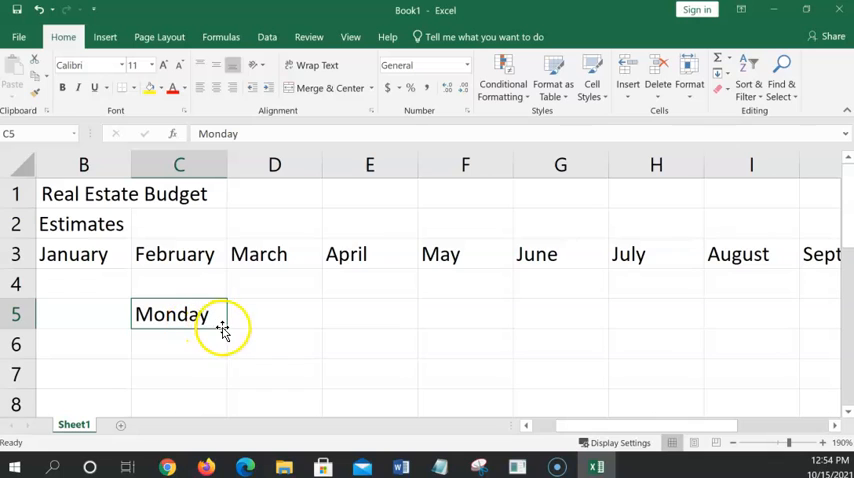
mouse_move(223, 328)
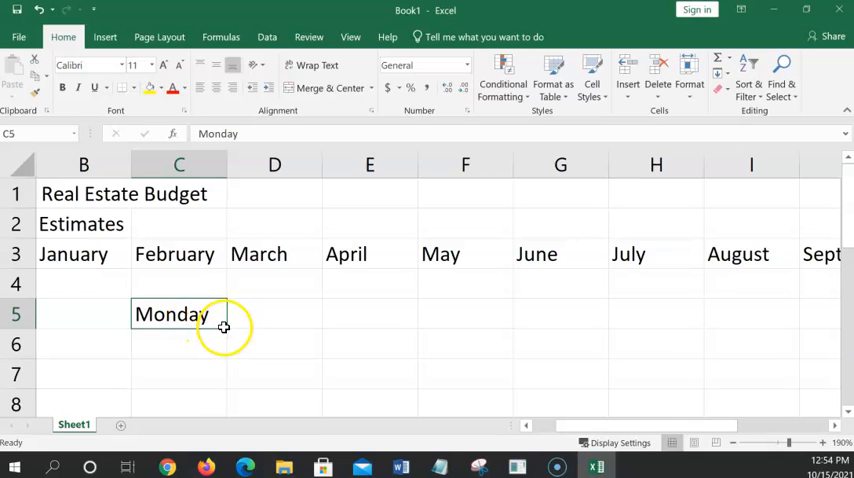
left_click_drag(224, 314, 700, 314)
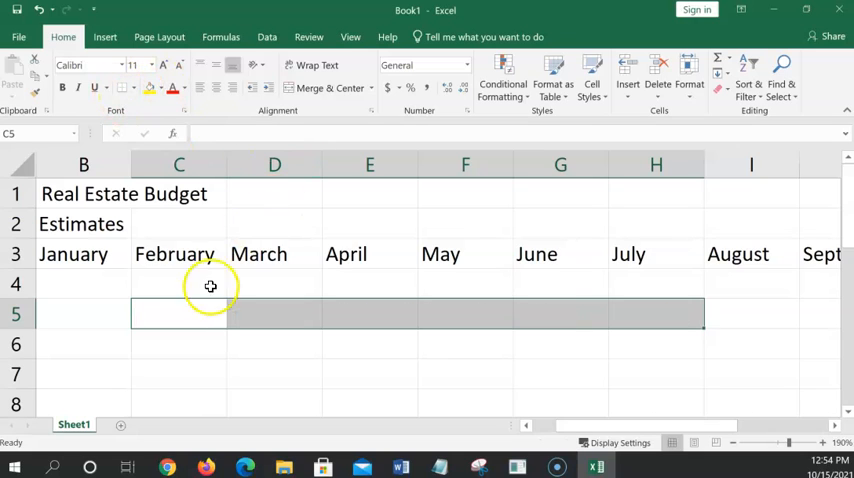
left_click(179, 347)
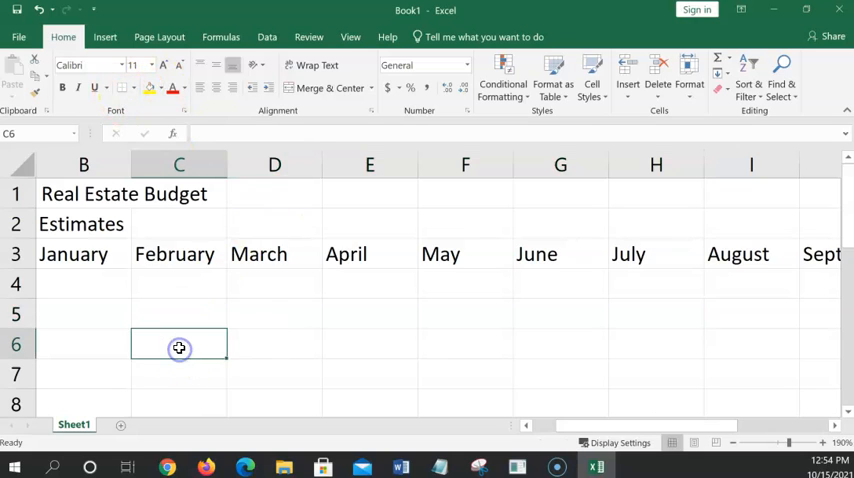
mouse_move(233, 231)
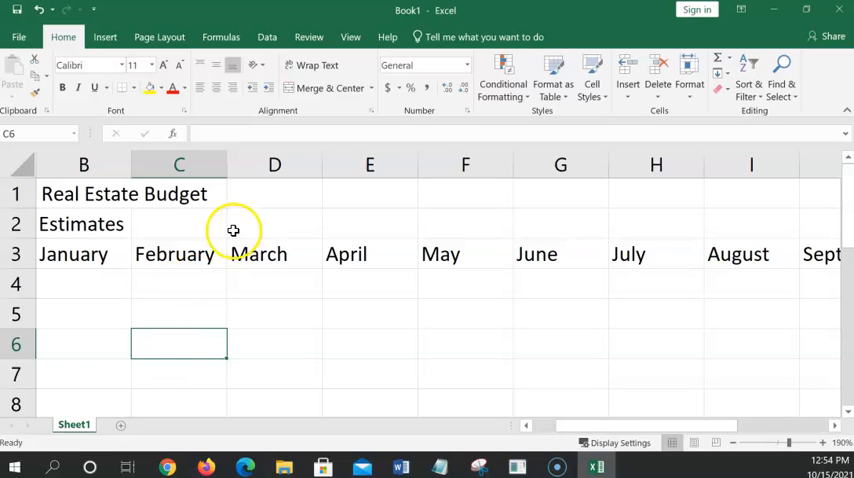
mouse_move(565, 425)
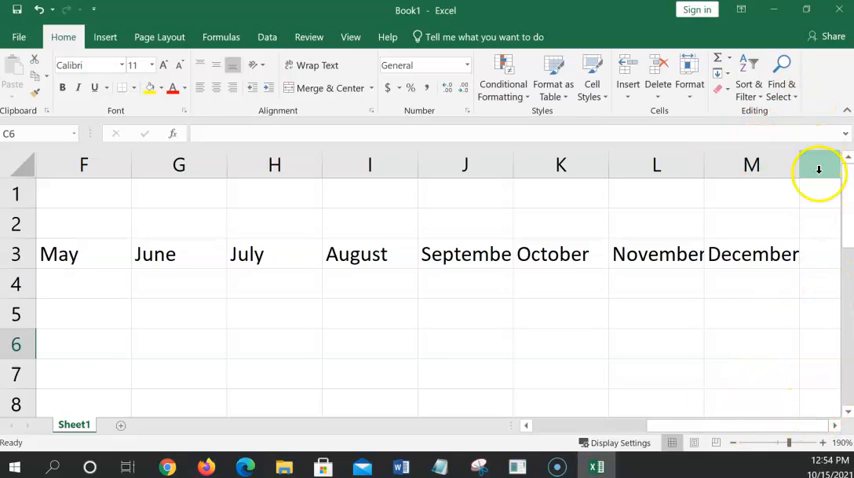
mouse_move(801, 172)
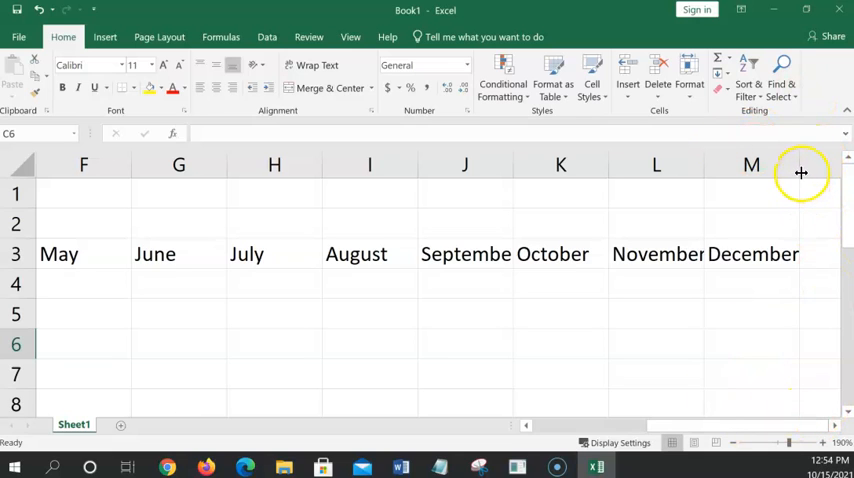
mouse_move(815, 199)
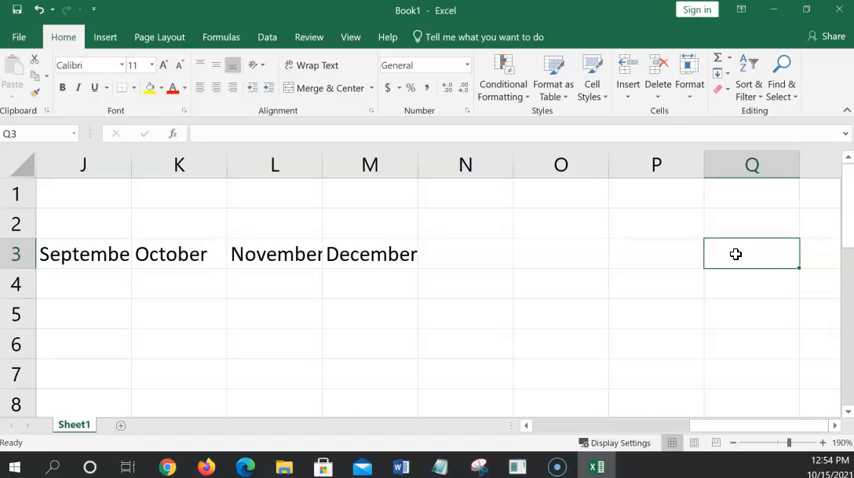
Enter 'Total' in N3 as the heading after December
left_click(465, 253)
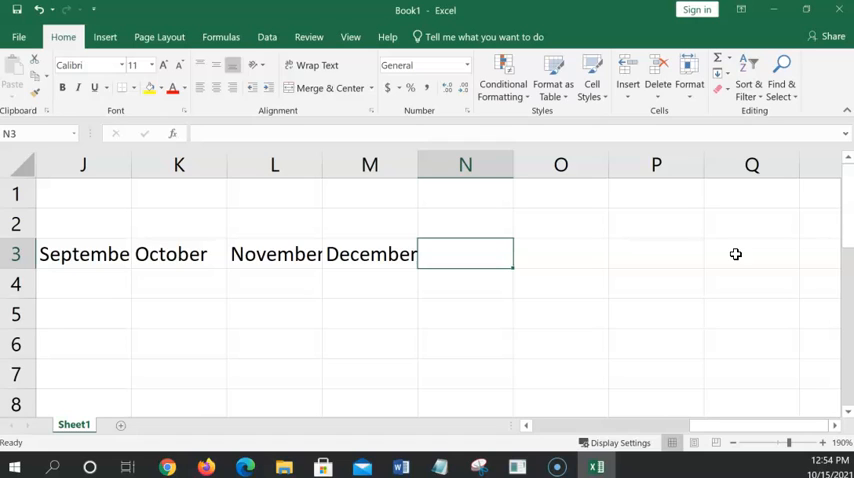
type("Tod")
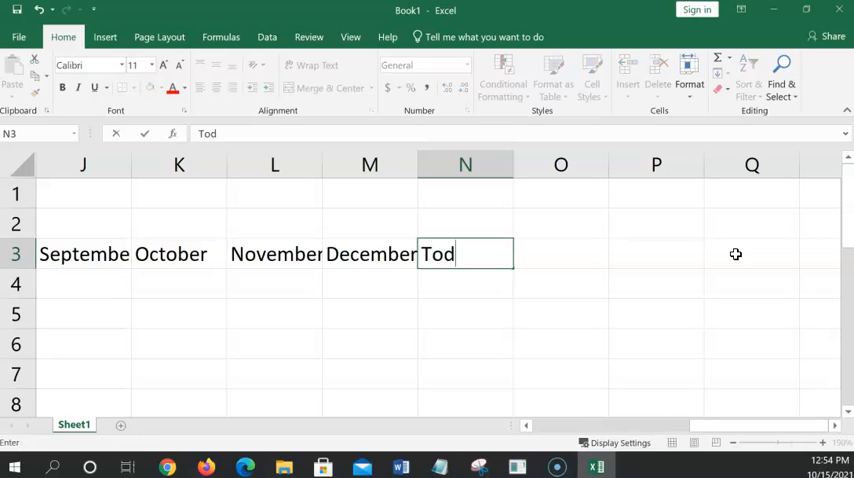
type("al")
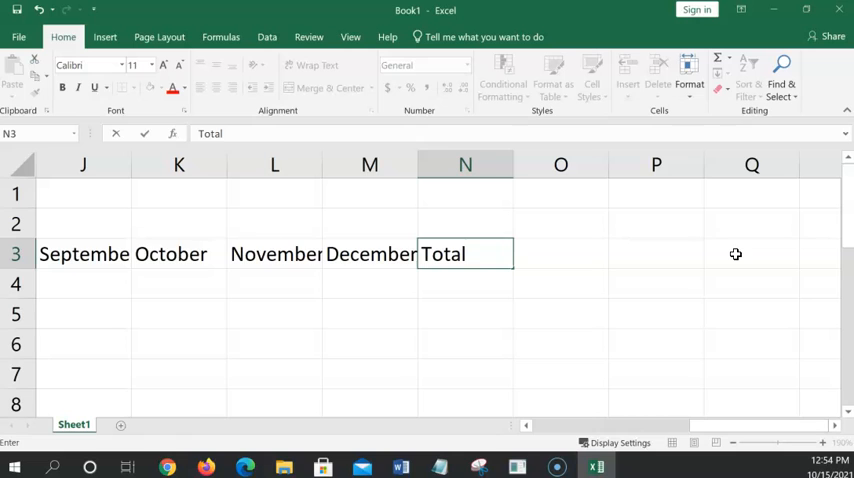
key("Return")
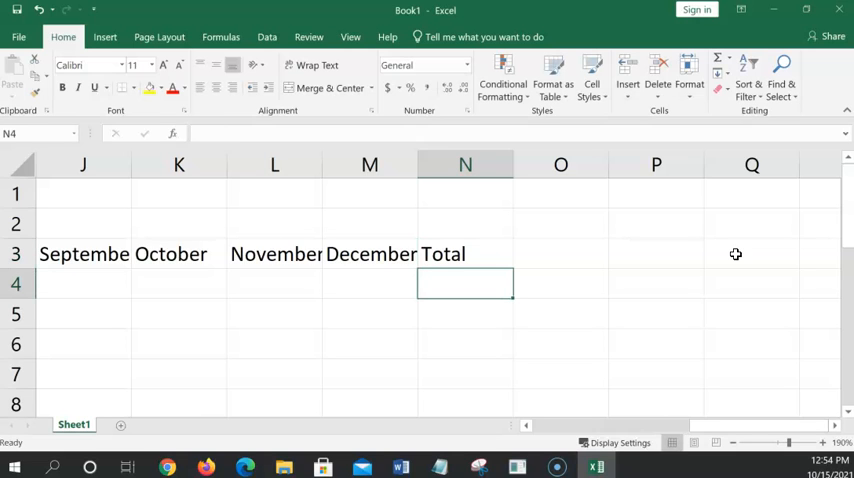
left_click(274, 283)
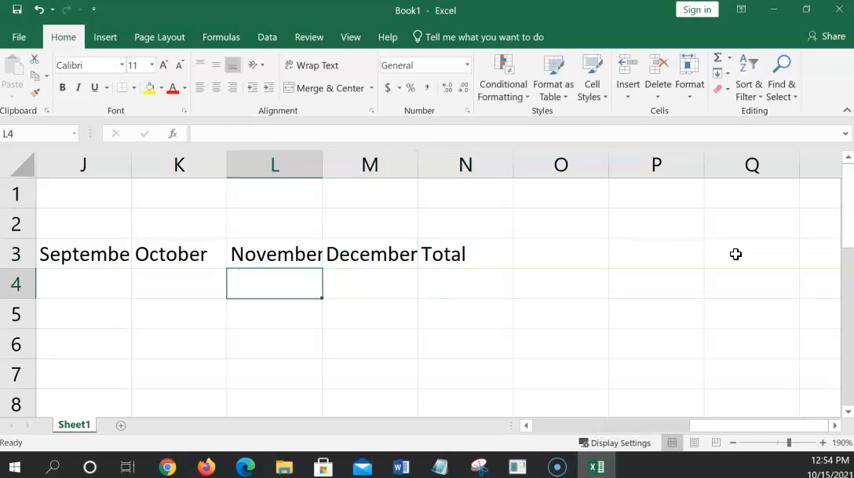
scroll("left", 3)
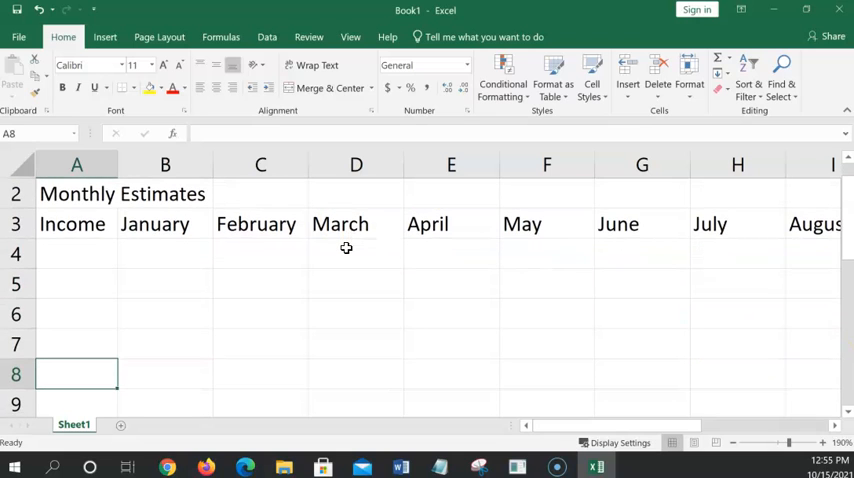
Enter Expenses in A8 and fill the month headings January through December across row 8
type("E")
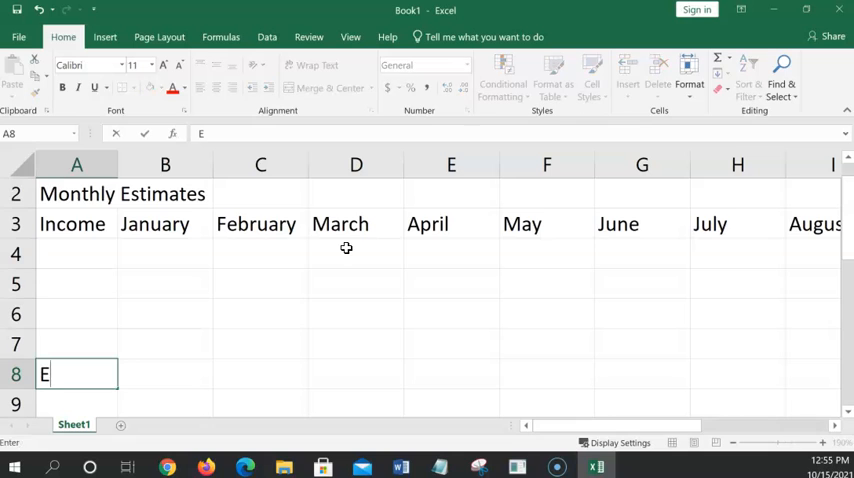
type("xpenses")
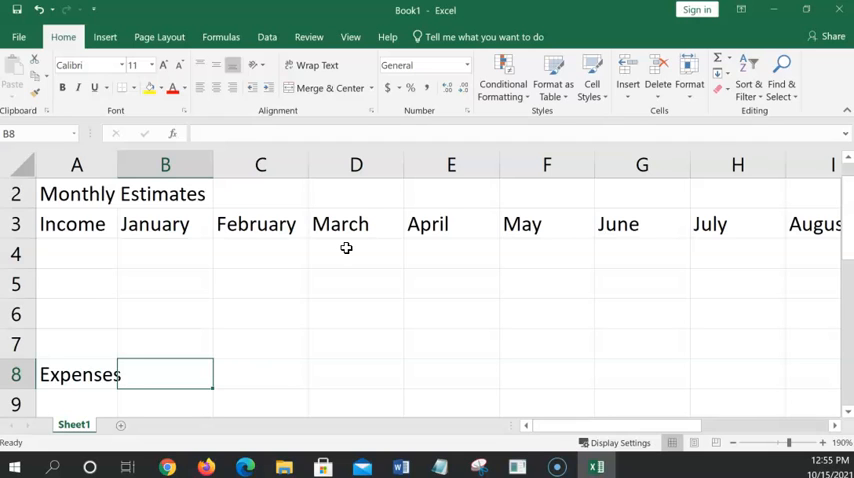
type("January")
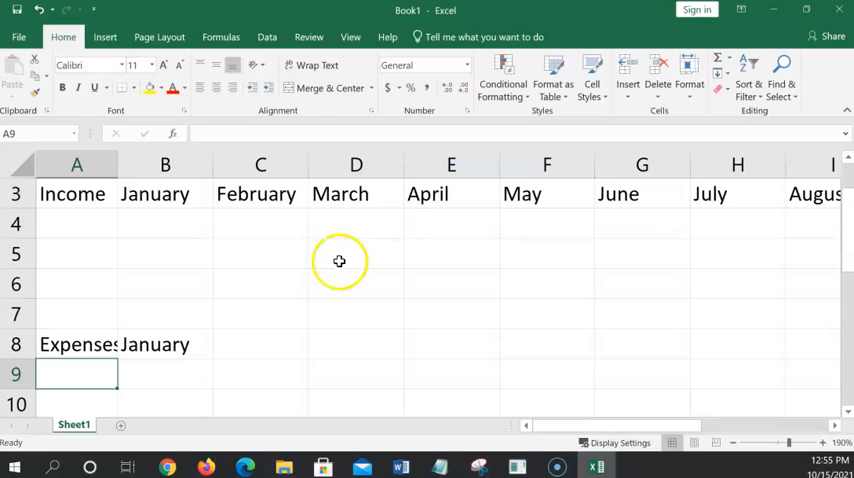
left_click(165, 344)
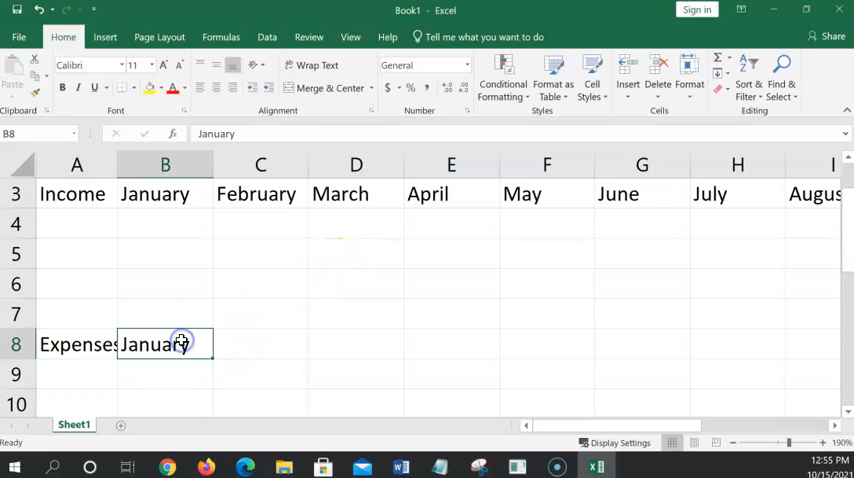
mouse_move(212, 358)
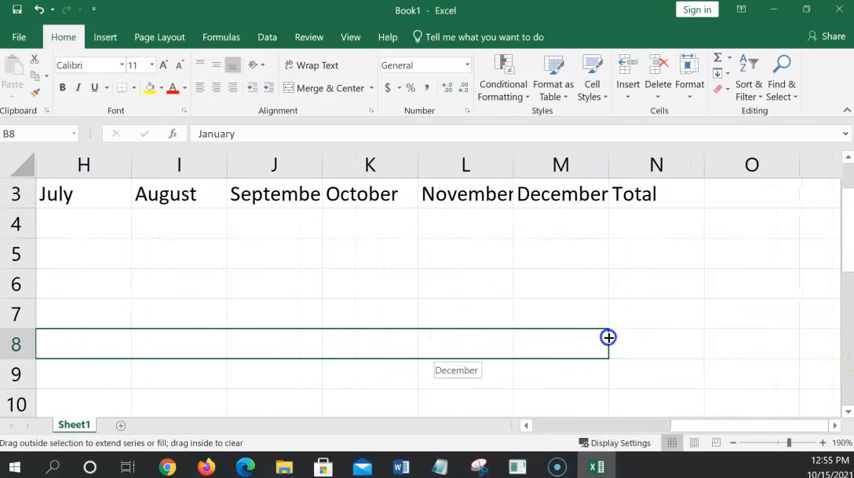
left_click_drag(608, 337, 608, 344)
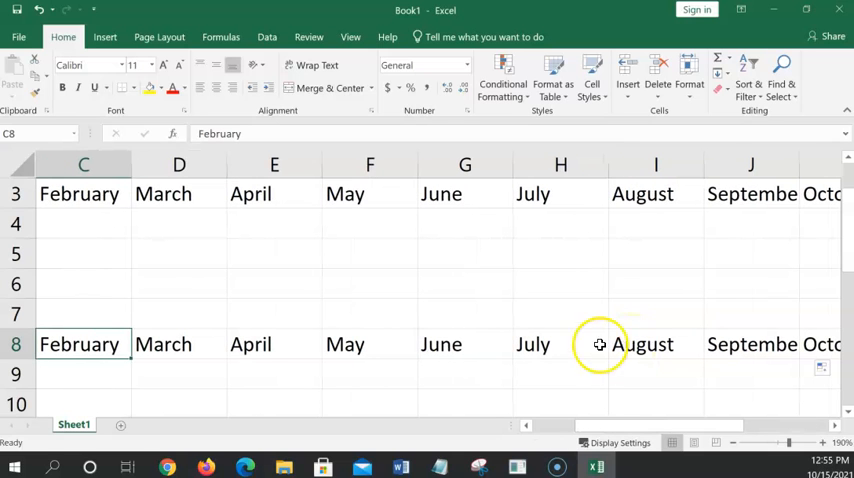
Add a 'Total' heading in N8 and scroll back to column A
left_click(751, 344)
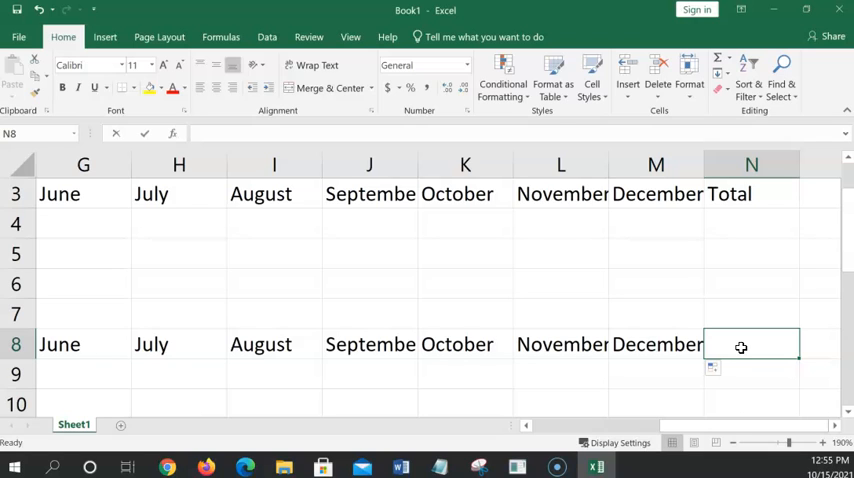
type("Total")
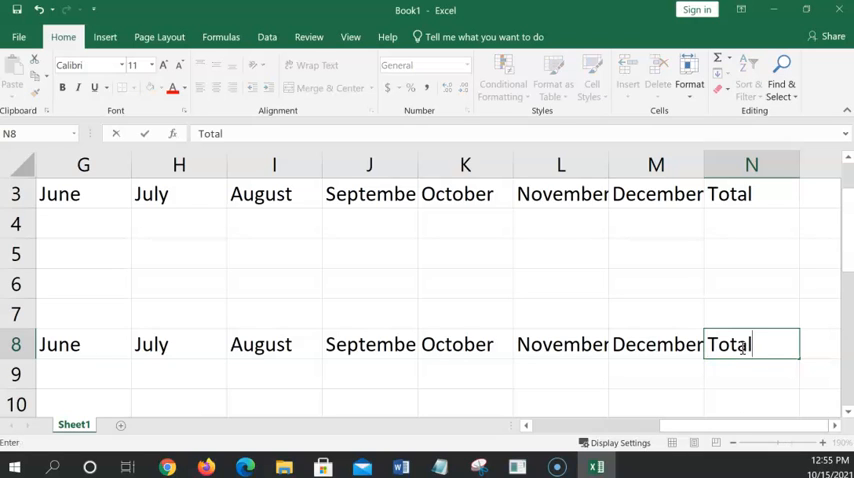
key("Return")
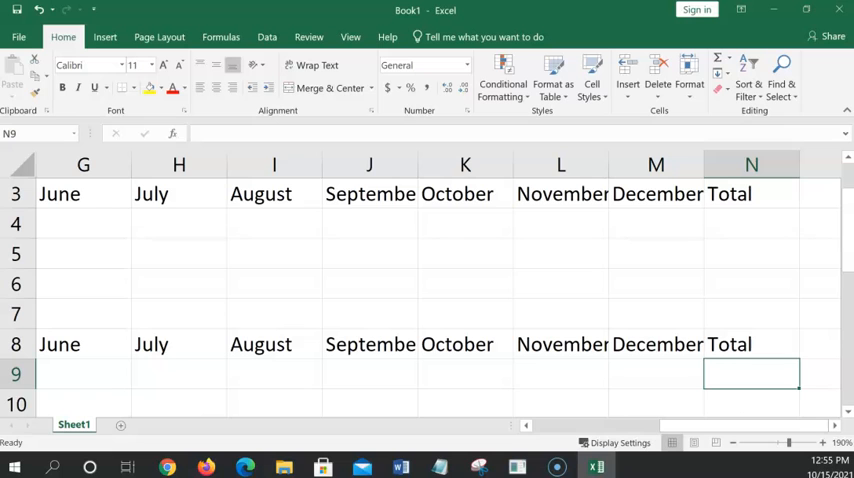
mouse_move(710, 428)
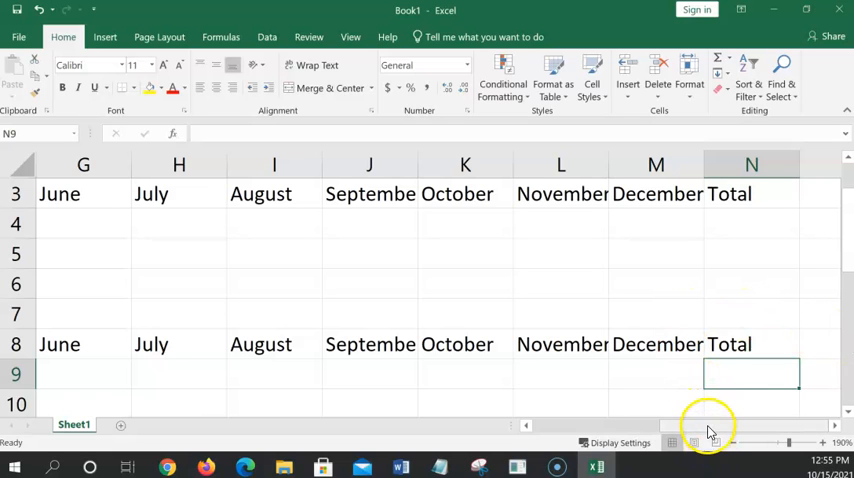
scroll("left", 3)
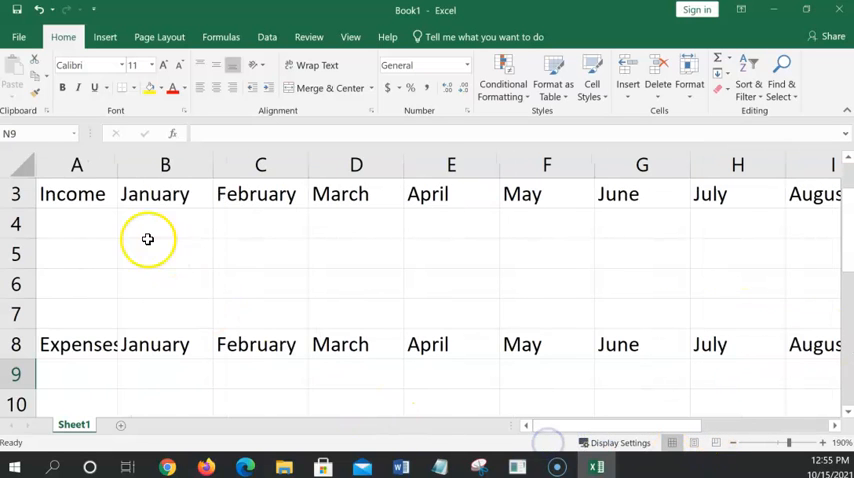
mouse_move(398, 264)
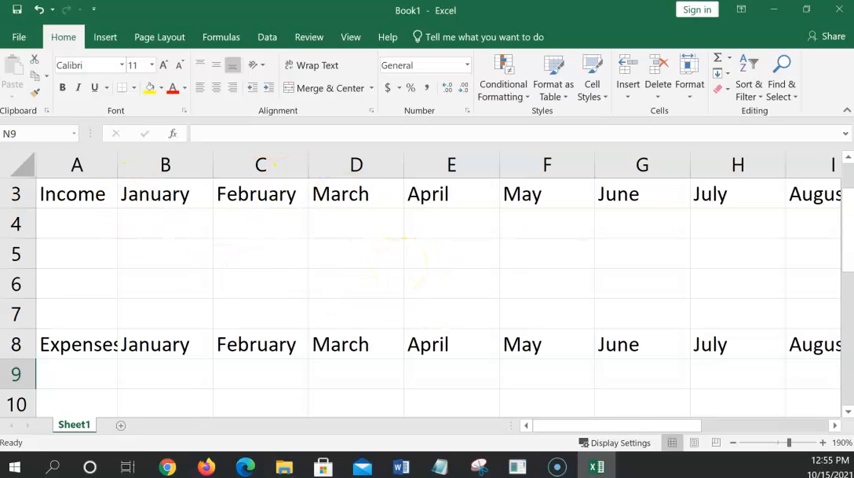
mouse_move(315, 194)
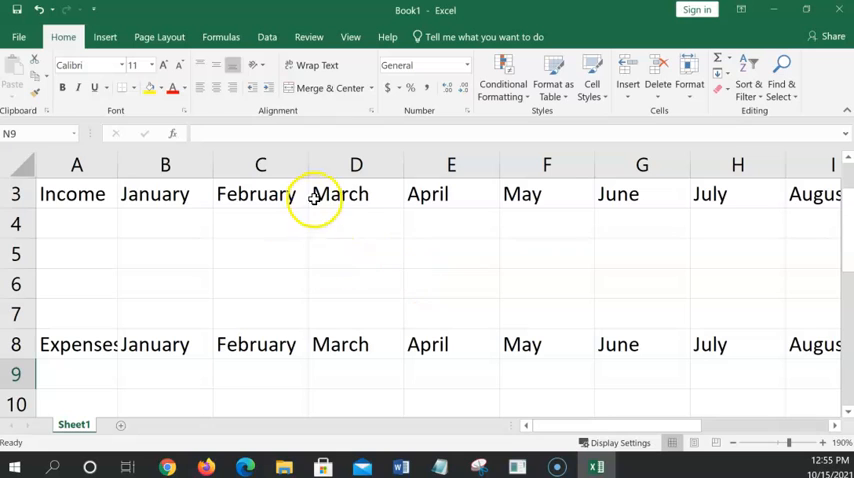
mouse_move(402, 333)
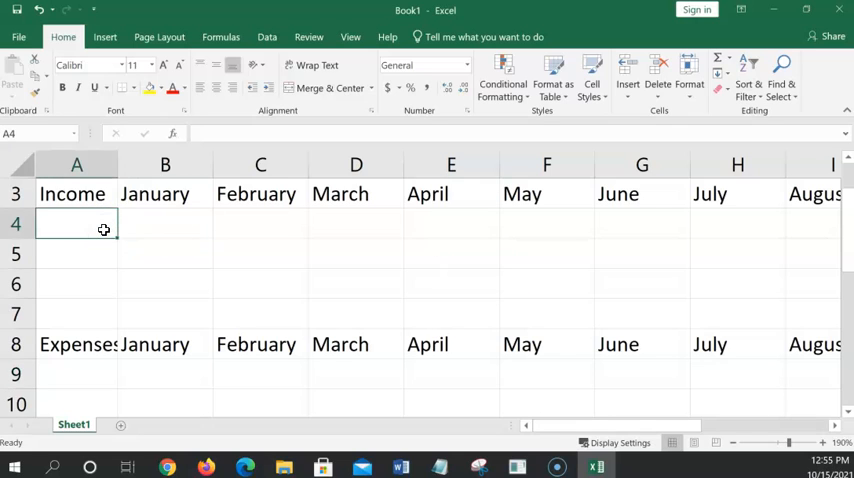
Enter Commission in A4, Interest in A5 and Total in A6
type("Commi")
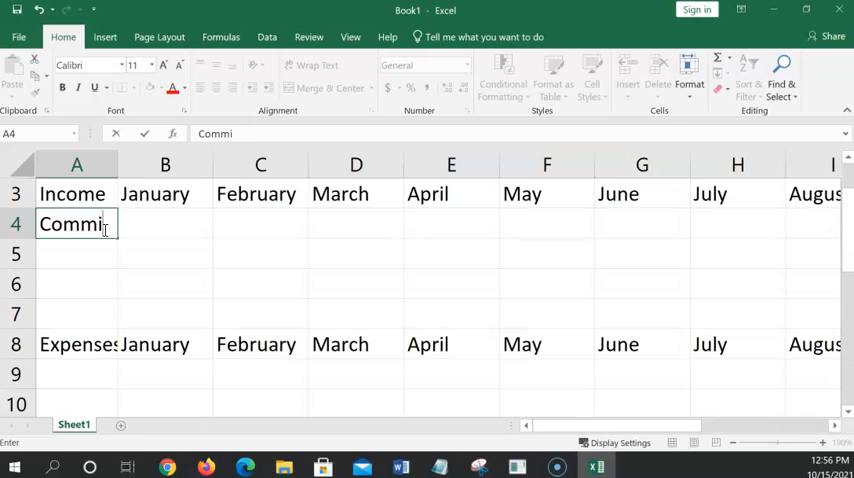
type("ssion")
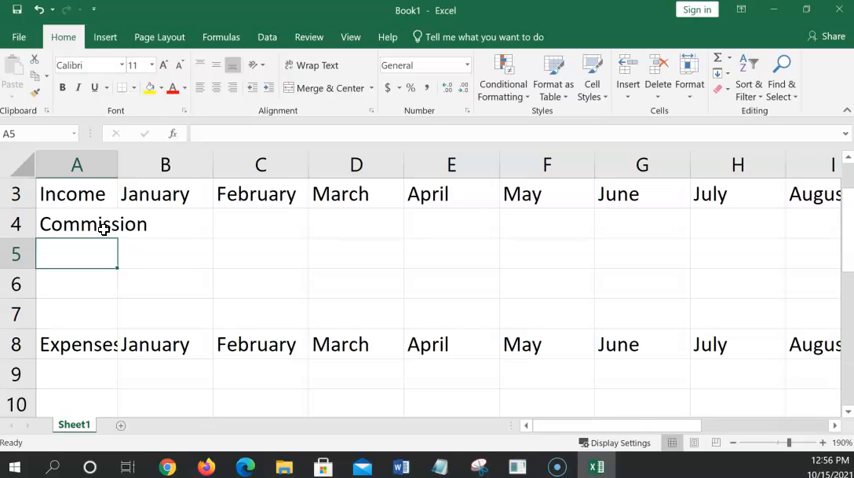
type("Intere")
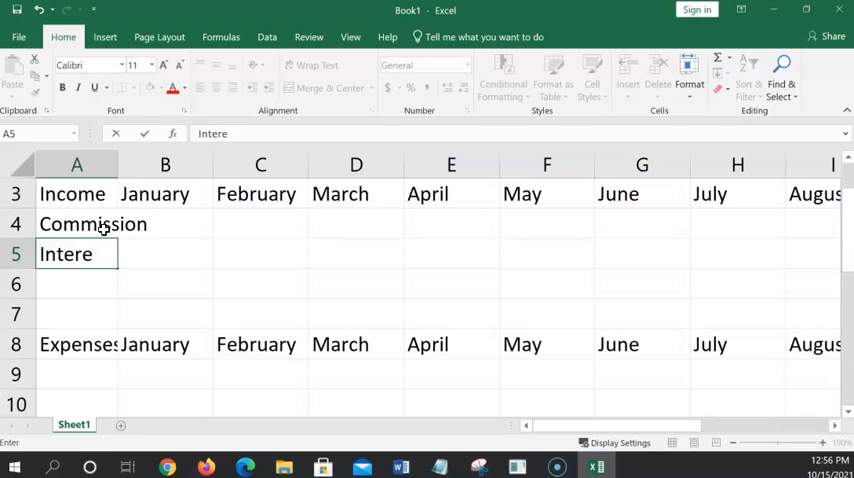
type("st")
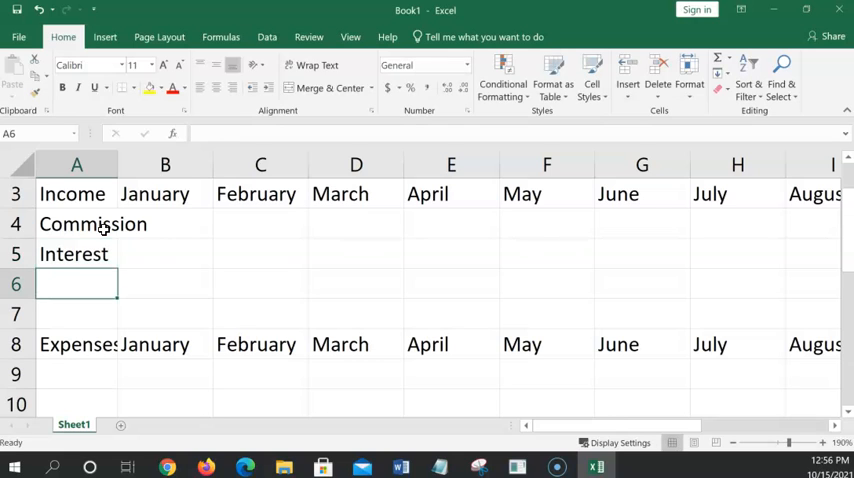
type("Total")
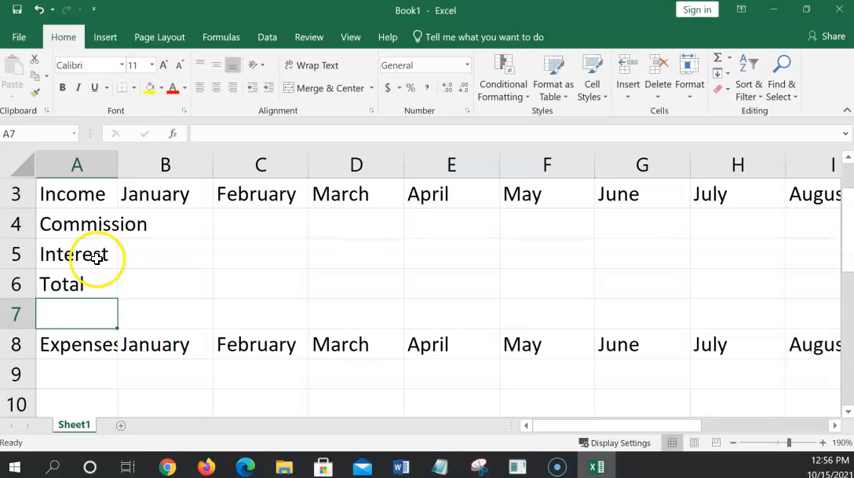
mouse_move(104, 315)
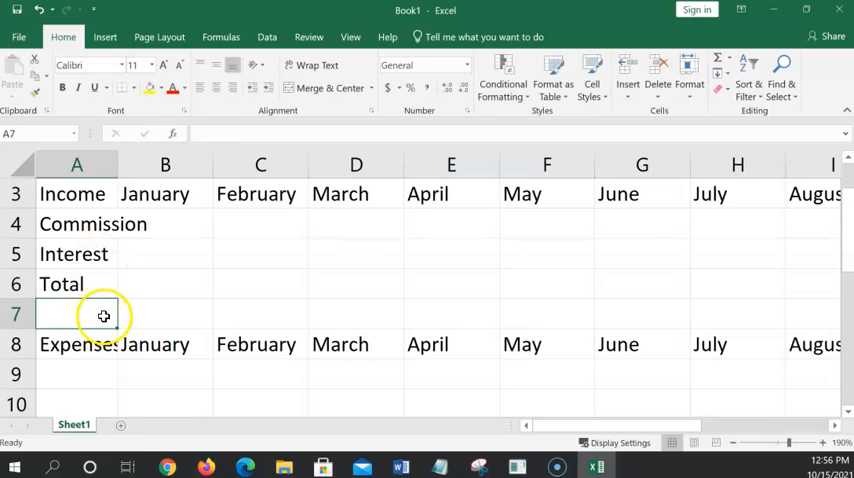
mouse_move(122, 390)
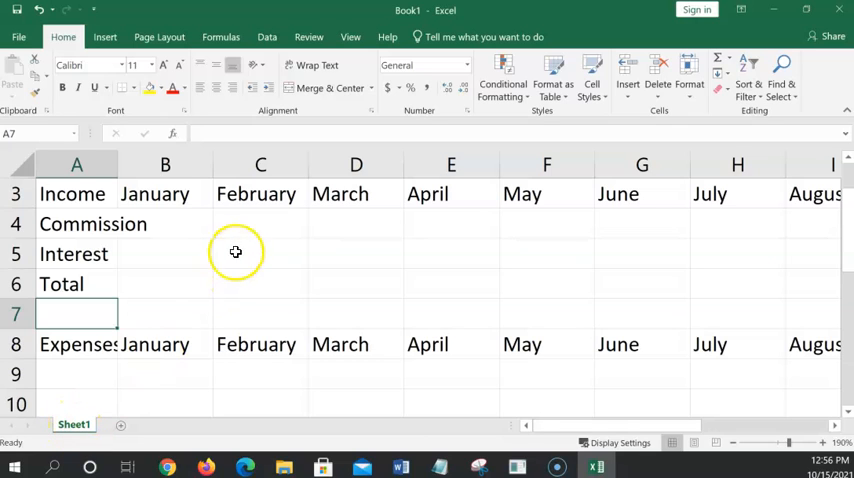
mouse_move(237, 250)
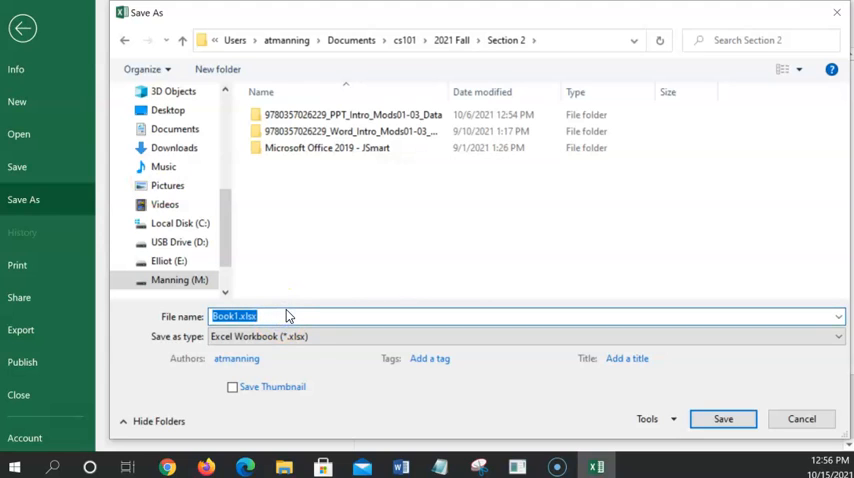
Save the workbook in Section 2 as 'SmartEX1 Real Estate Budget.xlsx'
type("Smart")
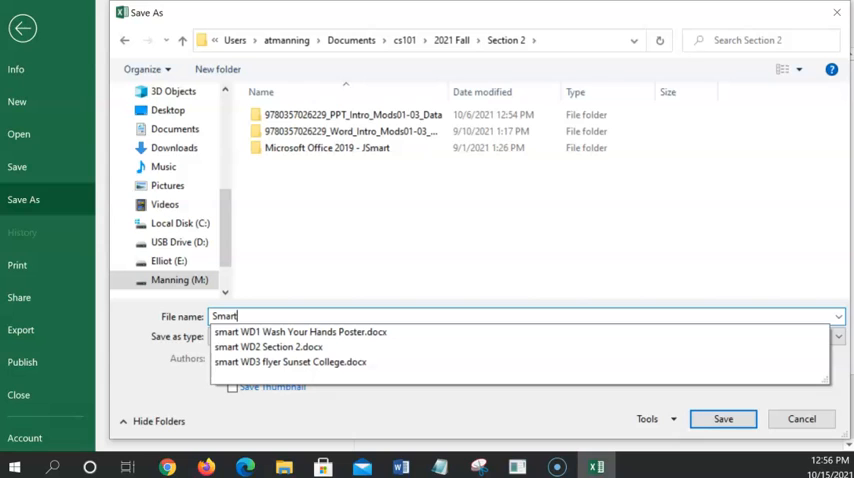
type("Ex")
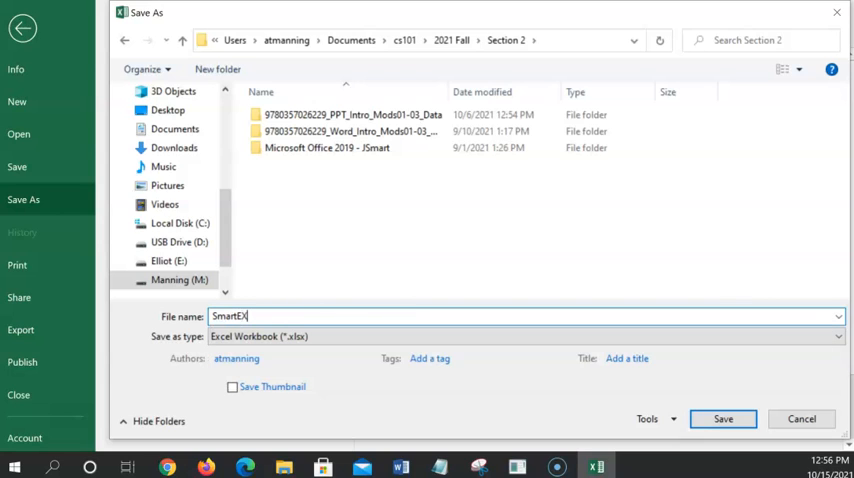
type("1")
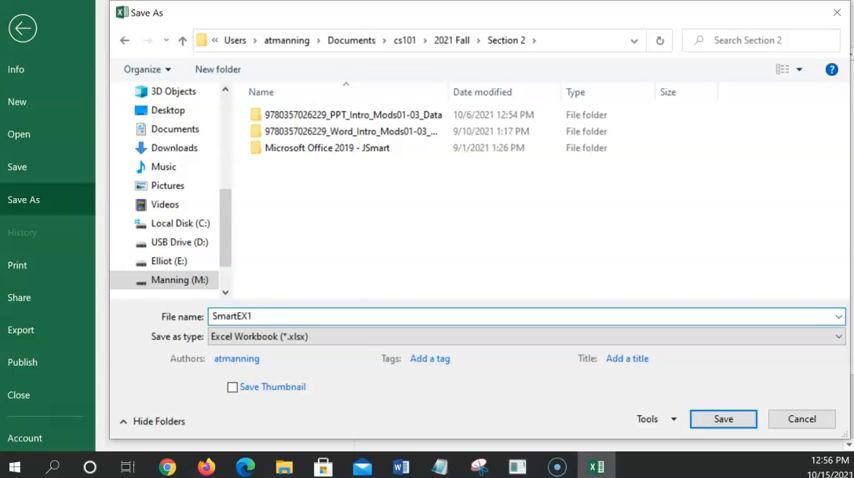
type("Ra")
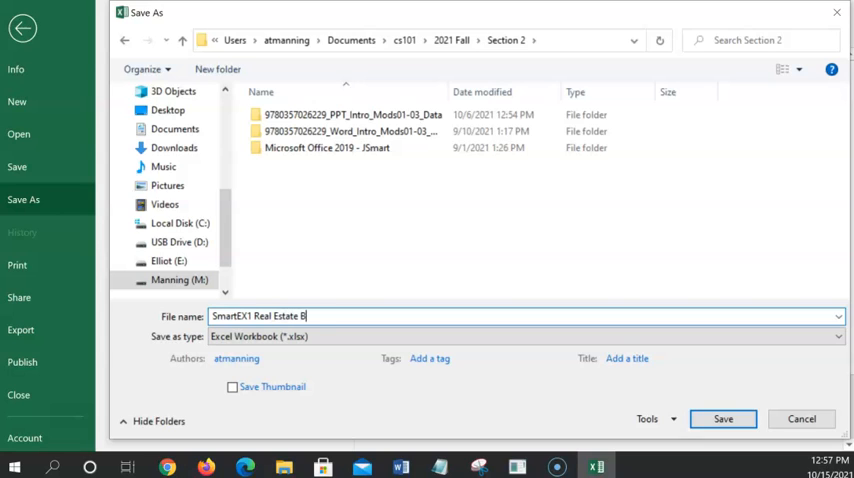
type("udget")
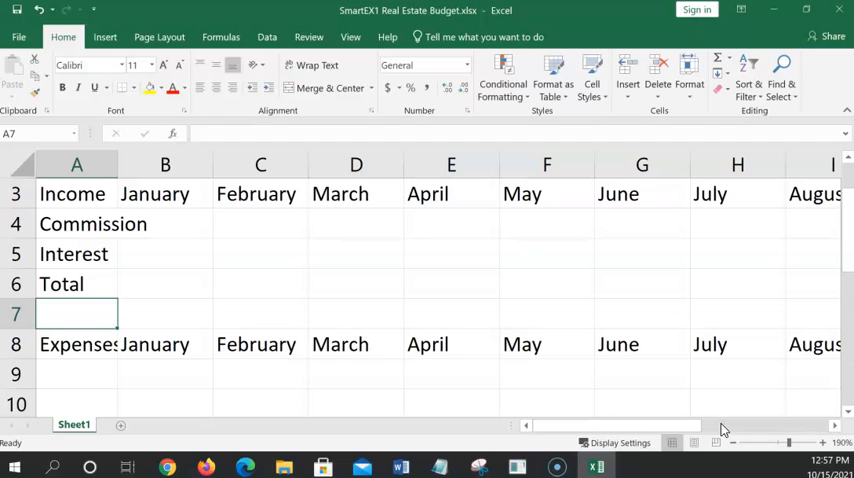
mouse_move(465, 450)
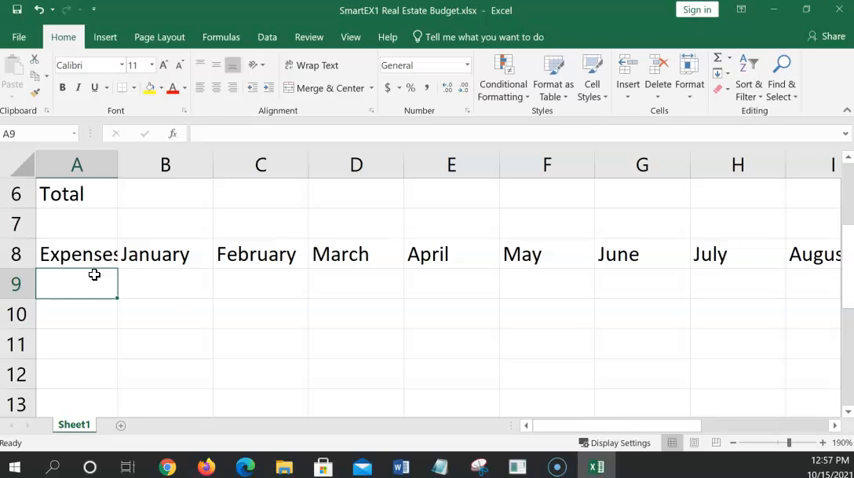
Enter the expense labels Rent, Utilities and Advertising in column A
type("Rent")
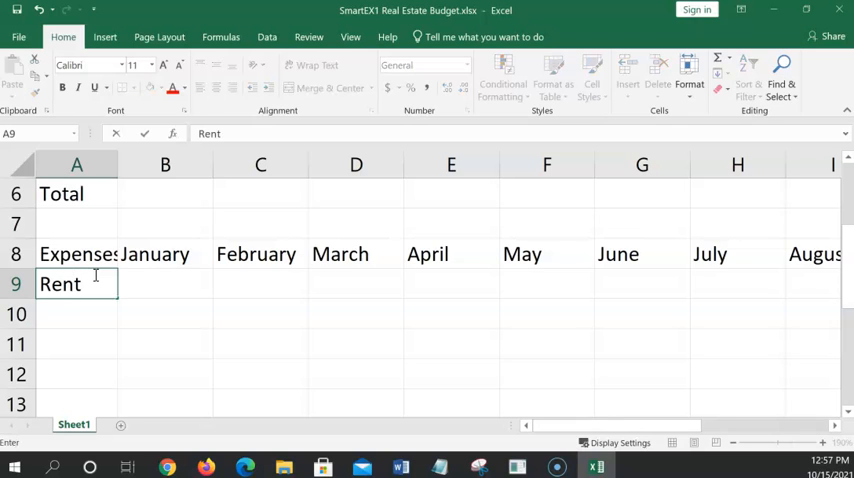
type("Uti")
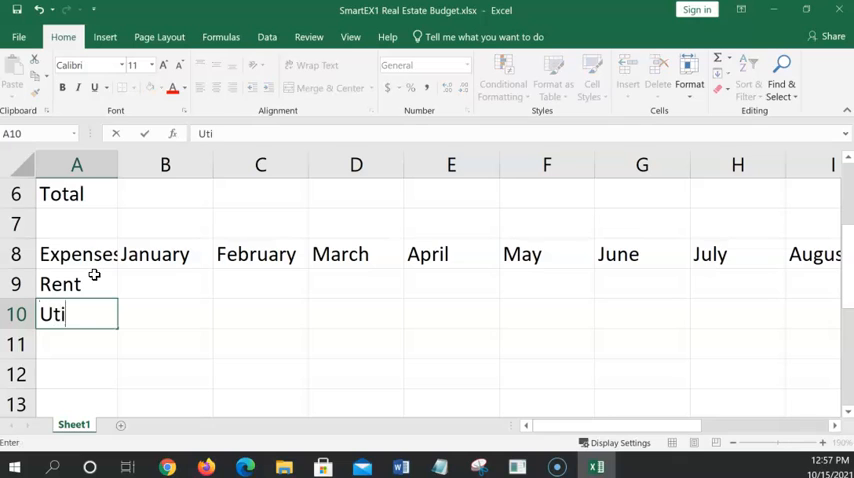
type("lities")
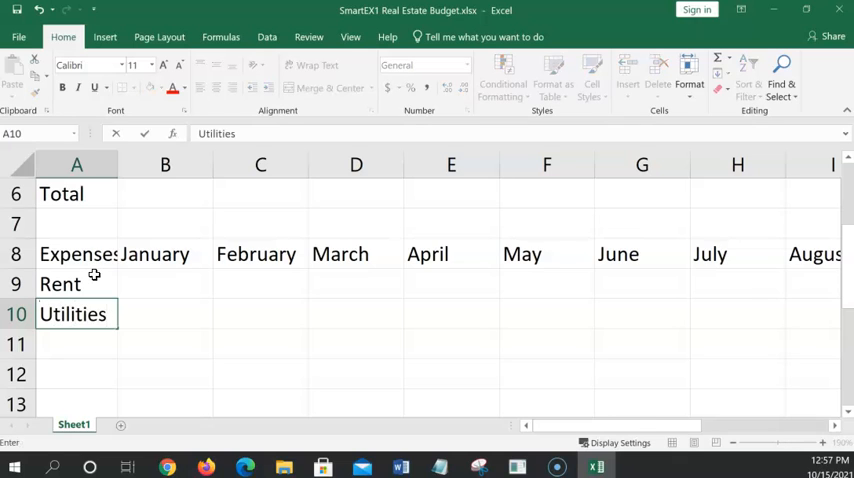
key("Return")
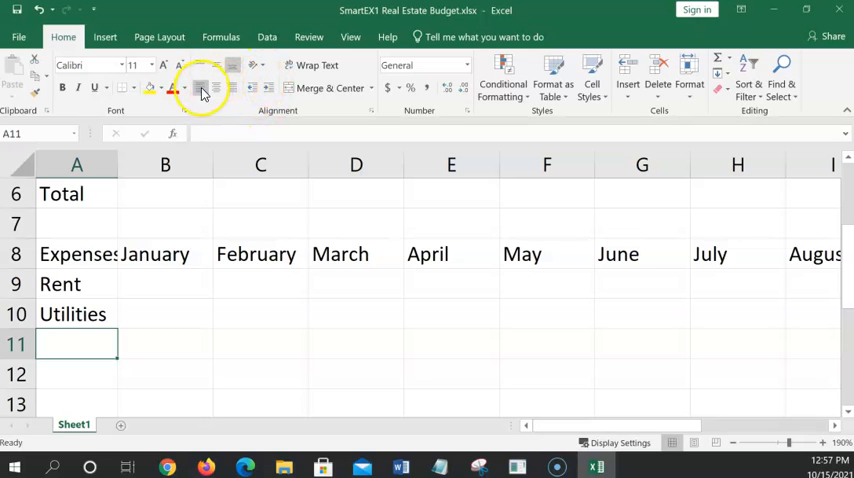
mouse_move(216, 88)
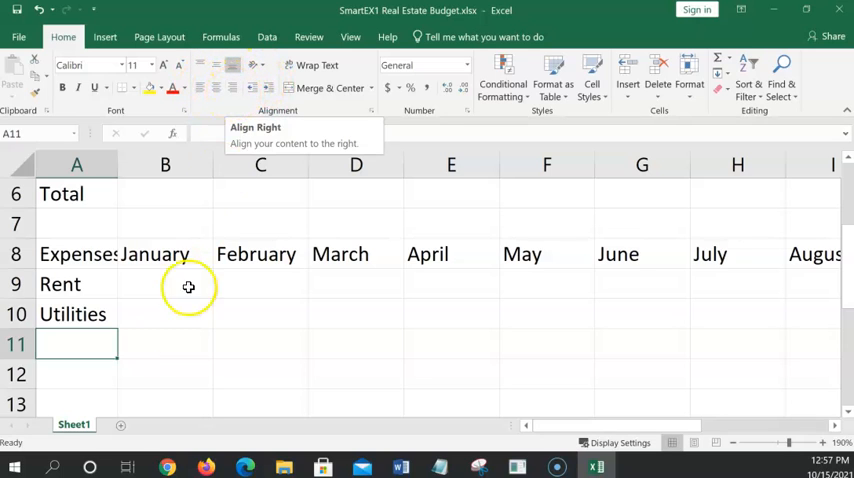
mouse_move(88, 345)
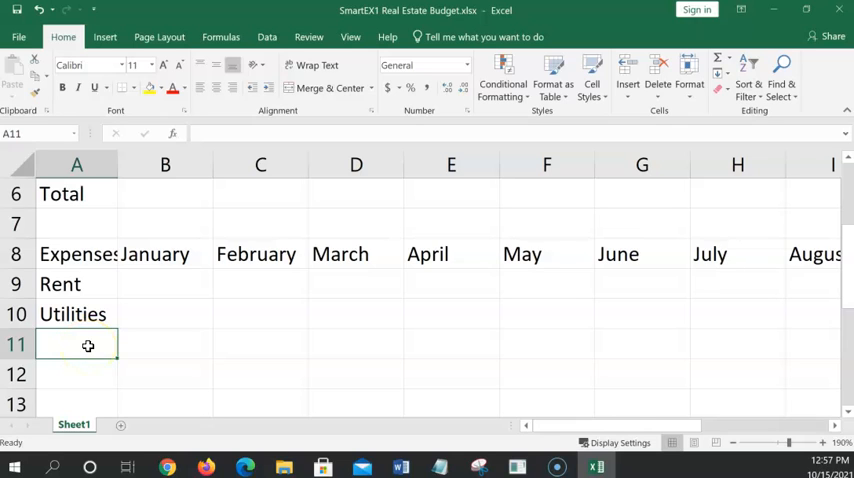
type("A")
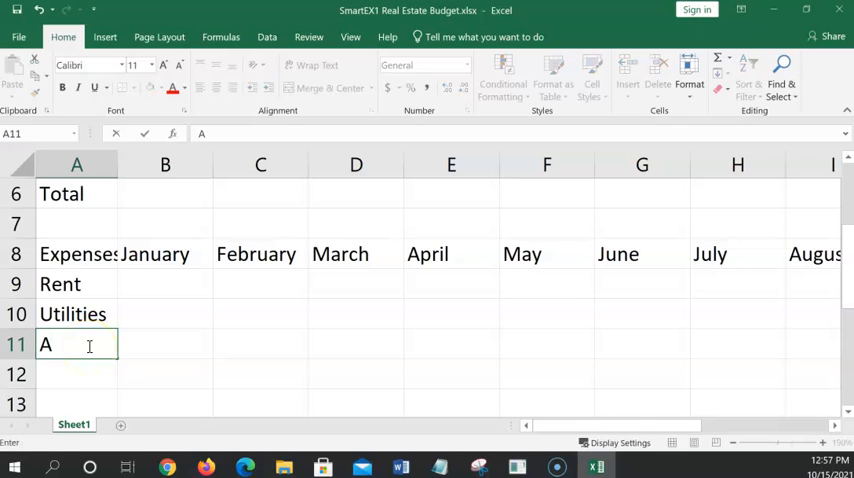
type("dvertising")
left_click(77, 374)
type("Web")
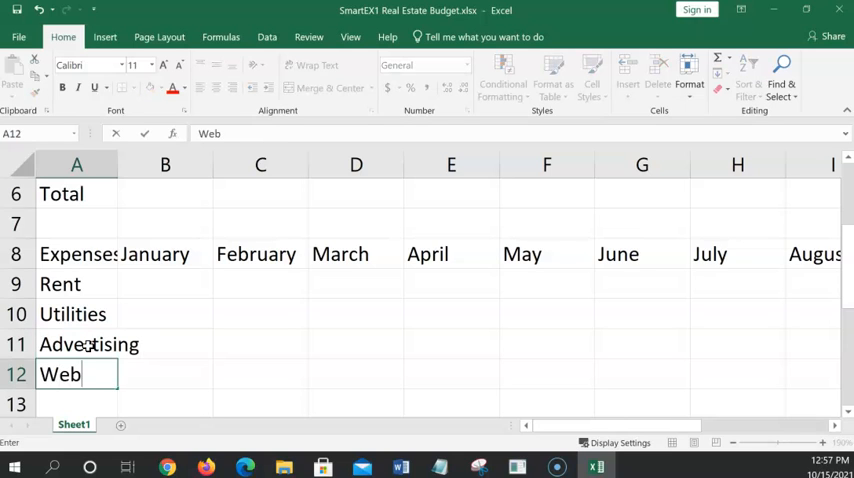
Enter Website, Printing, Office Supplies, Gas and Miscellaneous, ending at A16
type("site")
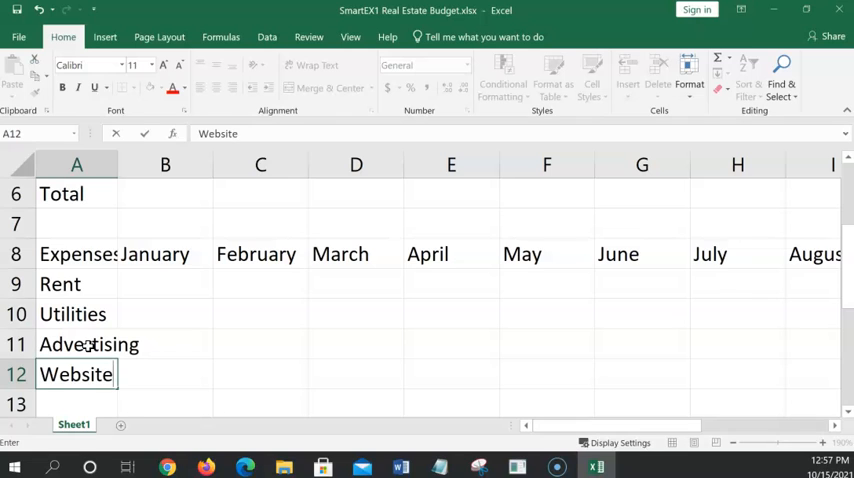
type("Pr")
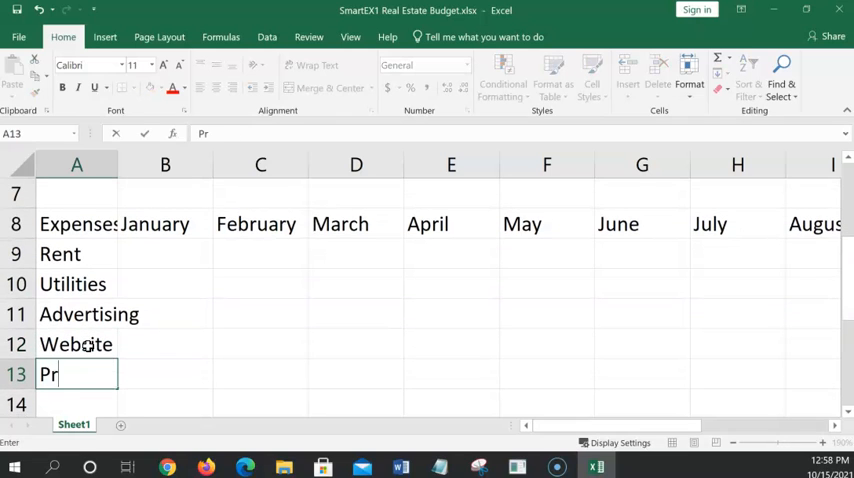
type("inting")
left_click(77, 404)
type("Op")
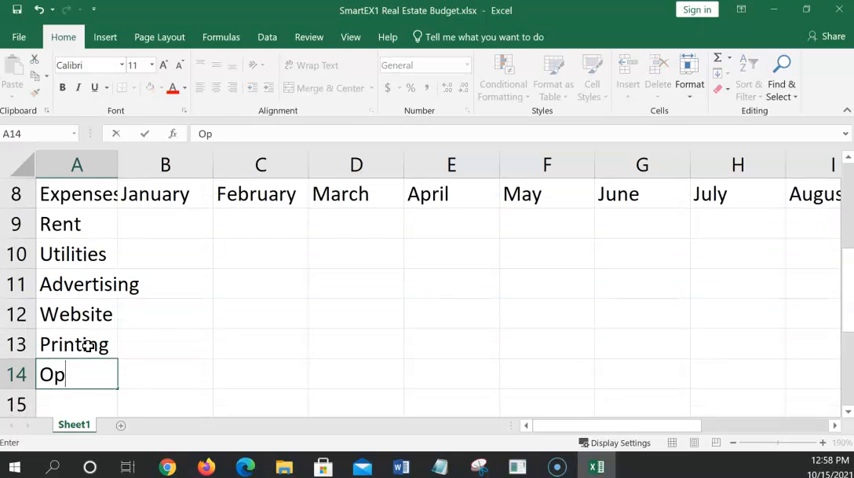
type("fice")
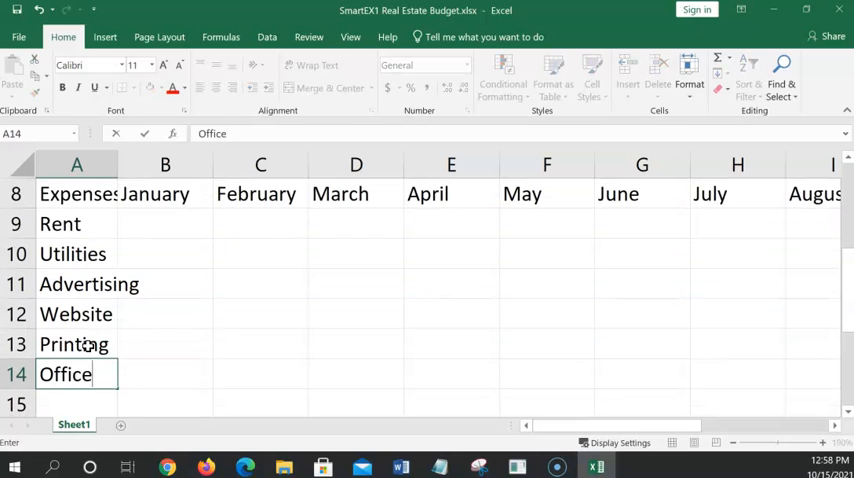
type("Supplies")
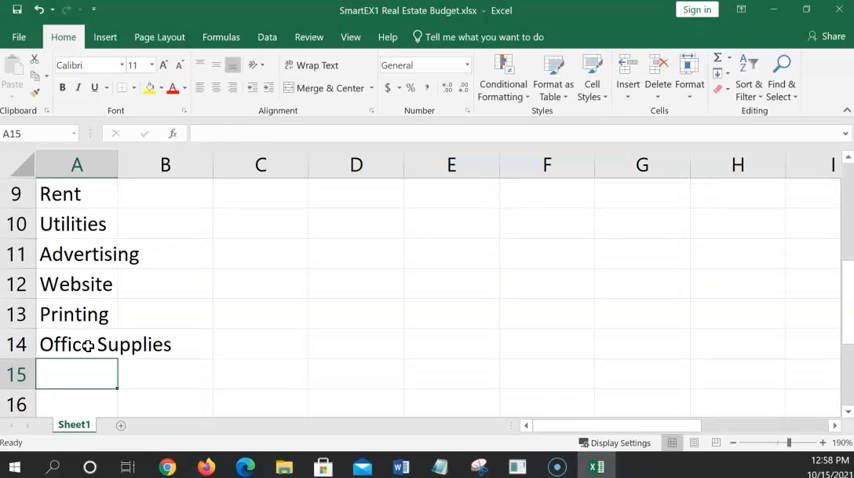
type("Gas")
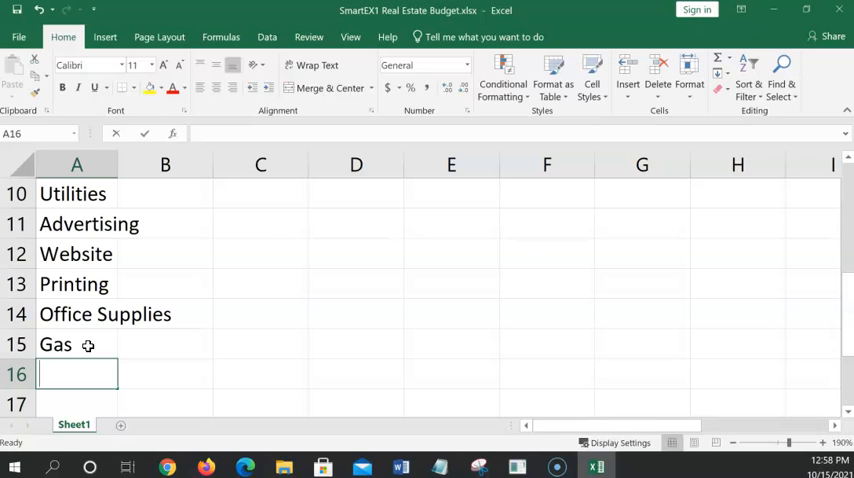
type("Misc")
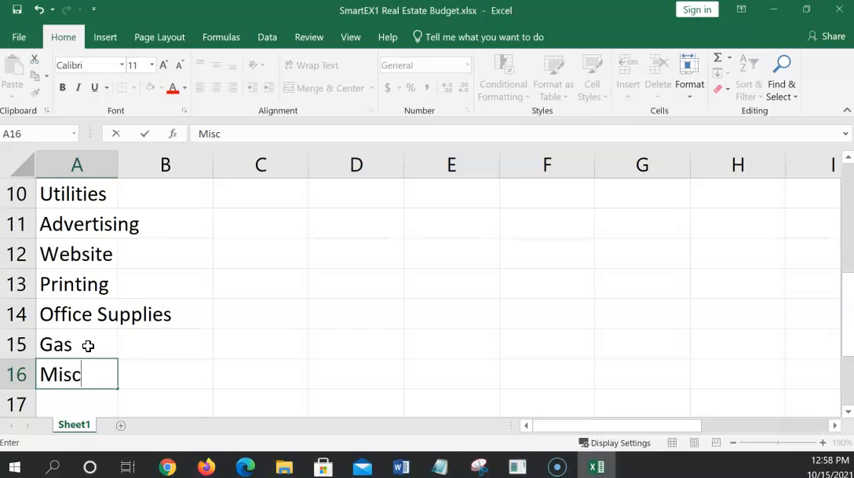
type("ellaane")
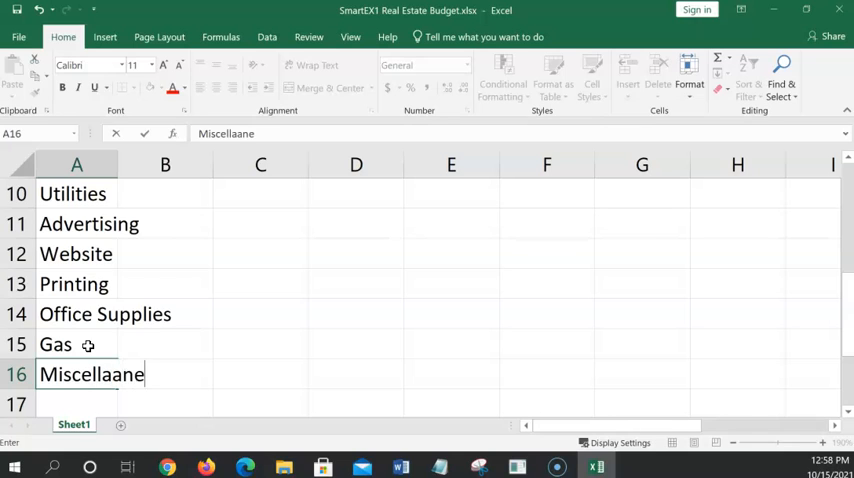
type("i")
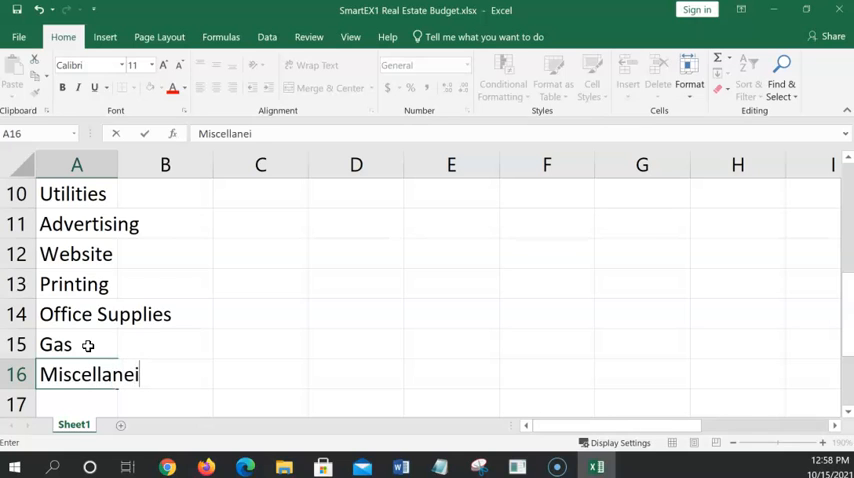
type("ous")
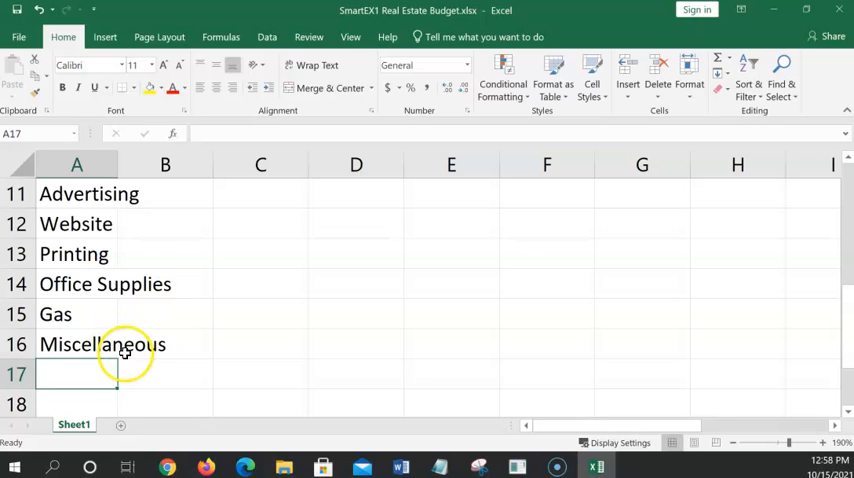
mouse_move(147, 367)
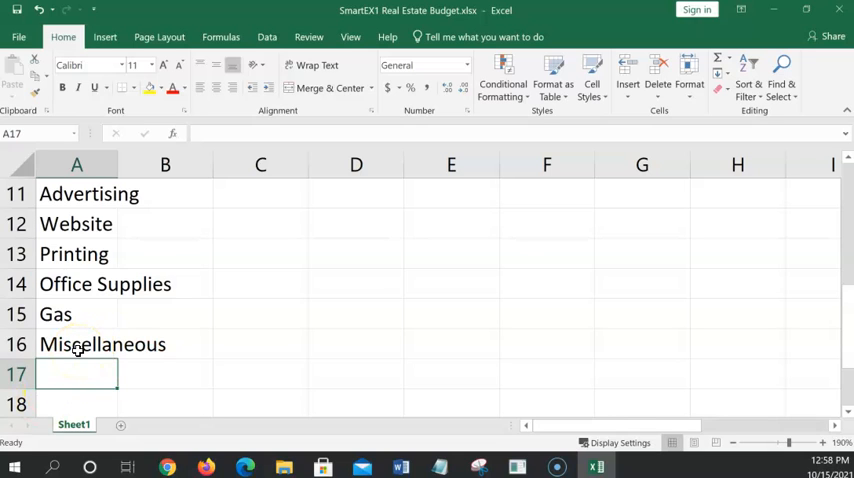
mouse_move(309, 37)
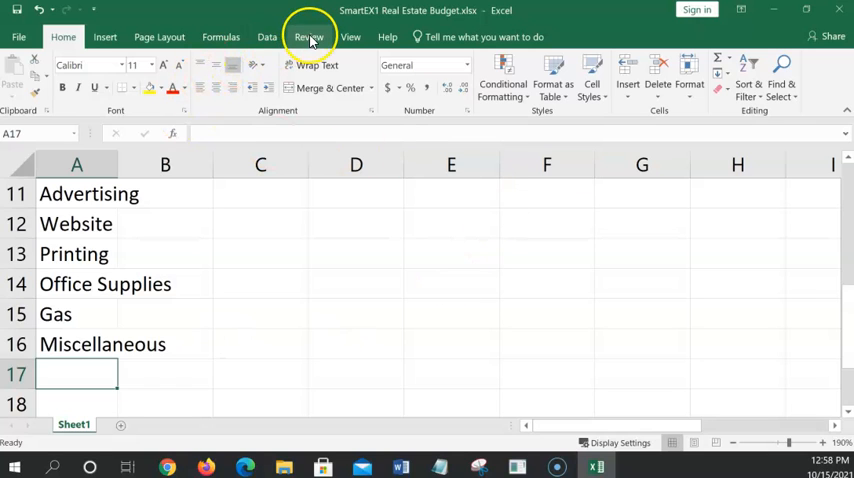
Spell-check the sheet from the beginning, ignoring Frangold once, then select A17
left_click(308, 37)
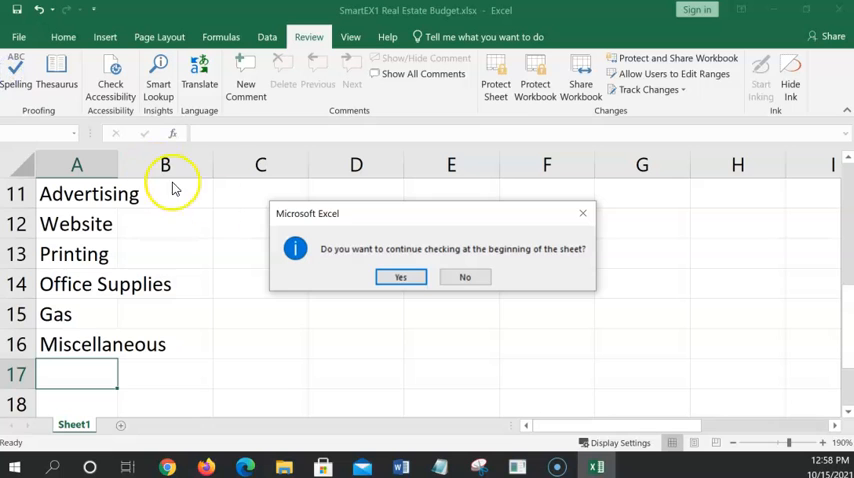
left_click(400, 277)
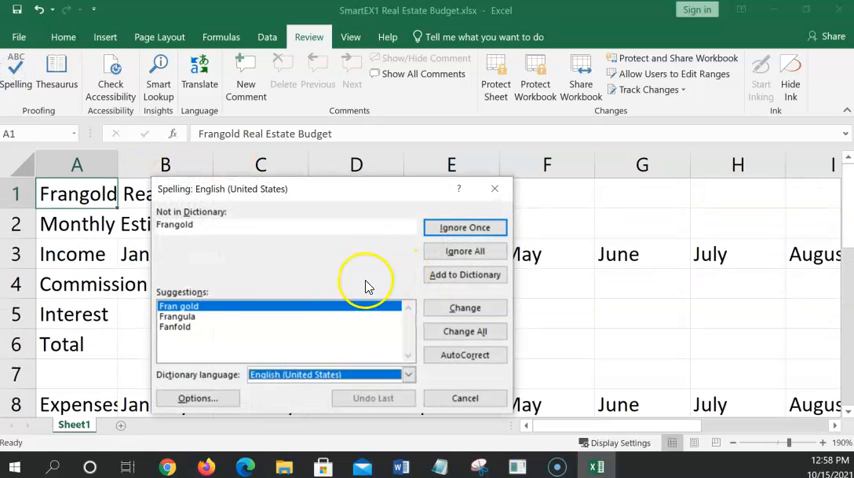
left_click(464, 227)
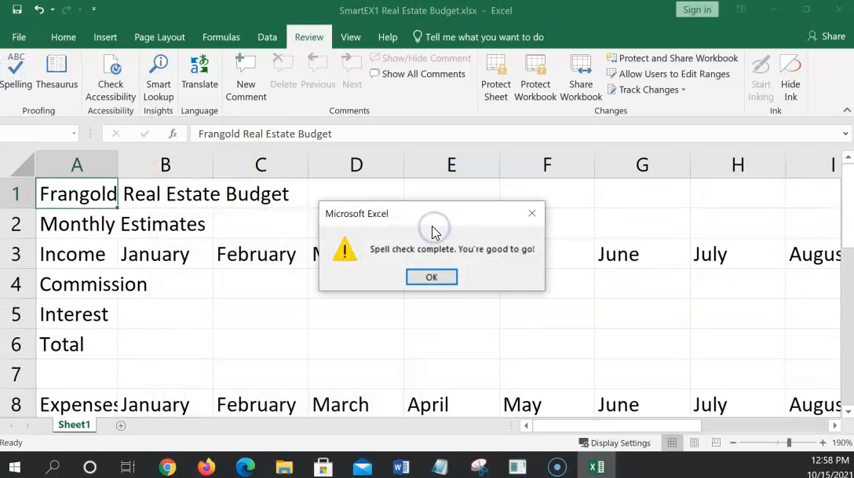
left_click(431, 277)
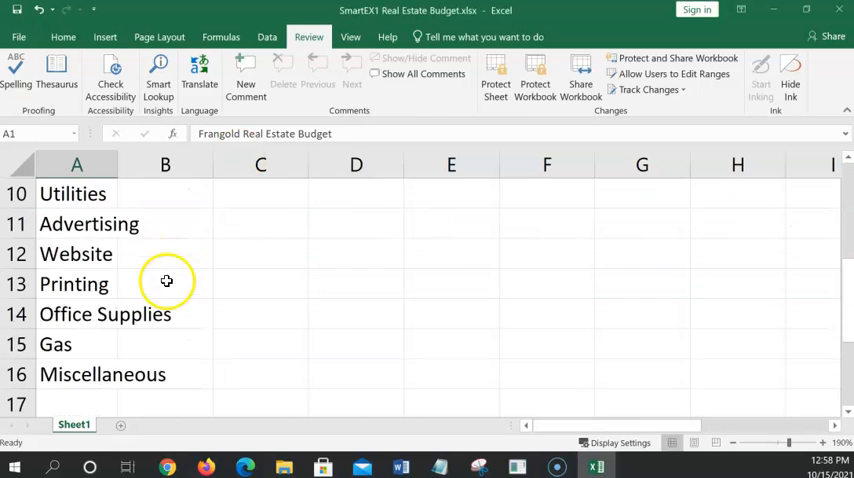
scroll("down", 3)
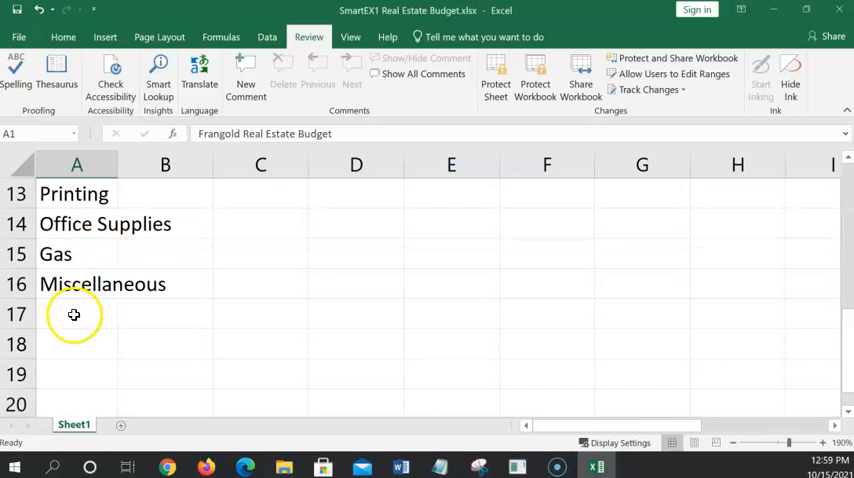
left_click(76, 313)
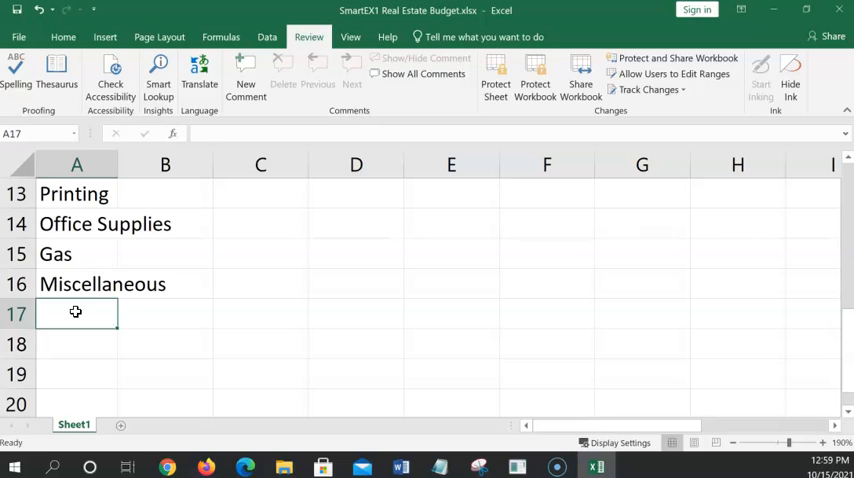
Enter 'Total' in A17 and 'Net' in A19, then scroll back to the top
type("Total")
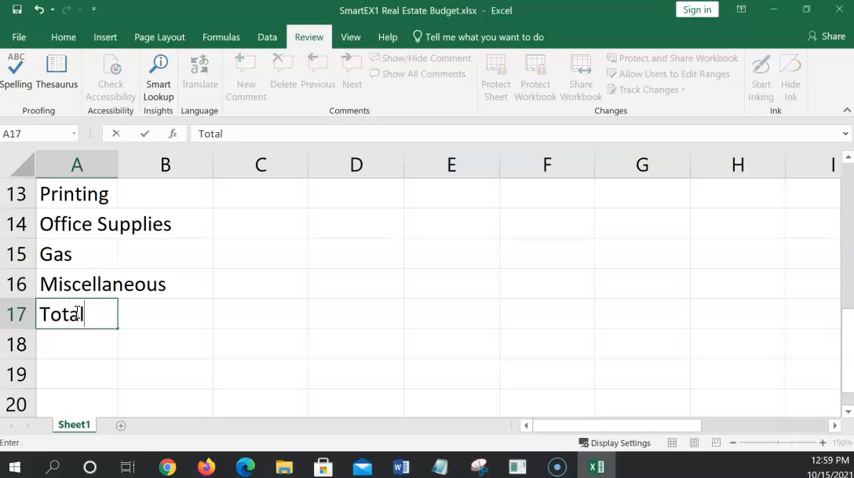
key("Return")
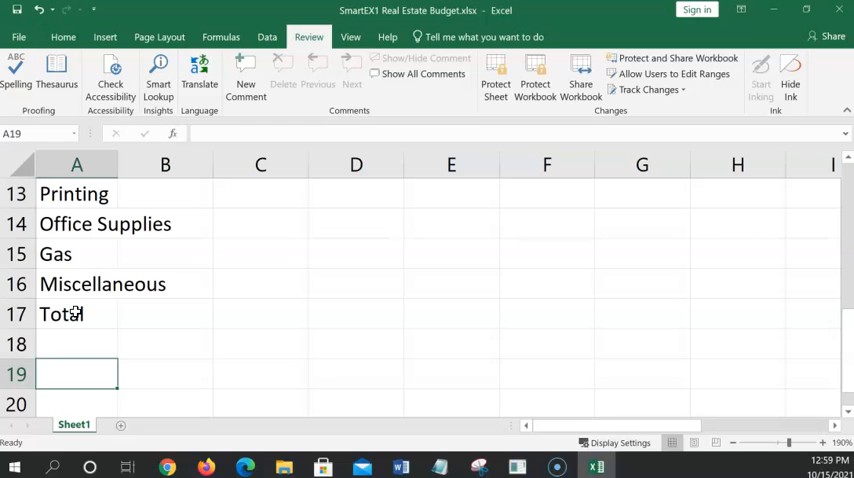
type("Net")
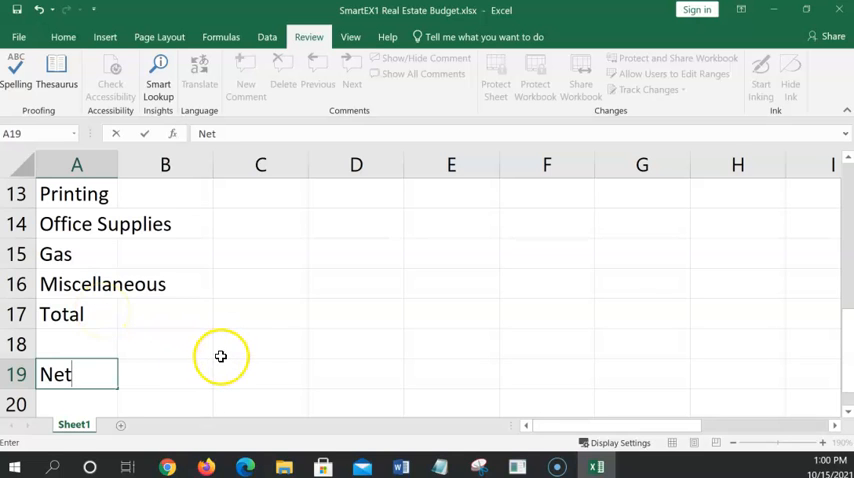
scroll("up", 3)
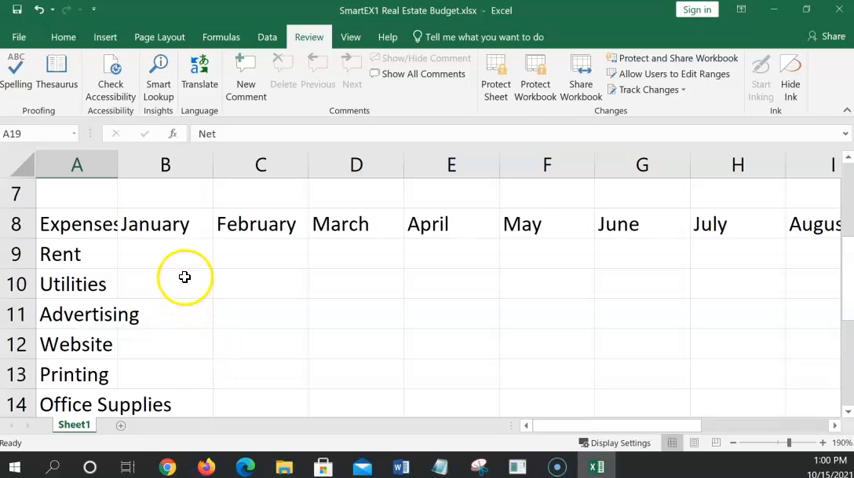
scroll("up", 3)
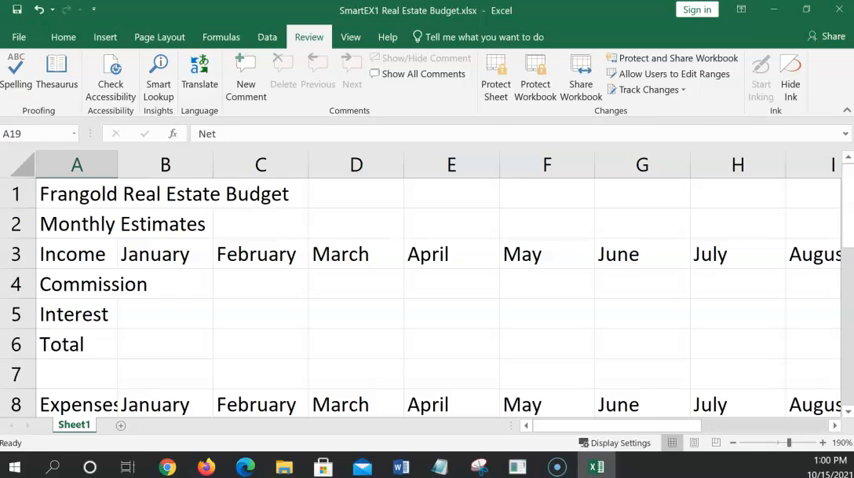
mouse_move(318, 187)
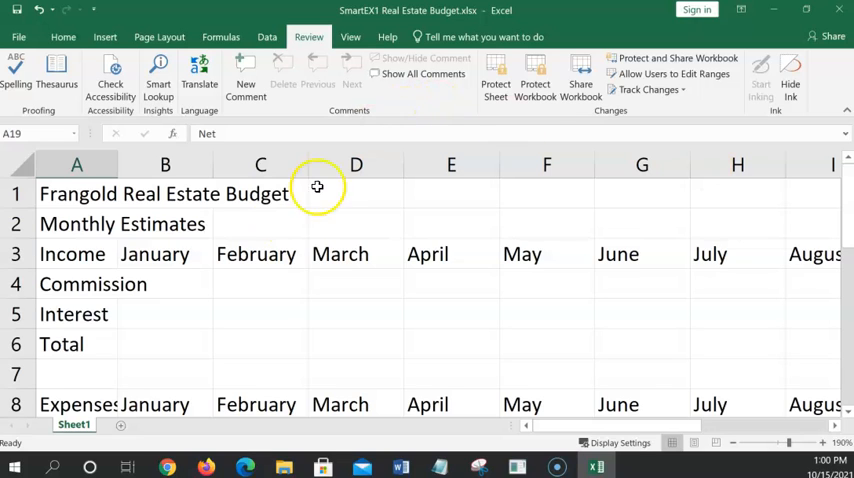
mouse_move(172, 285)
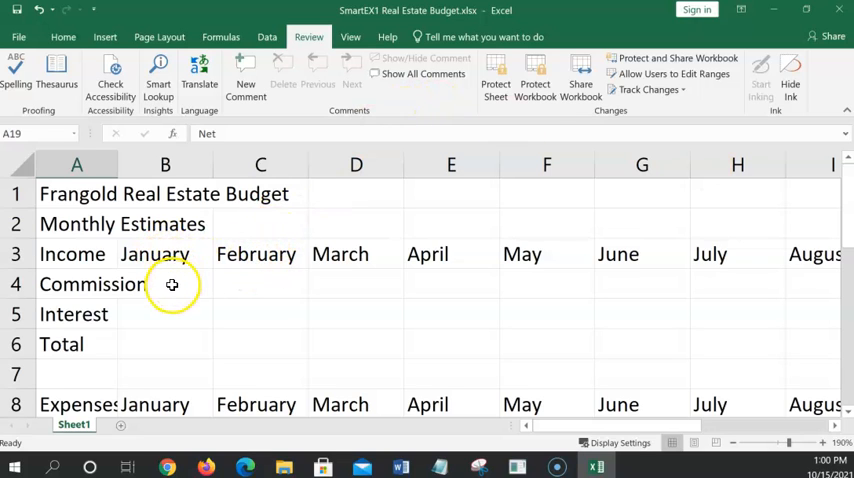
Enter the early-month commission amounts from 12000 in B4, correcting April to 14000
left_click(165, 284)
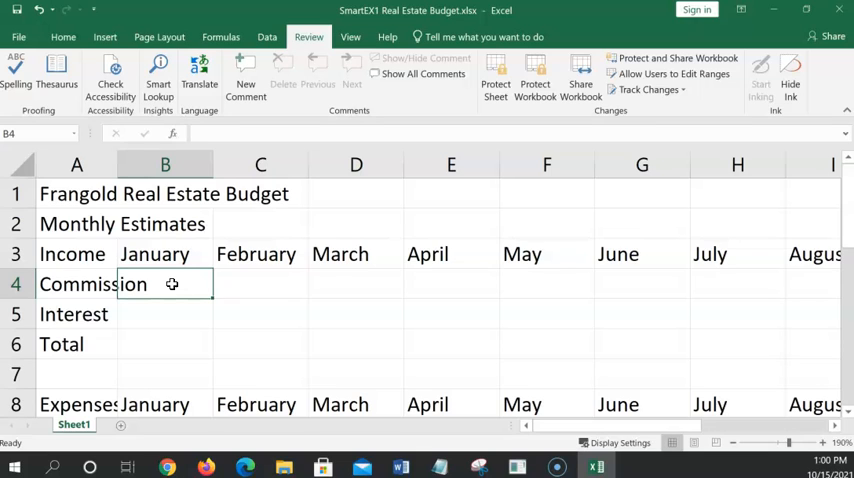
type("12000")
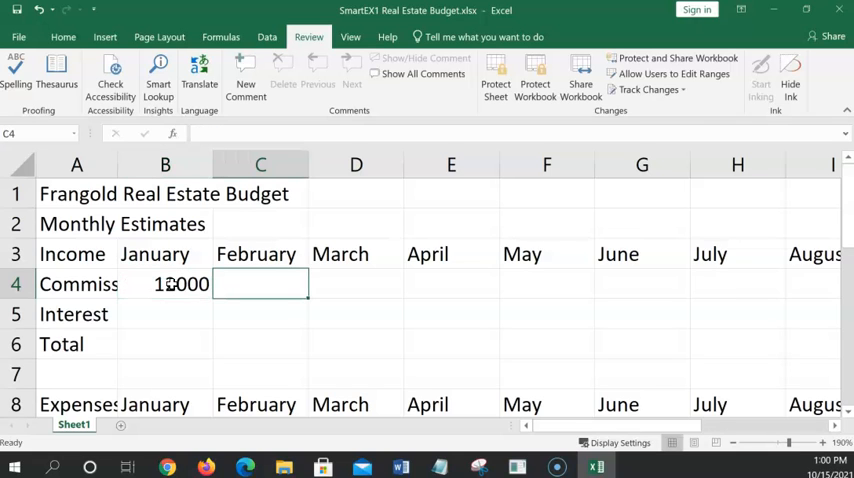
type("12000")
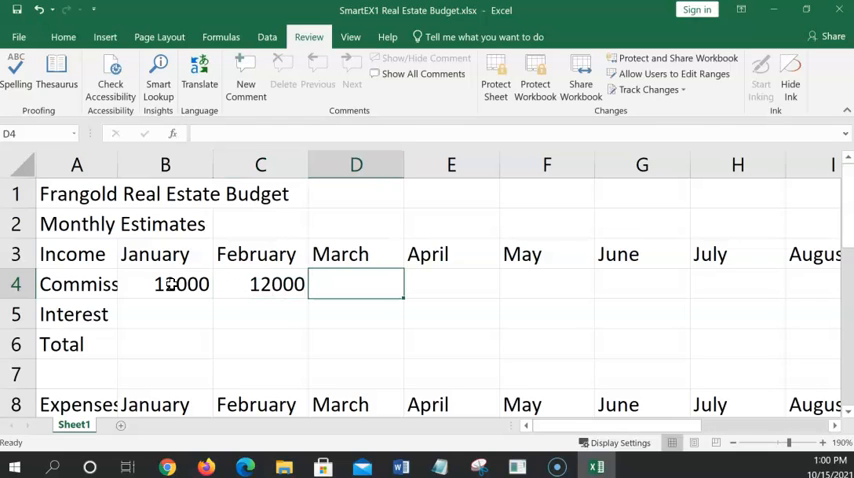
type("14000")
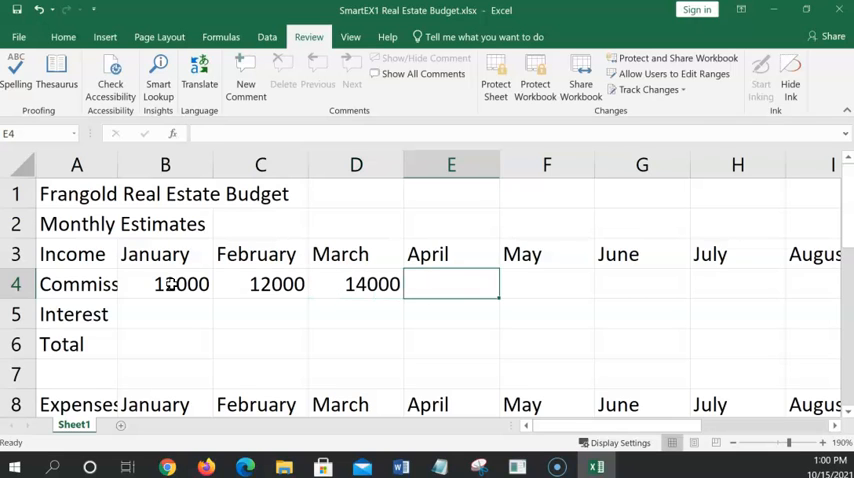
type("16000")
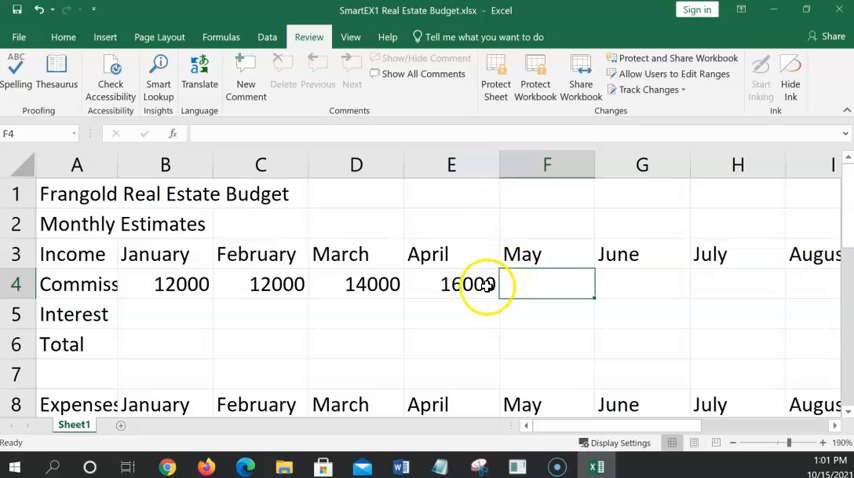
left_click(451, 284)
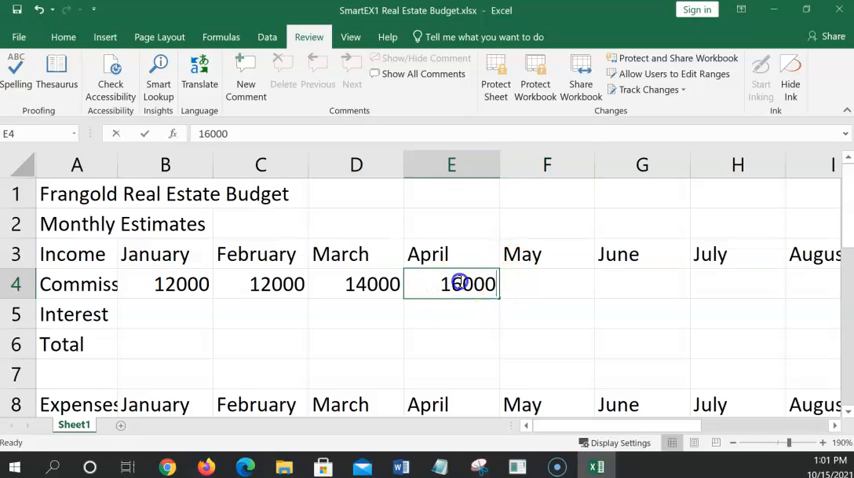
type("14000")
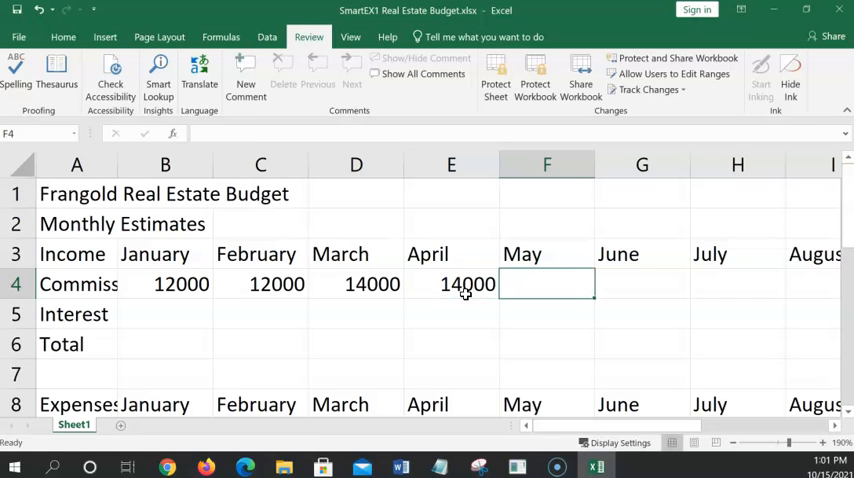
Enter the later commission amounts, including 18500 for August and 14000 for November
type("16000")
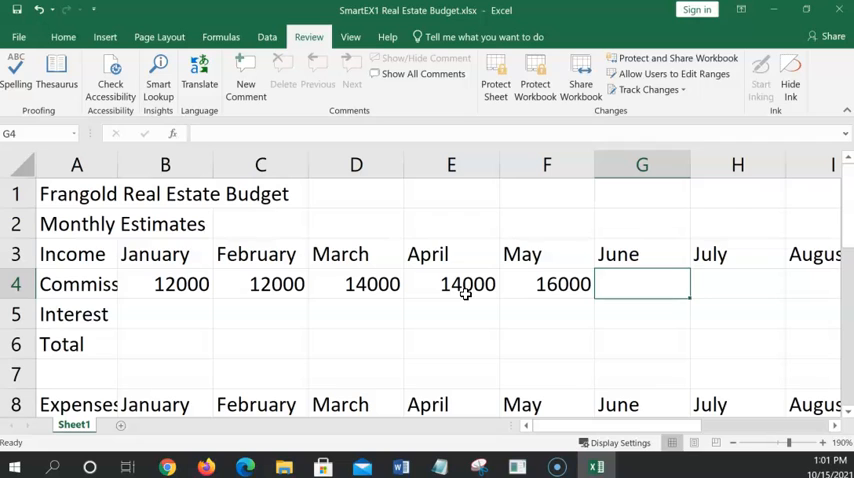
type("18500")
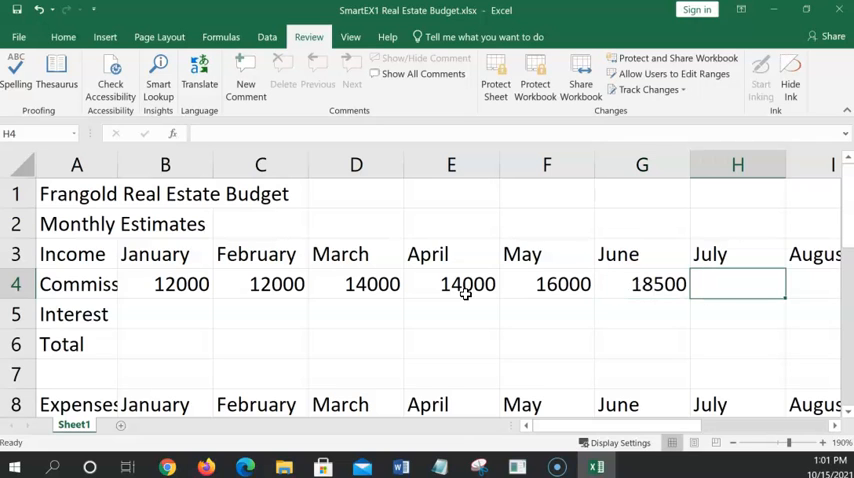
type("20000")
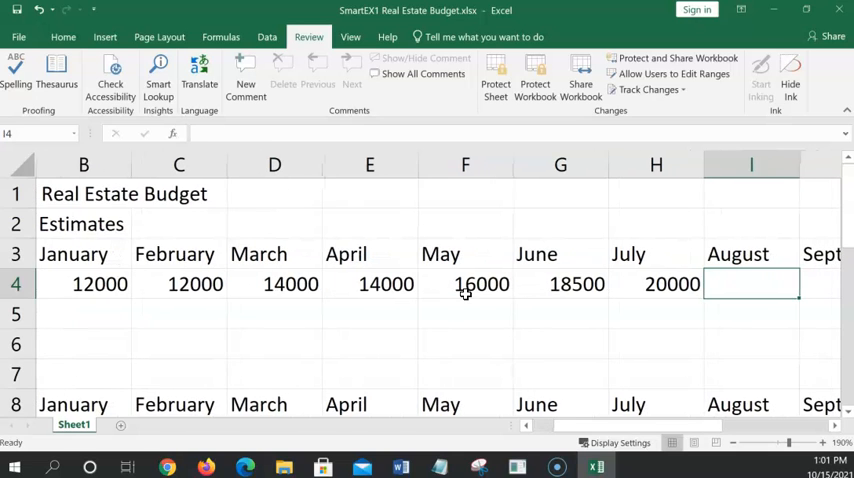
type("185")
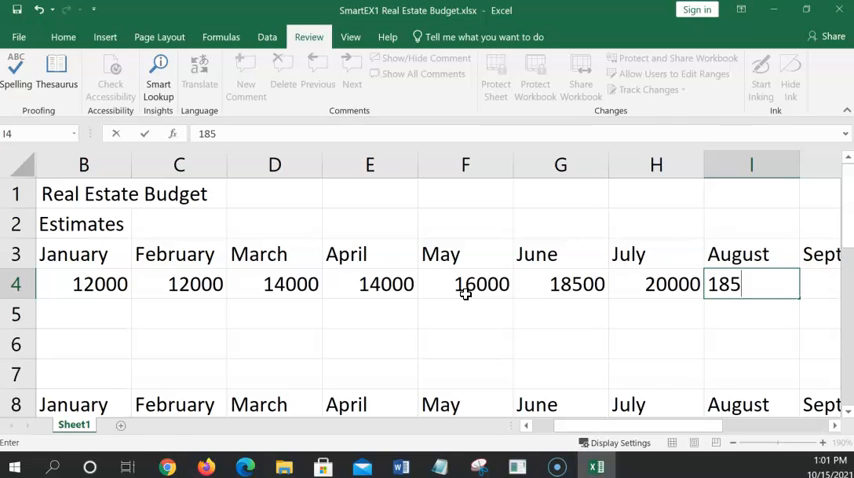
key("Return")
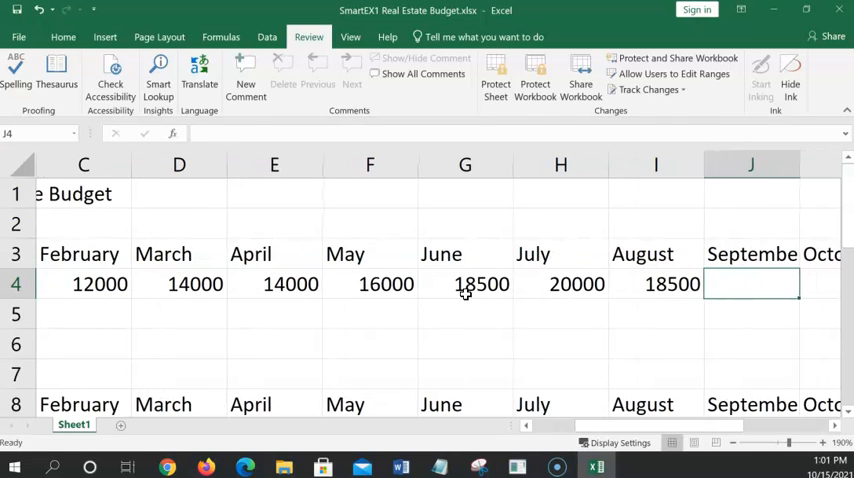
type("18500")
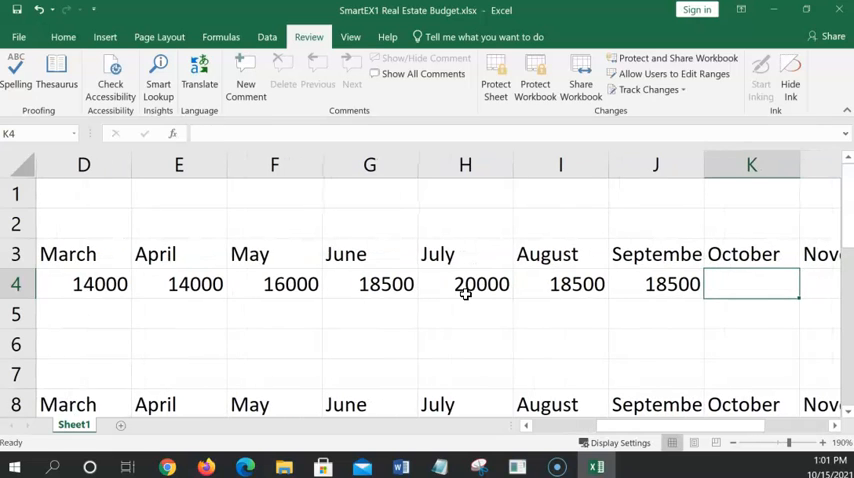
type("14000")
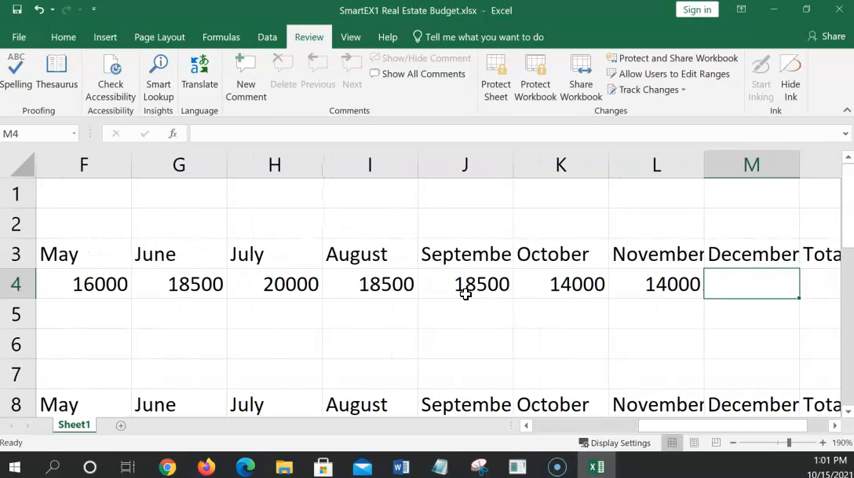
type("16")
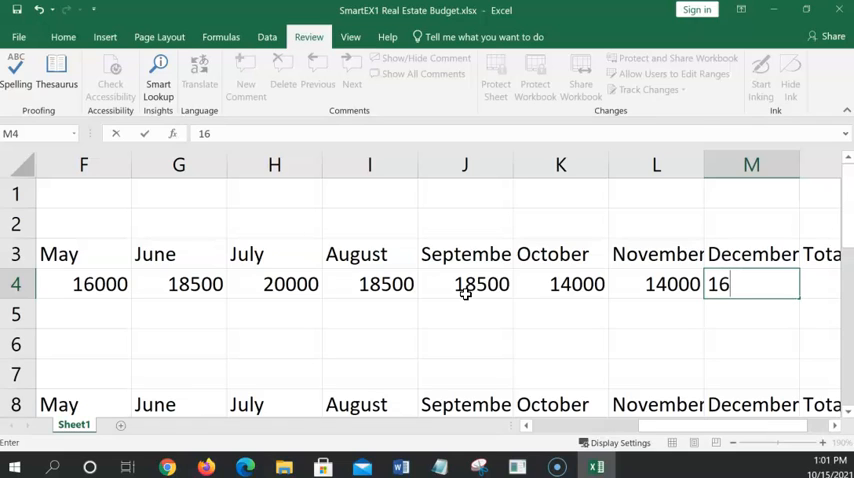
type("500")
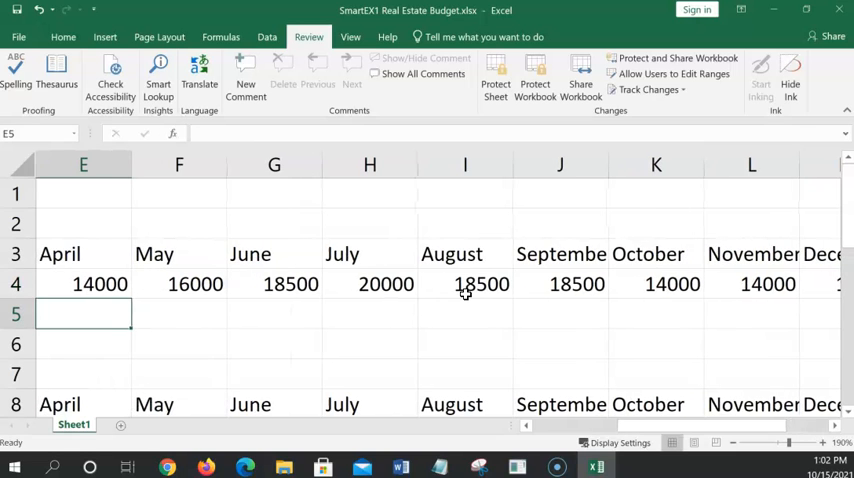
Enter 100 as January interest in B5 and fill it across row 5 to December
scroll("left", 3)
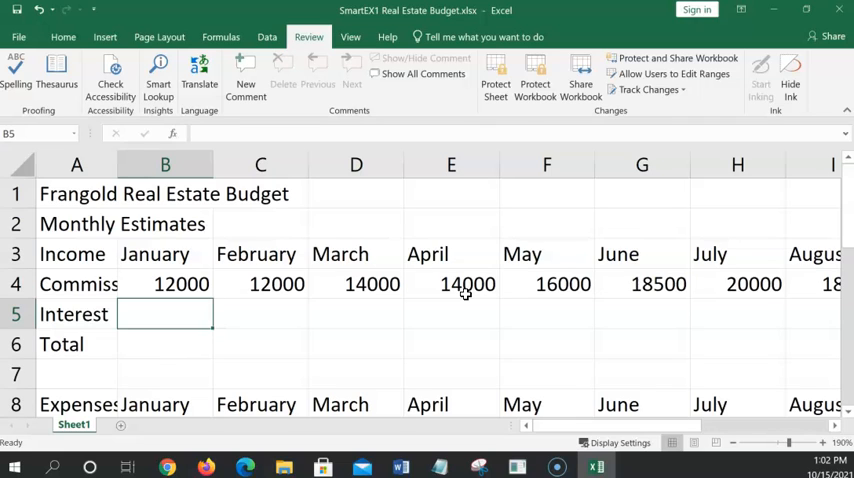
type("100")
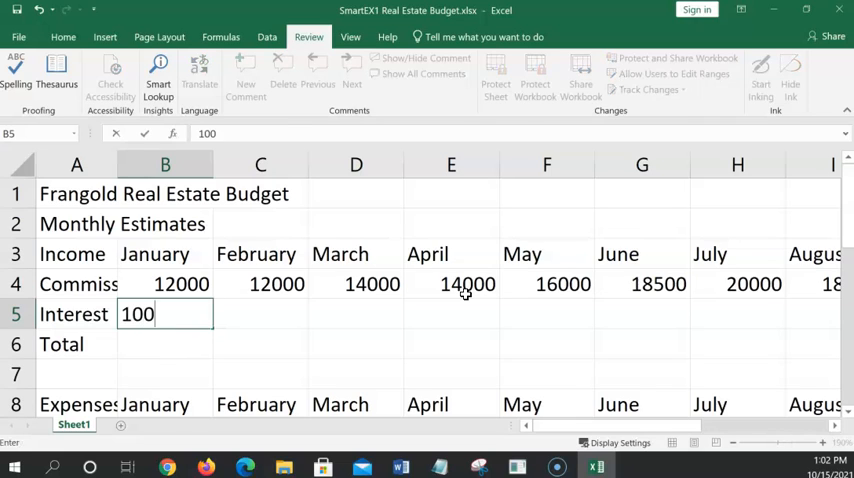
key("Return")
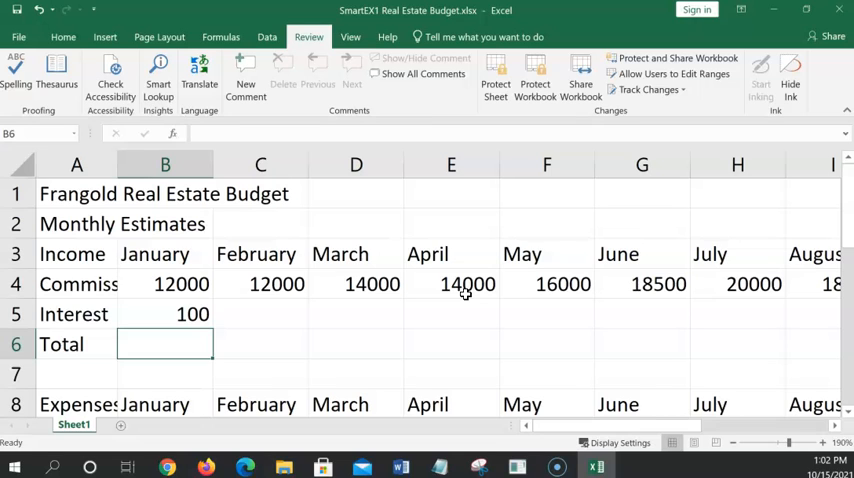
mouse_move(241, 316)
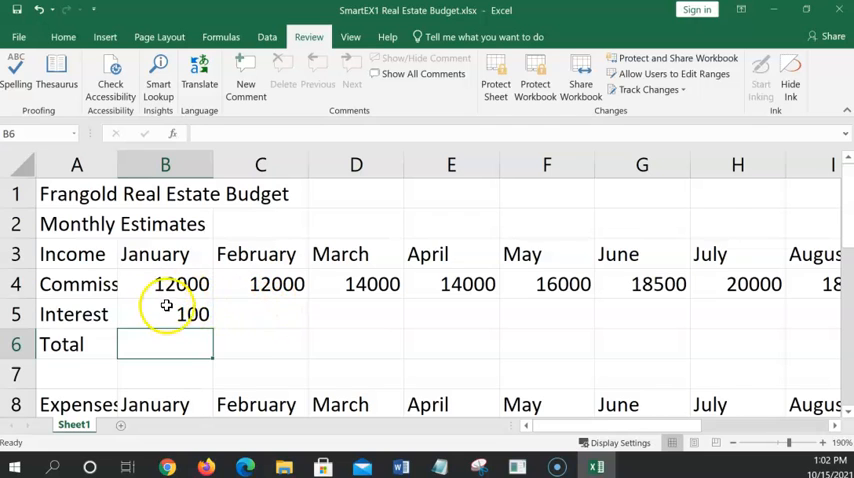
left_click(165, 314)
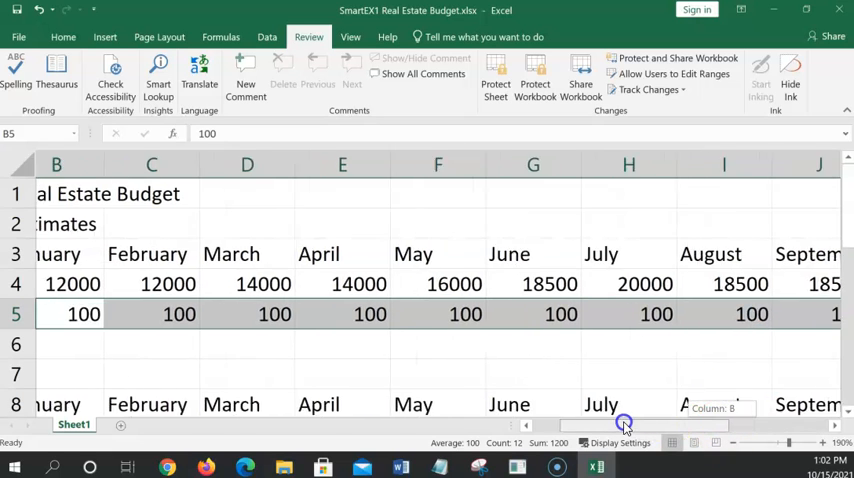
scroll("left", 3)
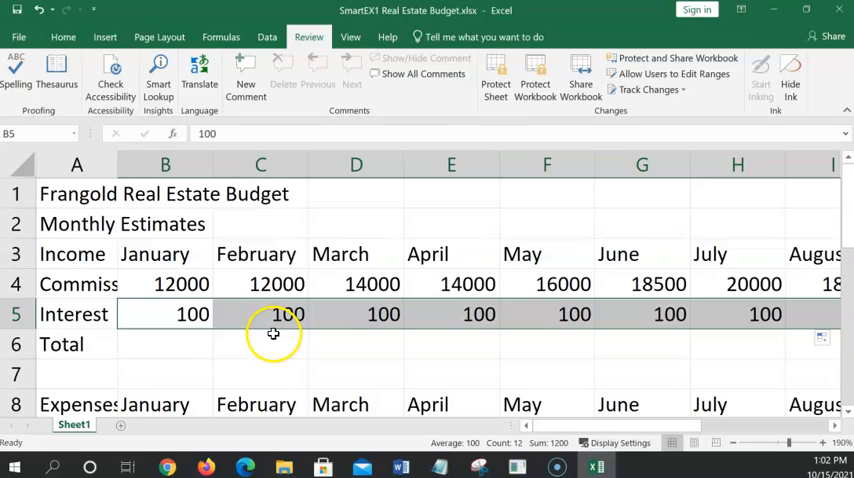
left_click(165, 344)
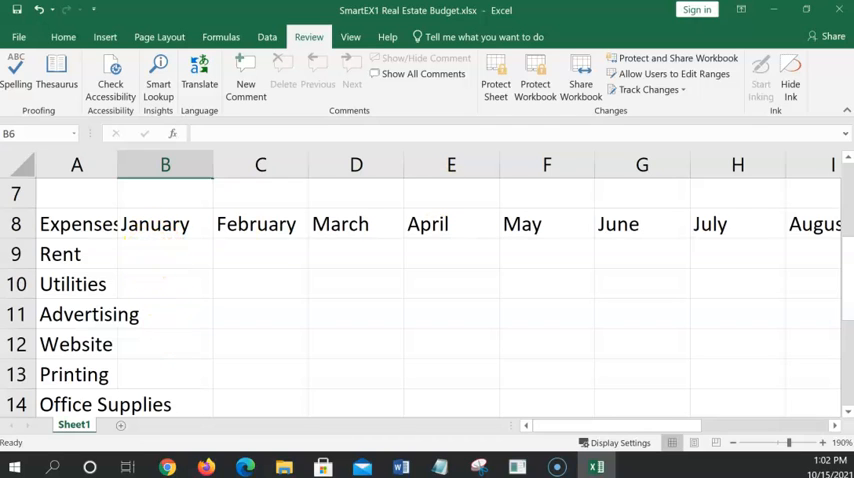
Enter 1500 as January rent in B9 and copy that cell
left_click(165, 253)
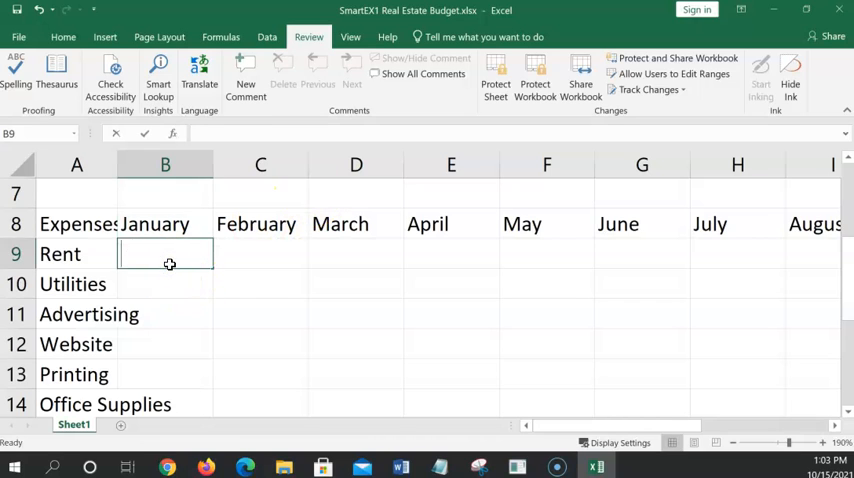
type("1500")
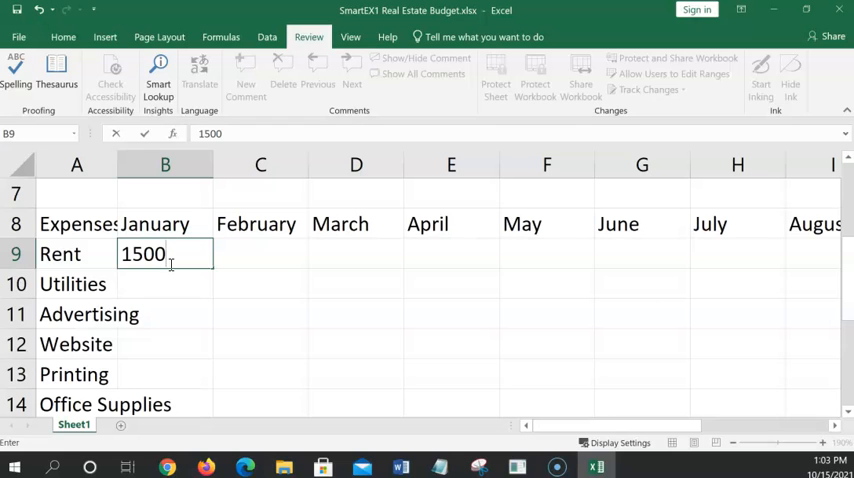
key("Return")
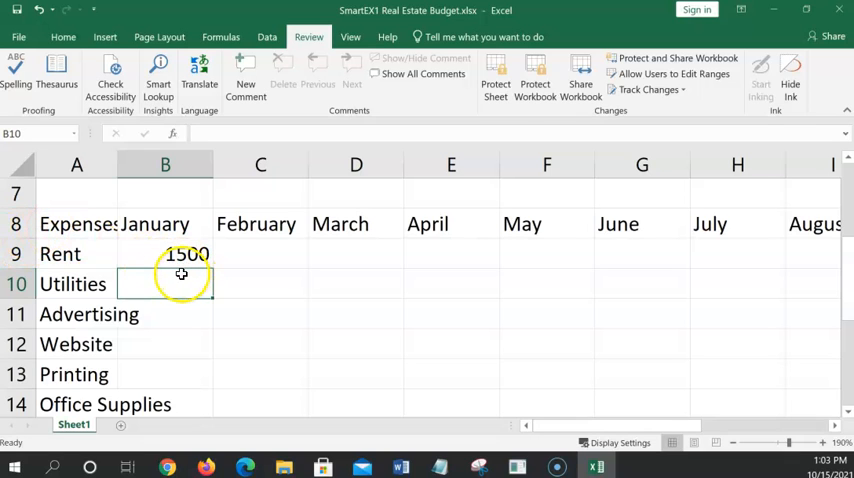
left_click(165, 253)
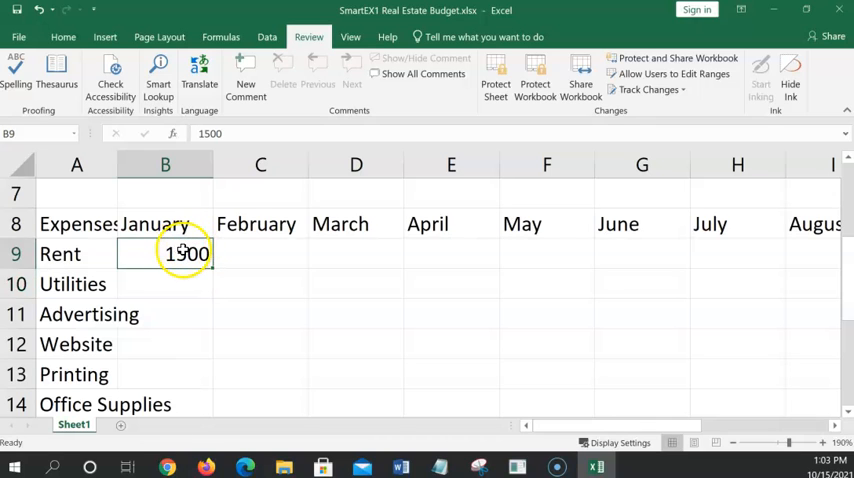
key("ctrl+c")
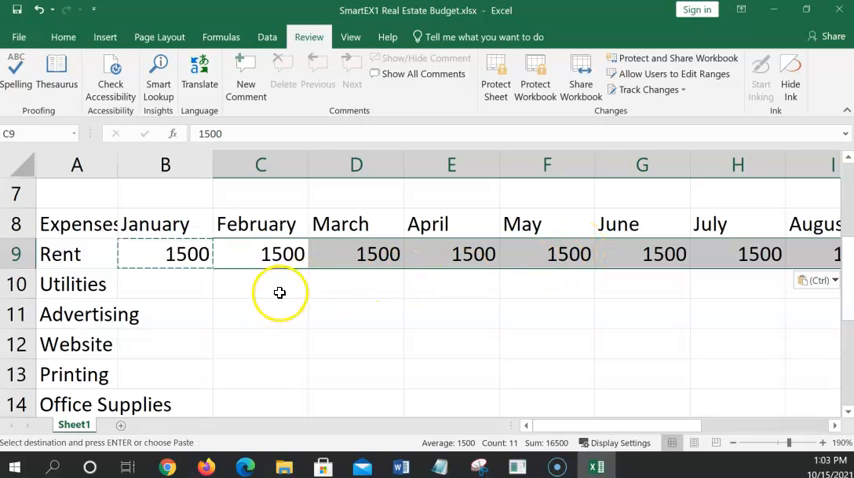
mouse_move(185, 253)
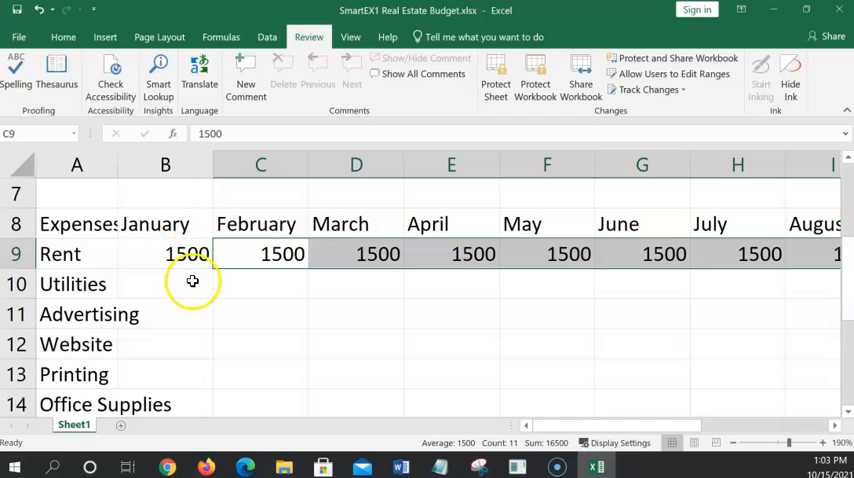
Enter January Utilities 325 and Advertising 400, then copy both amounts for February–December
left_click(165, 284)
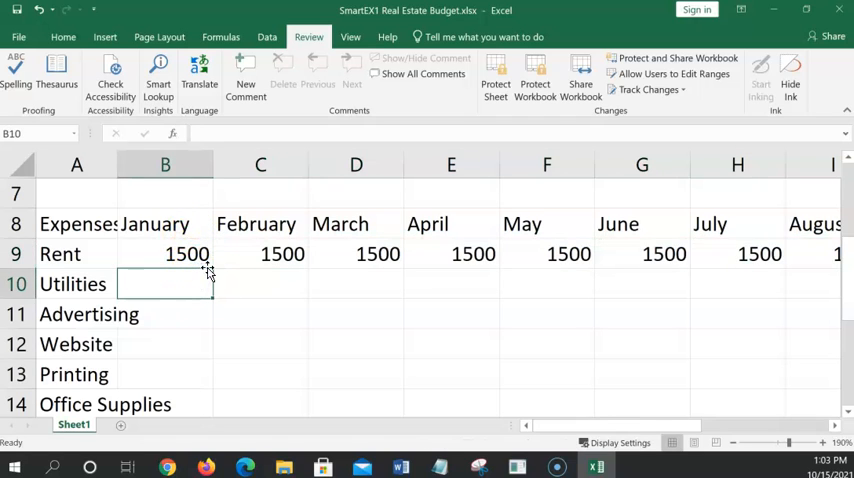
type("32")
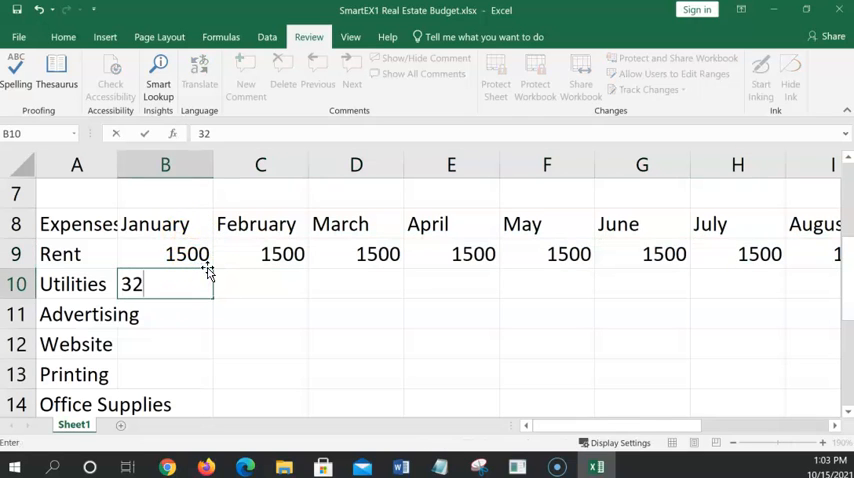
type("5")
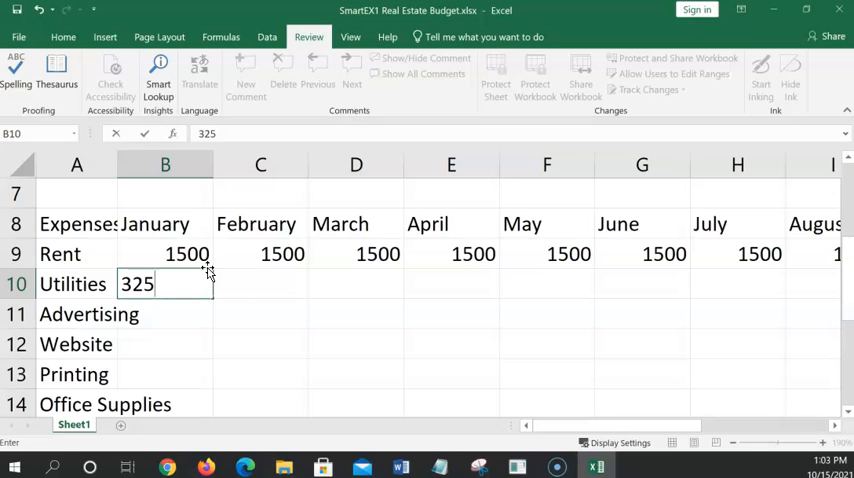
type("4")
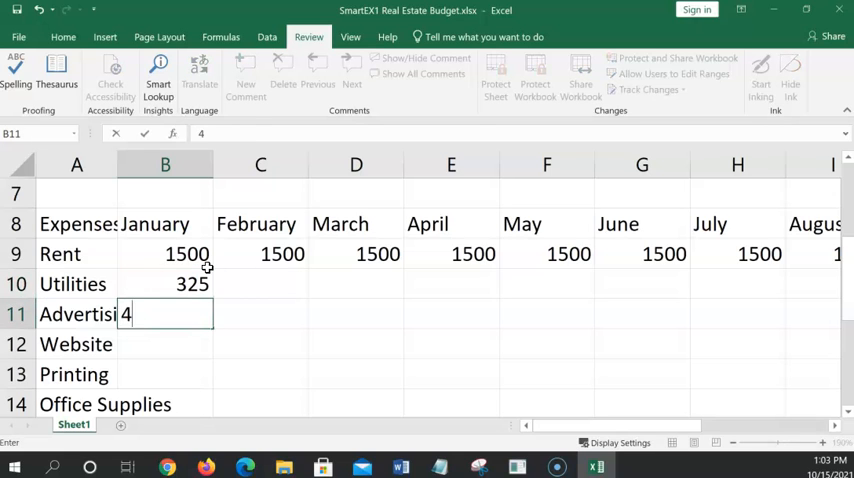
type("00")
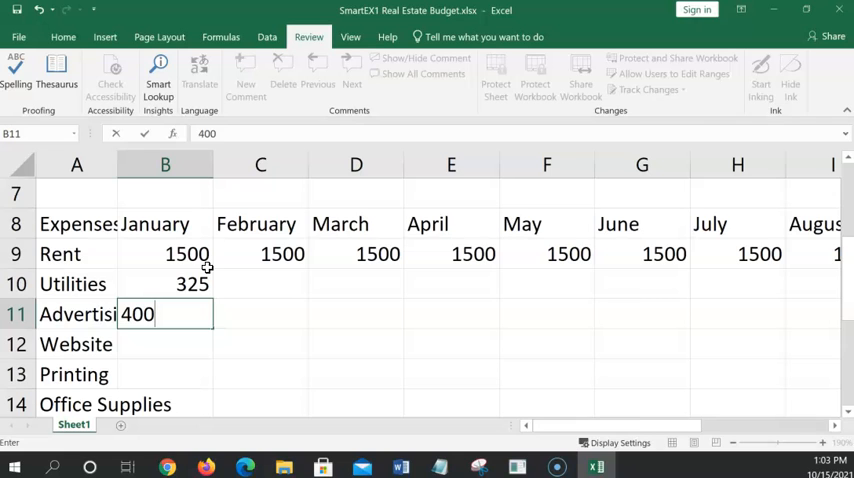
key("Return")
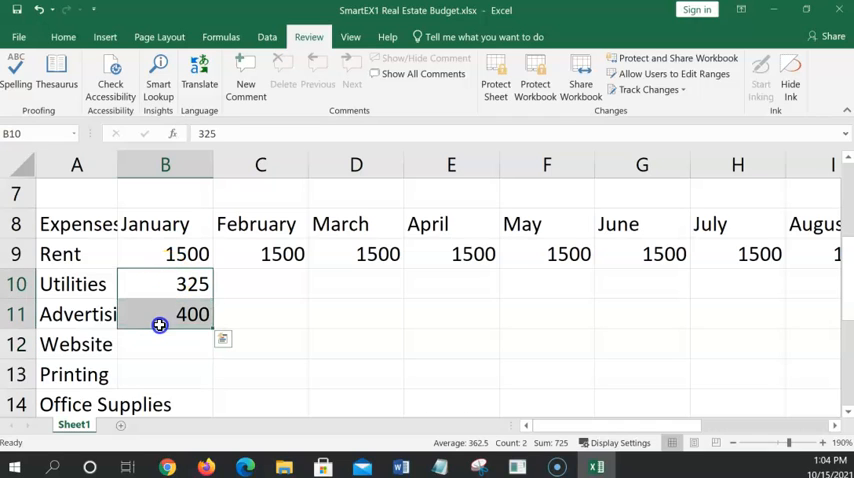
key("ctrl+c")
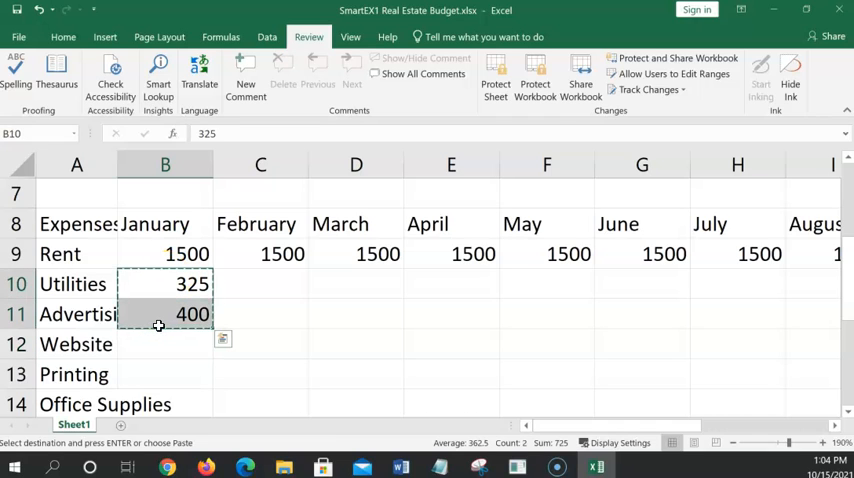
left_click(260, 284)
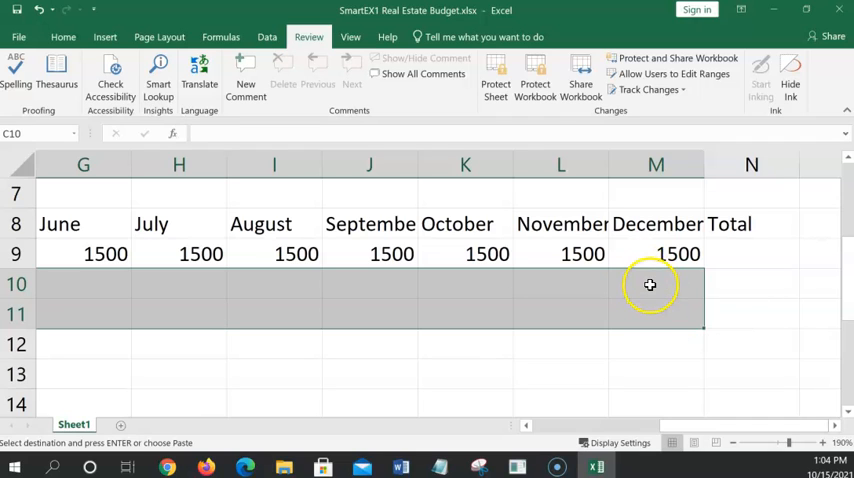
mouse_move(645, 291)
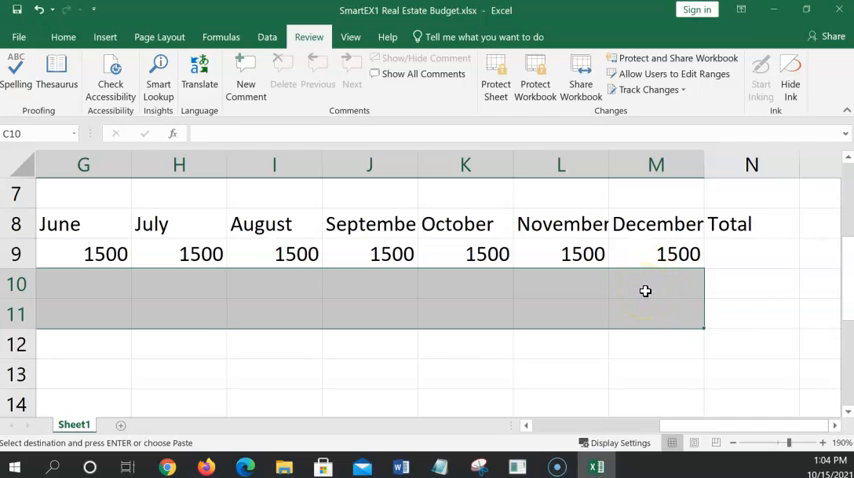
mouse_move(636, 294)
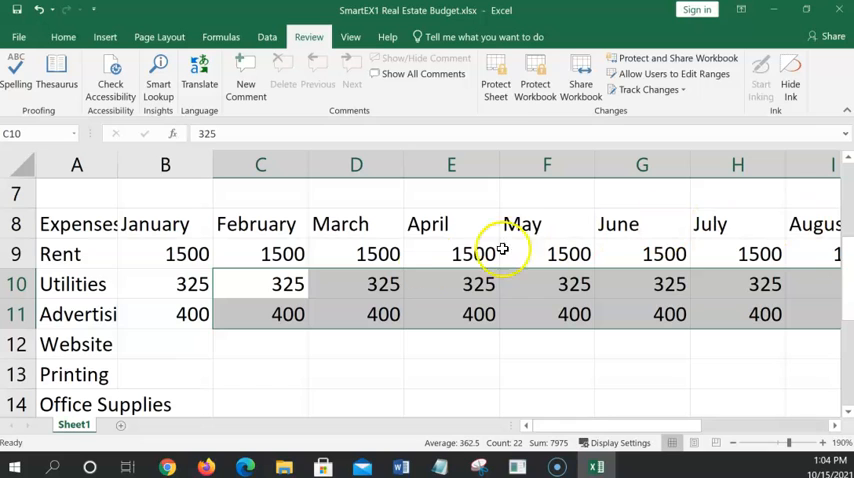
Change July's Website cost in H12 to 500, leaving other months at 0
left_click(165, 344)
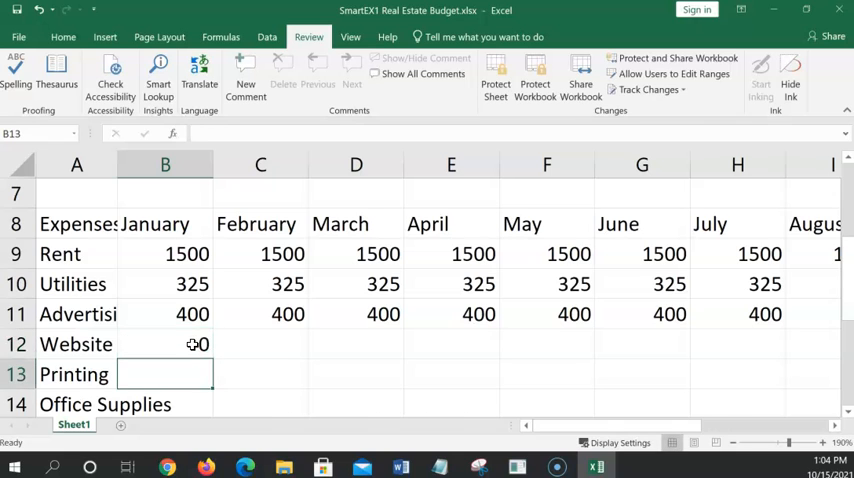
left_click(165, 344)
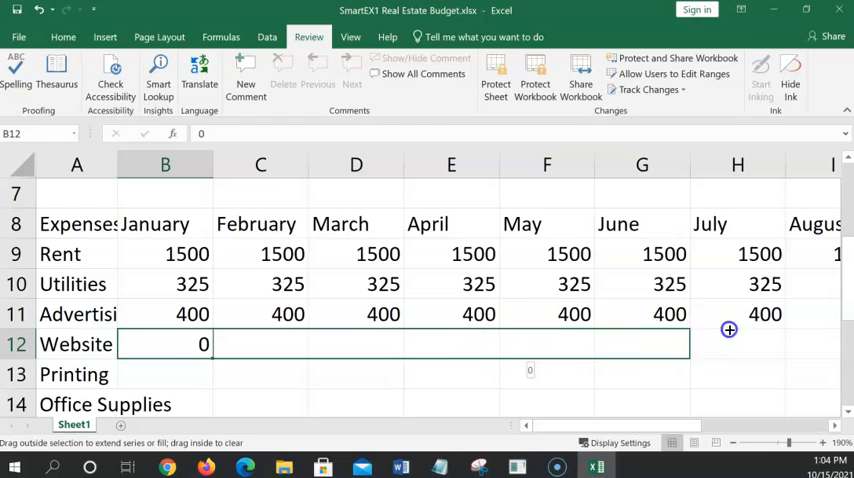
scroll("right", 3)
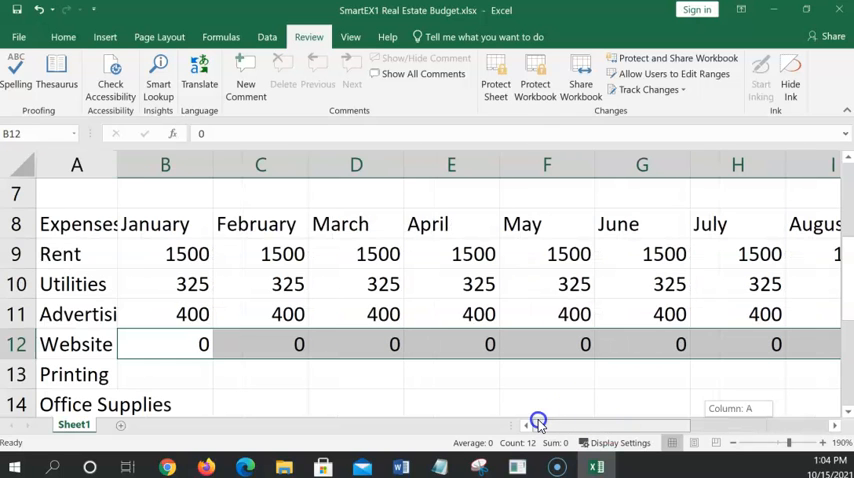
scroll("right", 3)
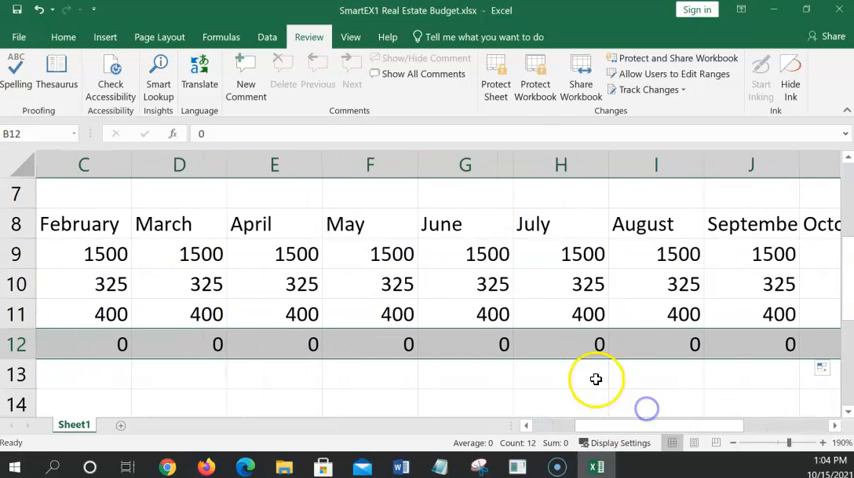
left_click(560, 344)
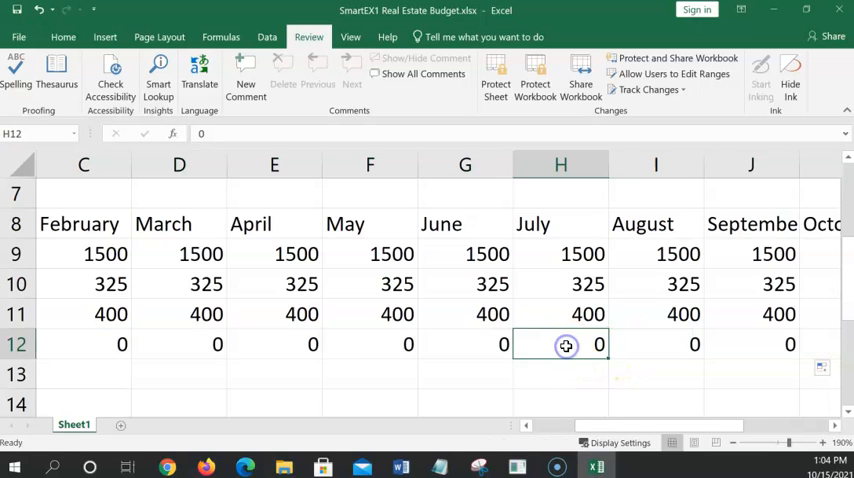
type("50o0")
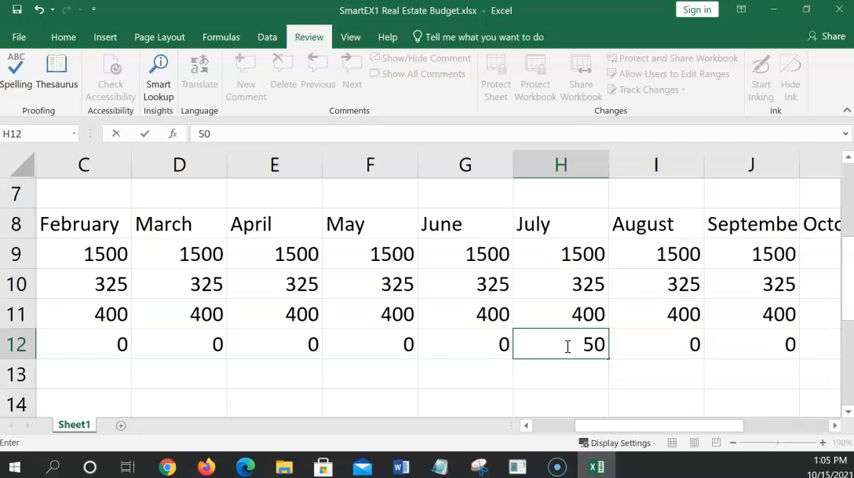
type("0")
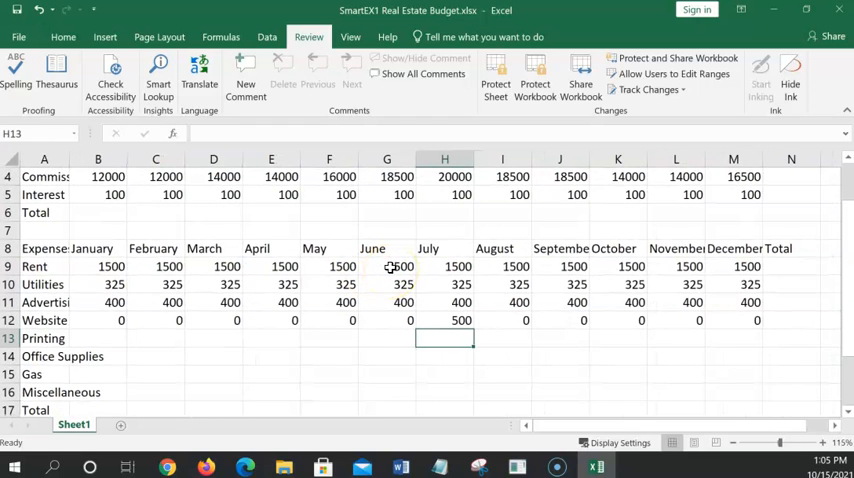
mouse_move(502, 248)
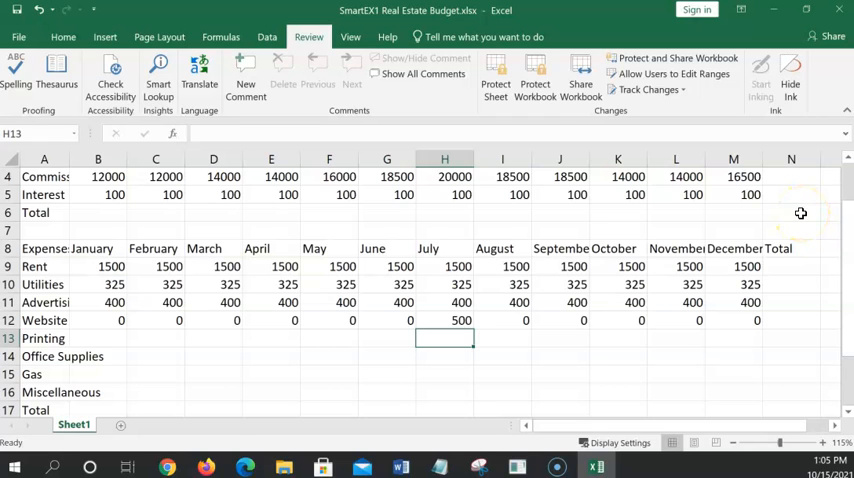
Enter January Printing 200, Office Supplies 0, Gas 100 and Miscellaneous 250, then select B13:B16
left_click(98, 338)
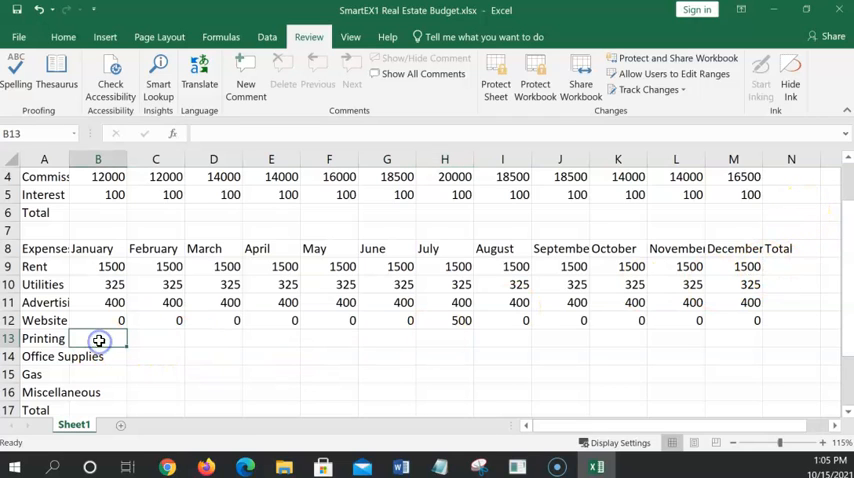
type("200")
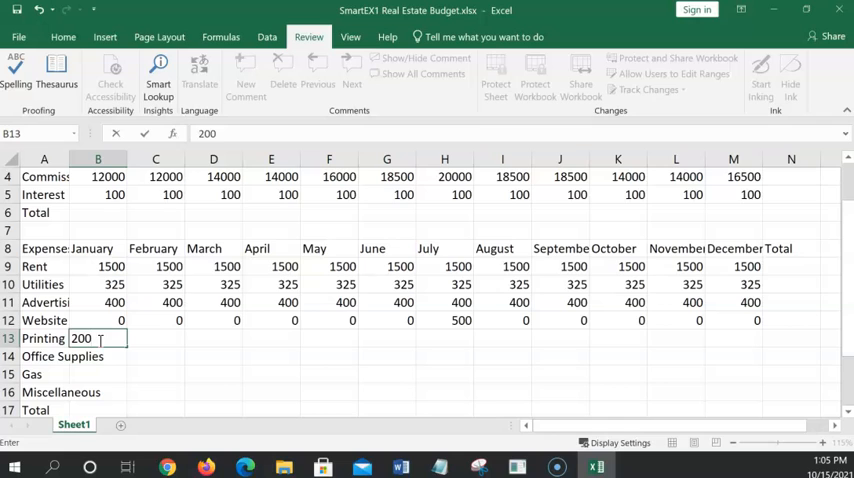
key("Return")
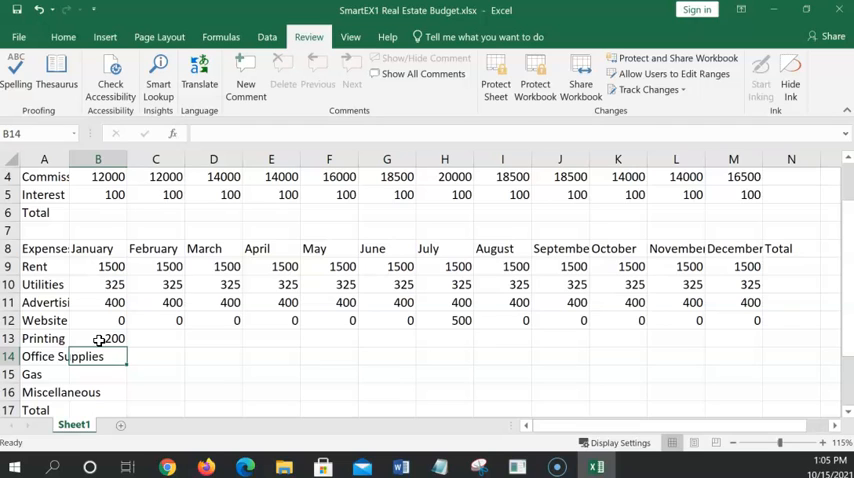
type("0")
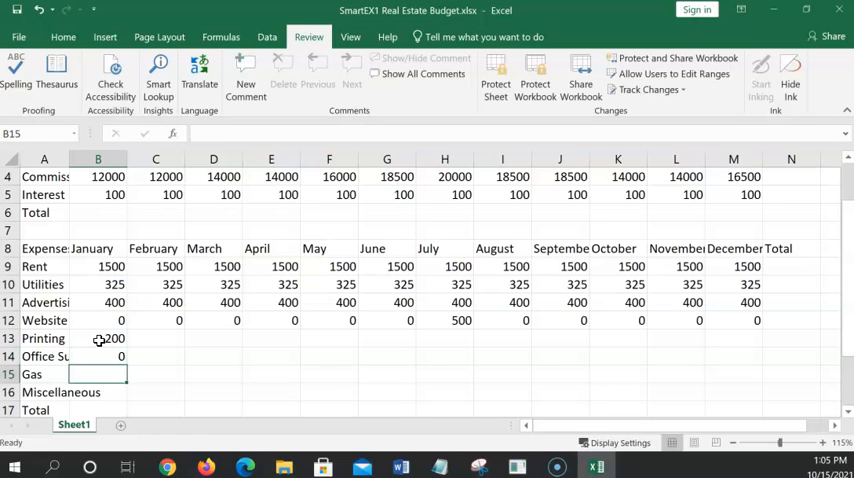
type("100")
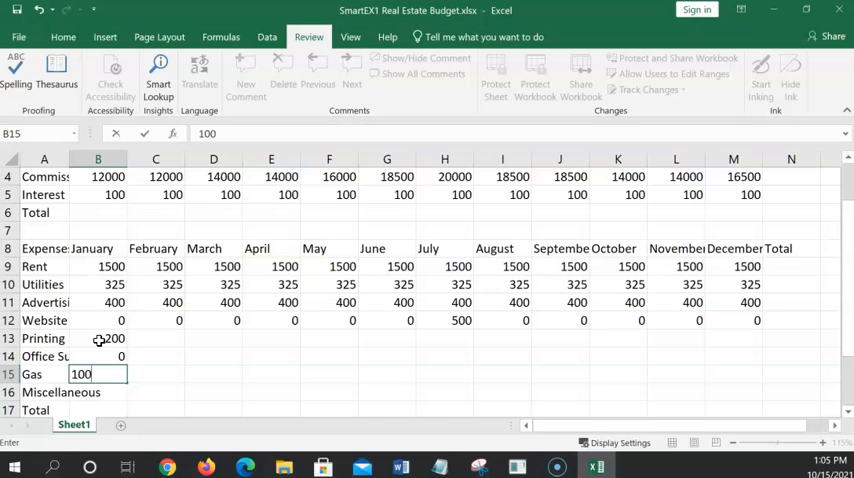
key("Return")
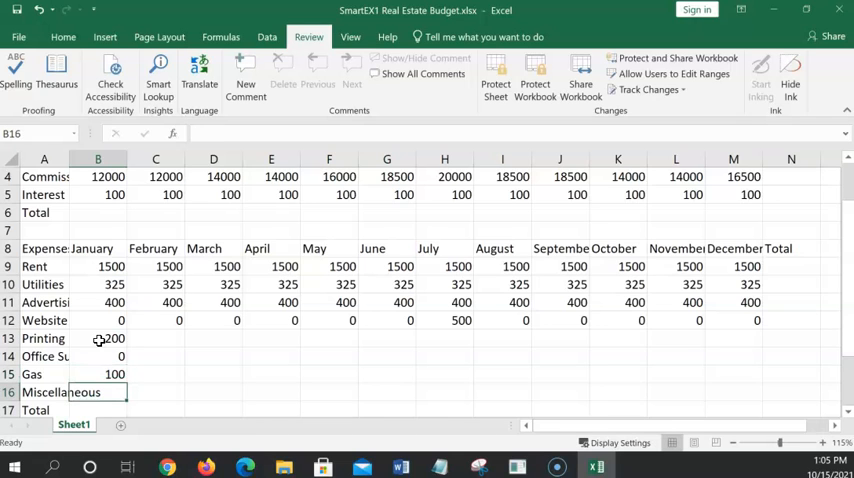
type("250")
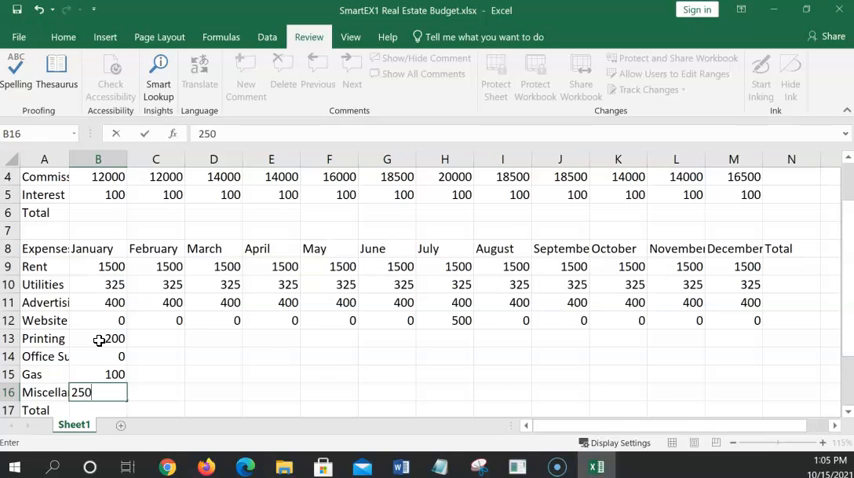
key("Return")
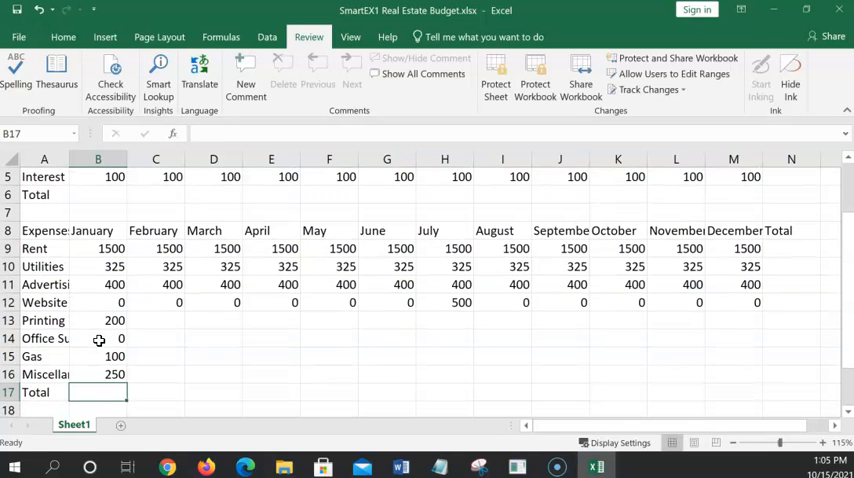
left_click_drag(98, 320, 98, 356)
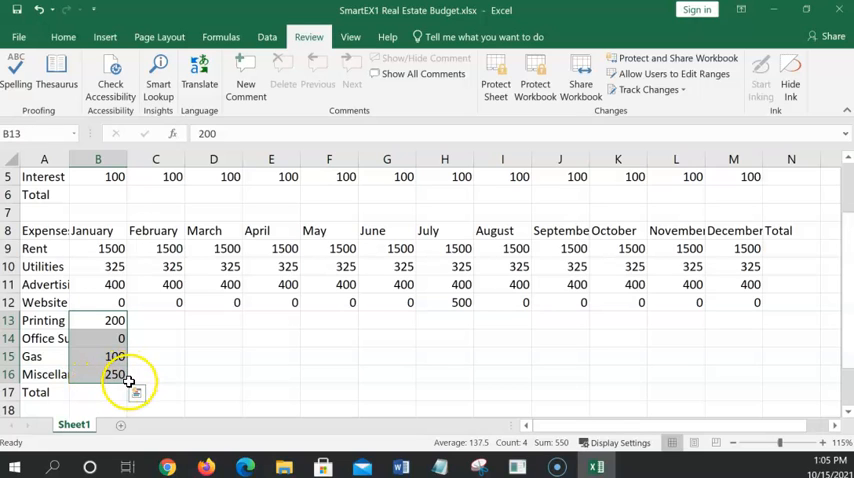
Fill January's expense amounts across to December and copy 200 from January's Office Supplies
left_click_drag(128, 383, 287, 392)
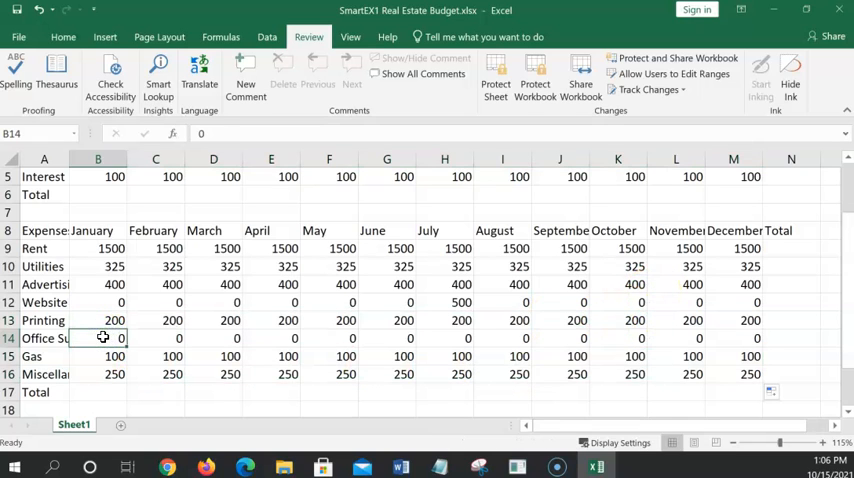
type("200")
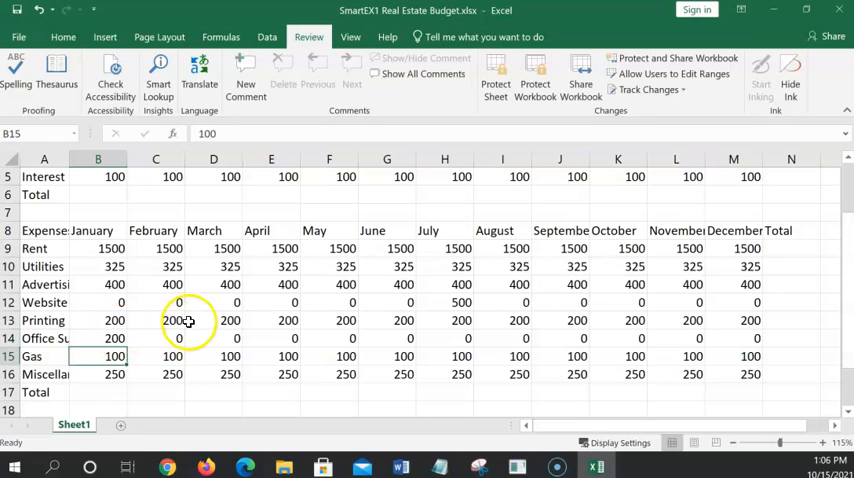
left_click(104, 338)
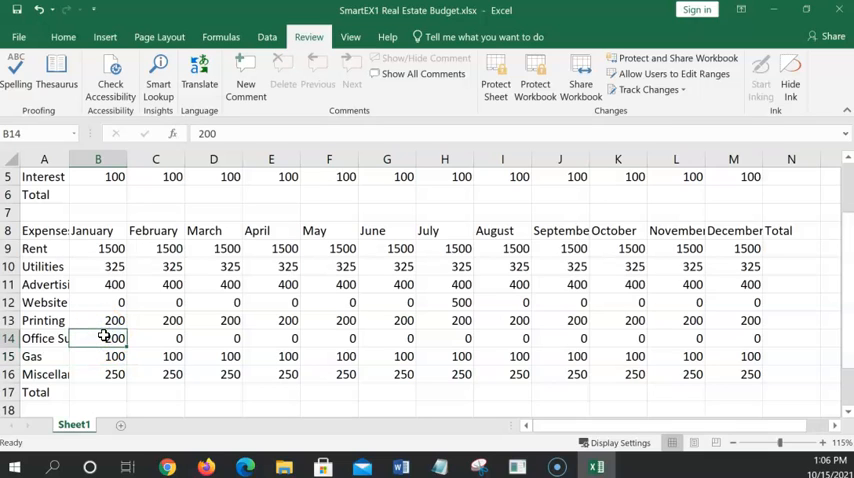
key("ctrl+c")
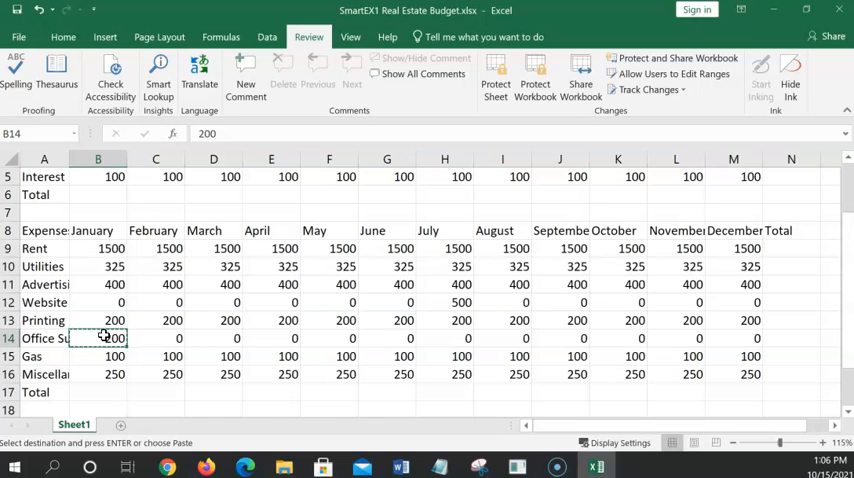
Paste 200 into April's Office Supplies and pick the July and October cells
left_click(271, 338)
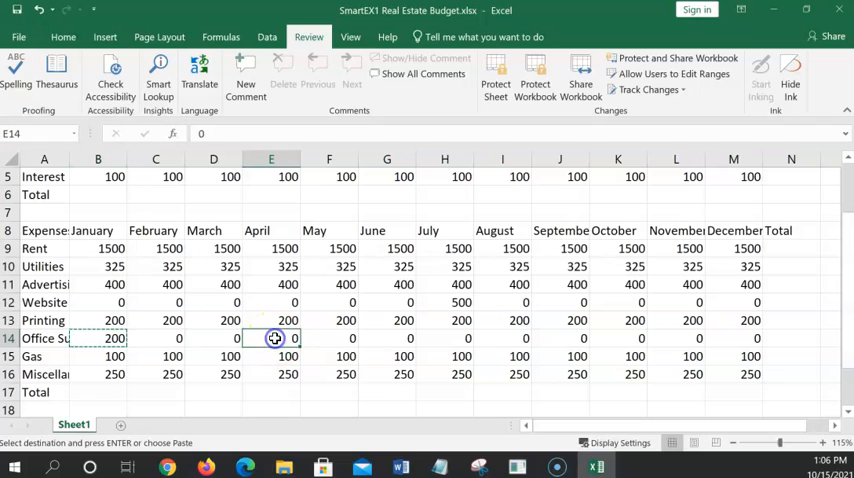
key("Return")
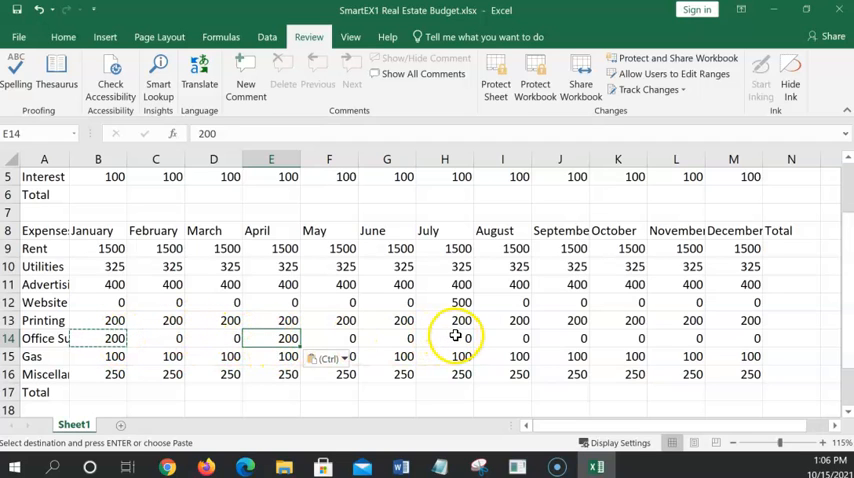
left_click(444, 338)
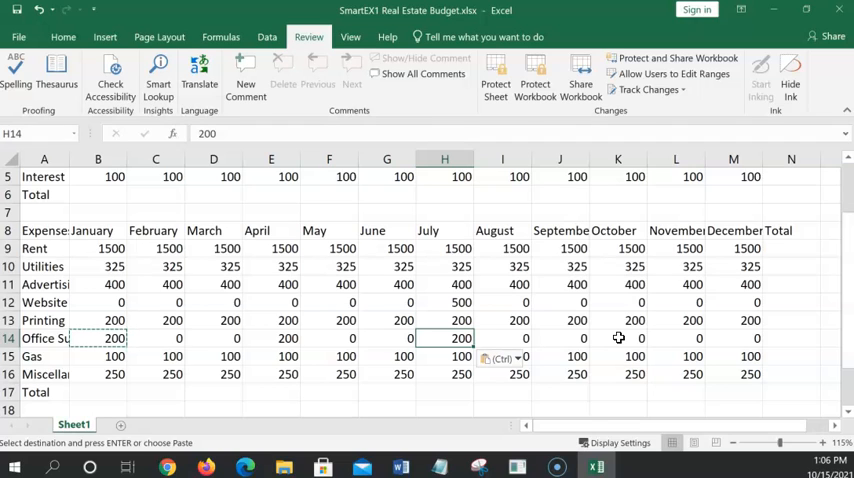
left_click(618, 338)
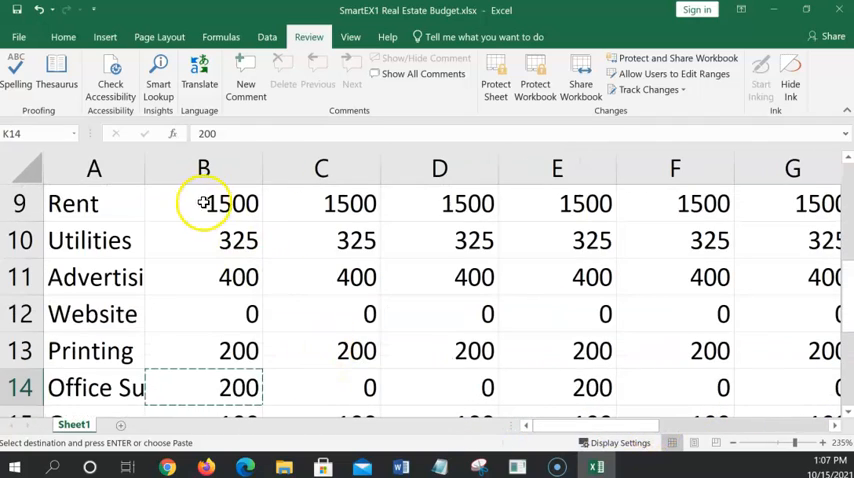
Select January's Rent amount and label while viewing the Home tab's alignment commands
left_click(204, 203)
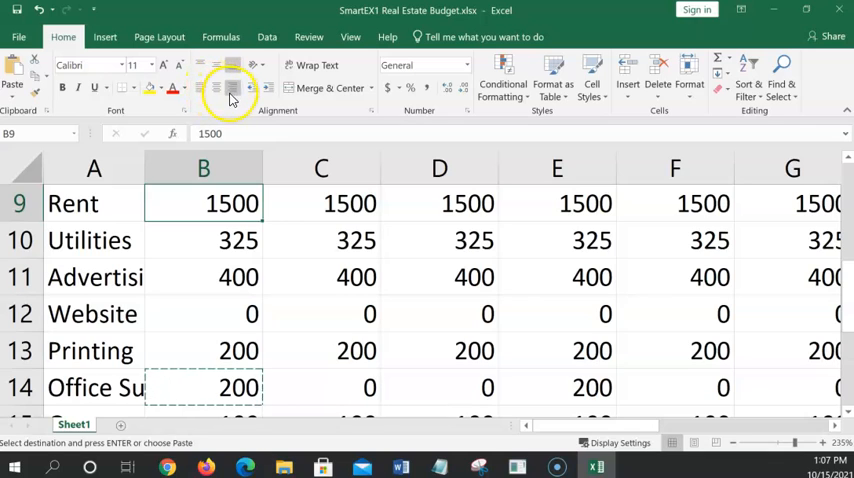
mouse_move(215, 88)
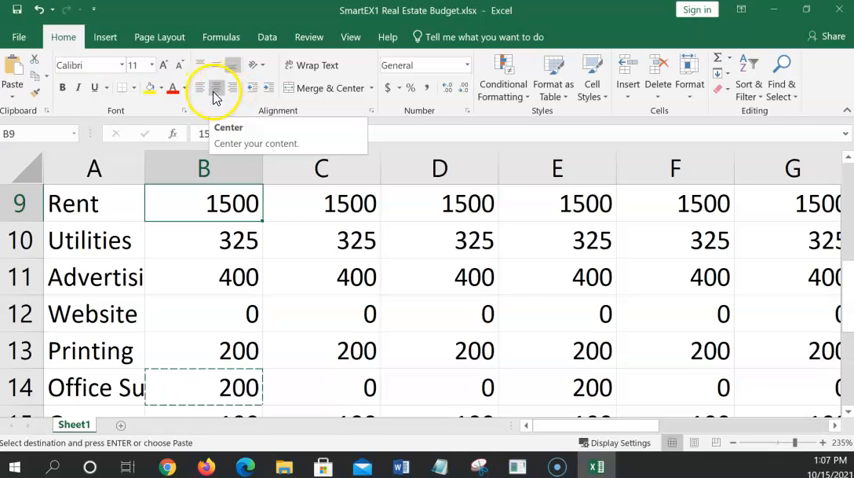
left_click(197, 88)
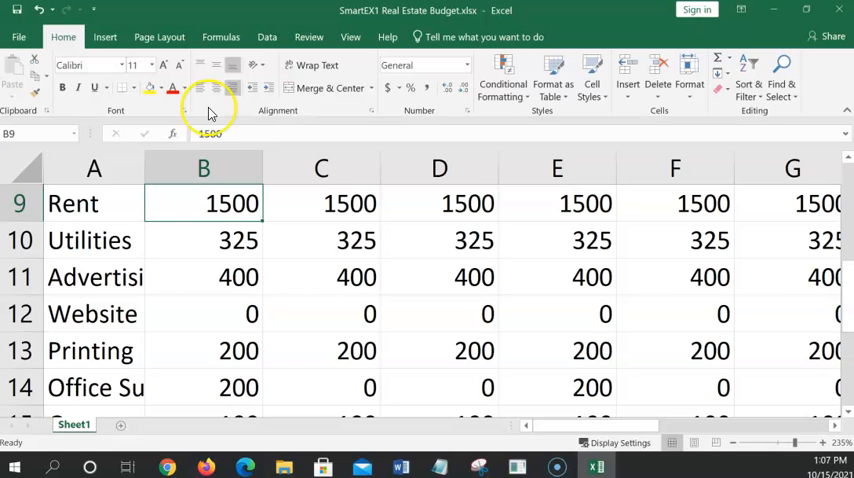
left_click(73, 203)
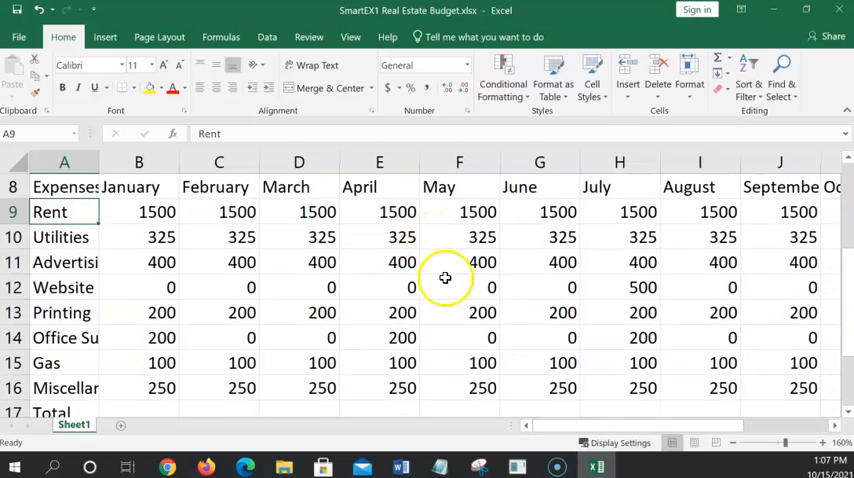
Insert =SUM(B4:B5) in B6 with AutoSum, giving January's income total of 12100
scroll("up", 3)
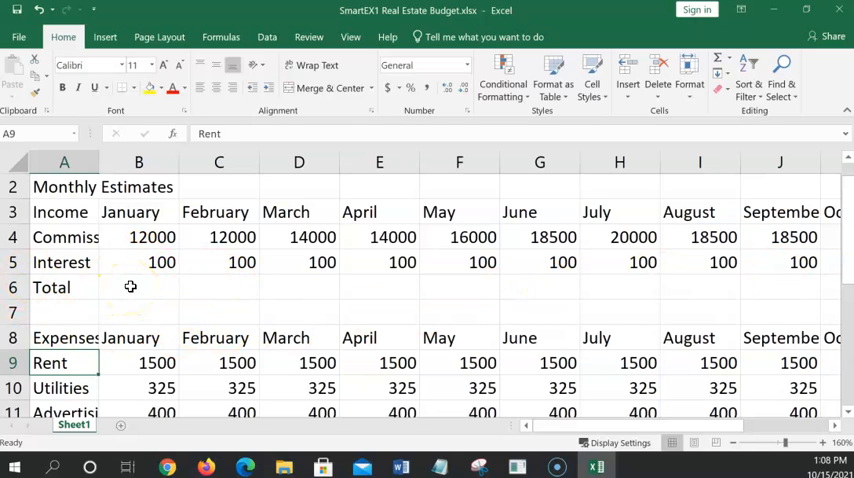
left_click(139, 287)
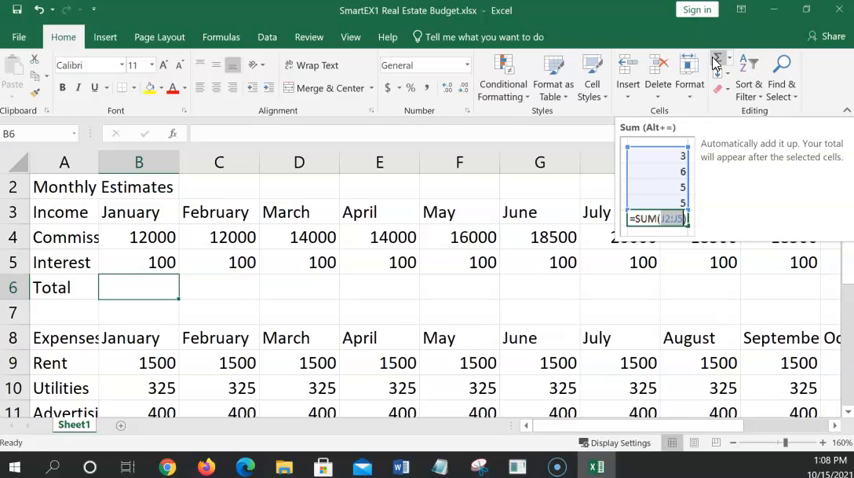
left_click(717, 64)
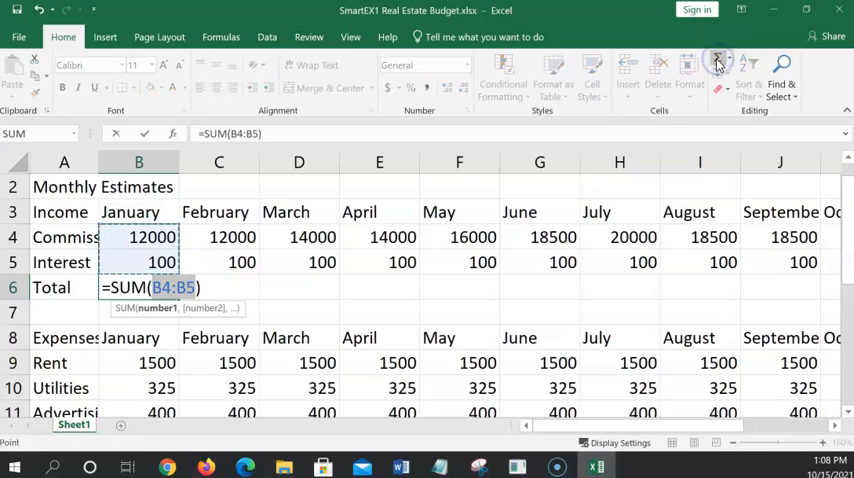
mouse_move(687, 68)
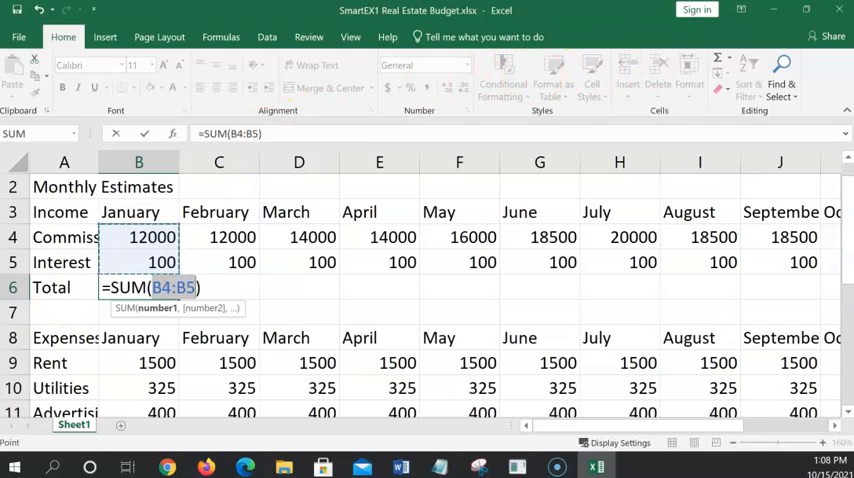
mouse_move(82, 299)
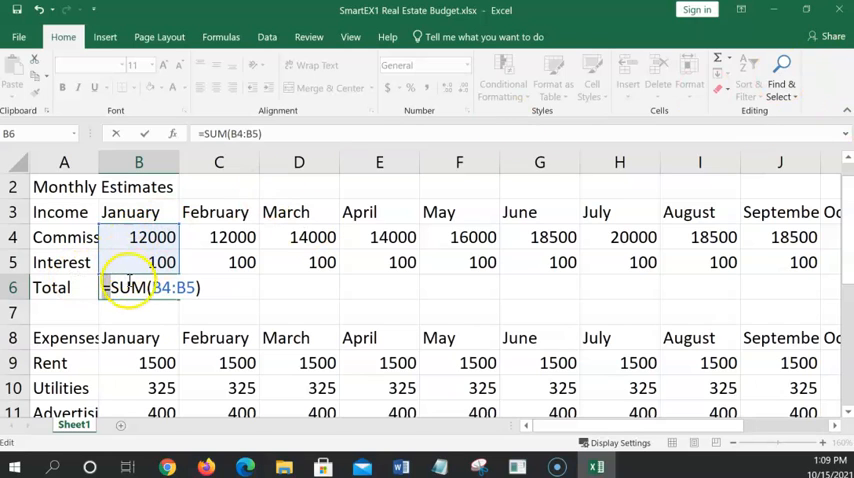
mouse_move(173, 303)
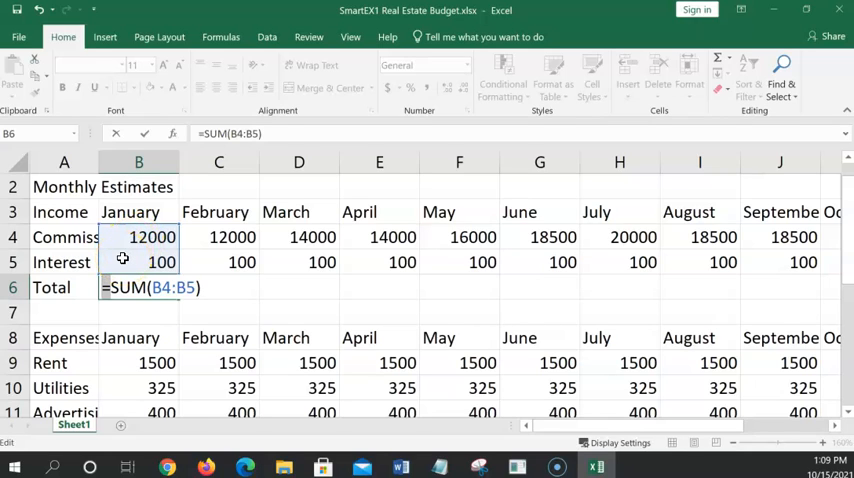
key("Return")
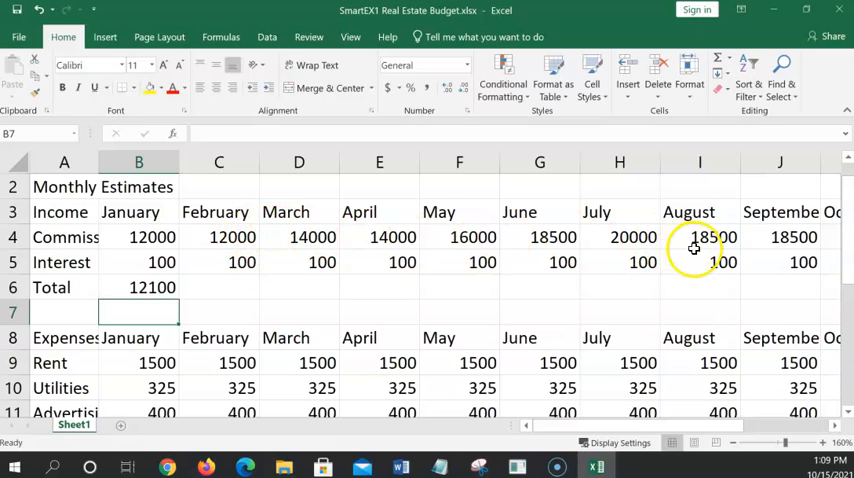
Fill B6's SUM formula across to M6 and check February's income total formula
left_click(138, 287)
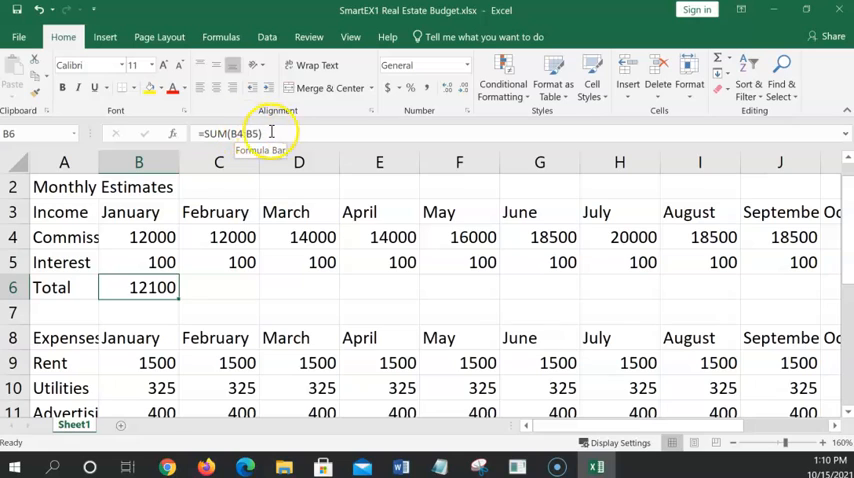
mouse_move(179, 295)
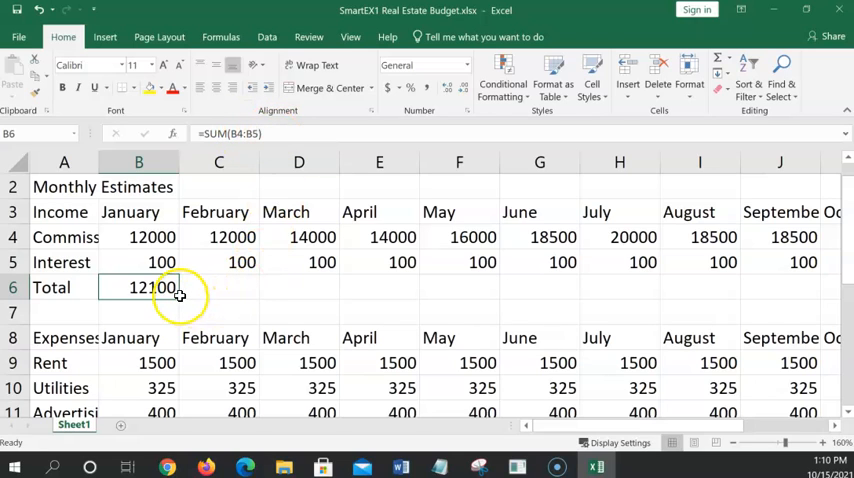
left_click_drag(180, 295, 491, 293)
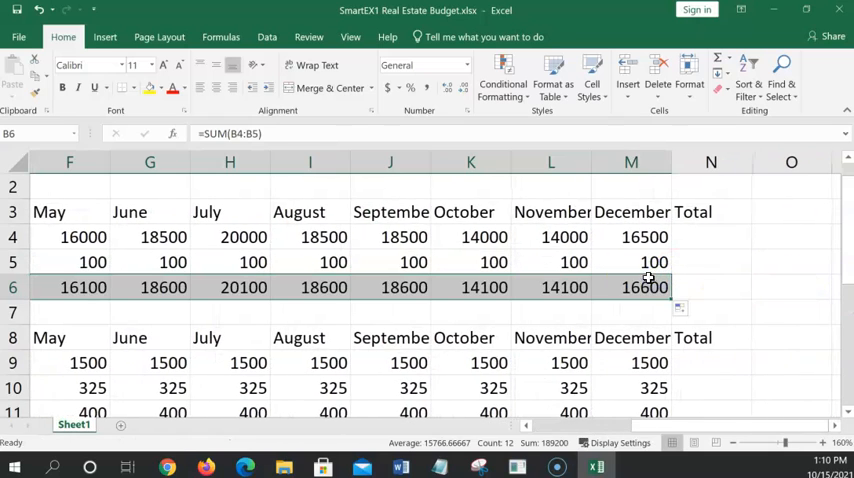
scroll("left", 3)
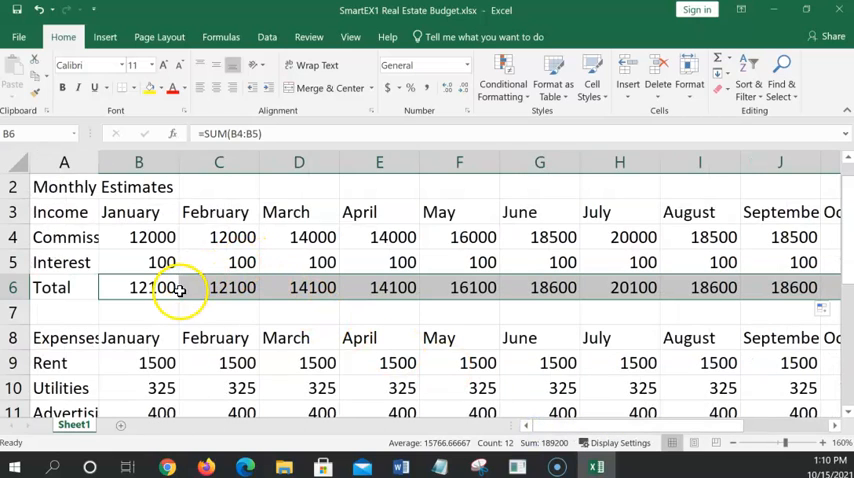
left_click(218, 287)
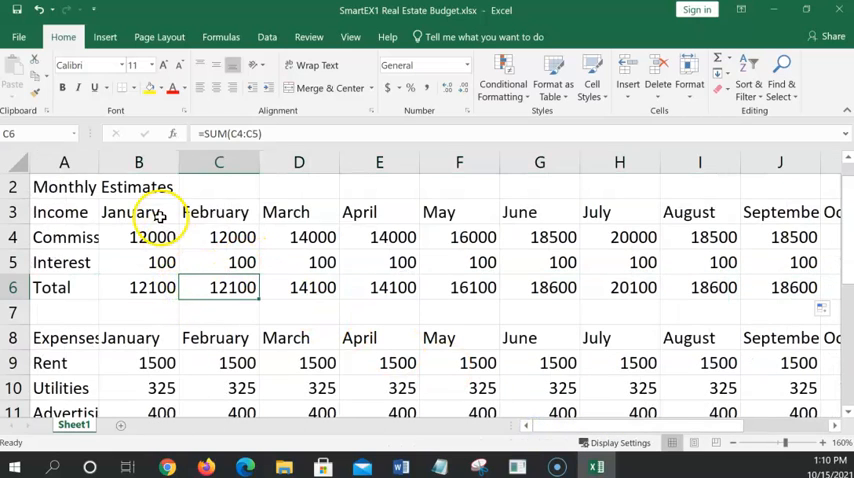
left_click(298, 287)
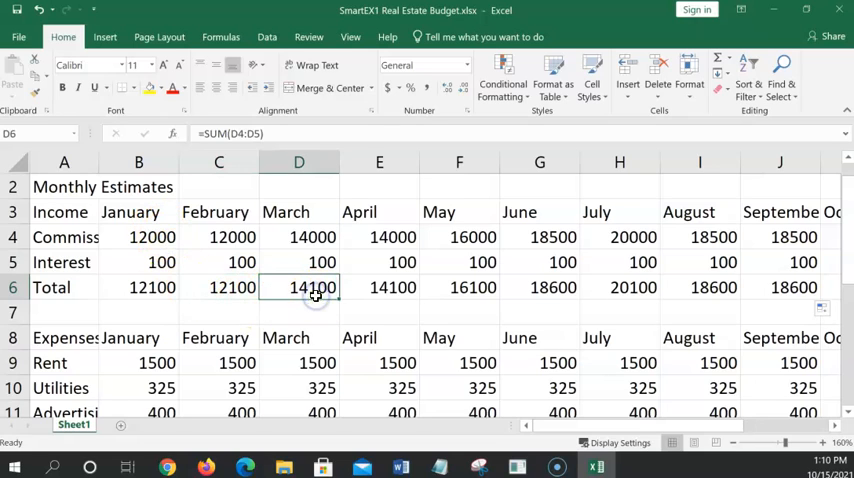
left_click(138, 287)
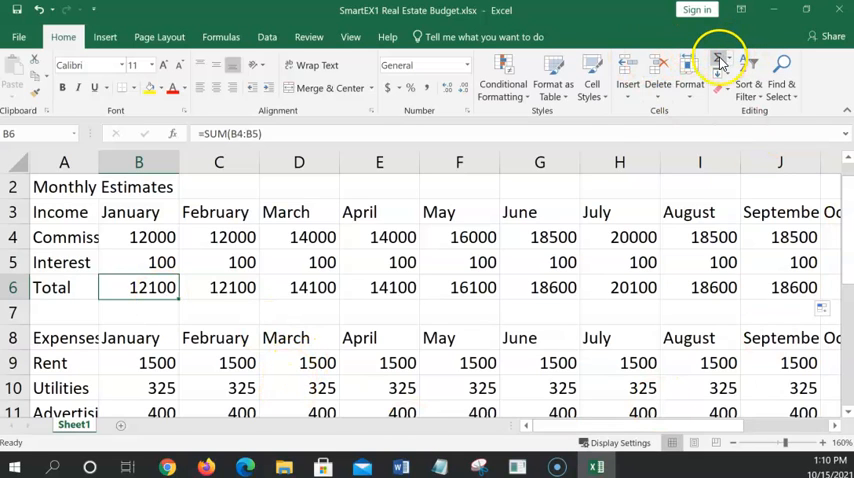
left_click(379, 312)
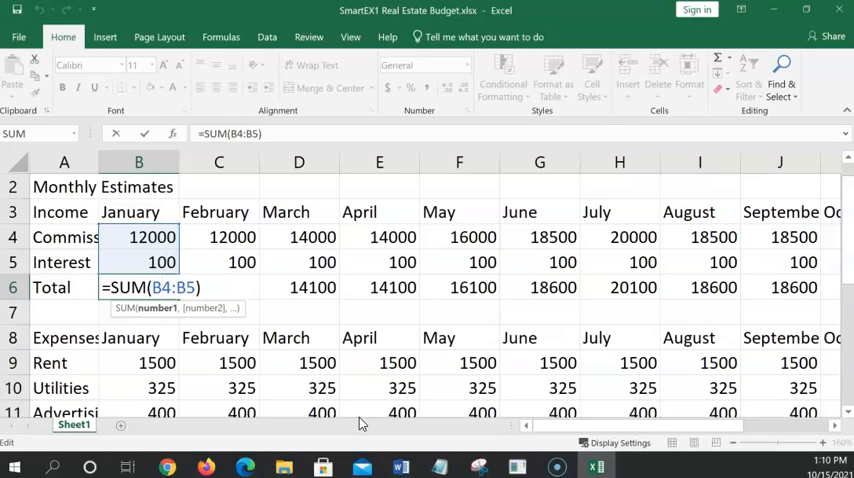
mouse_move(415, 448)
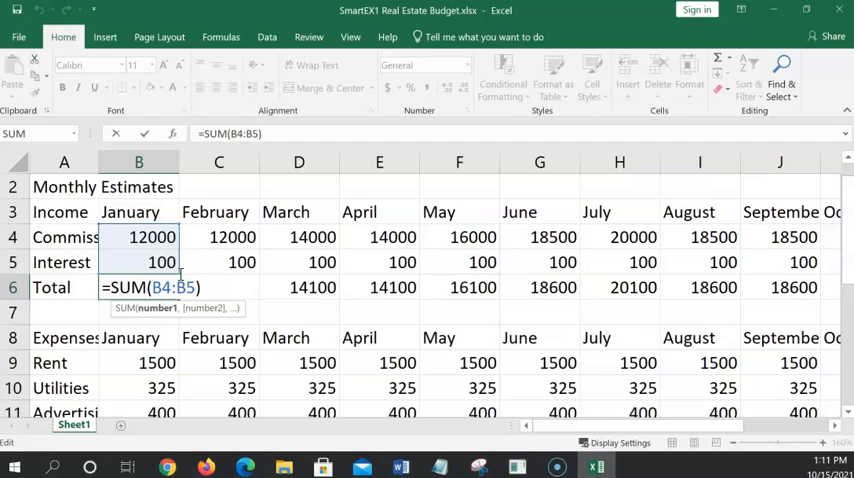
mouse_move(228, 284)
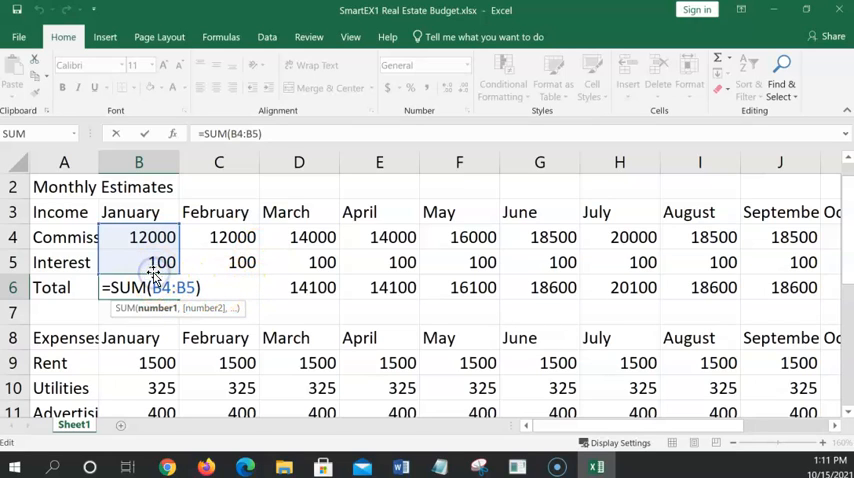
key("Return")
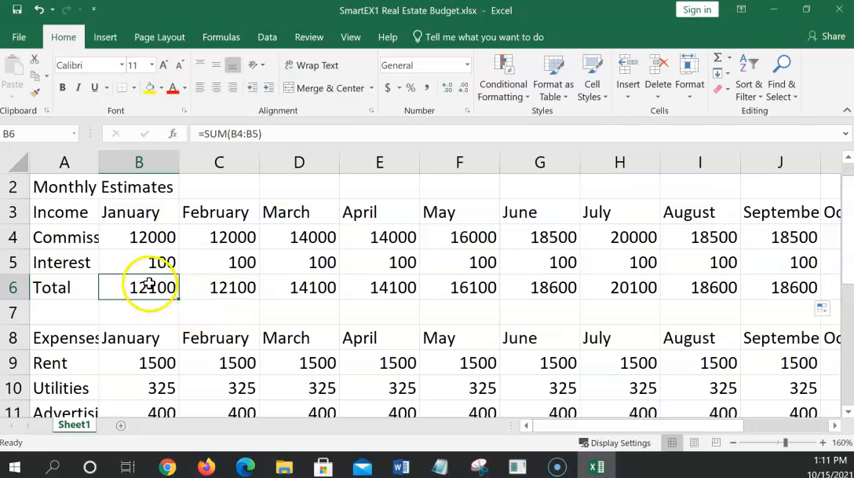
double_click(138, 287)
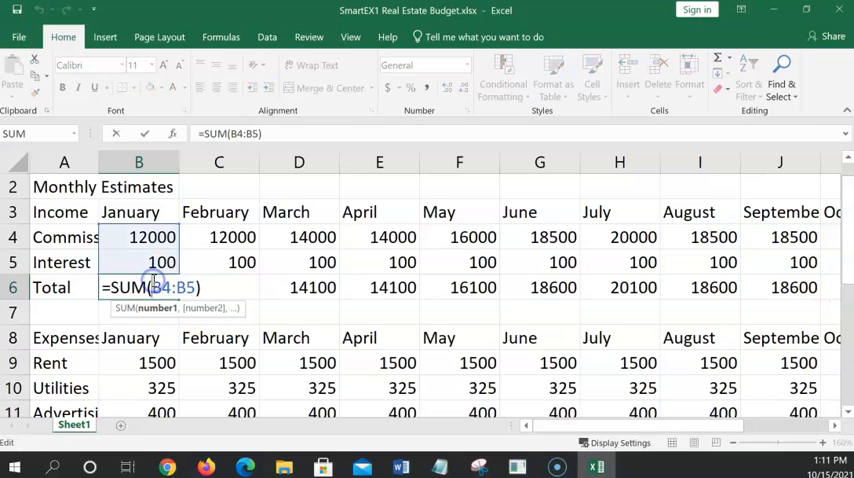
key("Return")
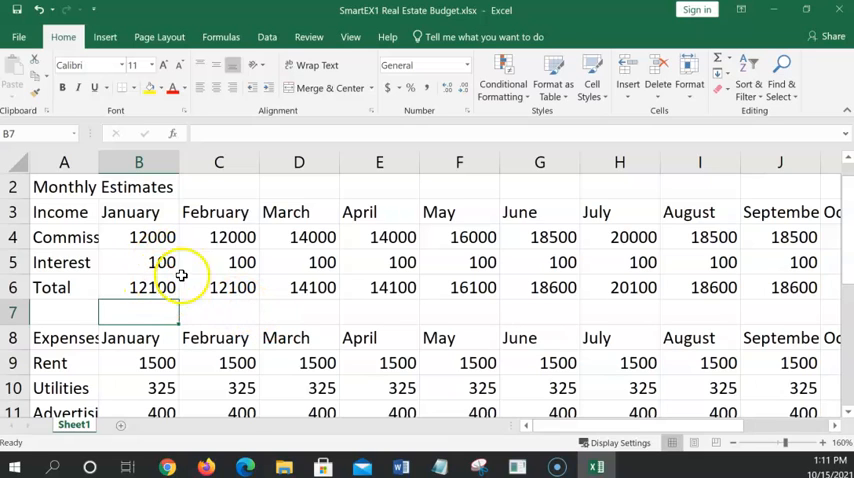
mouse_move(413, 283)
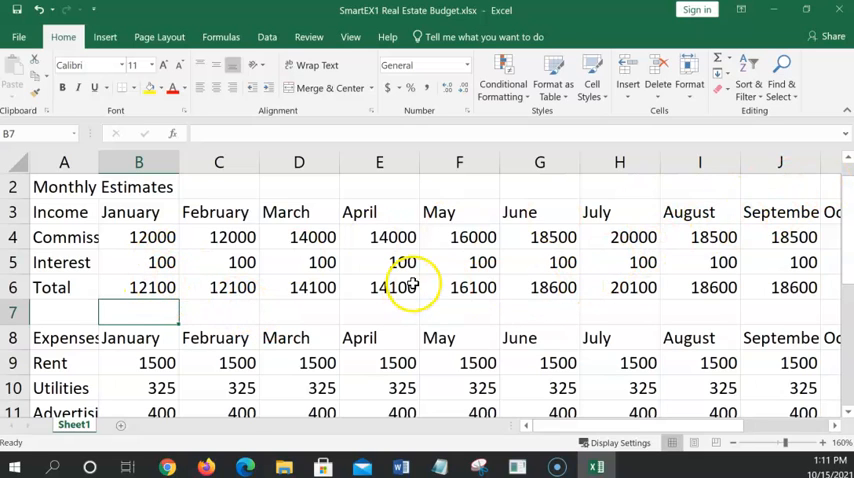
left_click(539, 287)
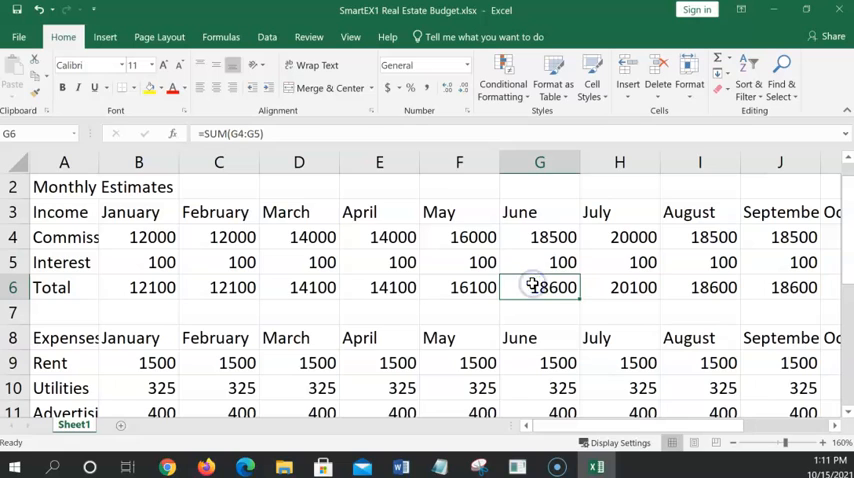
double_click(539, 287)
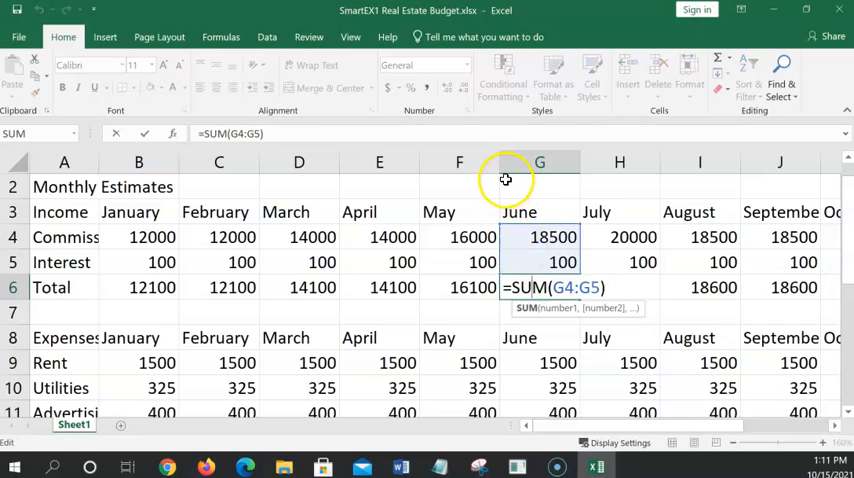
mouse_move(494, 180)
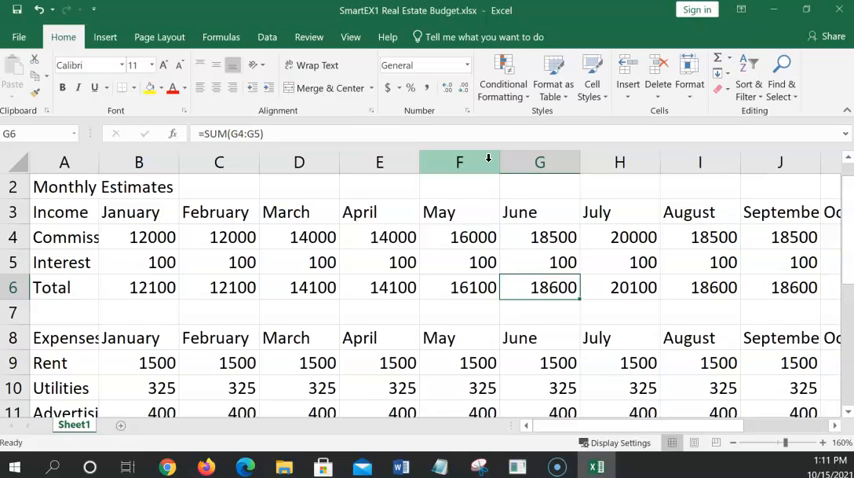
key("ctrl+`")
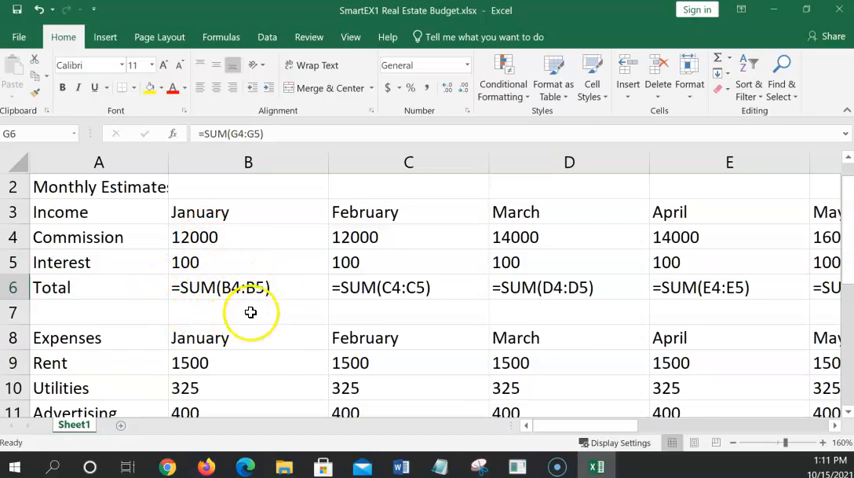
mouse_move(215, 282)
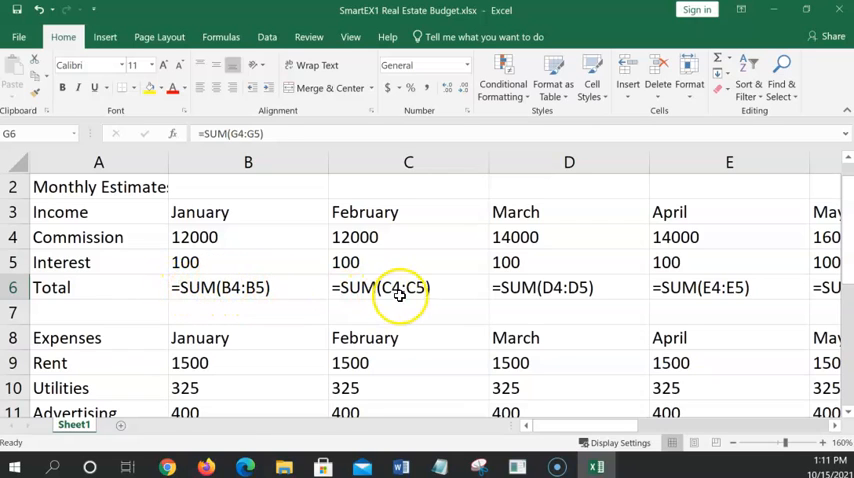
mouse_move(448, 281)
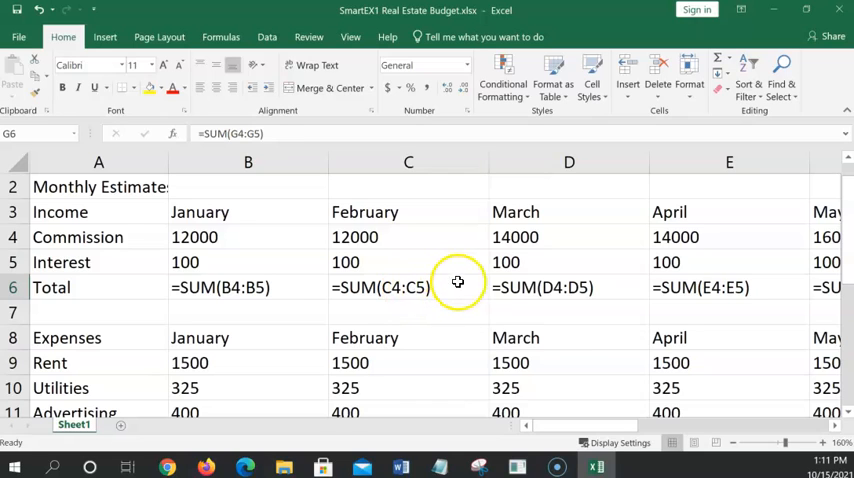
mouse_move(270, 287)
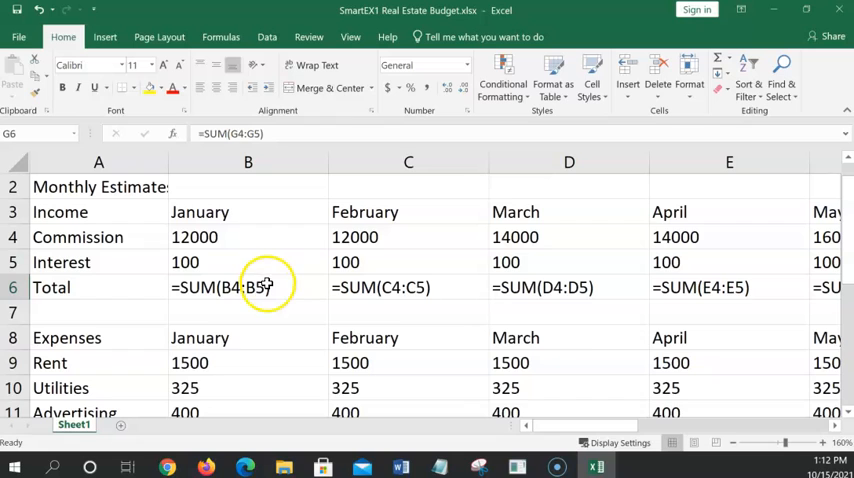
mouse_move(258, 248)
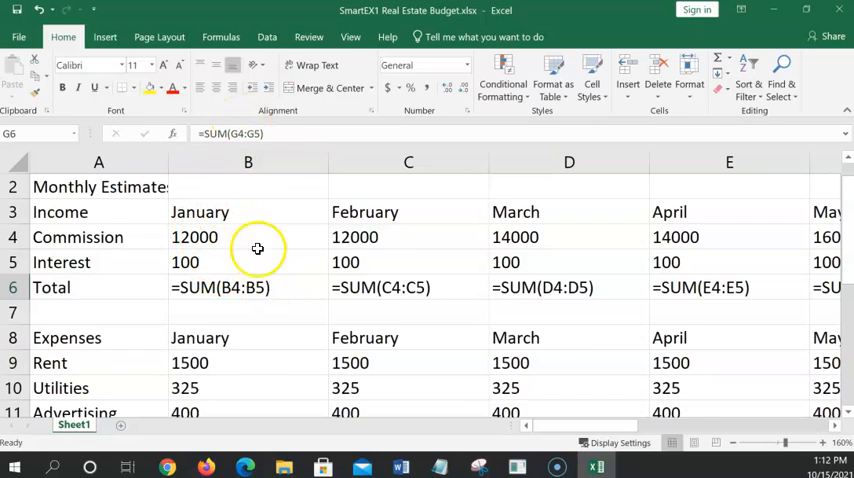
mouse_move(367, 276)
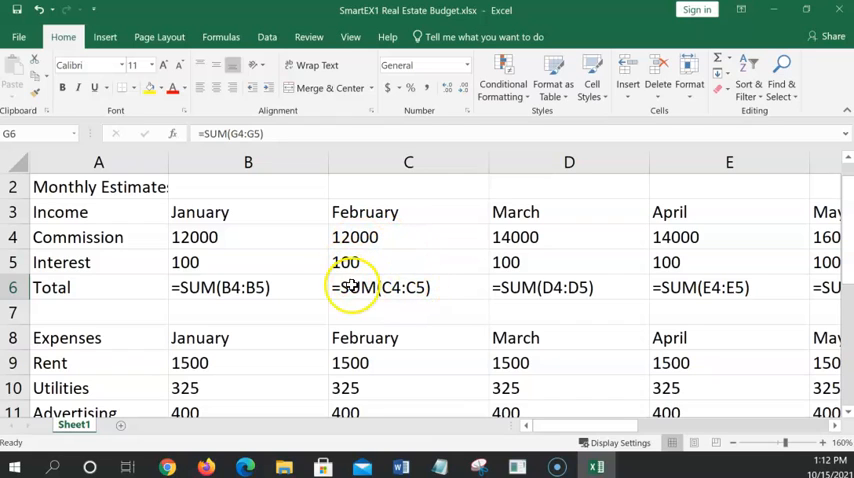
mouse_move(468, 328)
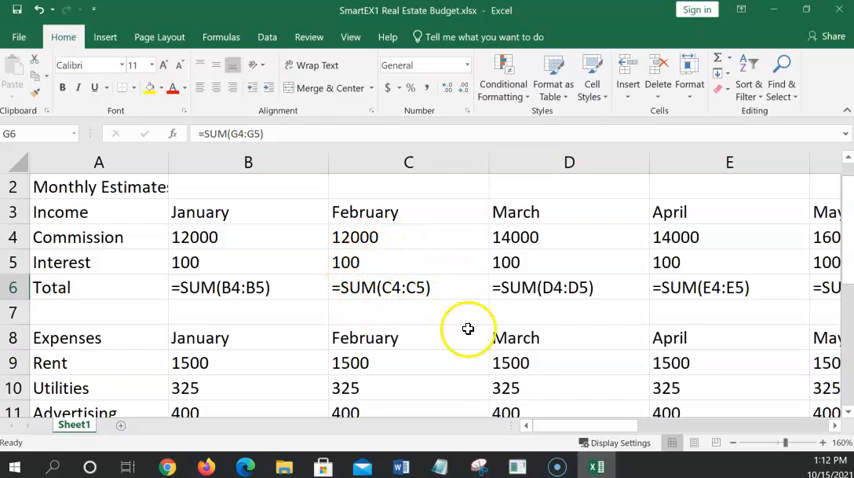
mouse_move(384, 287)
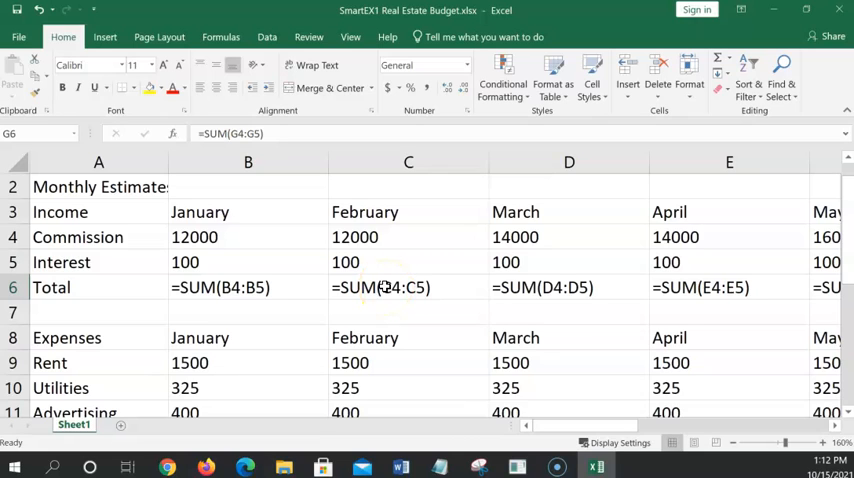
mouse_move(427, 308)
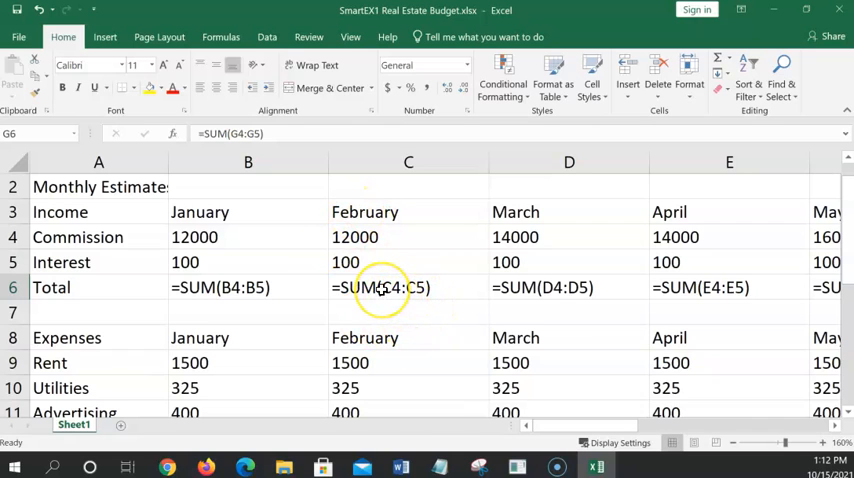
mouse_move(213, 313)
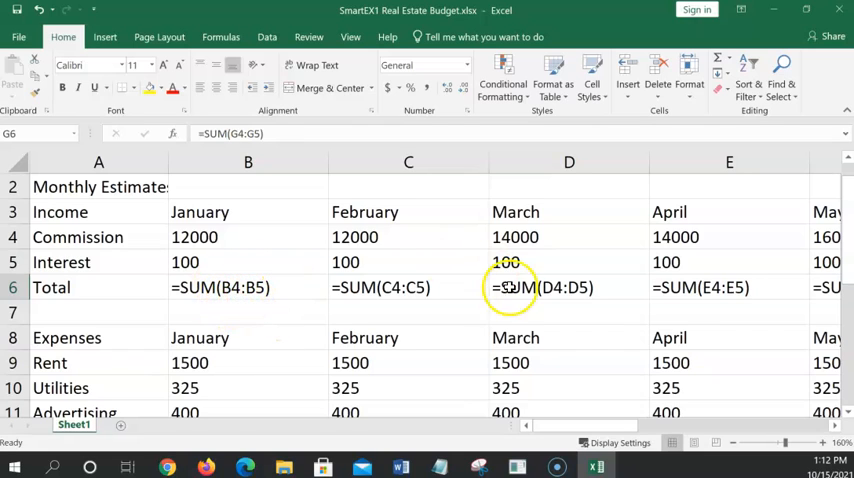
mouse_move(381, 189)
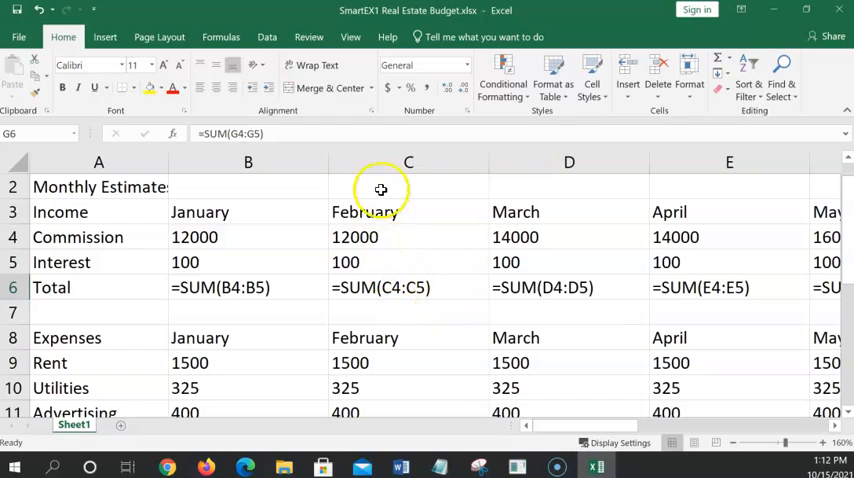
mouse_move(385, 243)
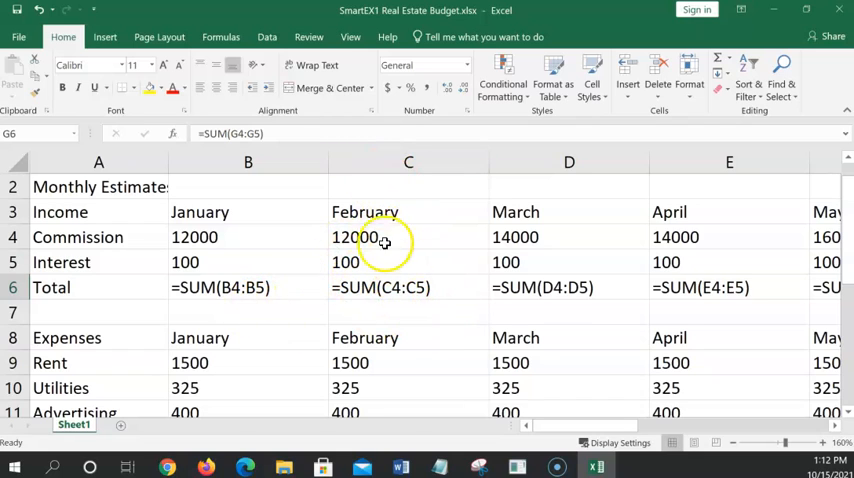
mouse_move(547, 276)
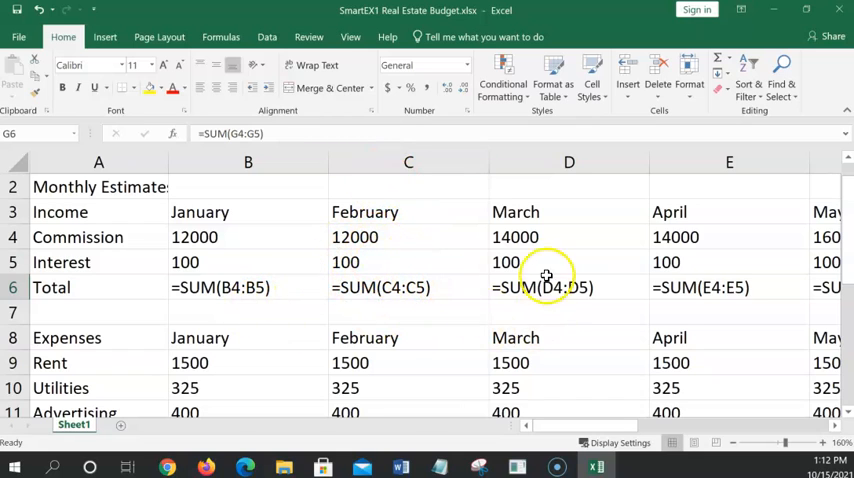
mouse_move(733, 337)
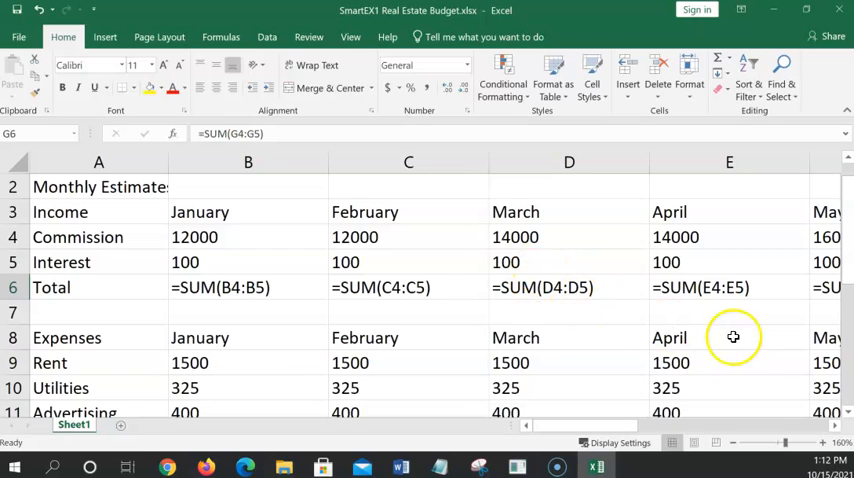
mouse_move(561, 335)
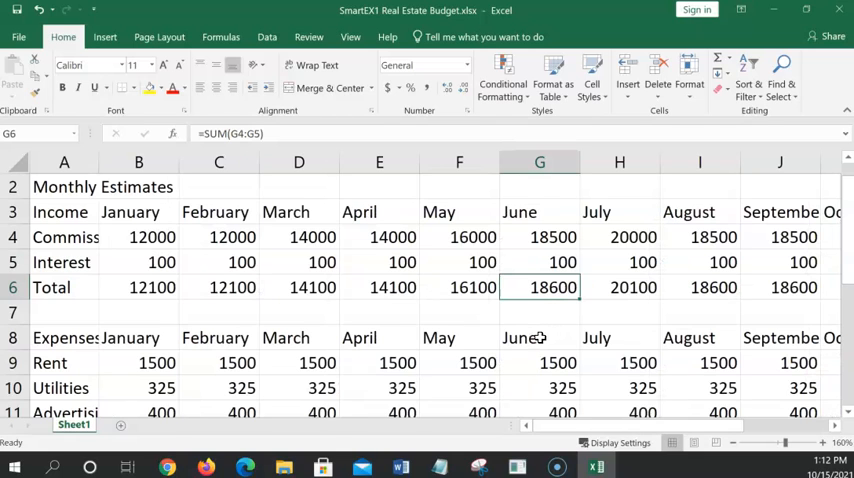
mouse_move(511, 316)
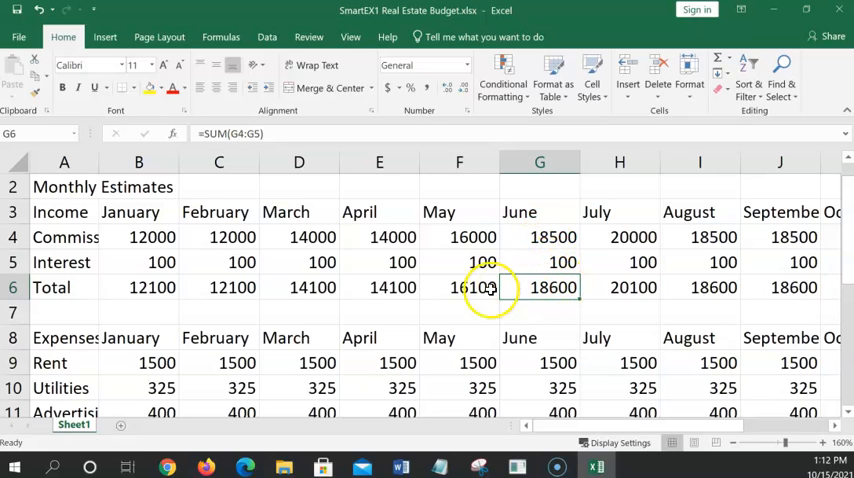
mouse_move(240, 262)
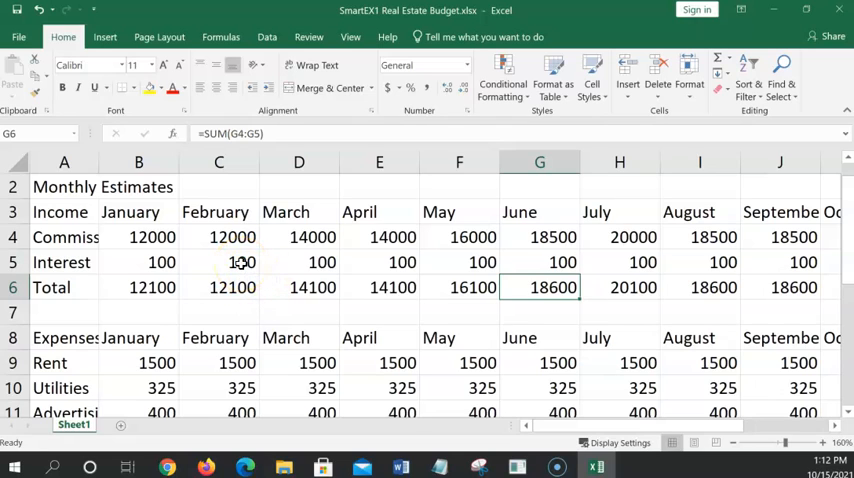
Select February's Interest cell C5 and inspect the recalculated February income total
left_click(218, 262)
type("200")
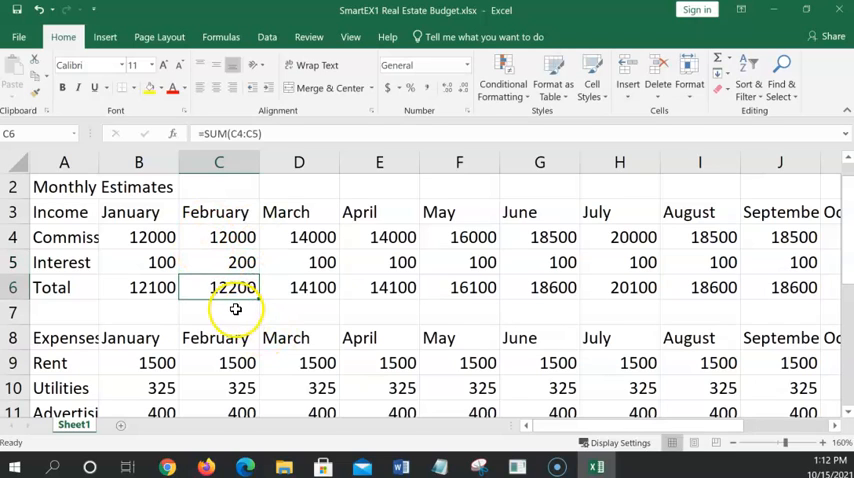
left_click(218, 262)
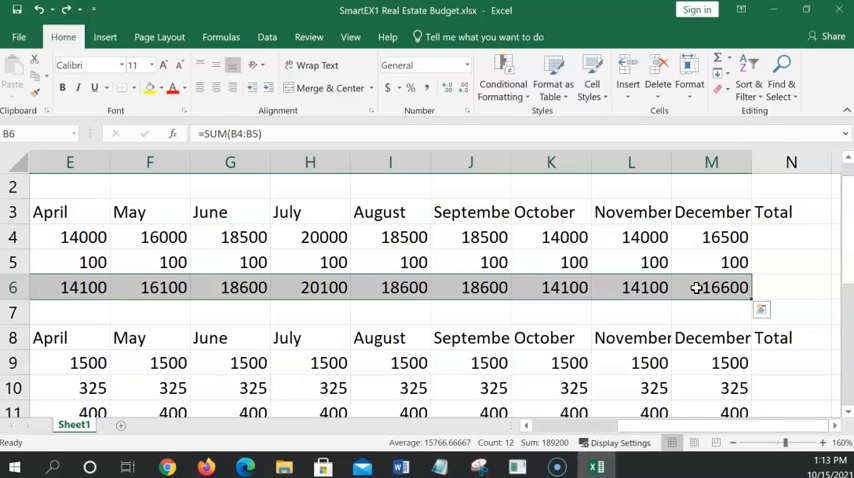
mouse_move(528, 377)
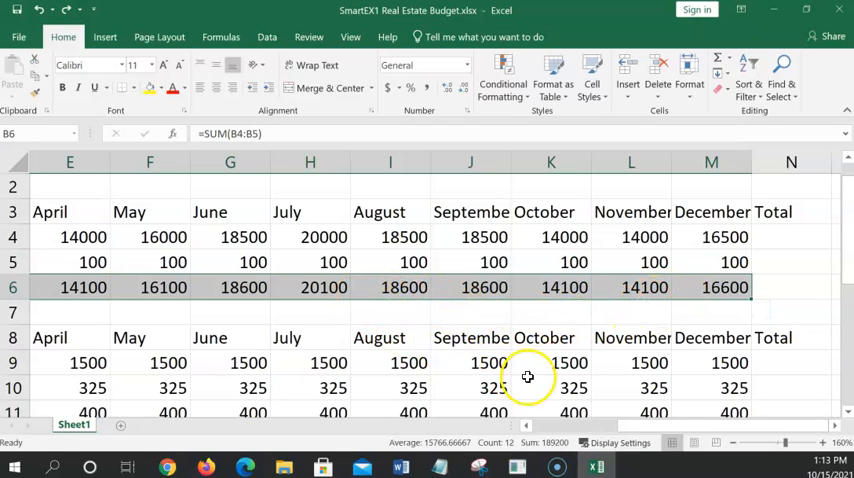
AutoSum N4:N6 for yearly totals: Commission 188000, Interest 1200, income Total 189200
scroll("left", 3)
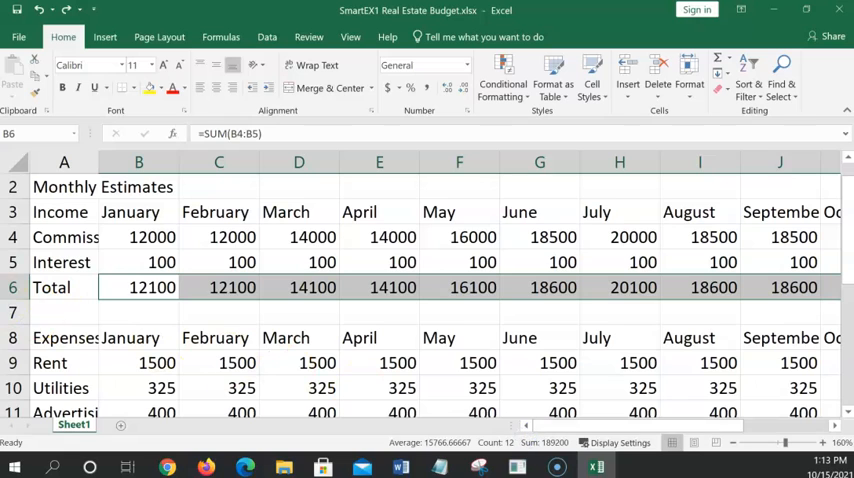
scroll("right", 3)
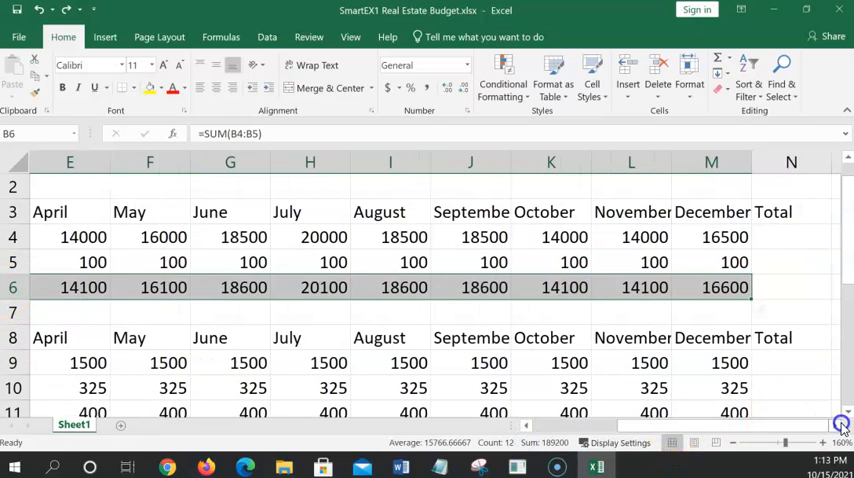
left_click(791, 287)
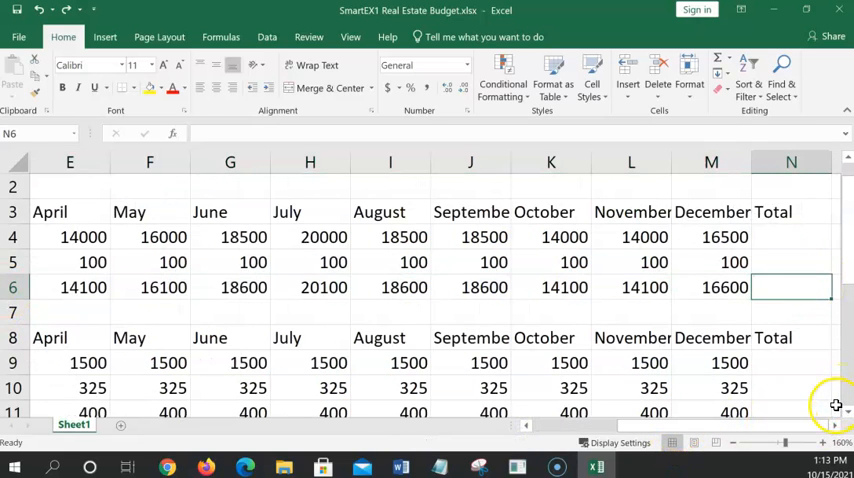
mouse_move(825, 398)
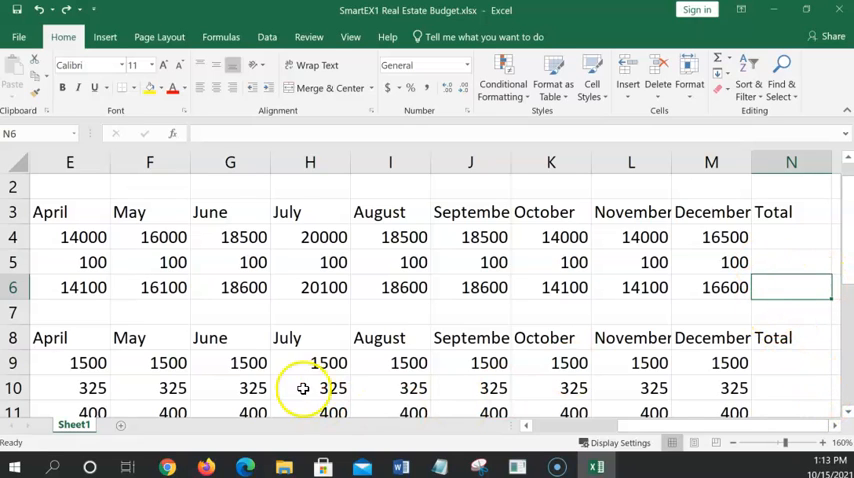
mouse_move(799, 235)
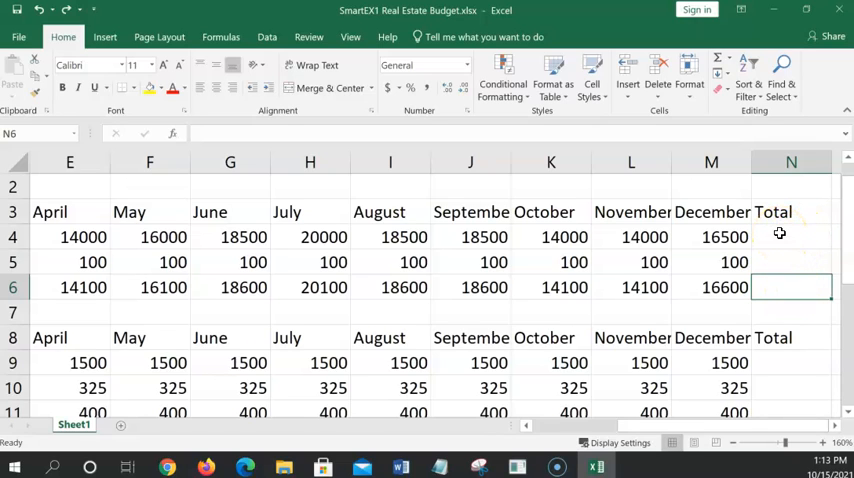
left_click(791, 237)
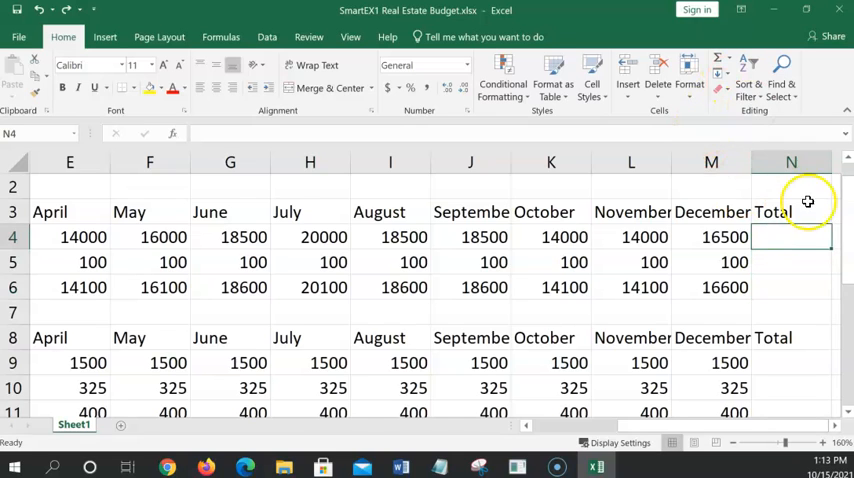
left_click(790, 287)
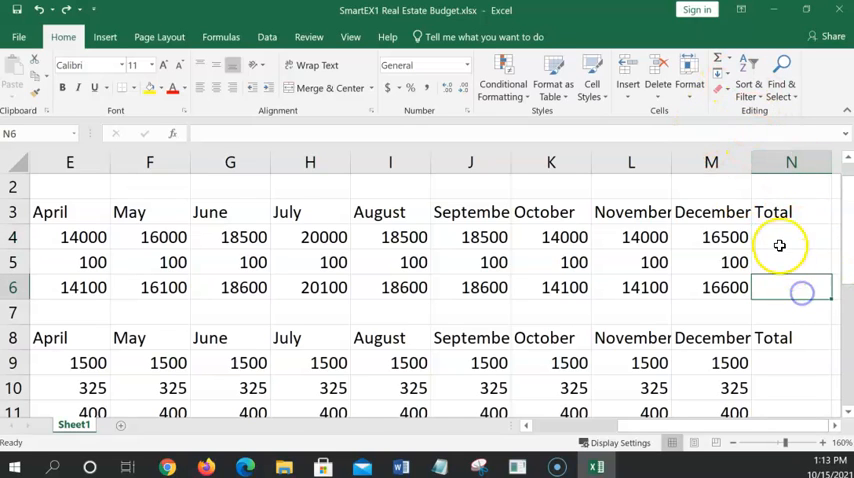
left_click_drag(791, 237, 791, 287)
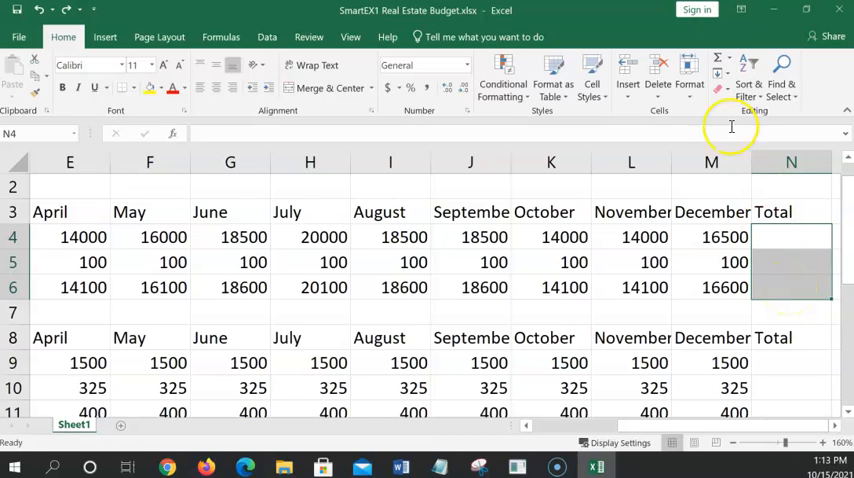
left_click(718, 64)
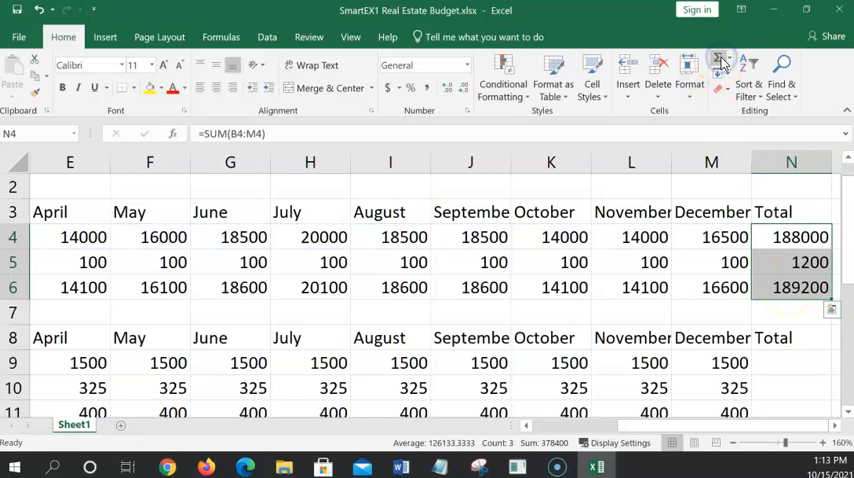
left_click(791, 262)
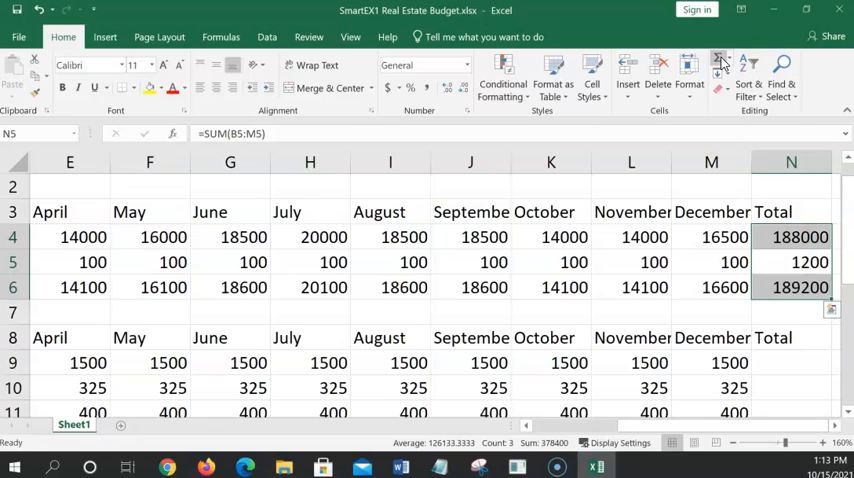
left_click(791, 313)
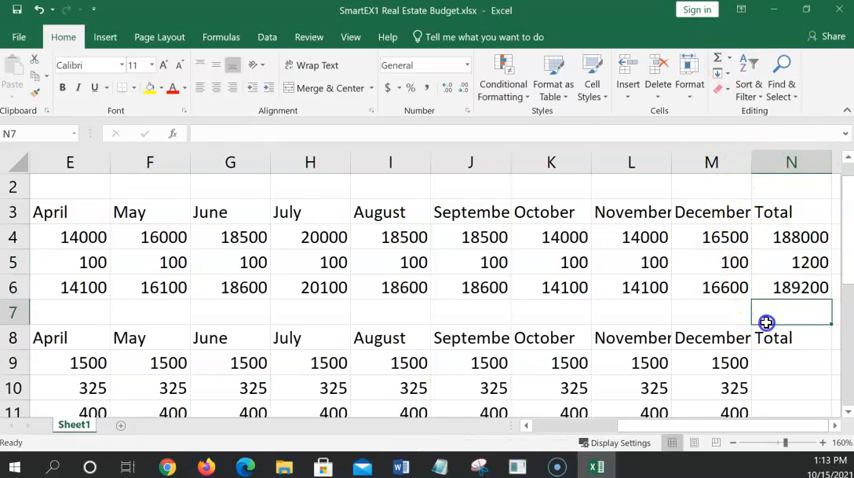
left_click(792, 237)
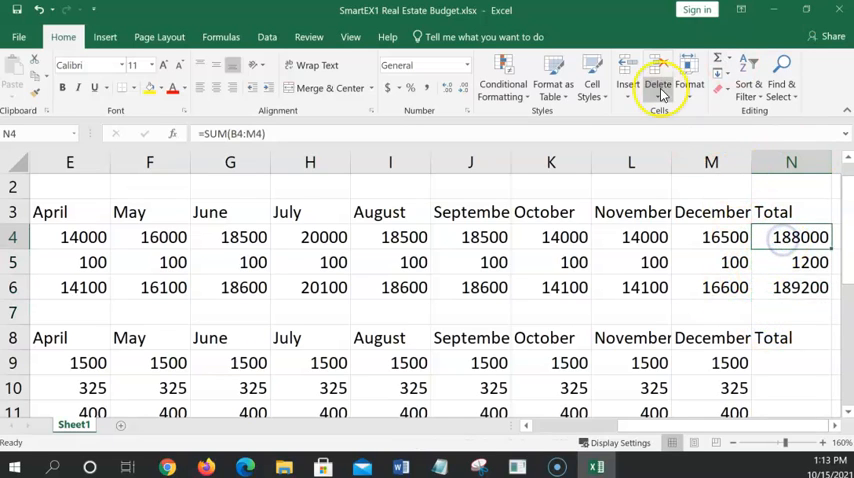
mouse_move(733, 62)
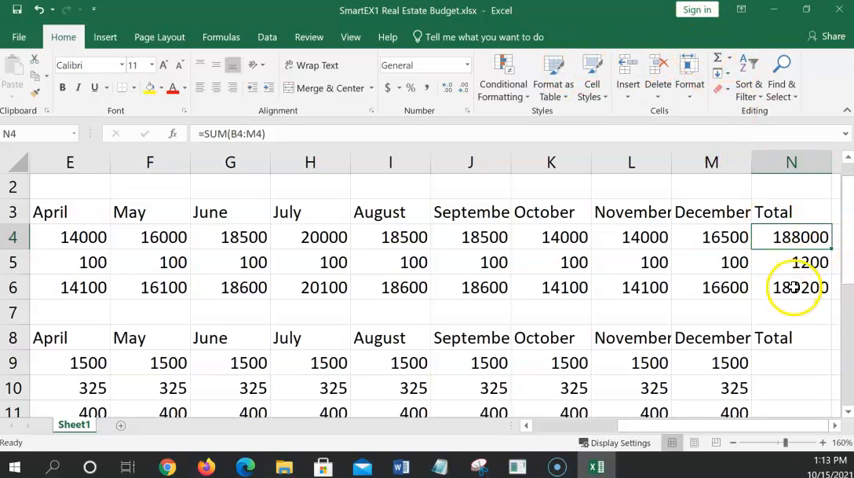
left_click(791, 312)
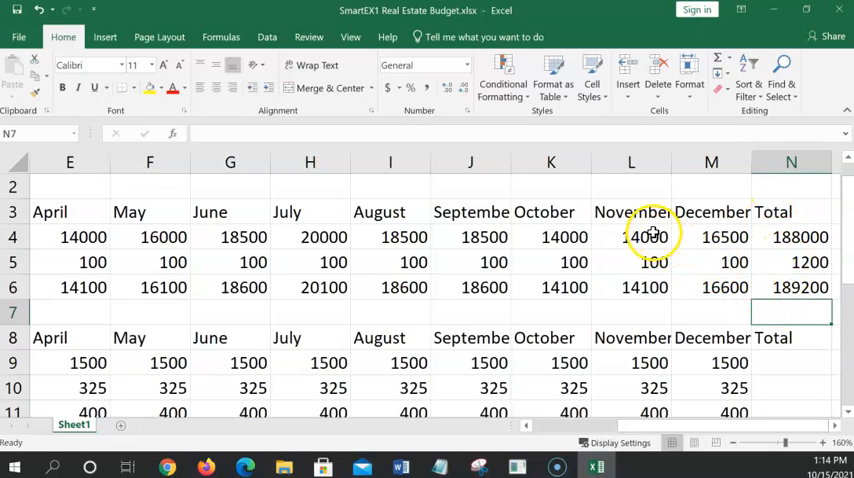
Toggle Show Formulas with Ctrl+` and scroll across the sheet reviewing the SUM formulas
key("ctrl+`")
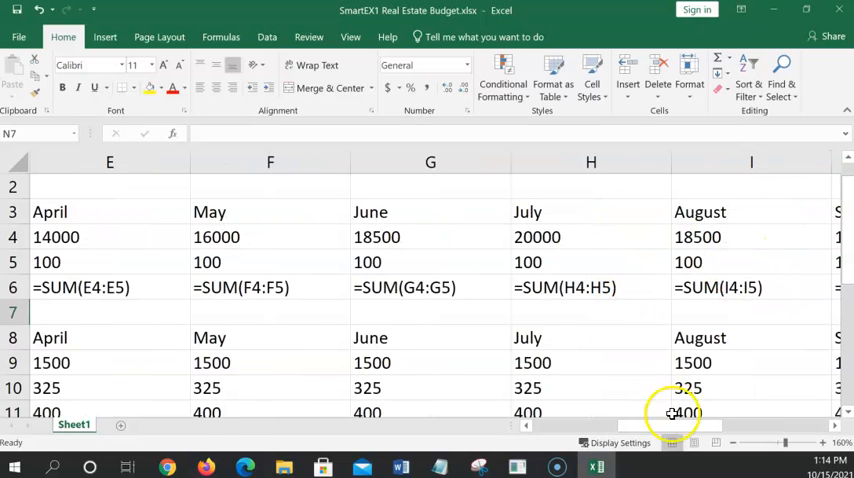
scroll("right", 3)
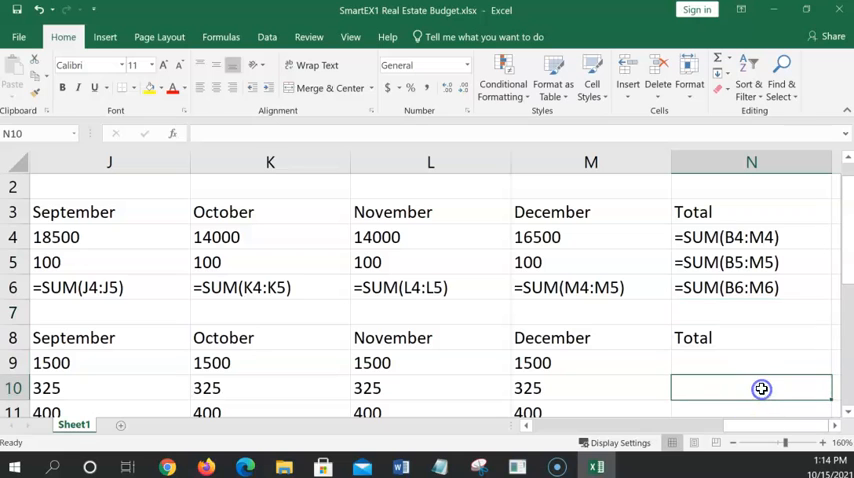
scroll("left", 3)
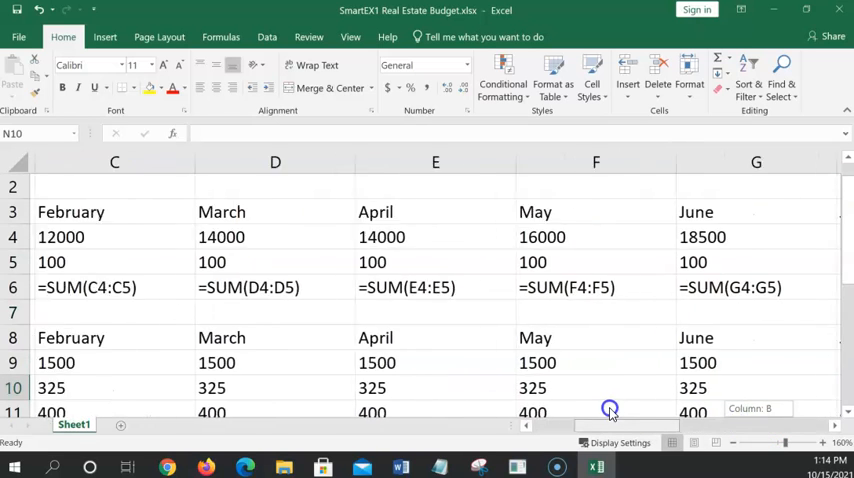
scroll("left", 3)
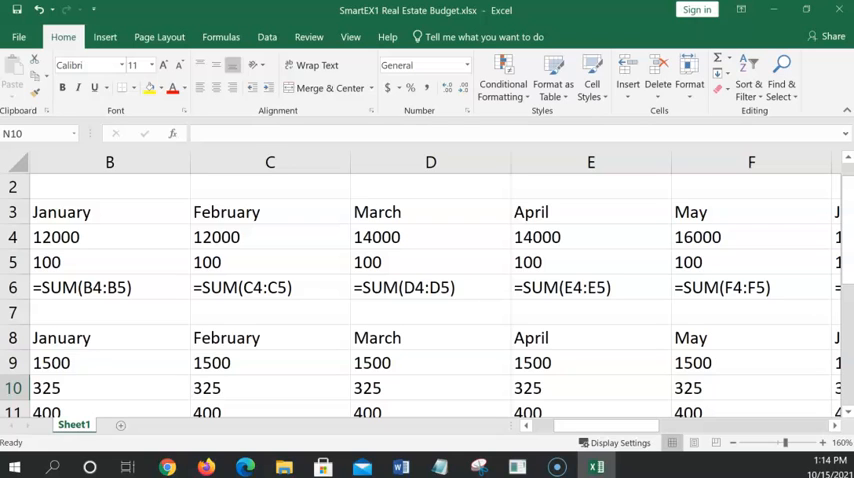
mouse_move(672, 208)
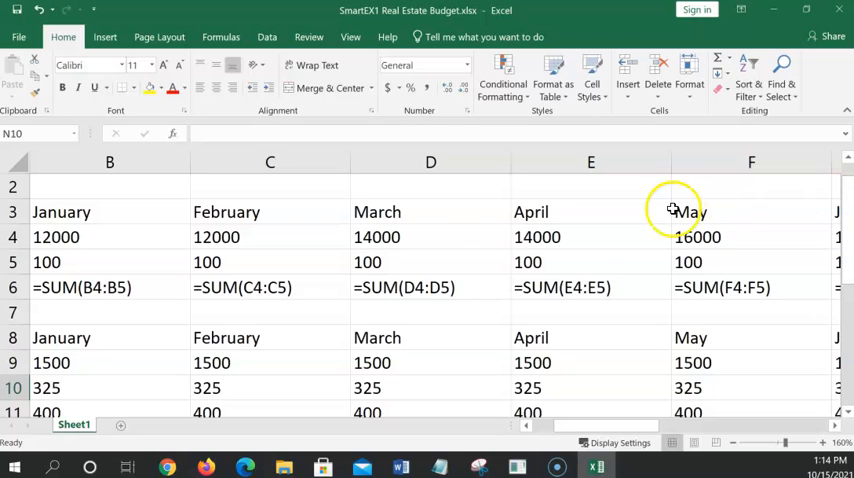
scroll("down", 3)
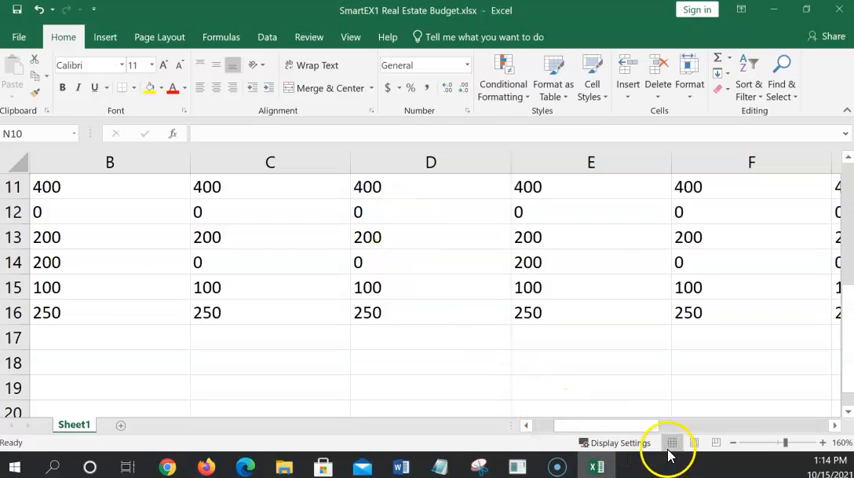
scroll("left", 3)
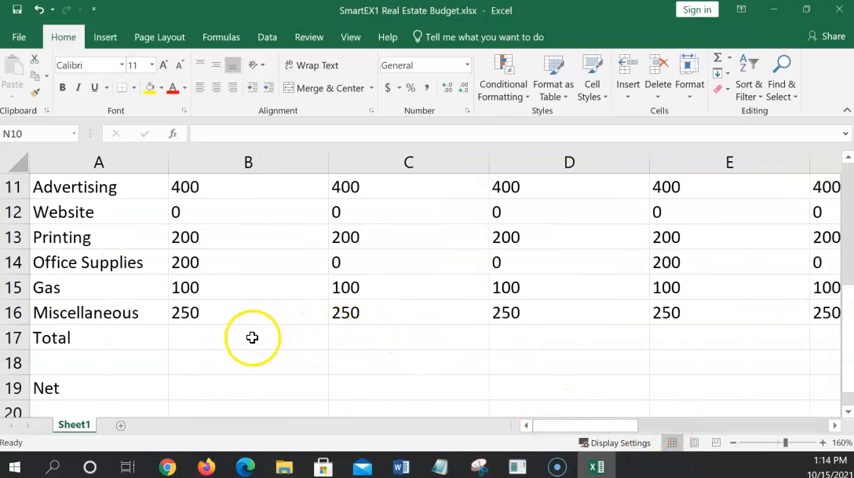
Enter =SUM(B9:B16) in B17 to total January's Rent through Miscellaneous expenses
left_click(248, 337)
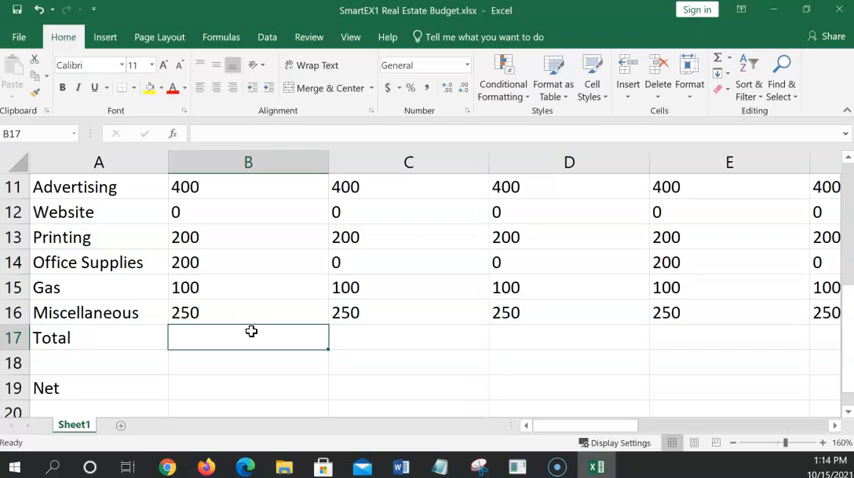
mouse_move(390, 220)
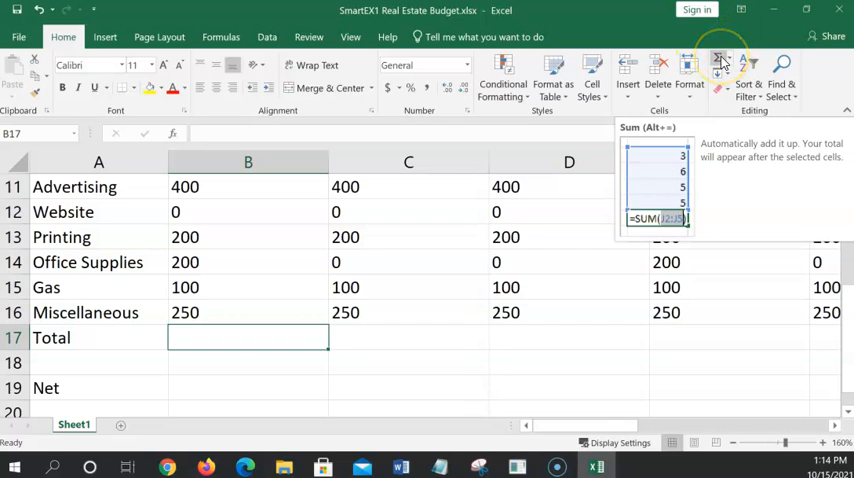
left_click(719, 63)
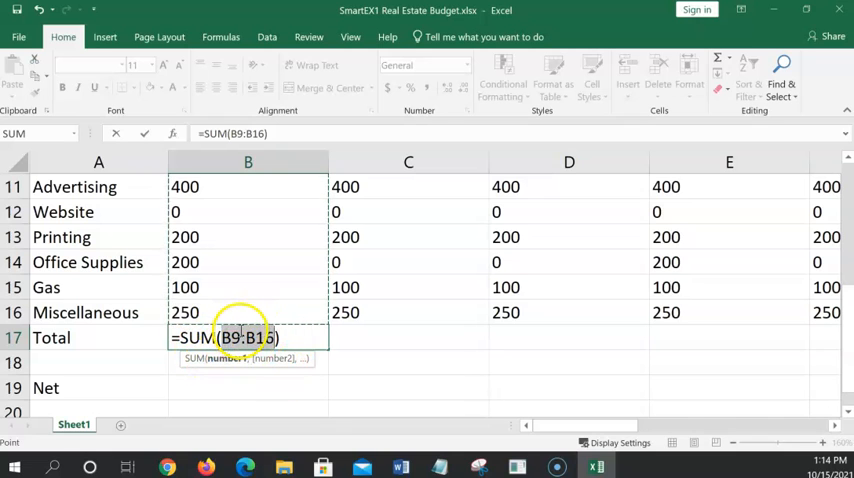
mouse_move(295, 319)
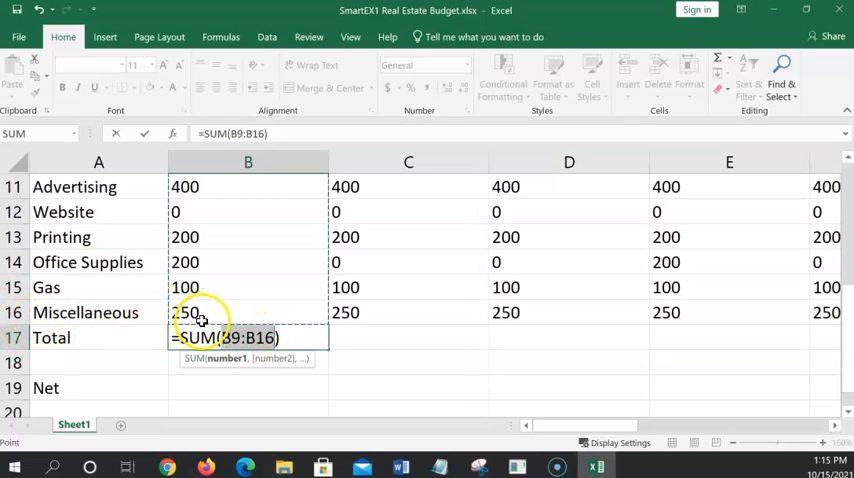
scroll("up", 3)
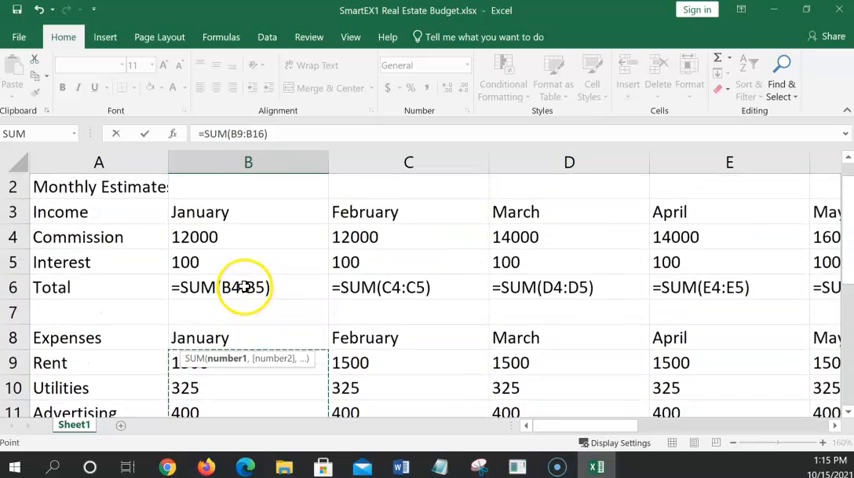
scroll("down", 3)
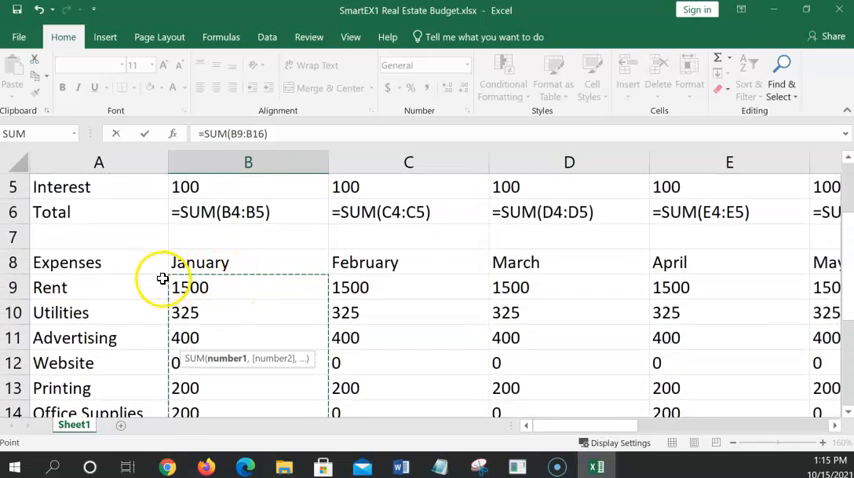
scroll("down", 3)
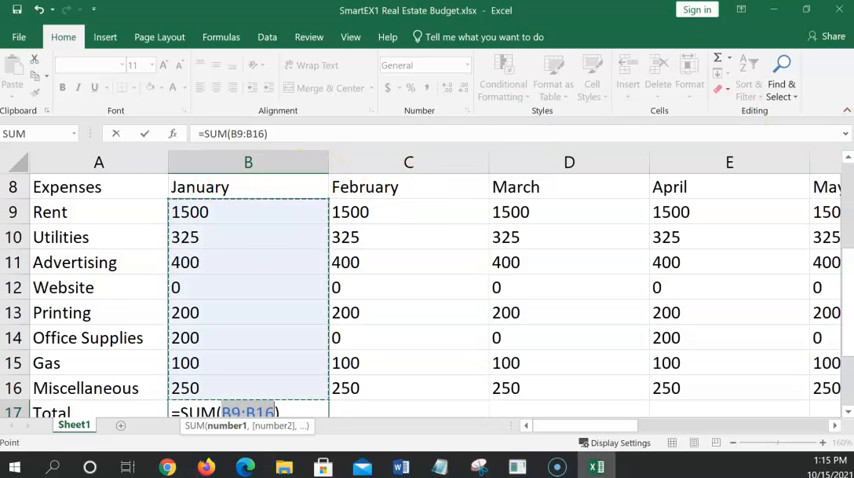
left_click(408, 262)
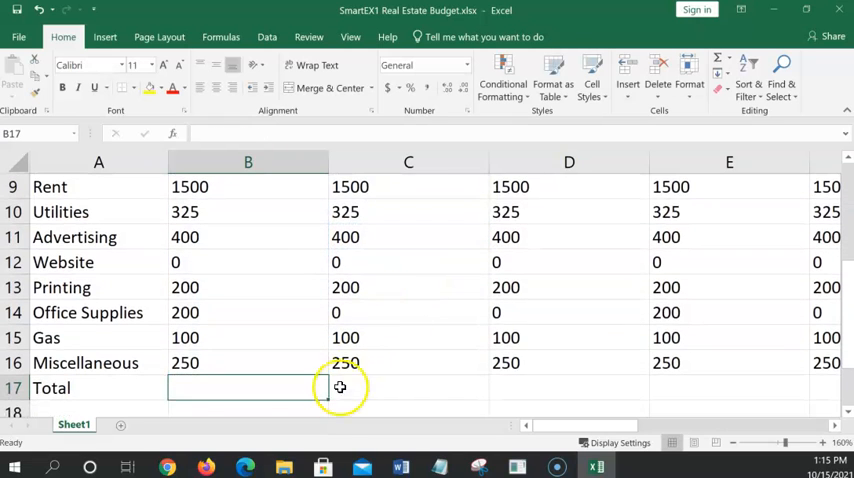
mouse_move(697, 48)
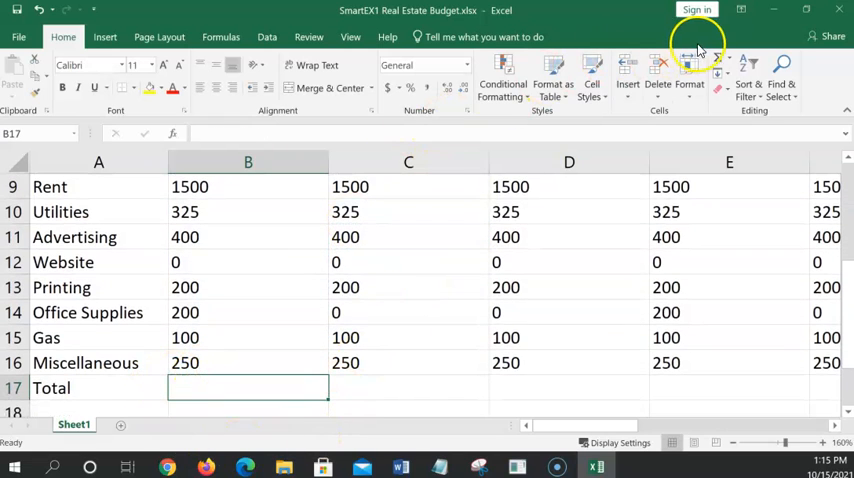
type("=SUM(B9:B16)")
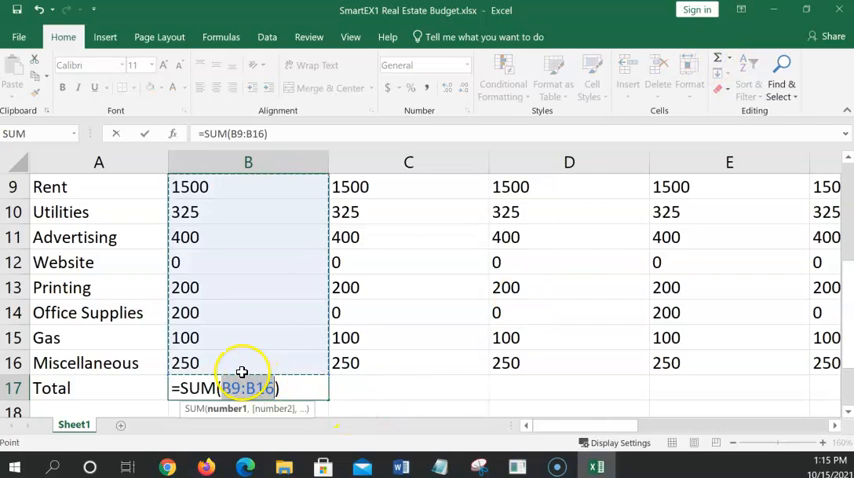
scroll("up", 3)
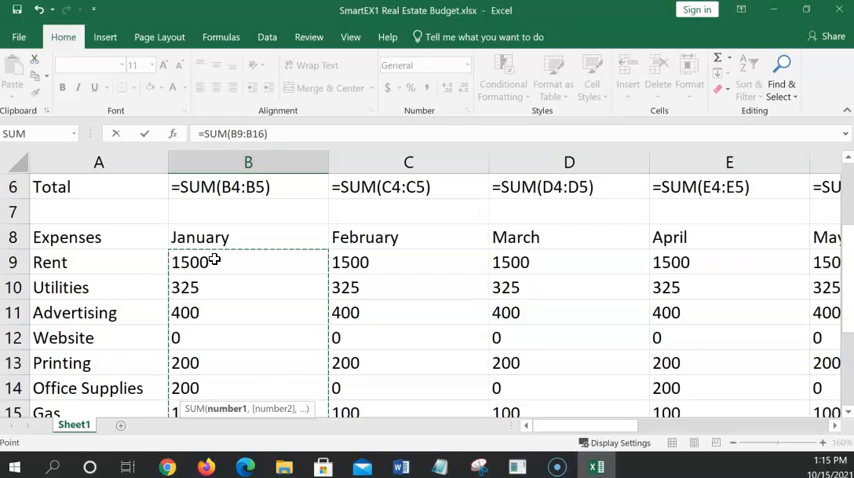
scroll("down", 3)
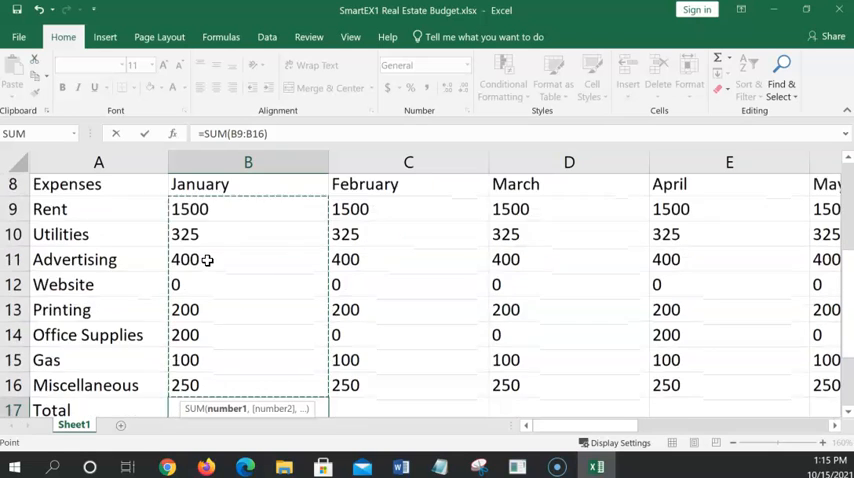
scroll("down", 3)
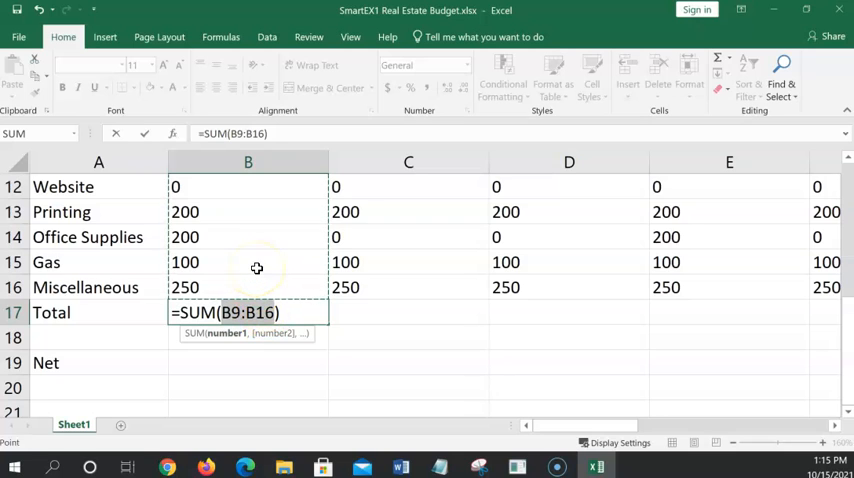
key("Return")
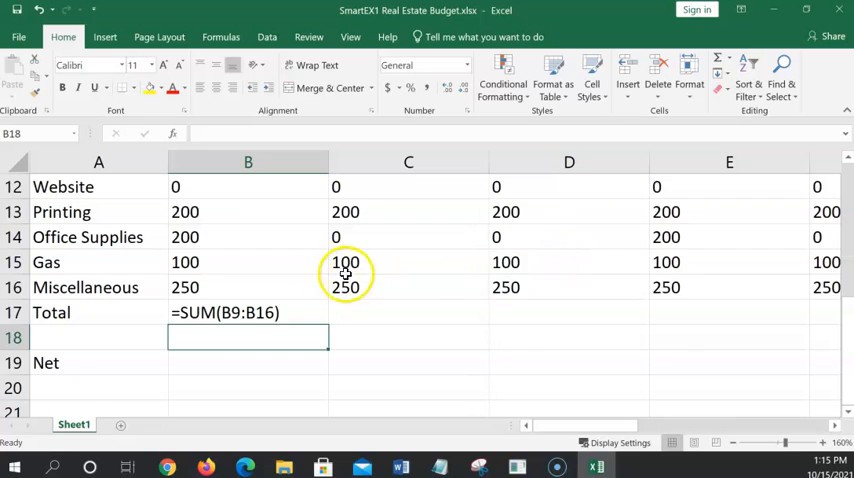
Show formula results again and copy January's 2975 expense total from B17
scroll("down", 3)
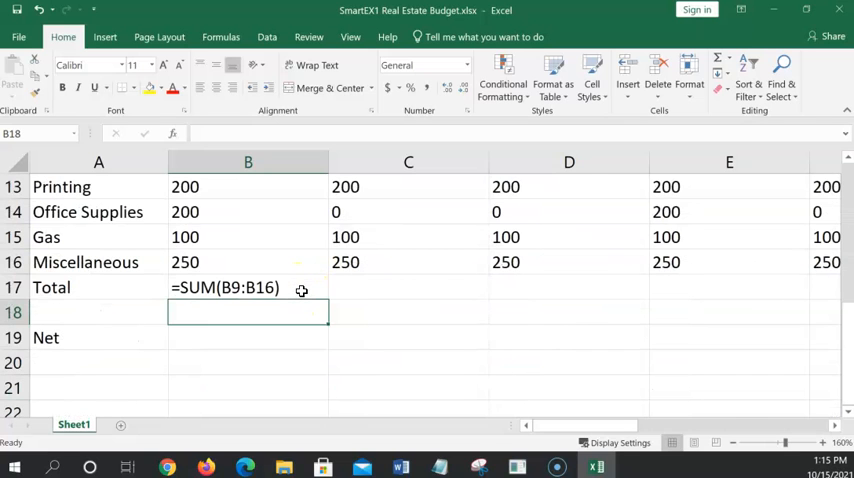
mouse_move(273, 313)
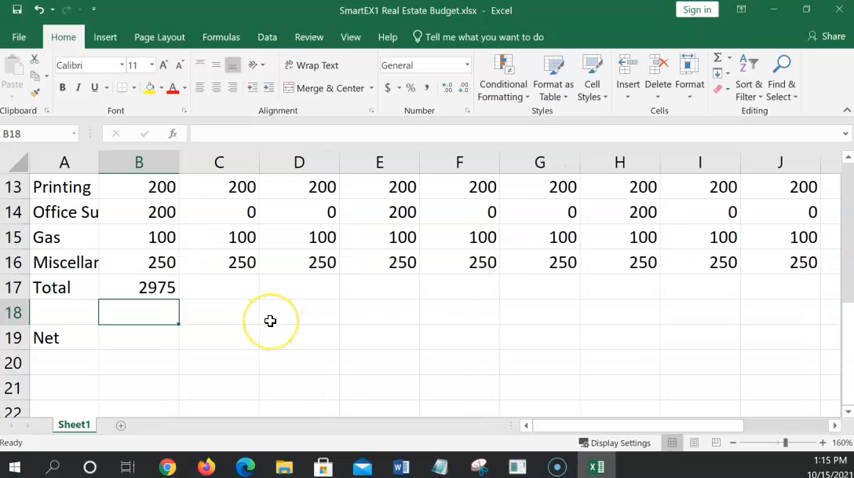
mouse_move(220, 281)
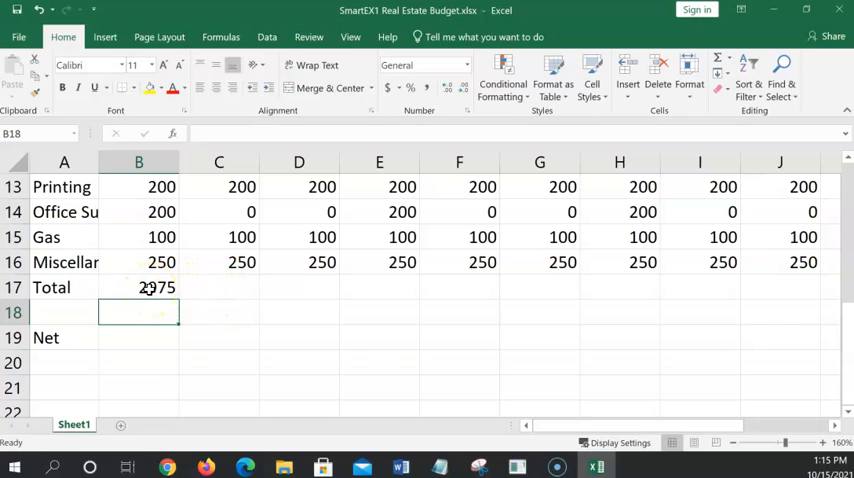
left_click(139, 287)
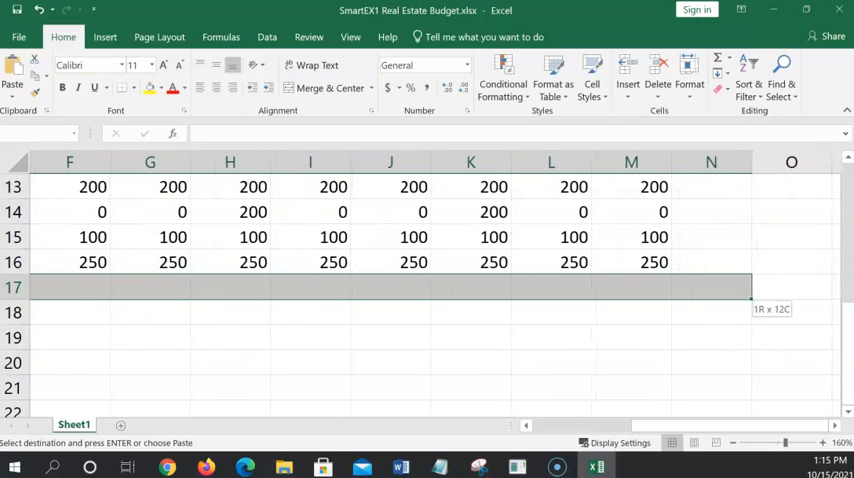
Paste the expense SUM formula into C17:M17 and review monthly totals like 2775 and 3475
left_click(633, 287)
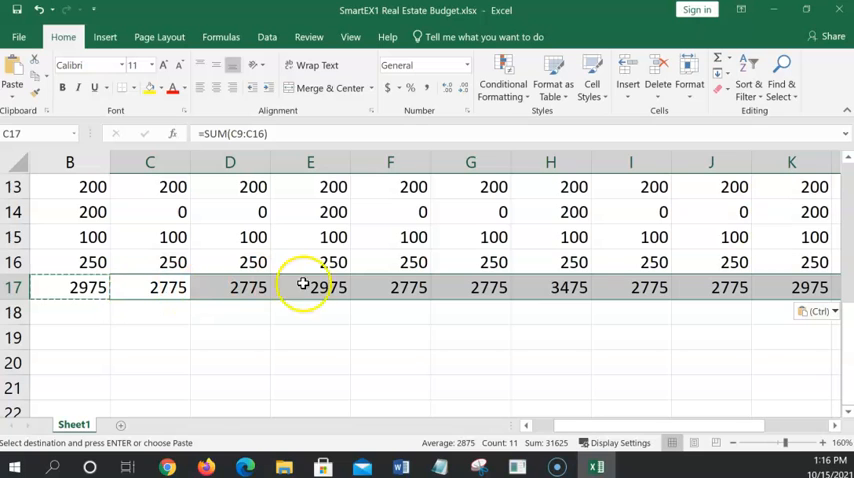
scroll("up", 3)
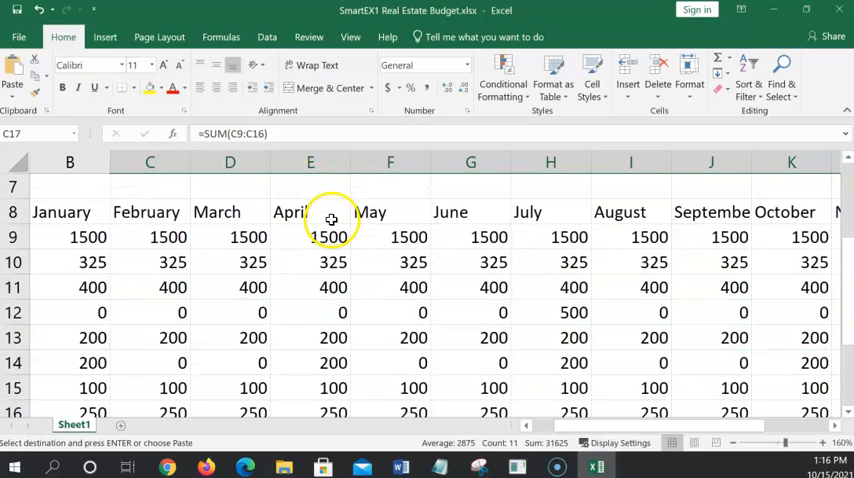
scroll("down", 3)
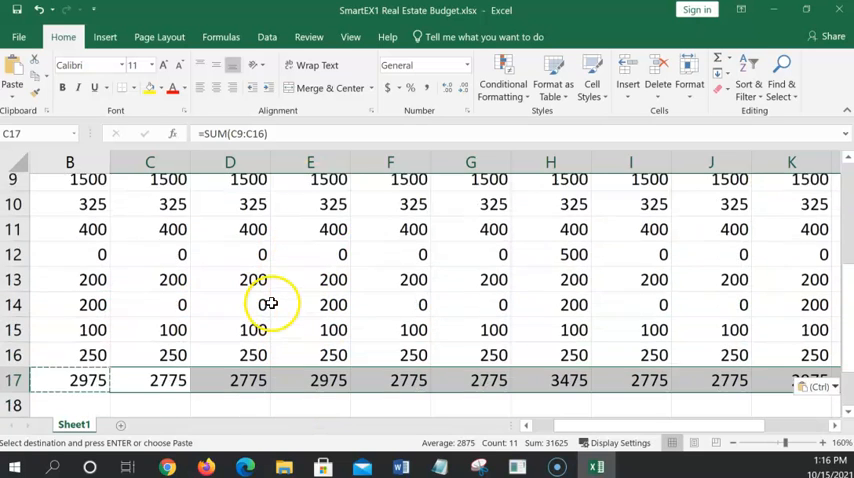
scroll("down", 3)
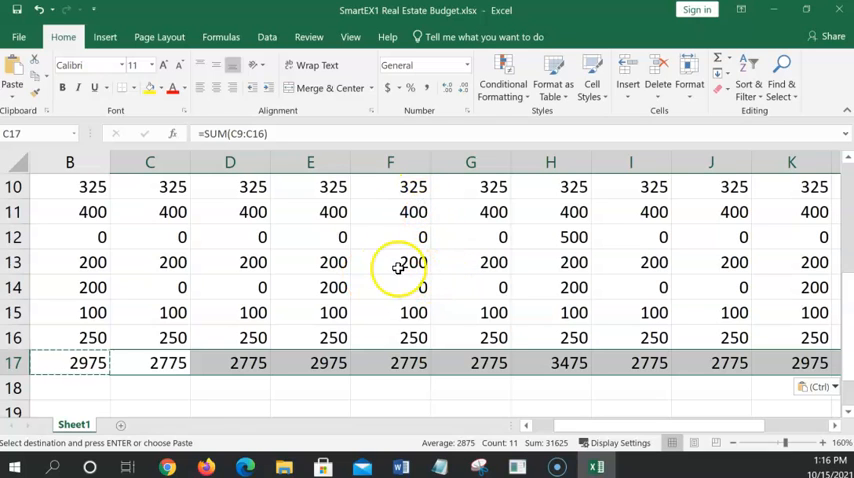
scroll("down", 3)
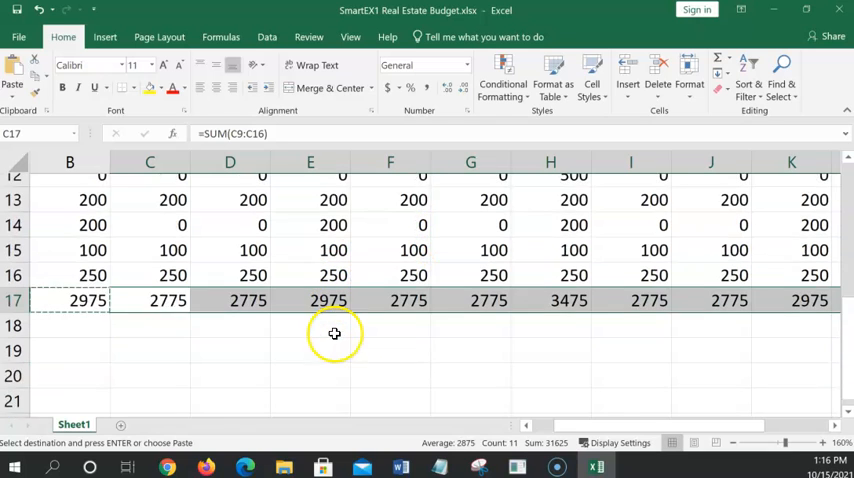
scroll("down", 3)
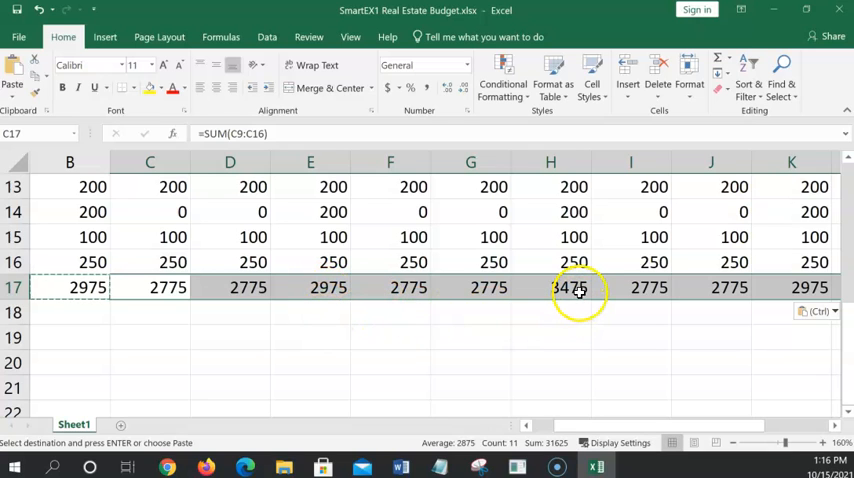
scroll("up", 3)
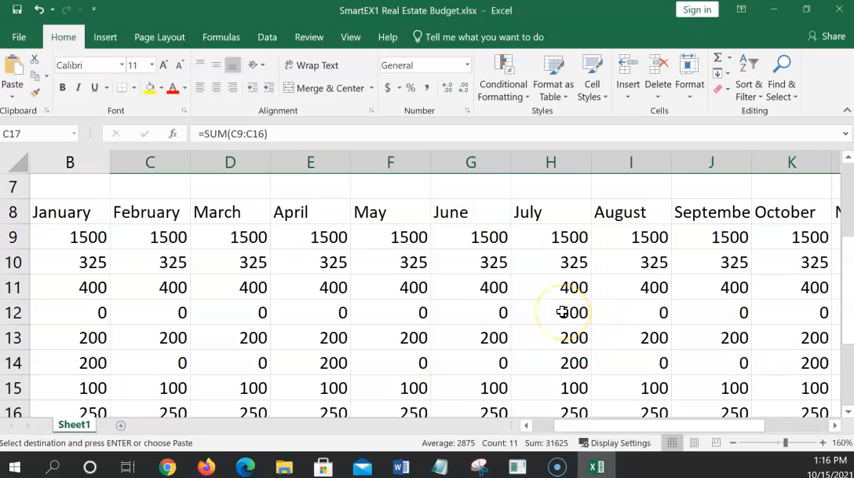
scroll("down", 3)
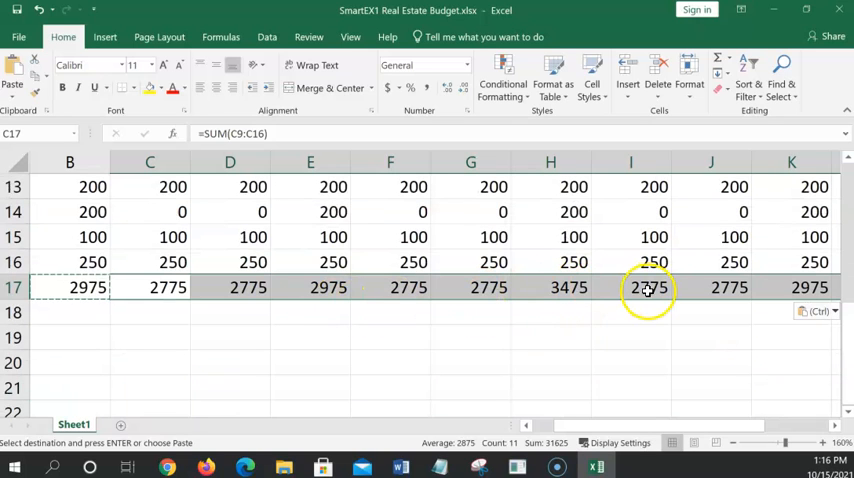
mouse_move(604, 293)
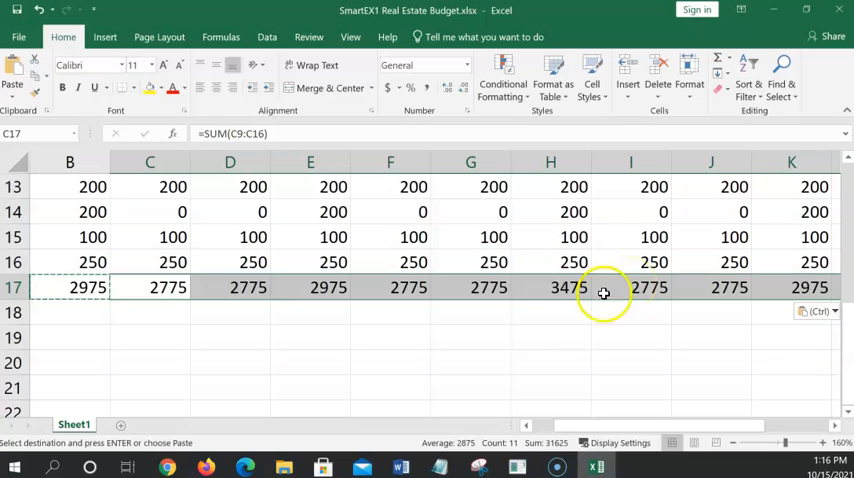
scroll("up", 3)
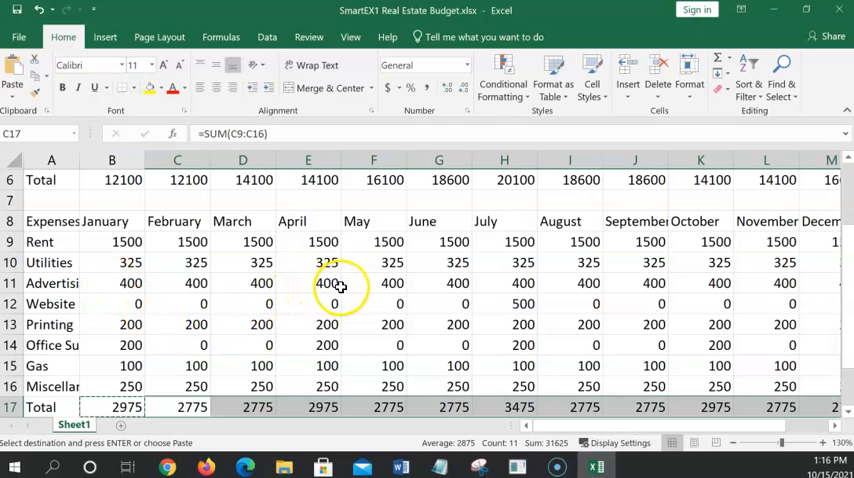
scroll("down", 3)
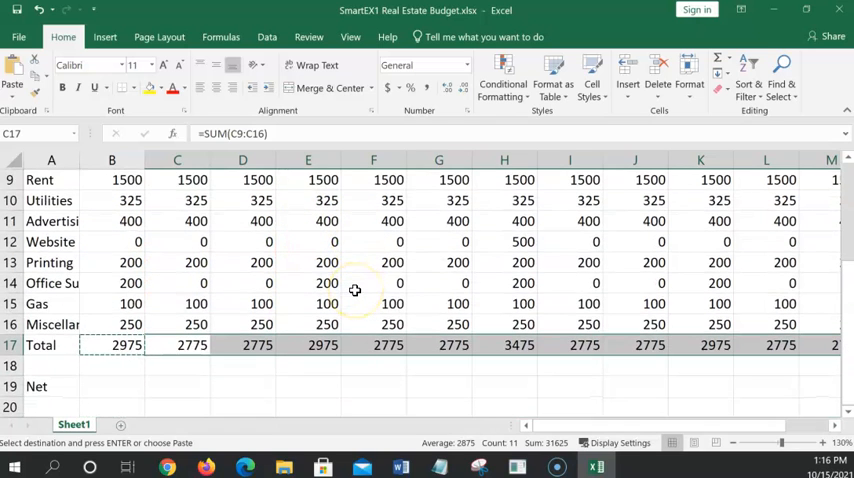
scroll("up", 3)
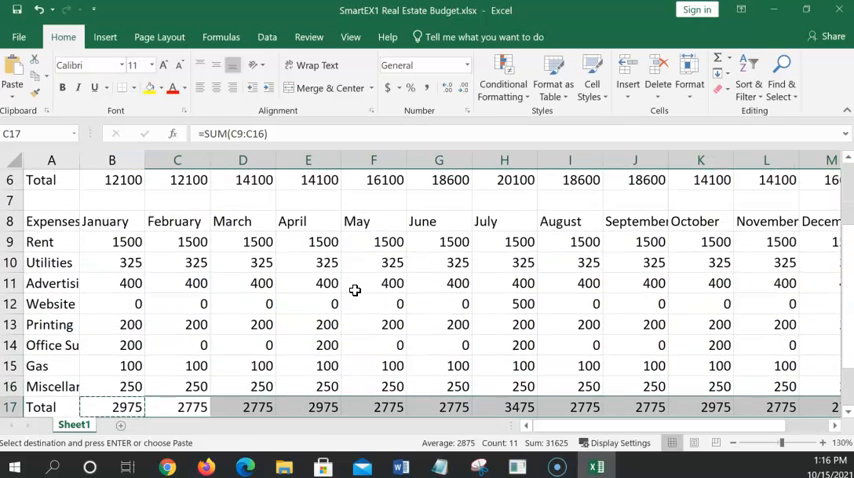
mouse_move(619, 390)
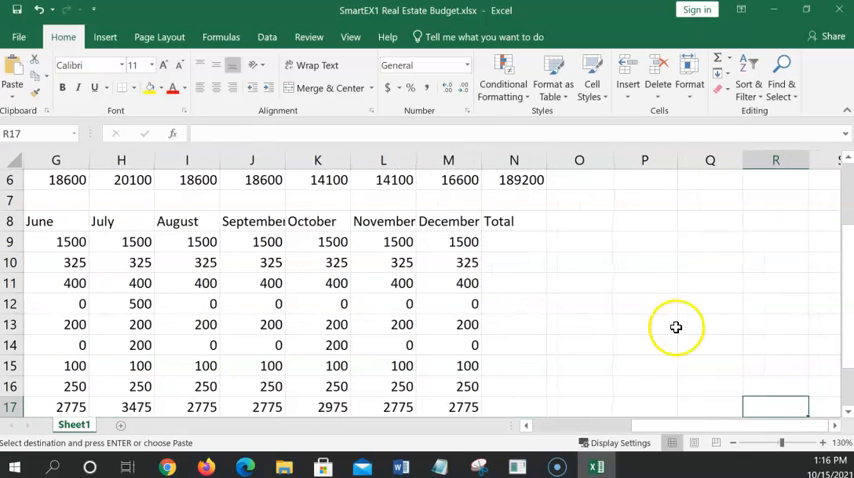
mouse_move(505, 242)
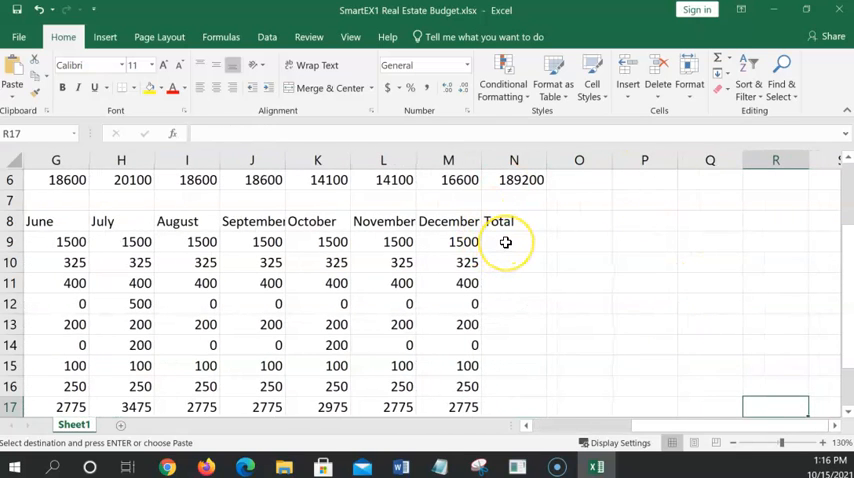
AutoSum N9:N17 for yearly expense totals: Rent 18000, grand total 34600
scroll("down", 3)
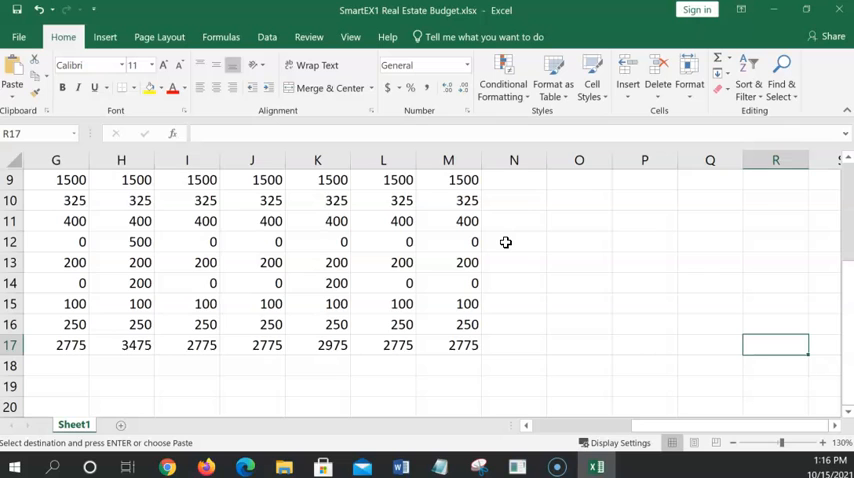
left_click_drag(513, 241, 513, 407)
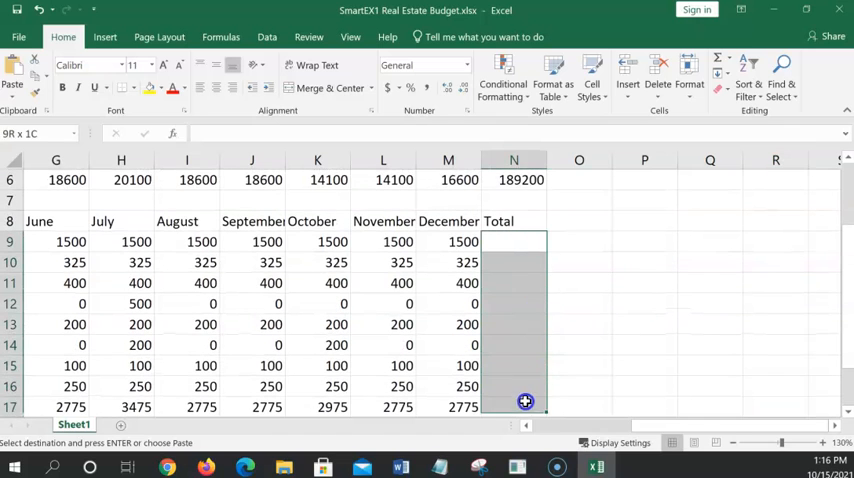
scroll("down", 3)
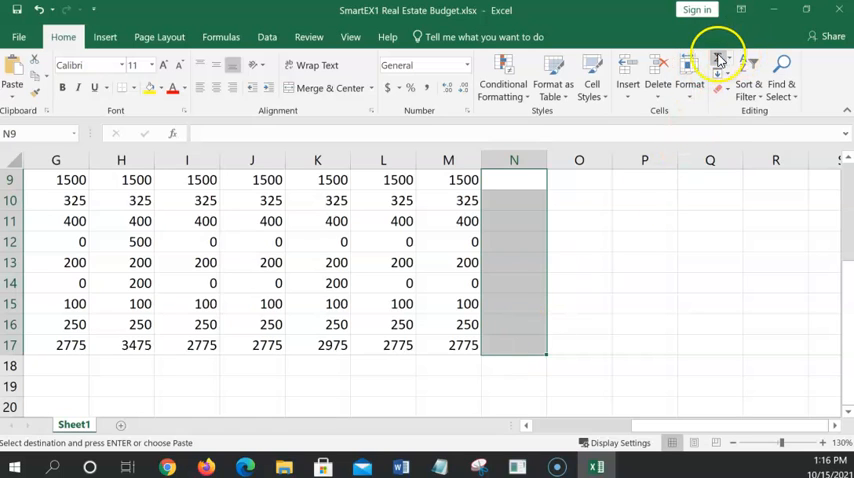
left_click(715, 62)
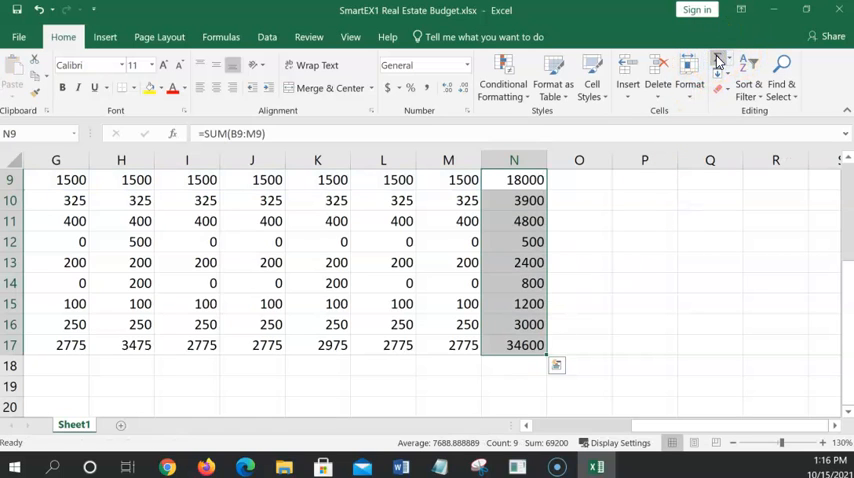
mouse_move(602, 377)
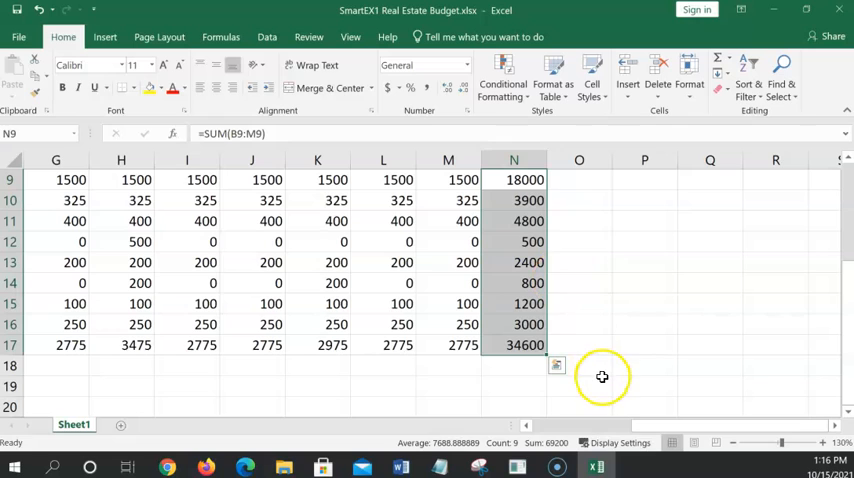
left_click(578, 385)
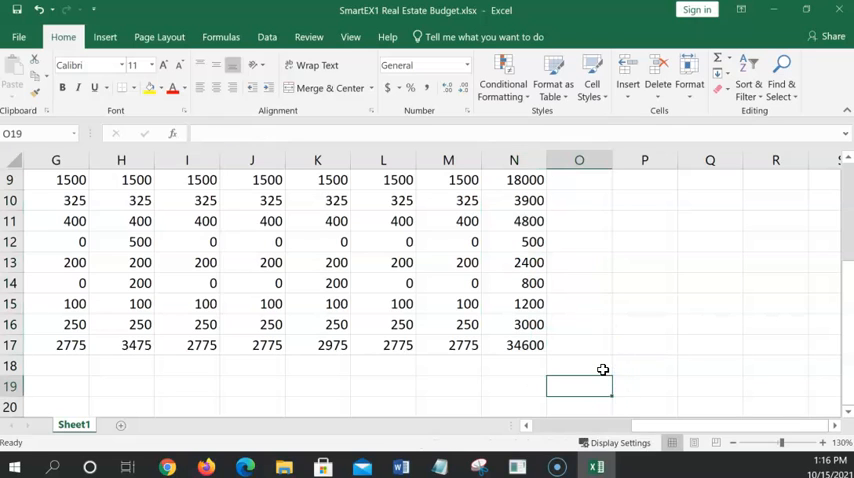
mouse_move(559, 281)
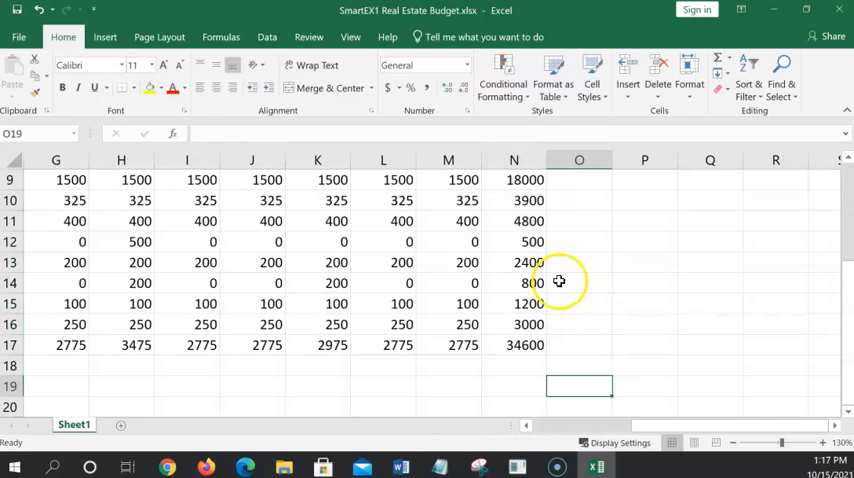
left_click(514, 179)
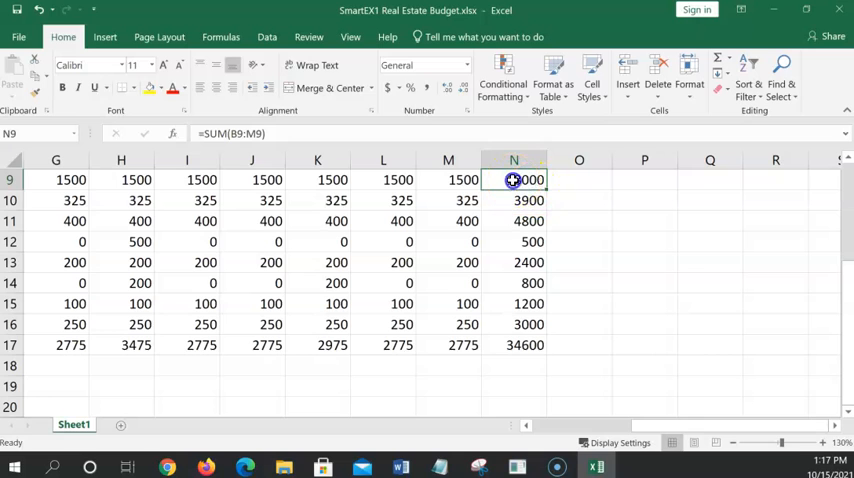
double_click(513, 180)
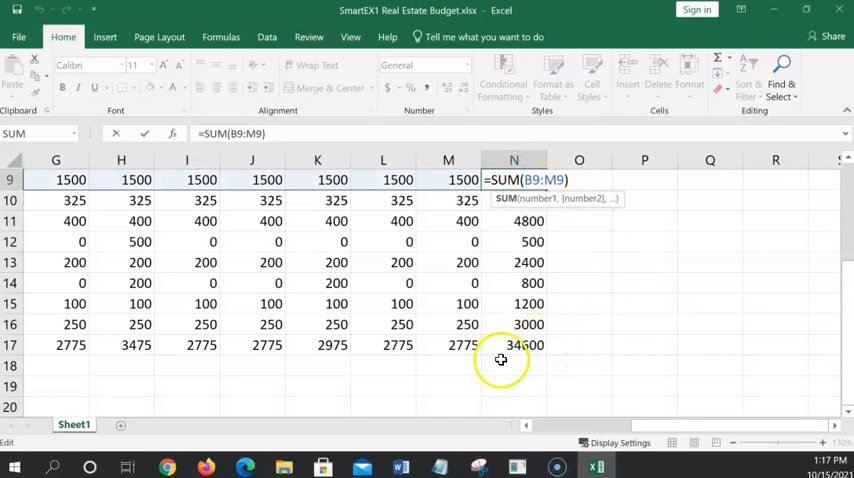
scroll("left", 3)
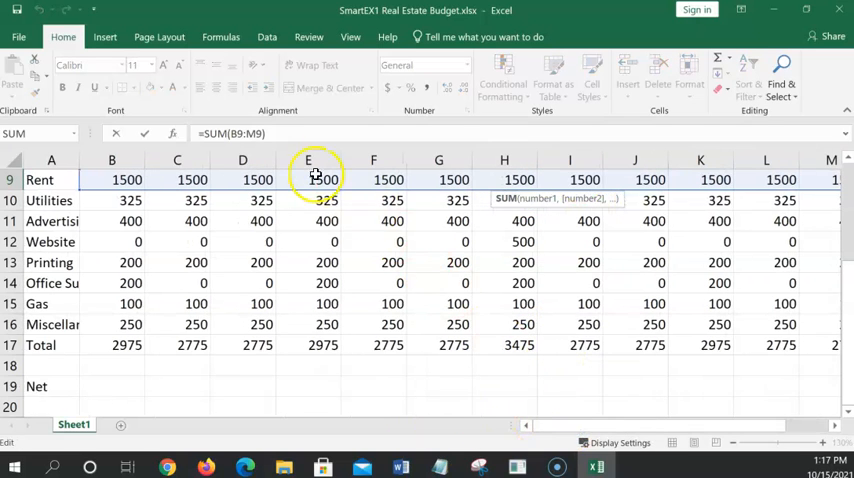
mouse_move(715, 430)
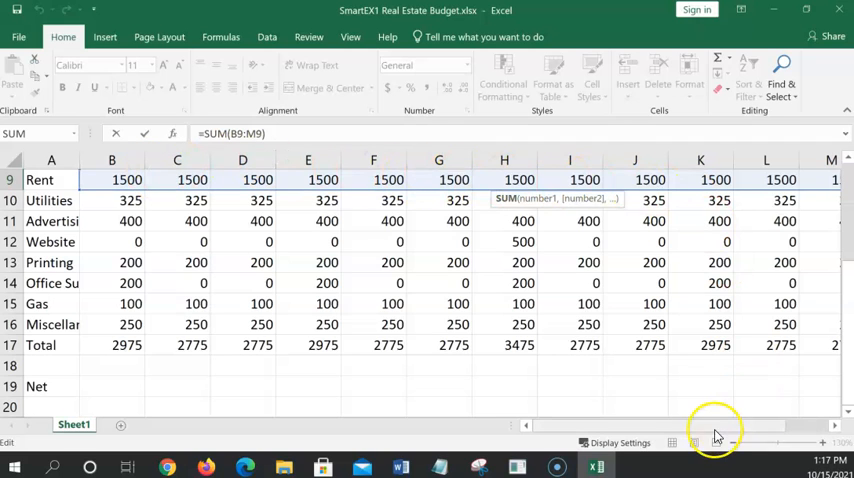
scroll("right", 3)
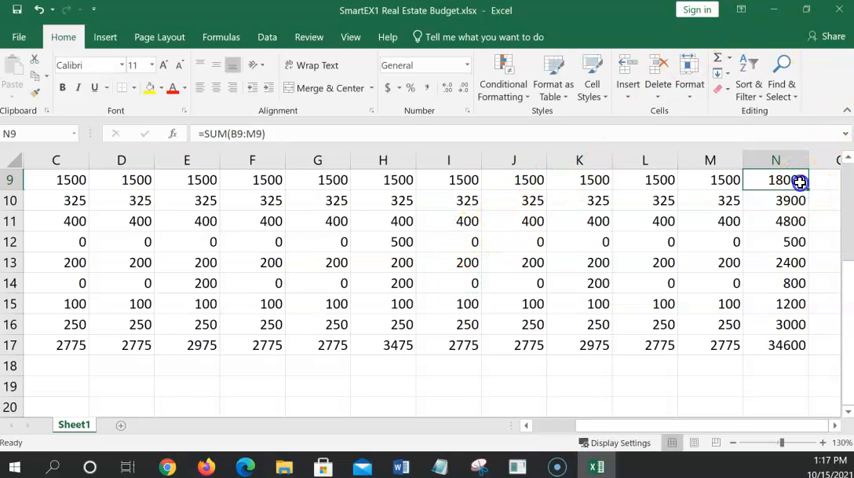
double_click(775, 180)
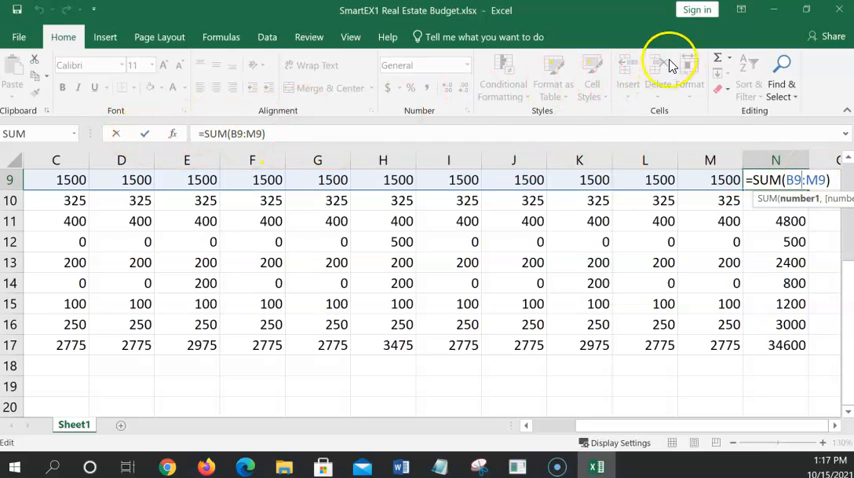
mouse_move(680, 52)
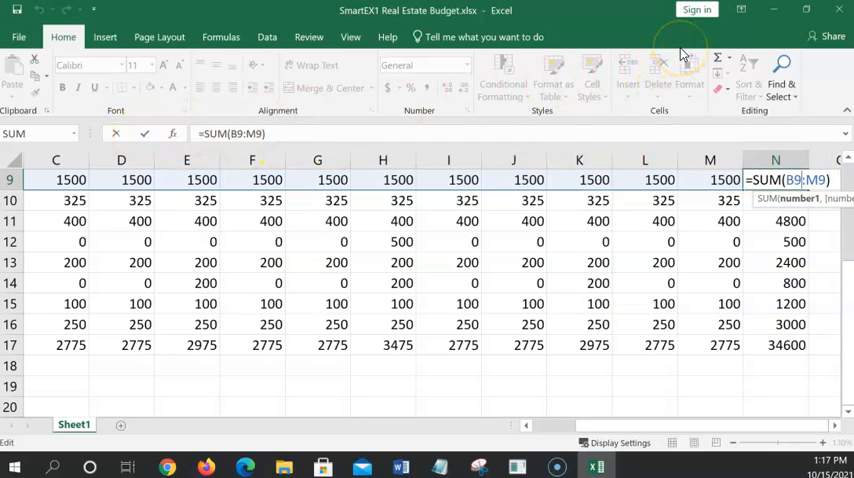
key("Return")
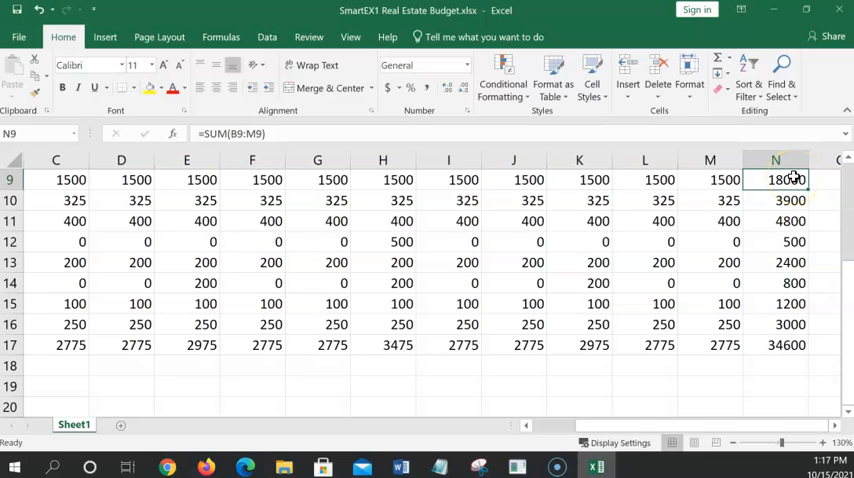
double_click(775, 179)
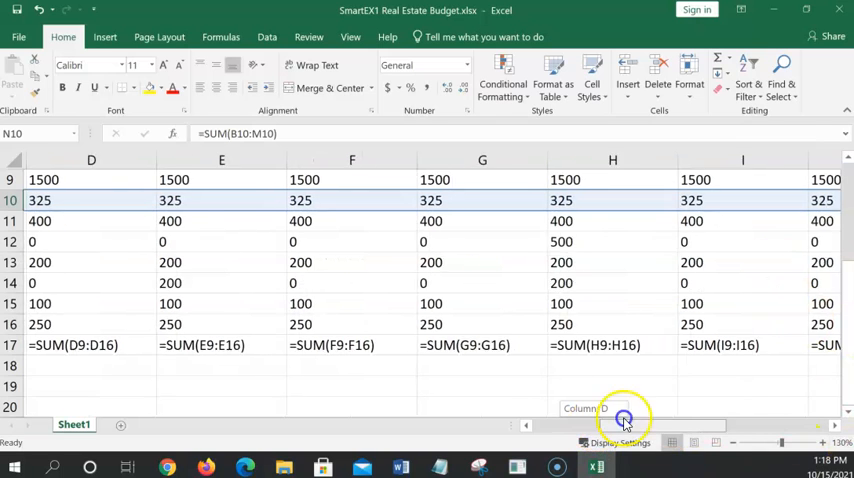
scroll("right", 3)
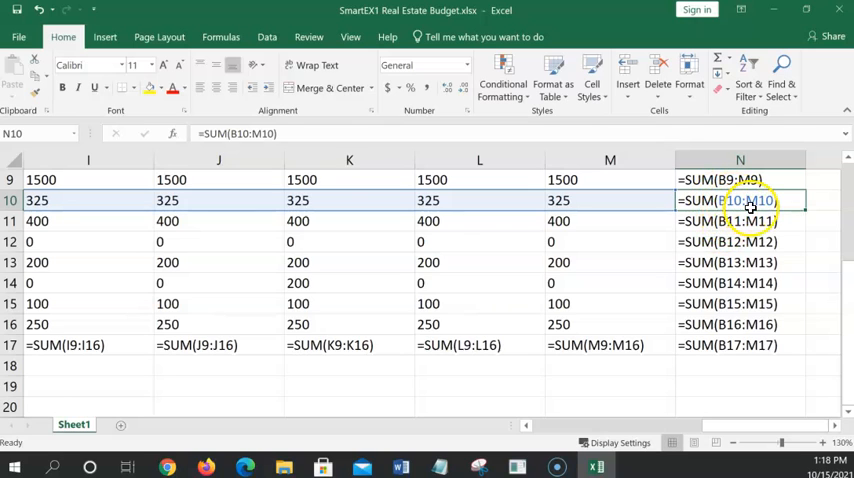
mouse_move(116, 252)
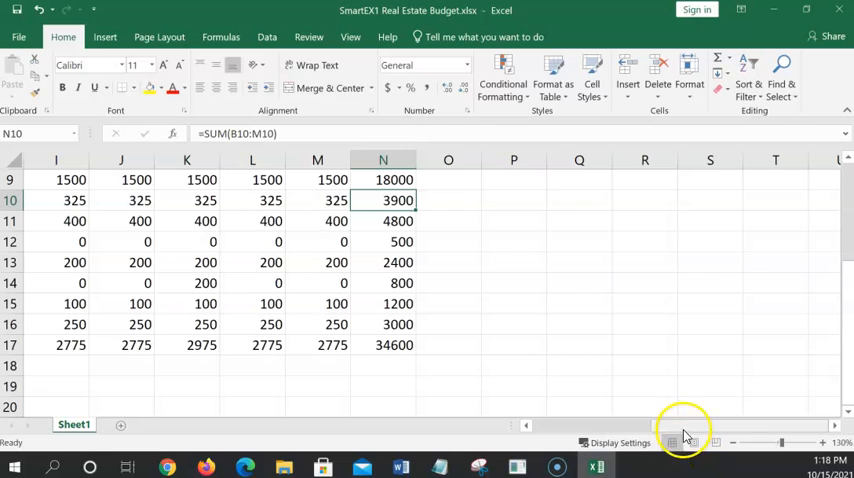
scroll("left", 3)
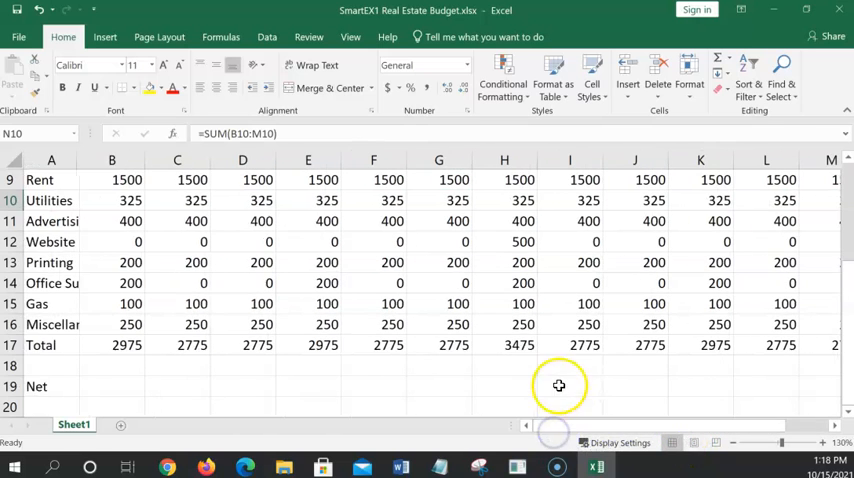
mouse_move(556, 376)
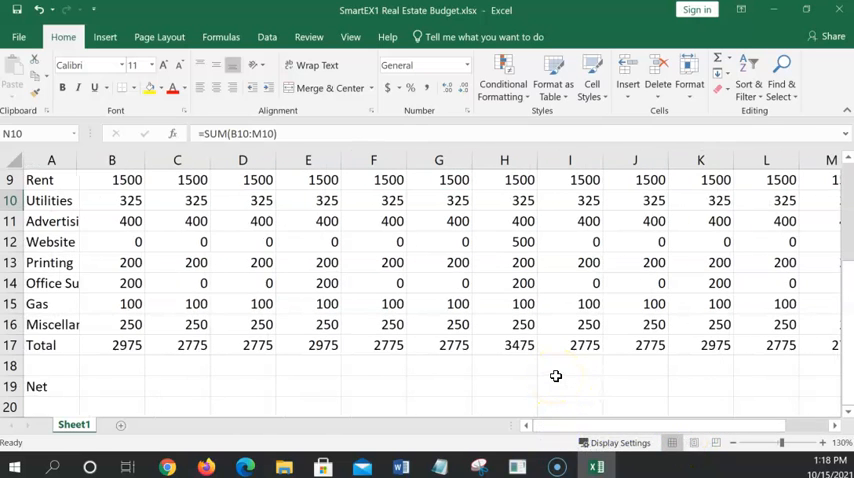
mouse_move(683, 432)
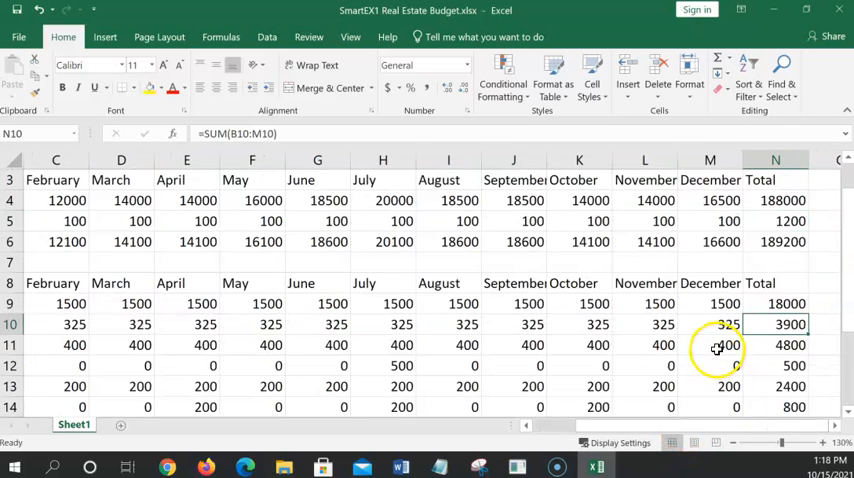
scroll("down", 3)
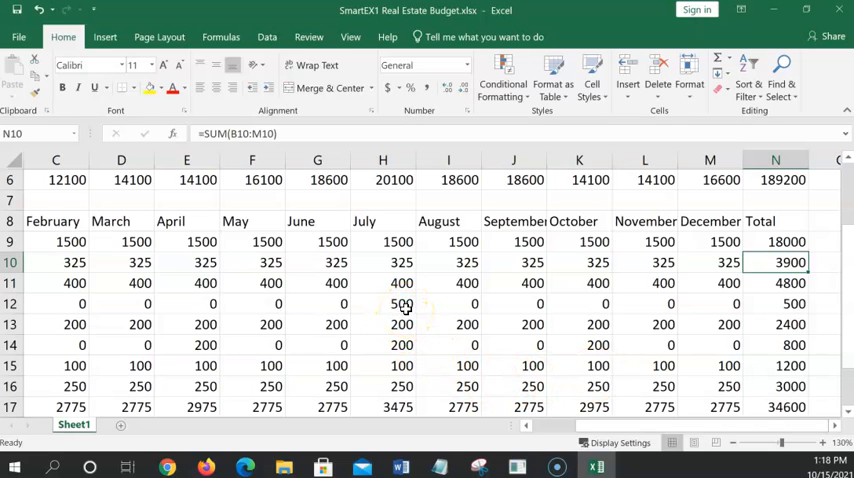
left_click(382, 303)
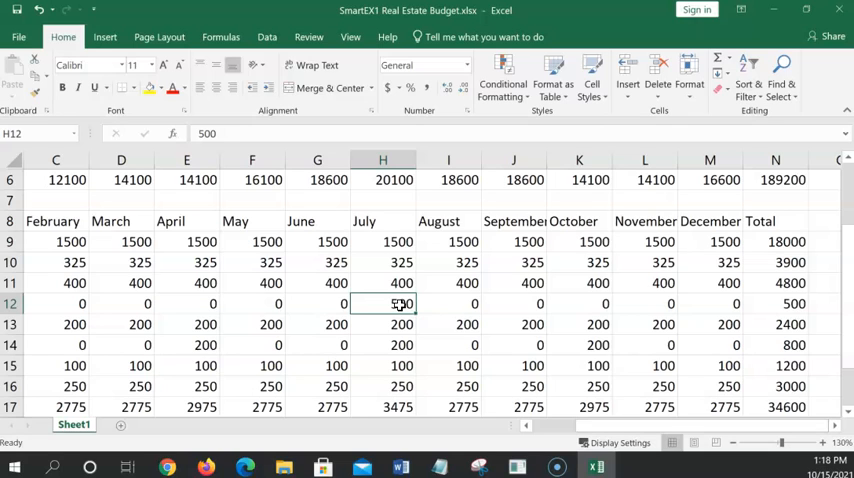
type("800")
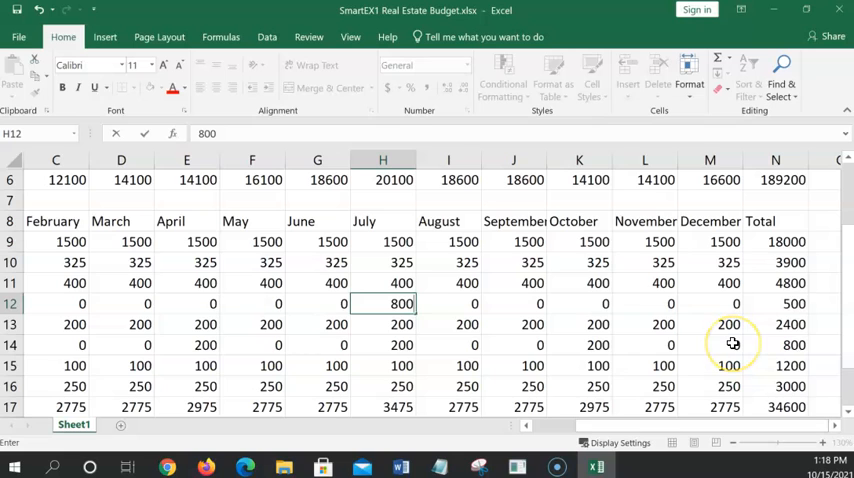
left_click(383, 324)
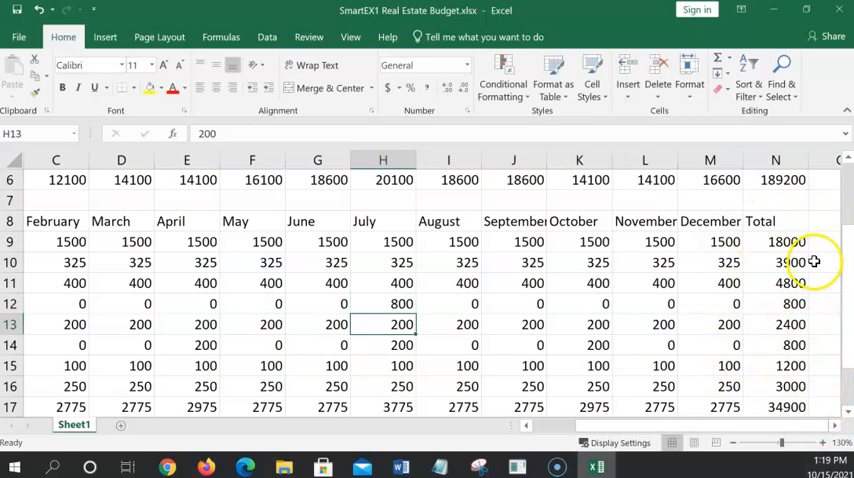
mouse_move(382, 303)
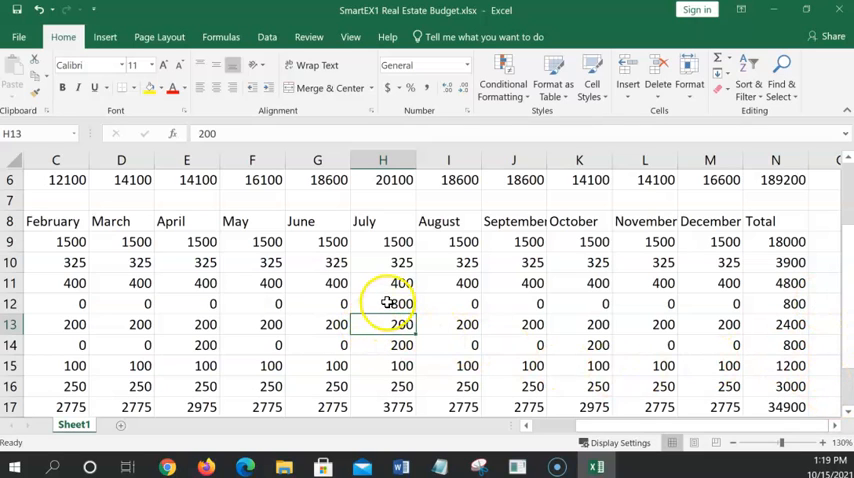
left_click(382, 303)
type("500")
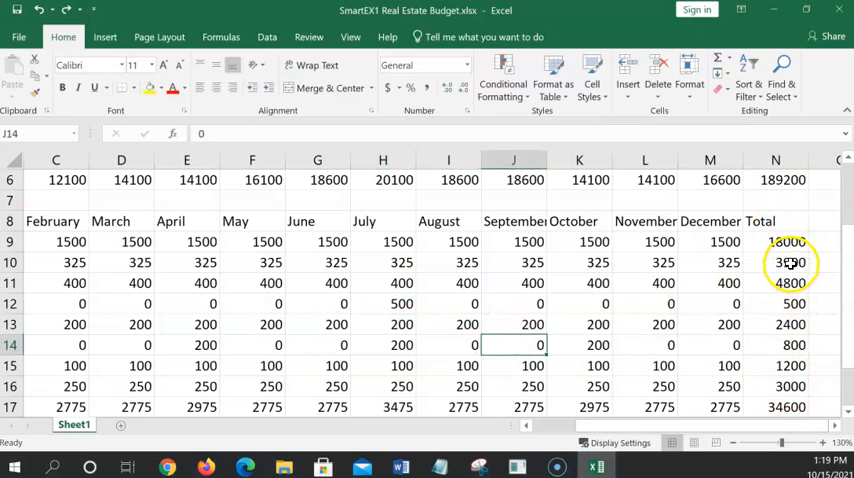
scroll("down", 3)
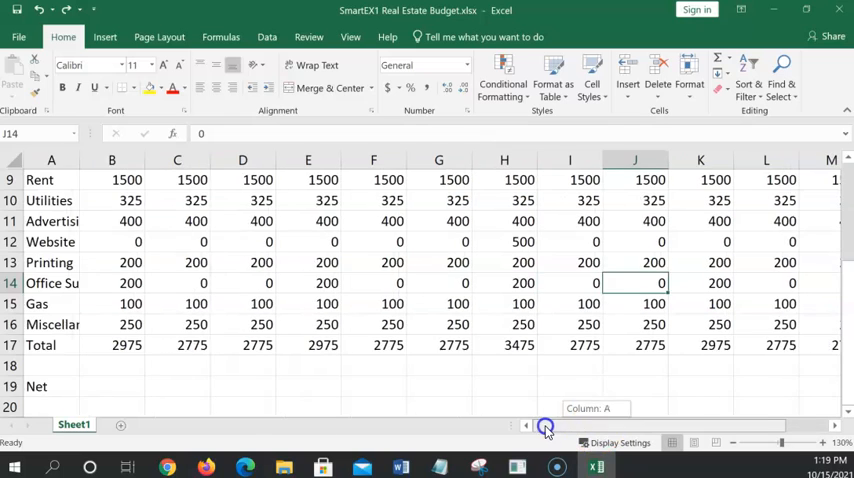
mouse_move(531, 413)
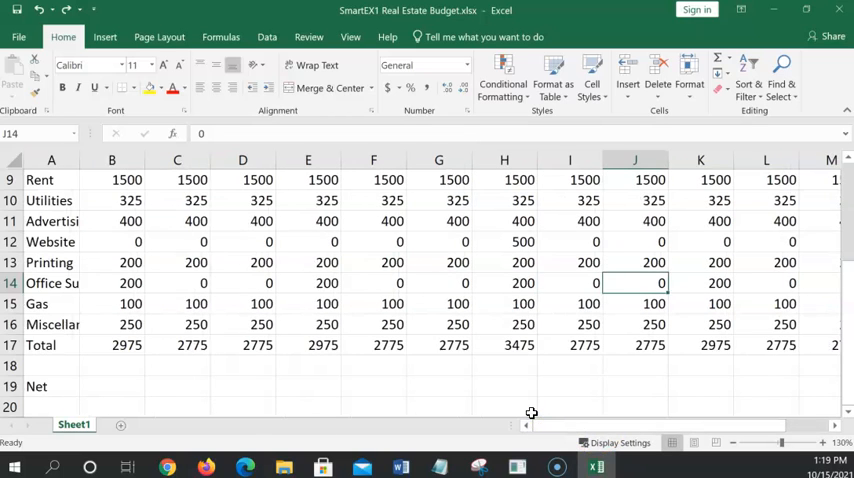
mouse_move(435, 435)
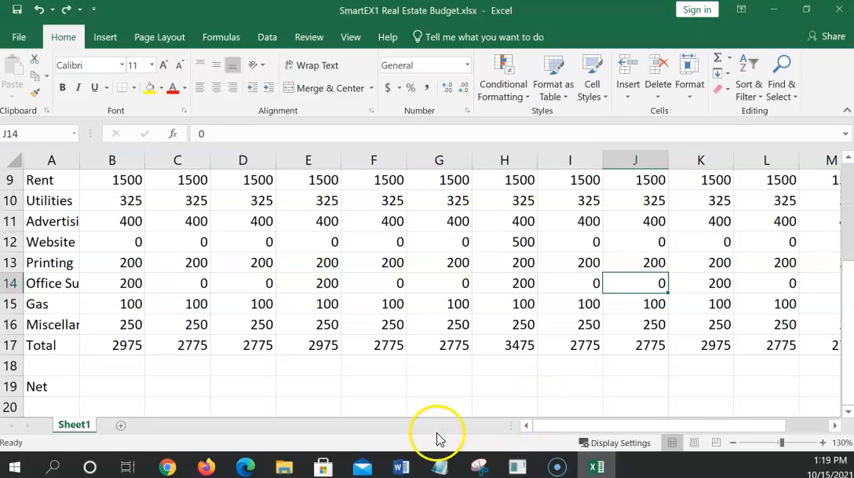
Build =B6-B17 in B19, subtracting January's expense total from its income total
left_click(111, 386)
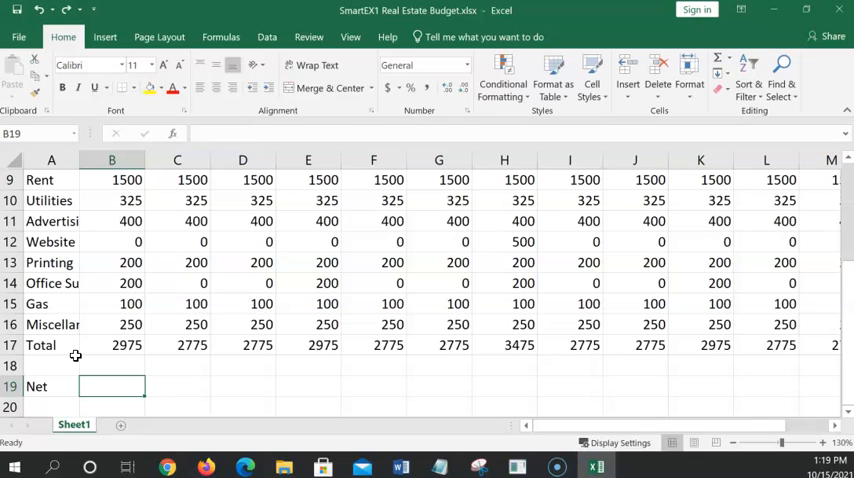
scroll("up", 3)
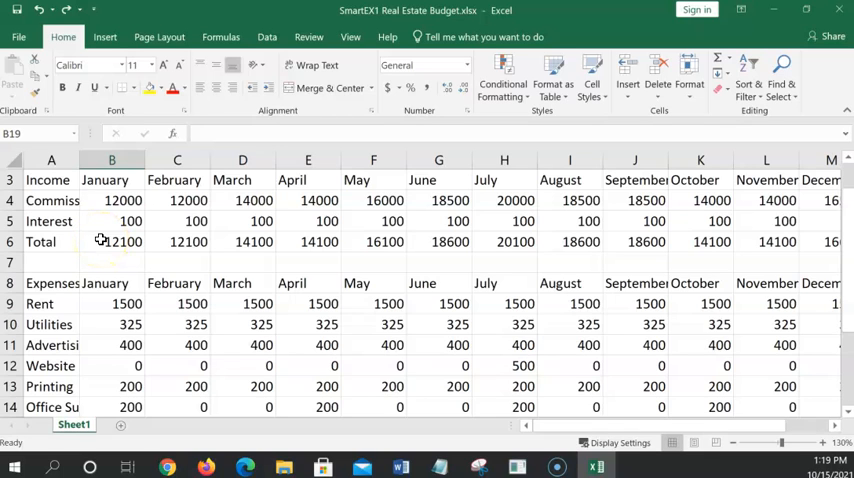
scroll("down", 3)
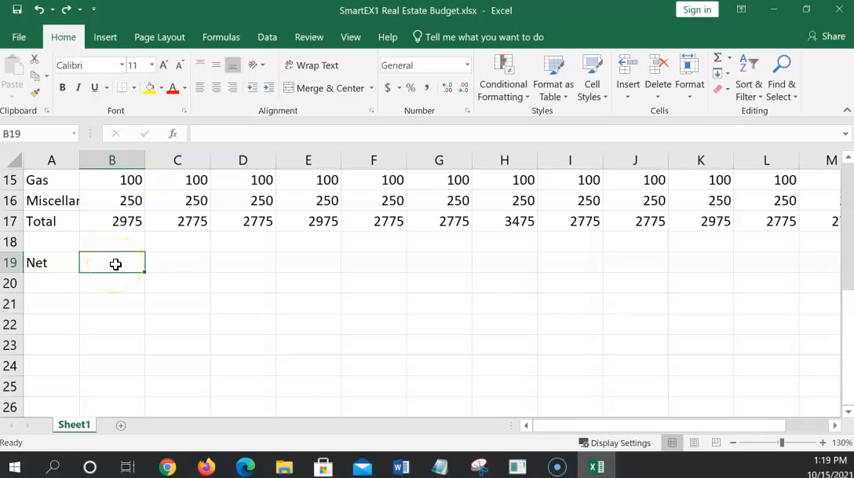
mouse_move(718, 60)
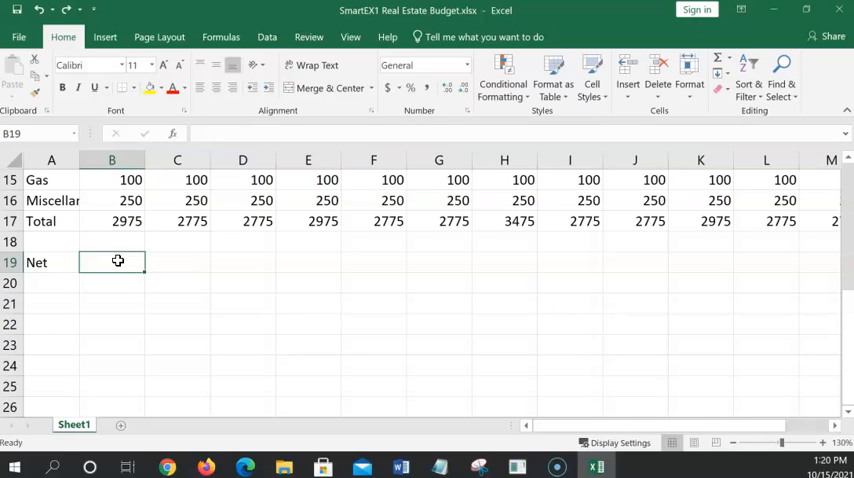
type("=")
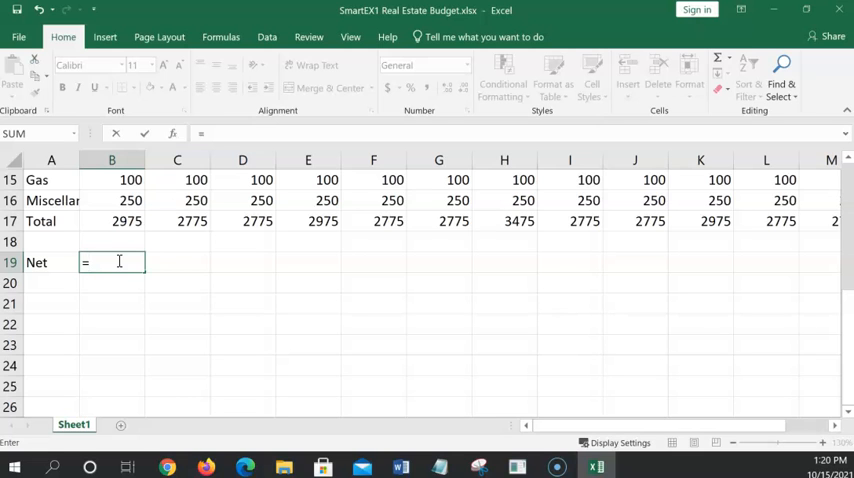
scroll("up", 3)
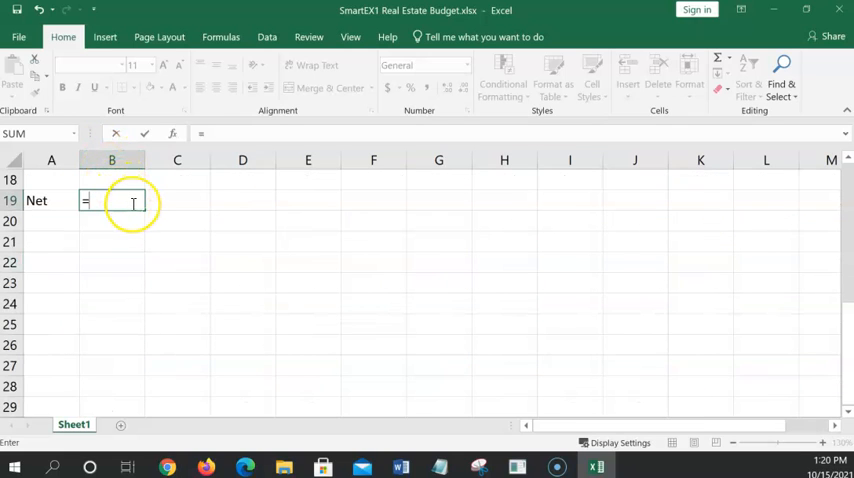
type("b6")
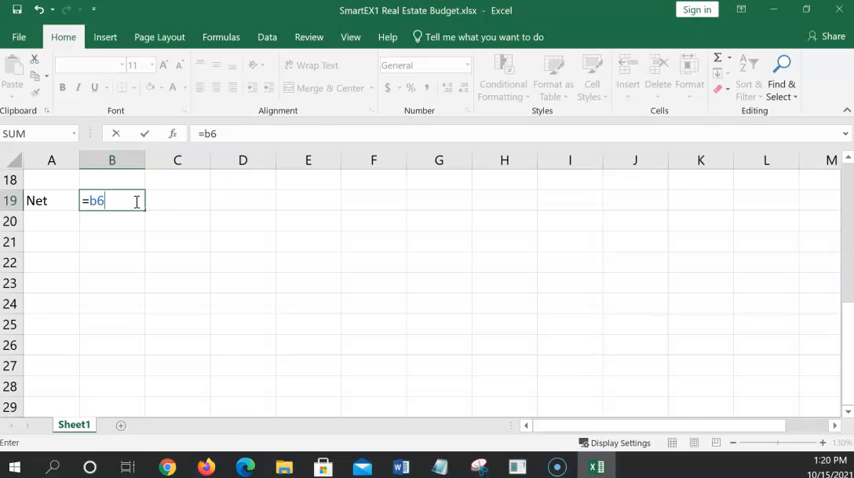
scroll("up", 3)
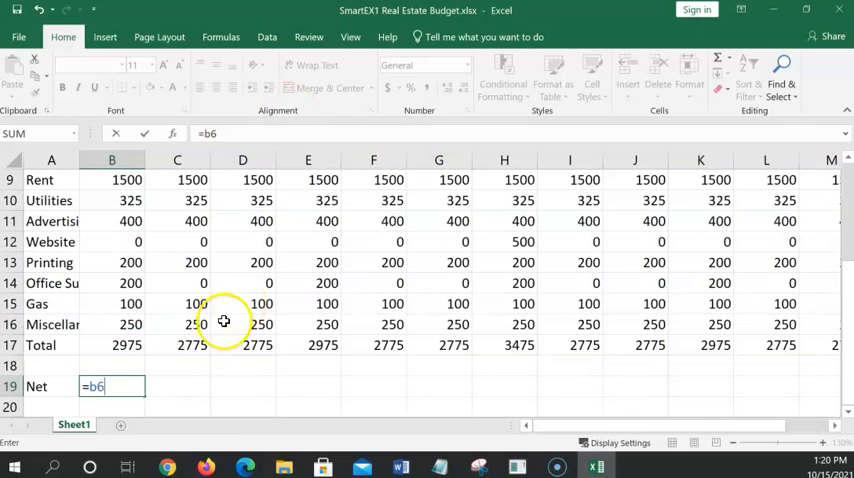
mouse_move(108, 343)
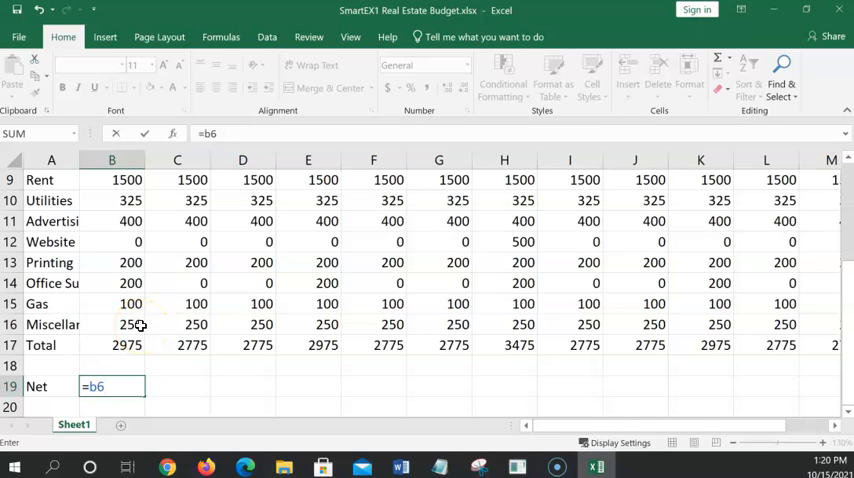
type("-b1")
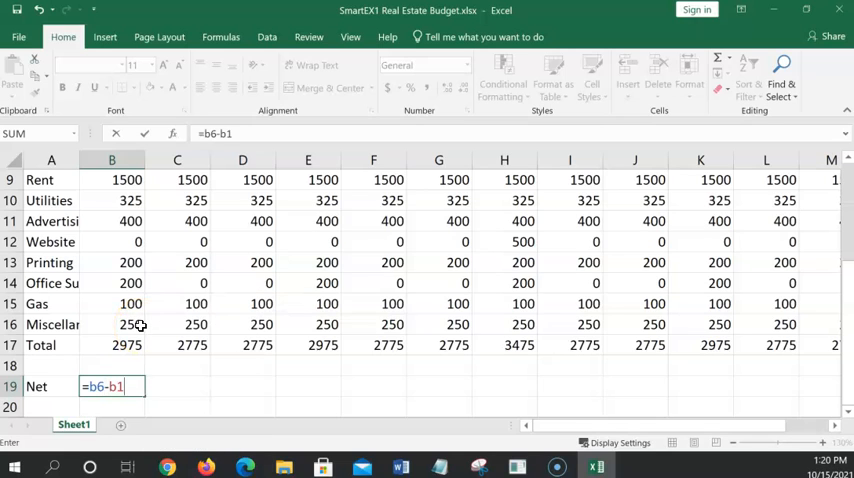
left_click(111, 345)
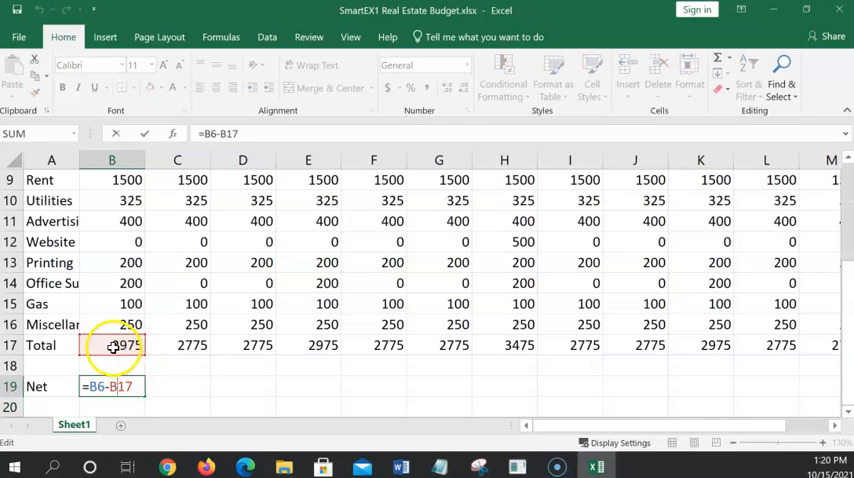
scroll("up", 3)
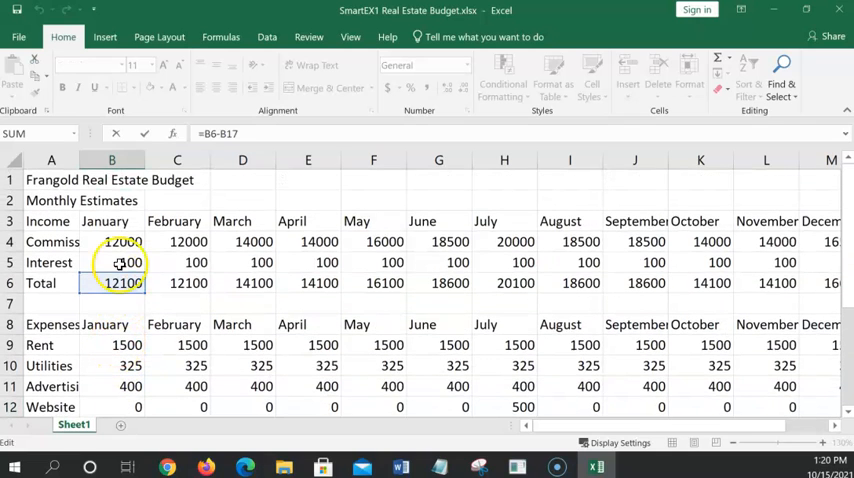
Confirm the January Net formula and fill it across B19:M19, from 9125 to 15825
left_click(111, 283)
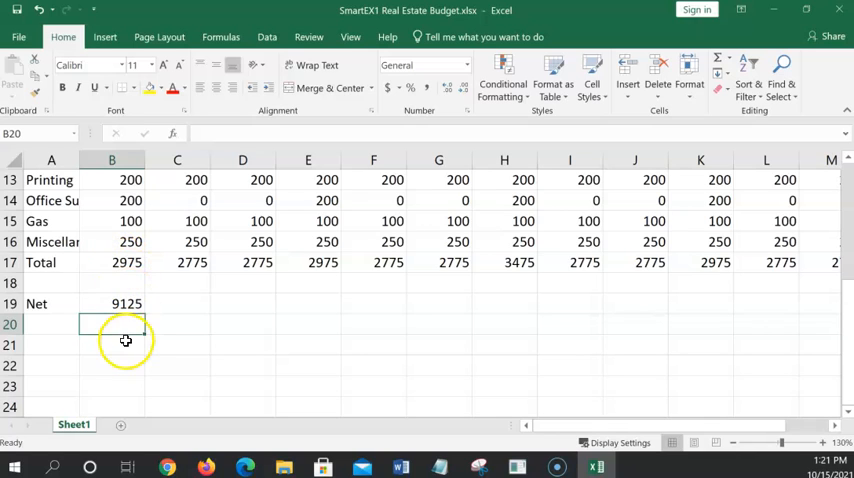
left_click(111, 303)
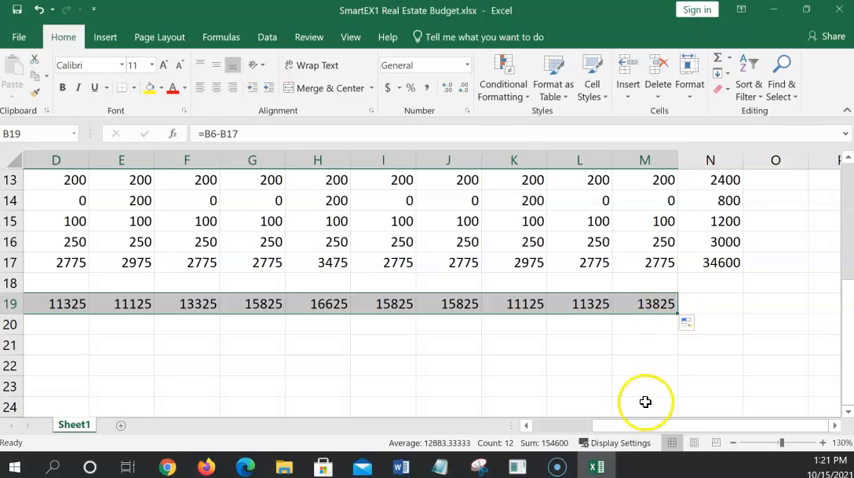
scroll("left", 3)
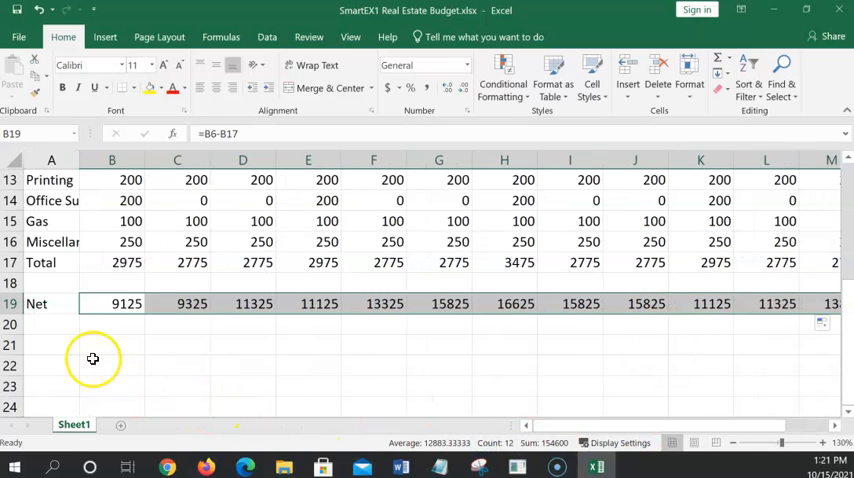
mouse_move(54, 328)
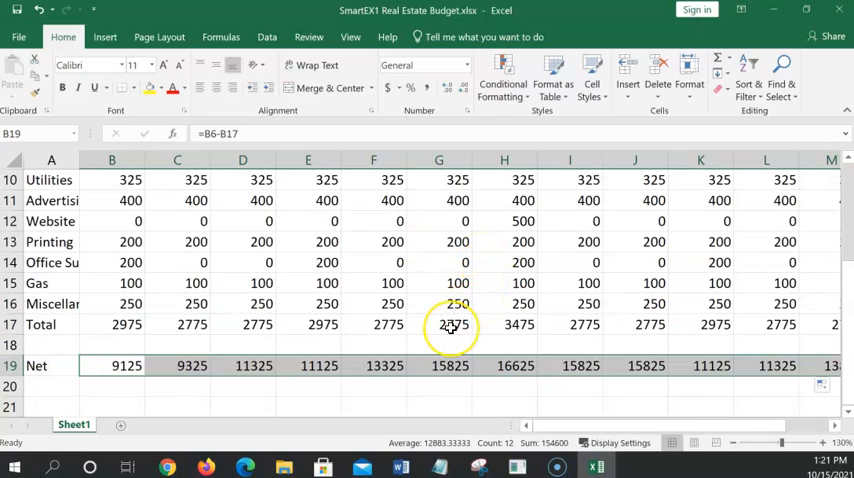
scroll("up", 3)
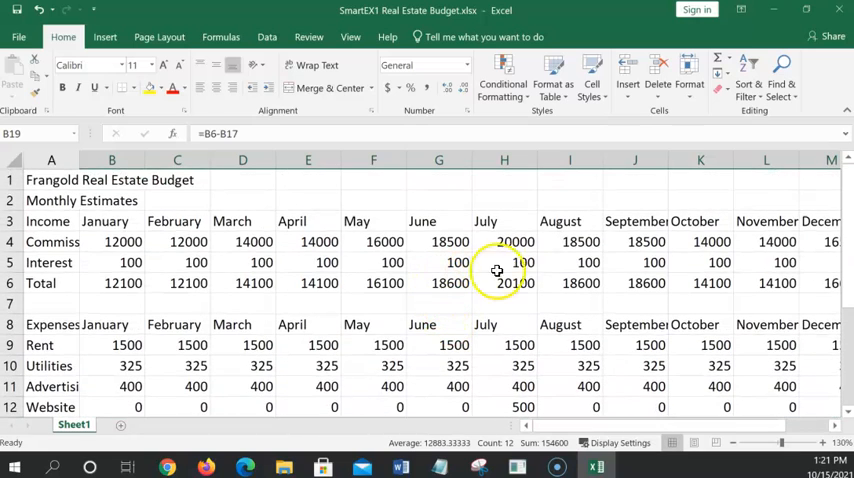
scroll("down", 3)
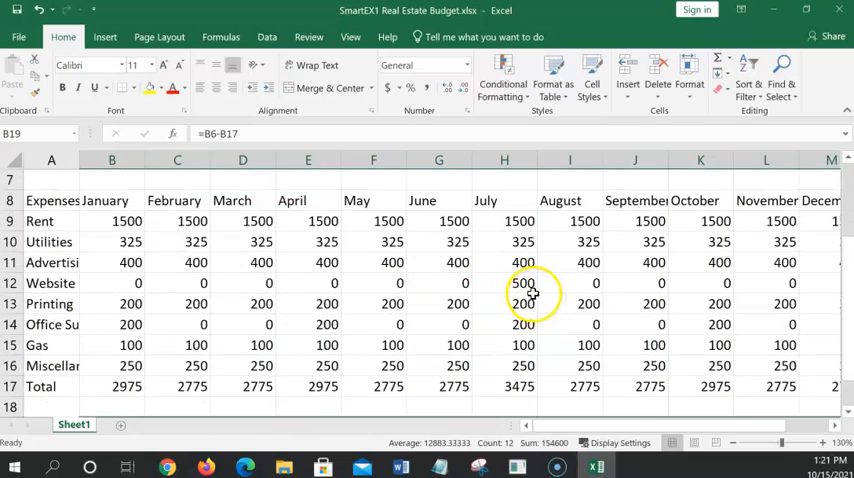
mouse_move(513, 262)
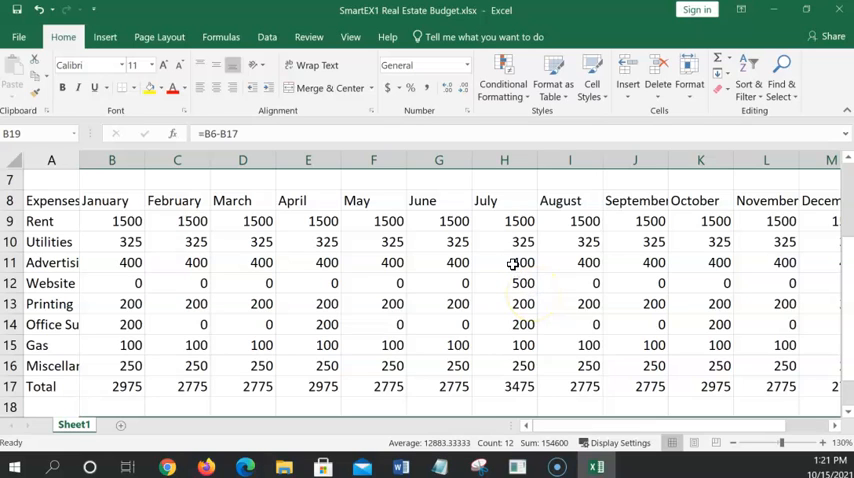
scroll("up", 3)
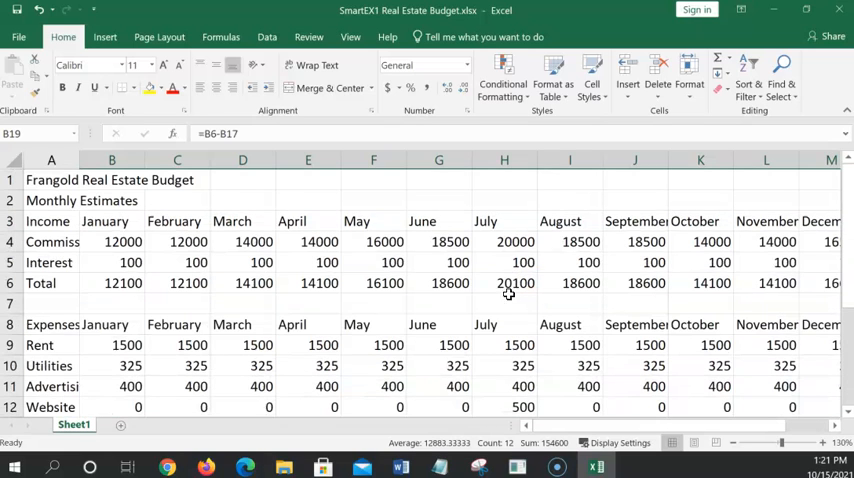
mouse_move(607, 321)
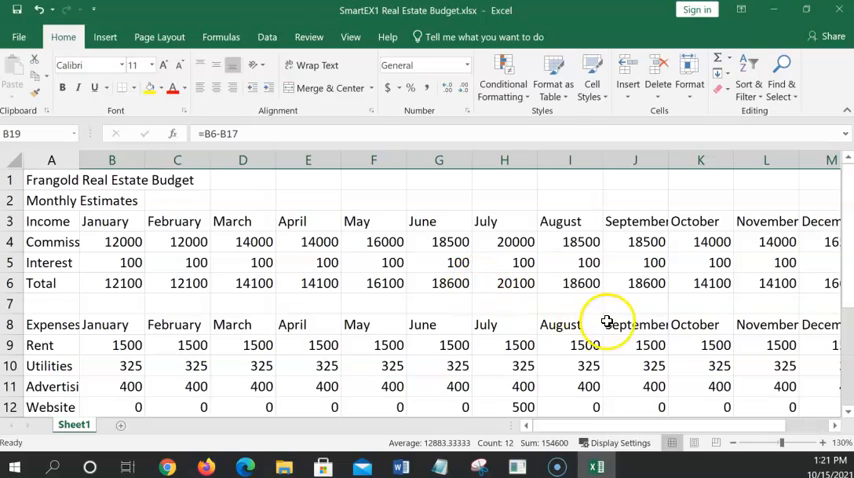
scroll("down", 3)
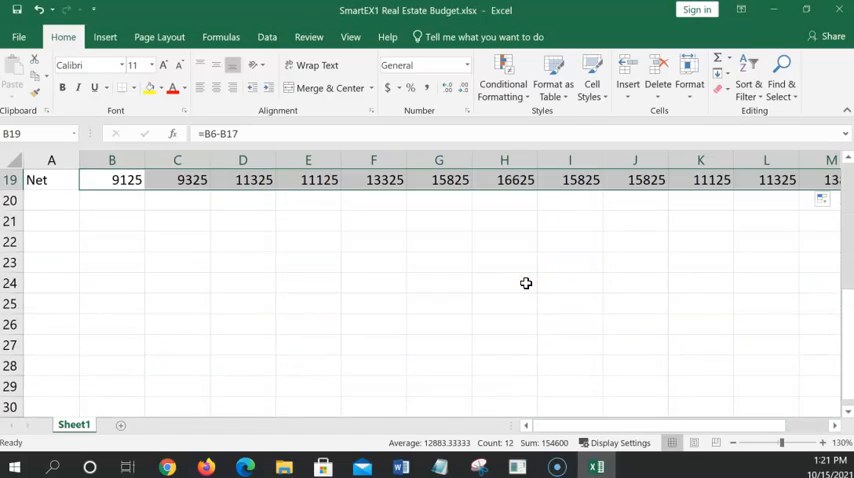
scroll("up", 3)
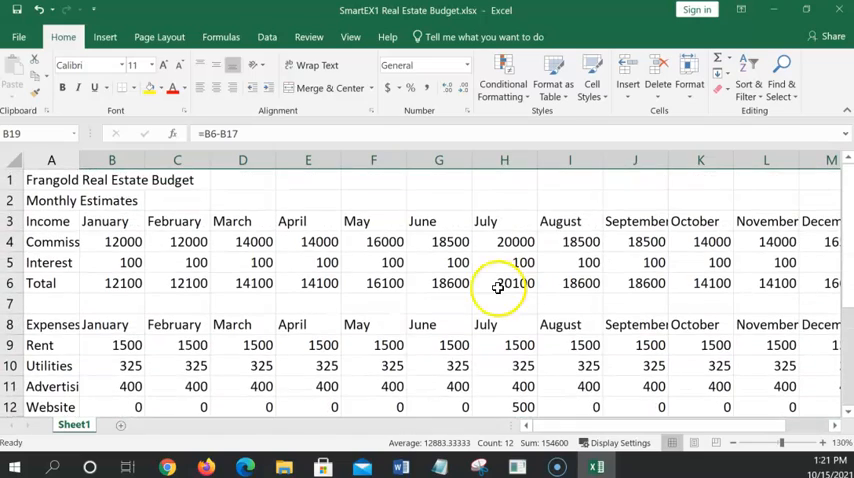
scroll("down", 3)
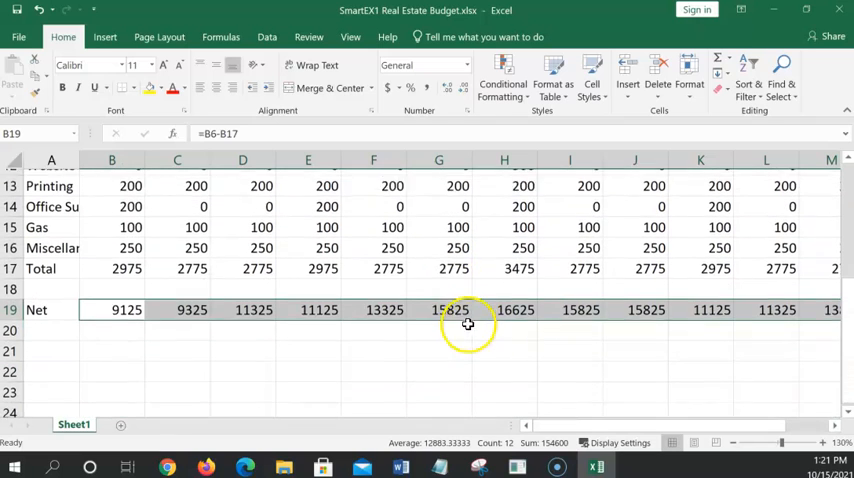
scroll("up", 3)
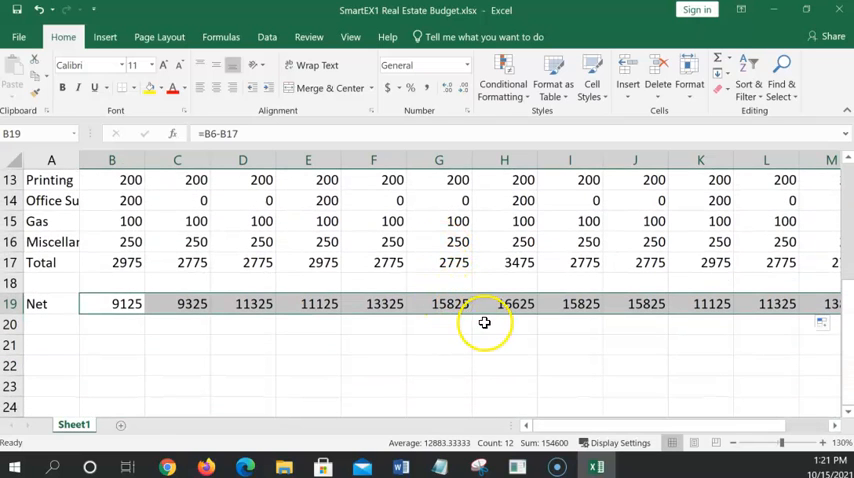
left_click(504, 324)
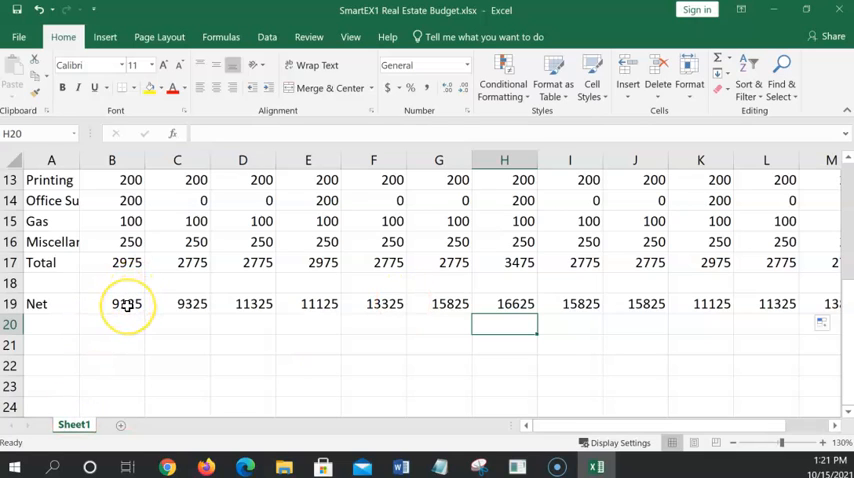
Check the January Net formula in B19 against the January rent value
left_click(111, 303)
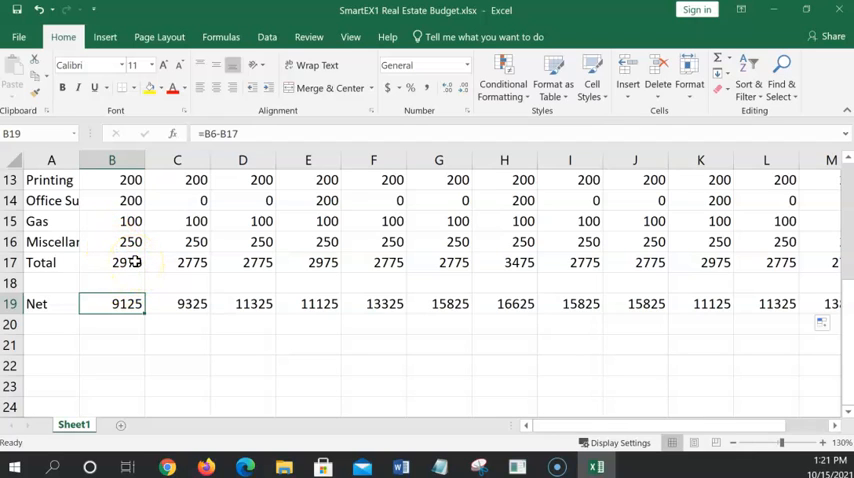
scroll("up", 3)
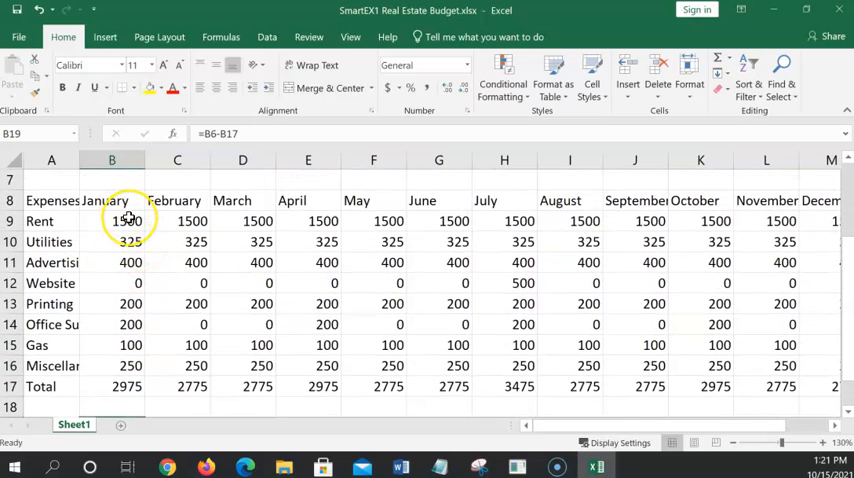
left_click(111, 221)
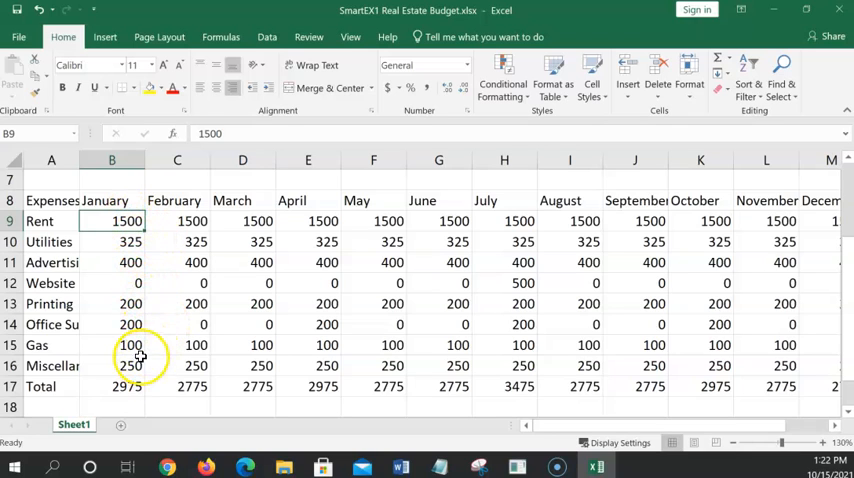
left_click(131, 324)
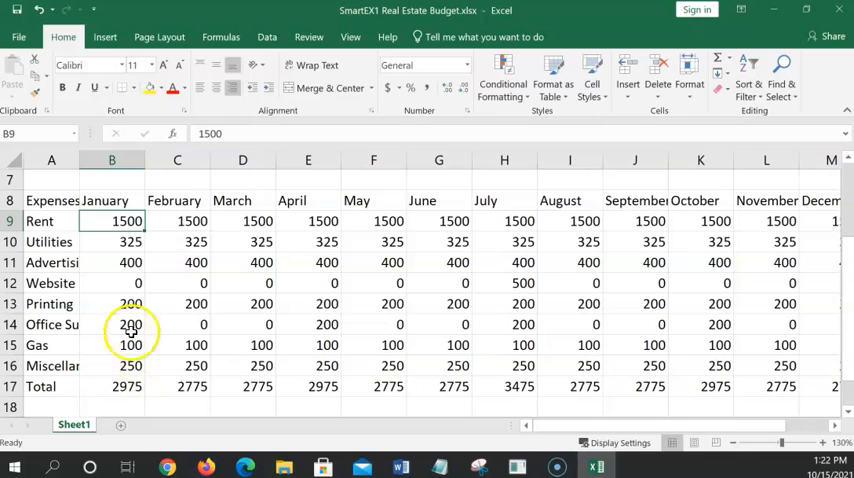
scroll("down", 3)
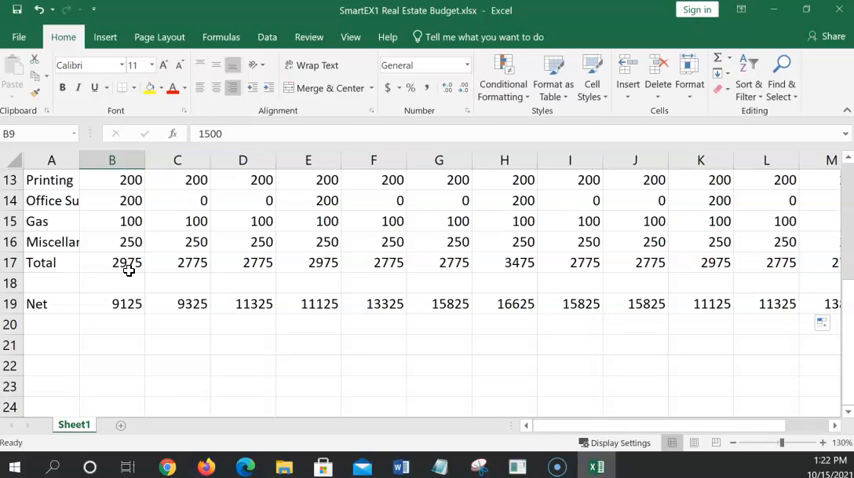
mouse_move(167, 293)
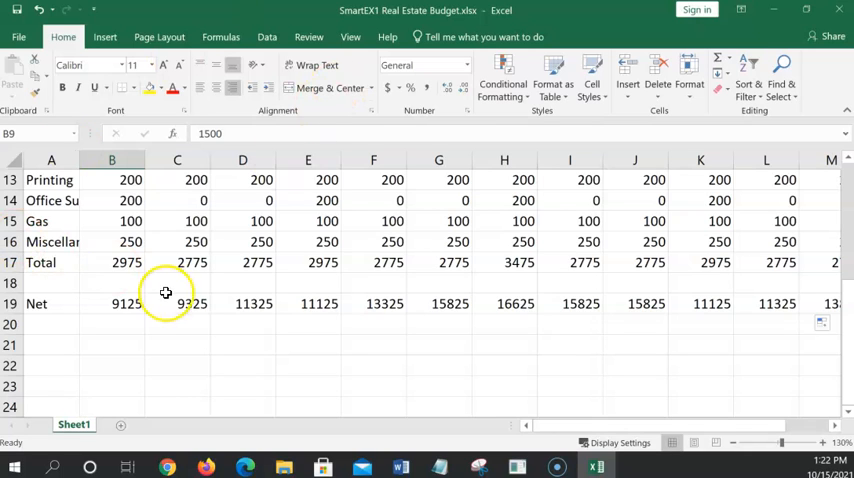
scroll("up", 3)
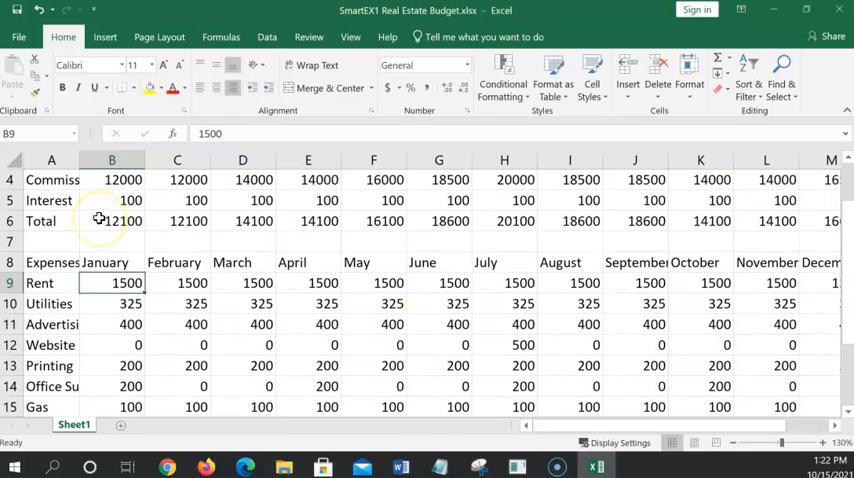
left_click(111, 221)
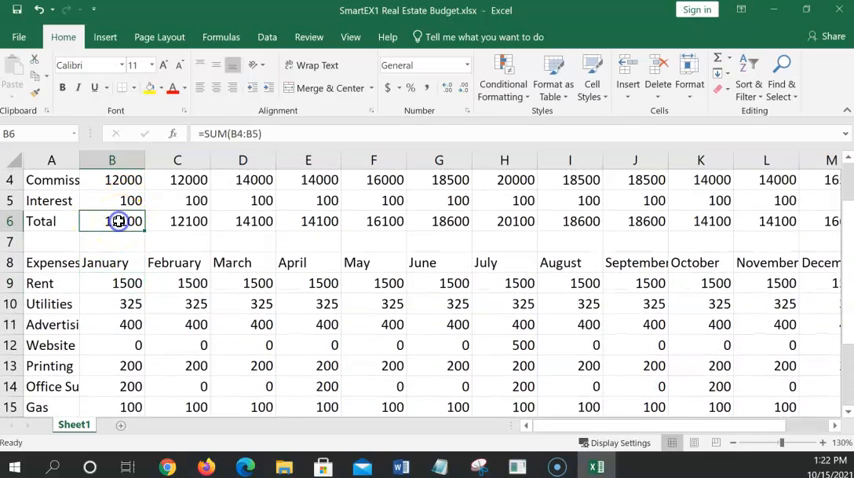
scroll("down", 3)
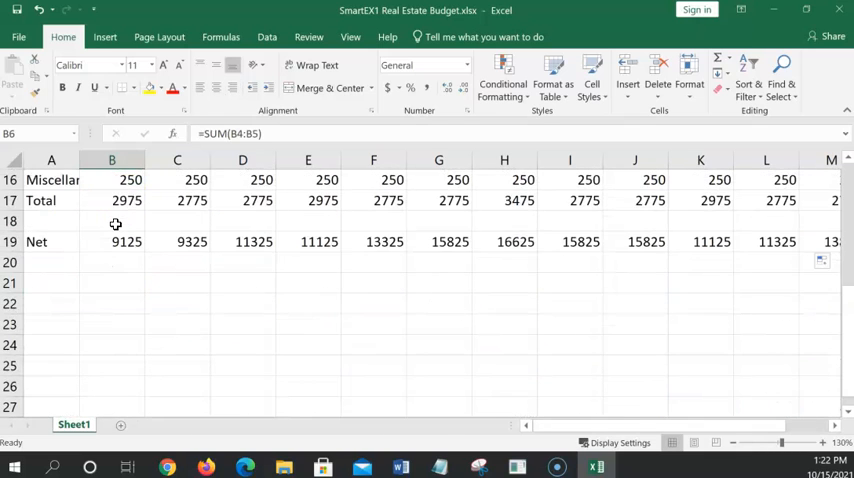
left_click(112, 200)
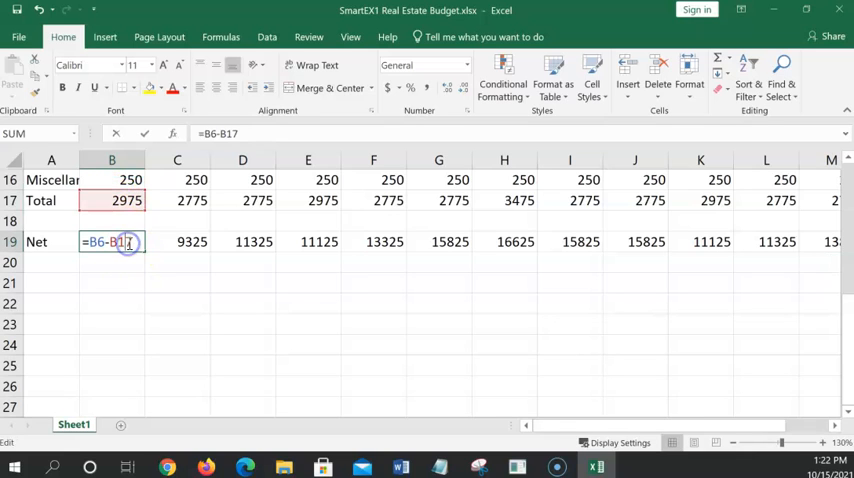
key("Return")
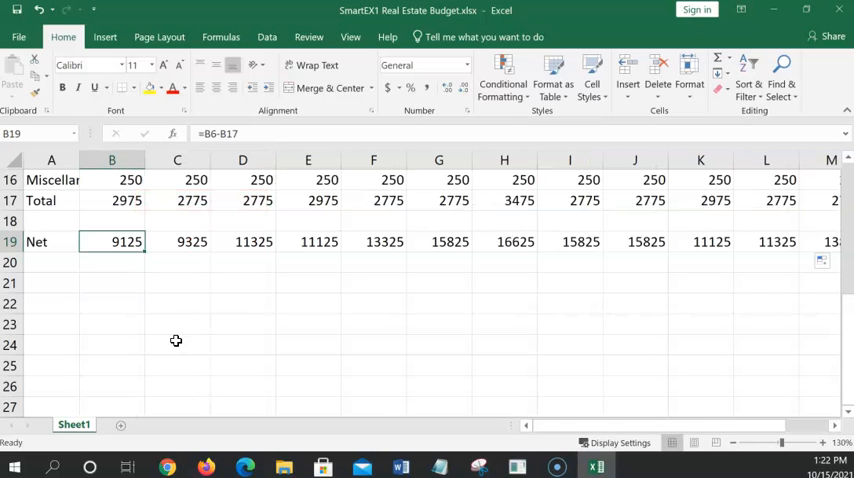
mouse_move(213, 287)
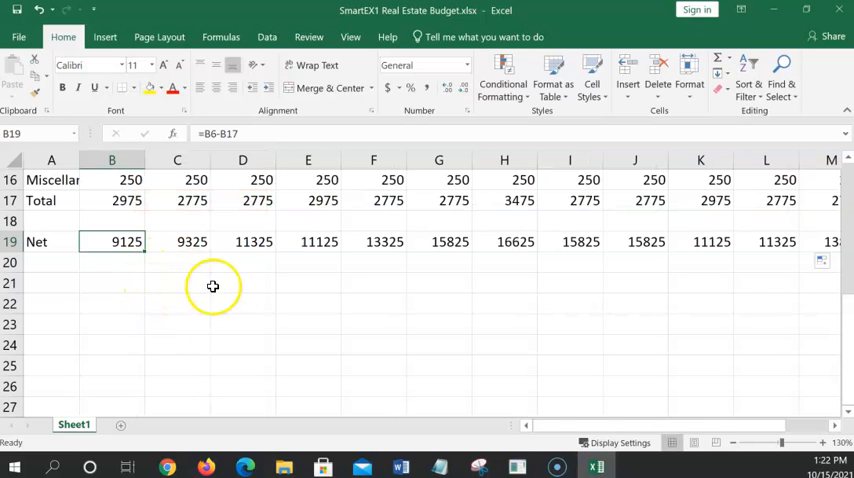
mouse_move(208, 293)
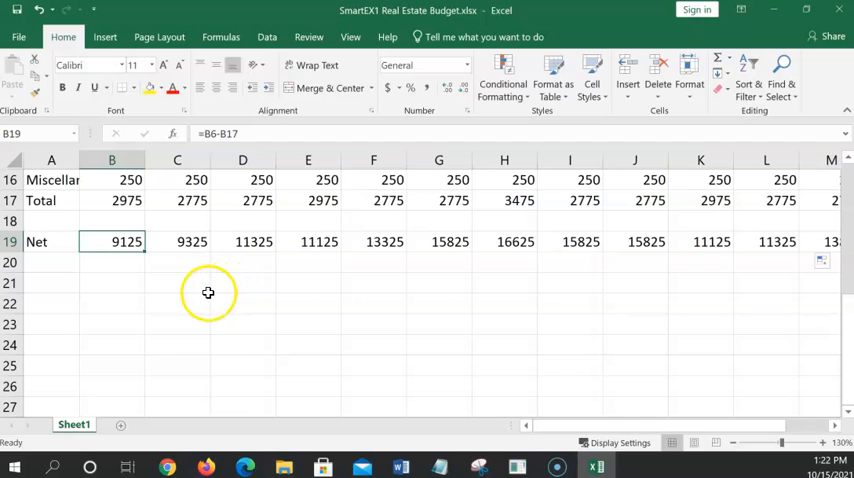
left_click(177, 283)
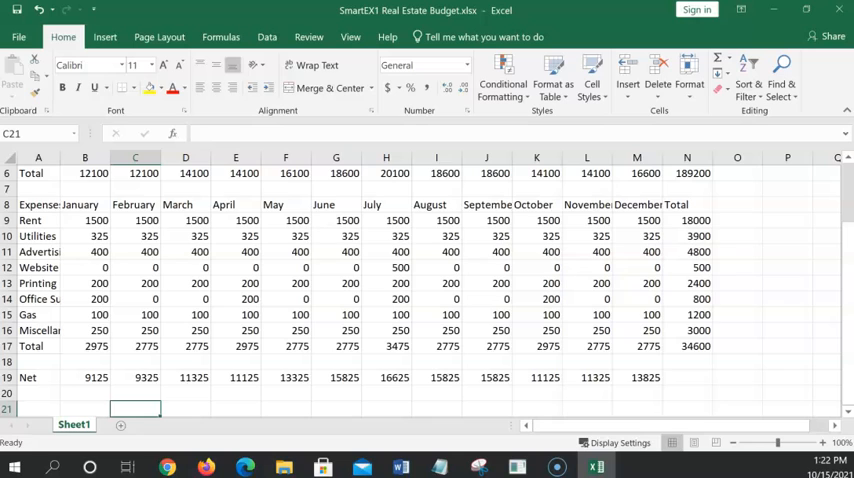
AutoSum the monthly Net amounts into N19, giving a yearly net of 154600
left_click(687, 377)
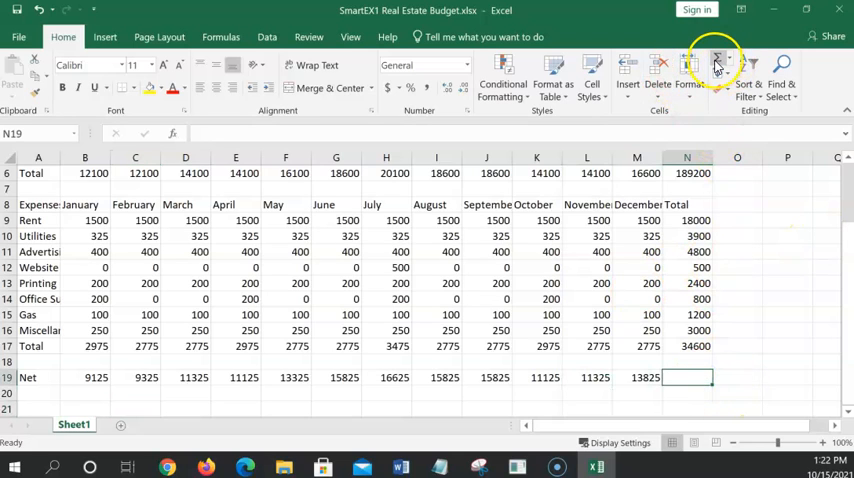
left_click(716, 63)
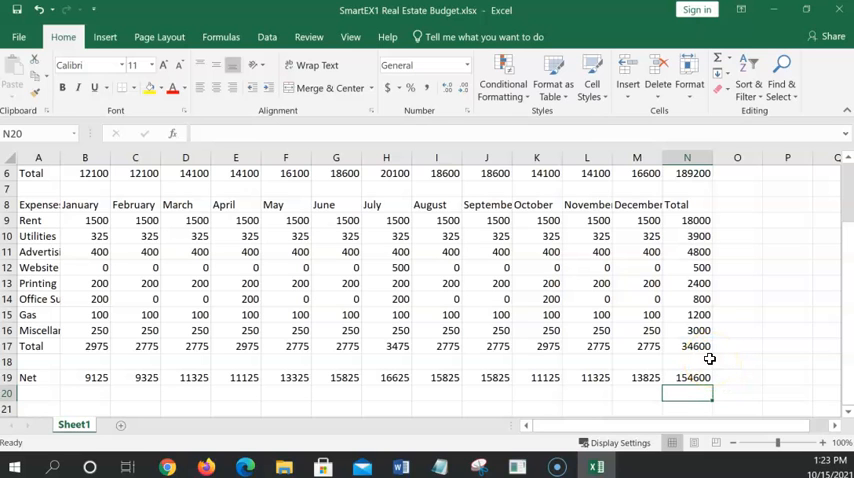
scroll("up", 3)
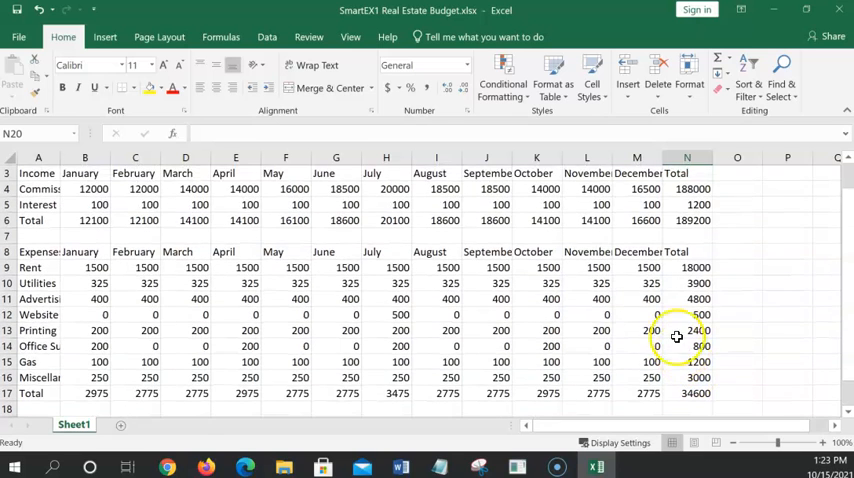
scroll("down", 3)
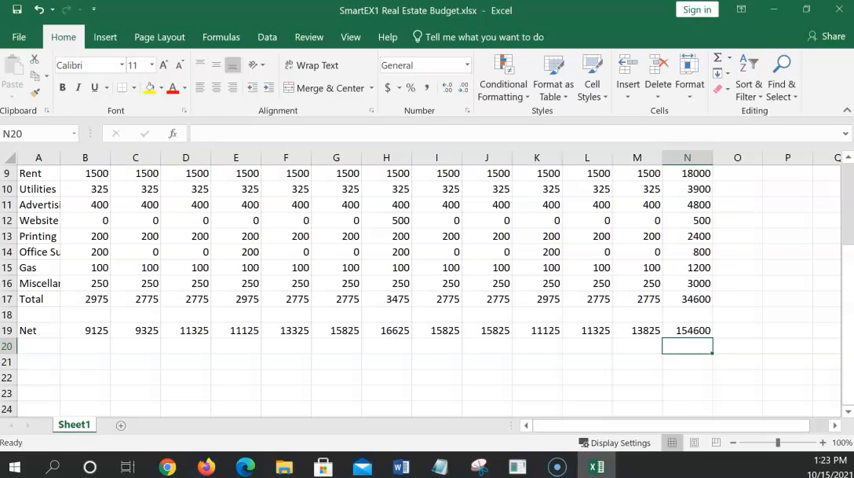
scroll("up", 3)
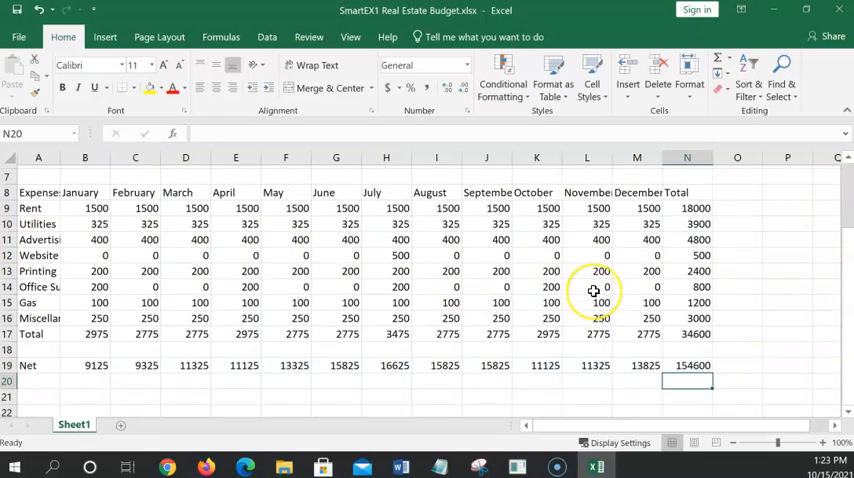
scroll("up", 3)
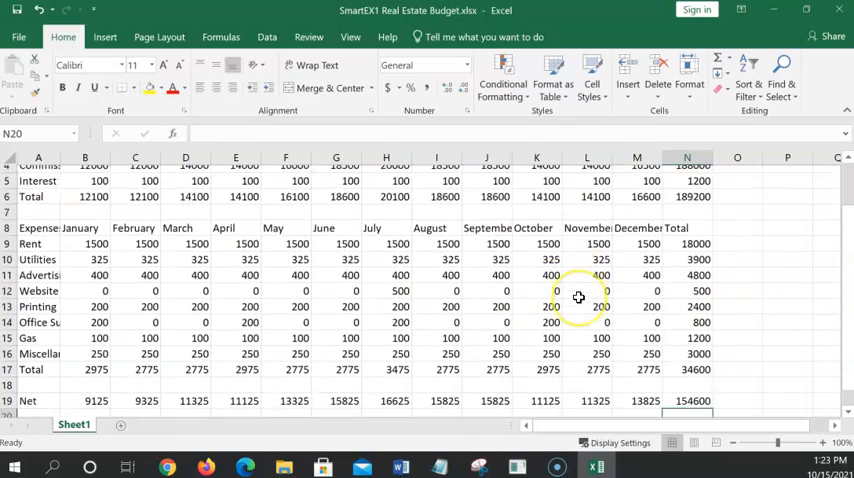
scroll("up", 3)
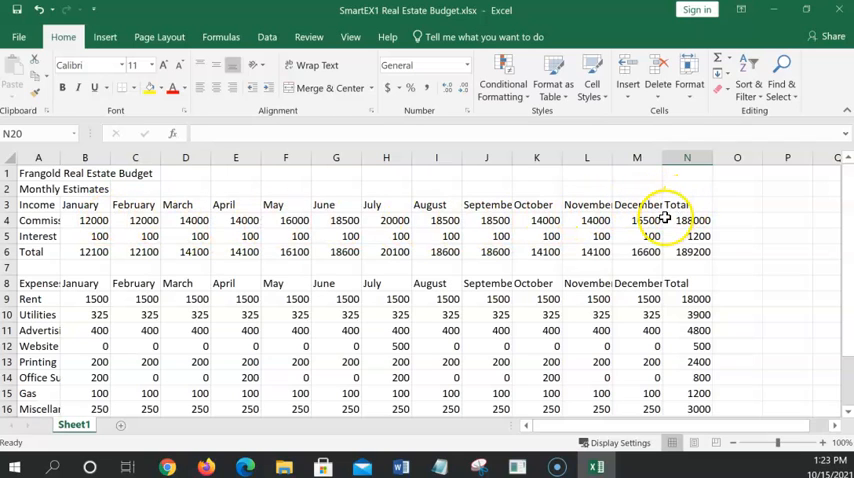
scroll("down", 3)
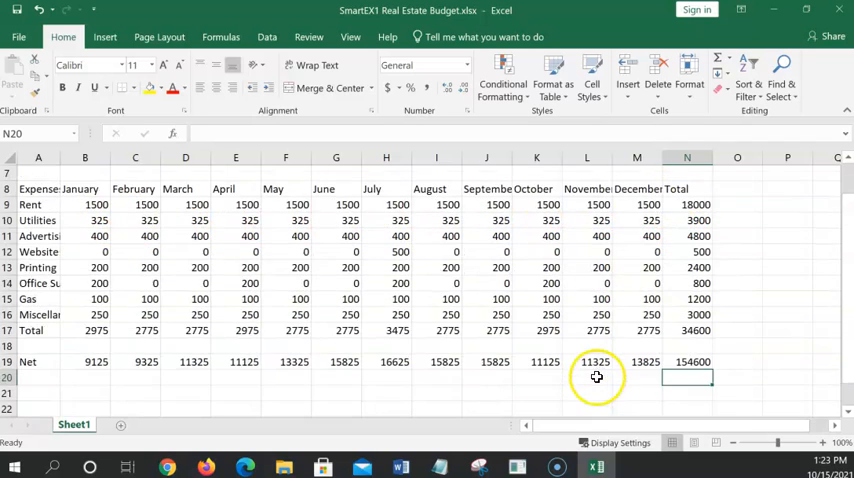
left_click(688, 362)
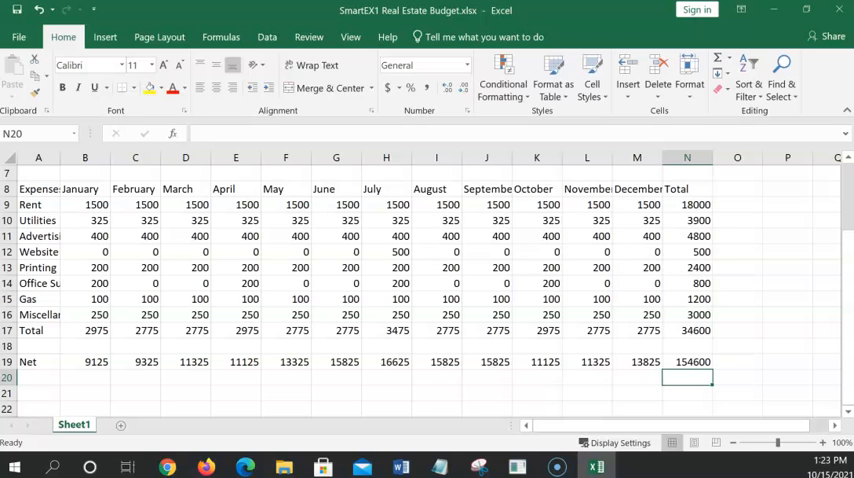
scroll("down", 3)
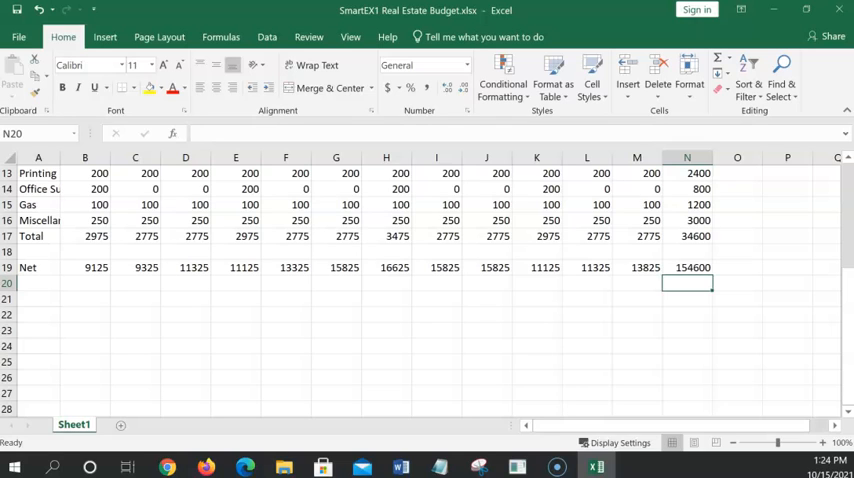
left_click(336, 283)
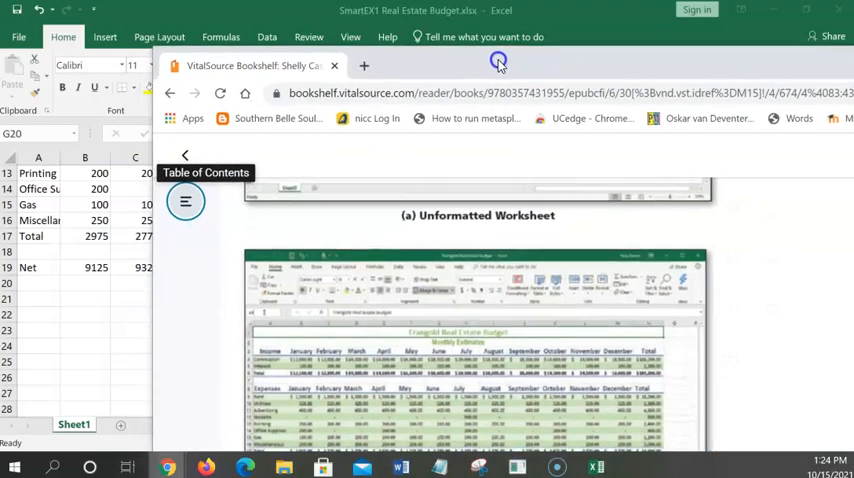
Scroll the textbook past the formatted worksheet figure to the Change a Cell Style steps
scroll("down", 3)
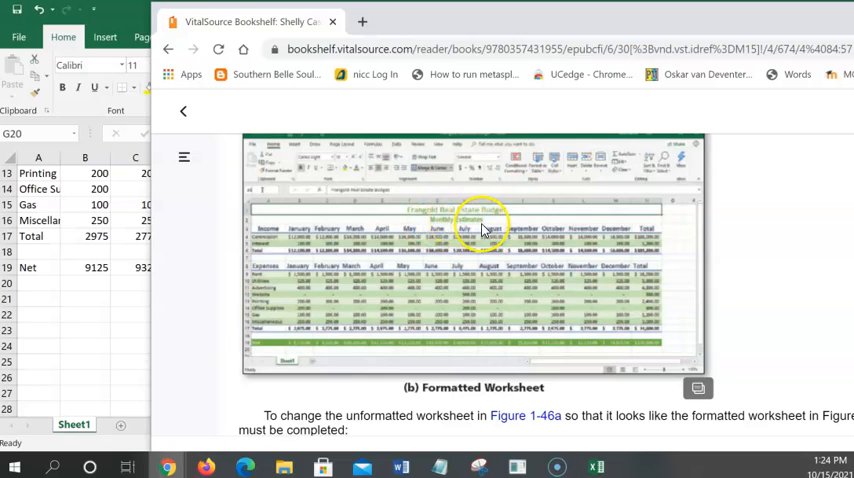
mouse_move(483, 228)
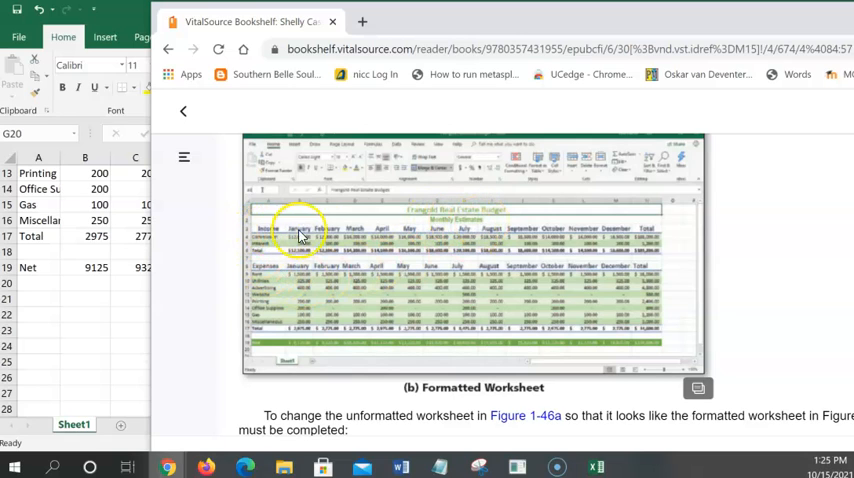
mouse_move(648, 231)
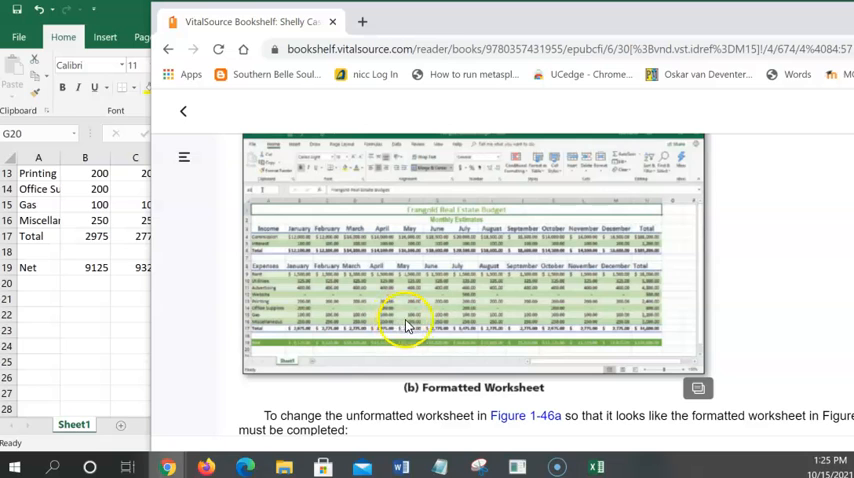
mouse_move(645, 278)
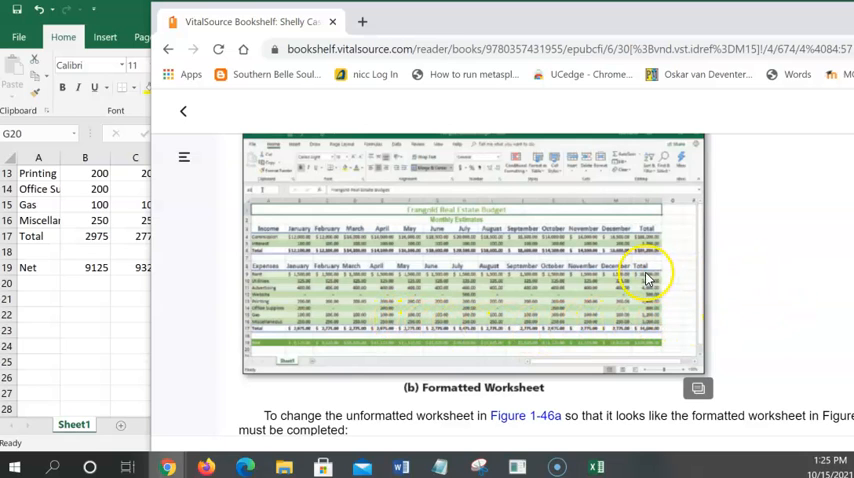
mouse_move(626, 266)
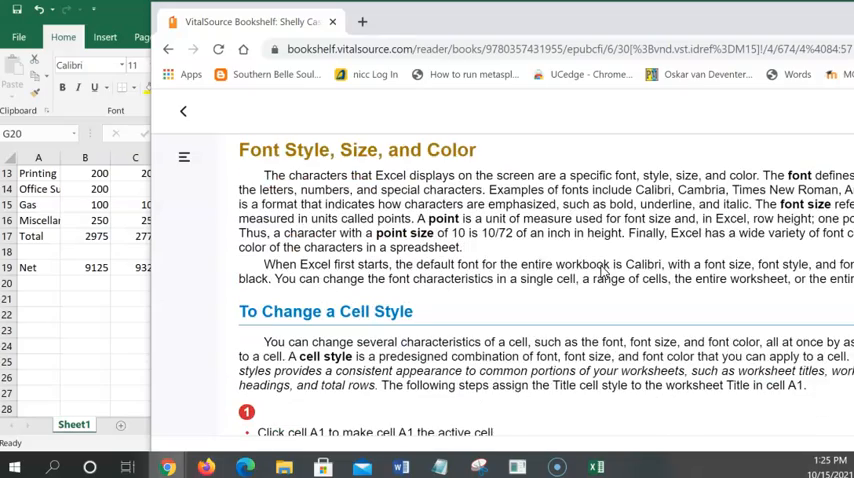
scroll("down", 3)
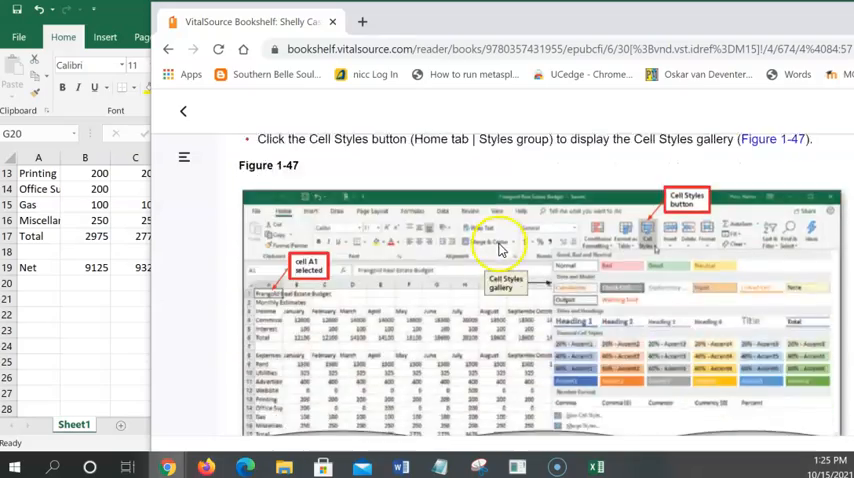
scroll("down", 3)
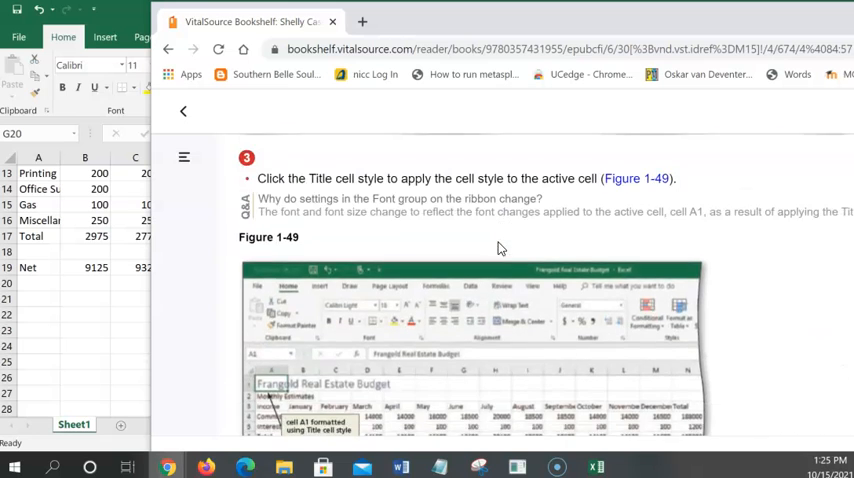
scroll("down", 3)
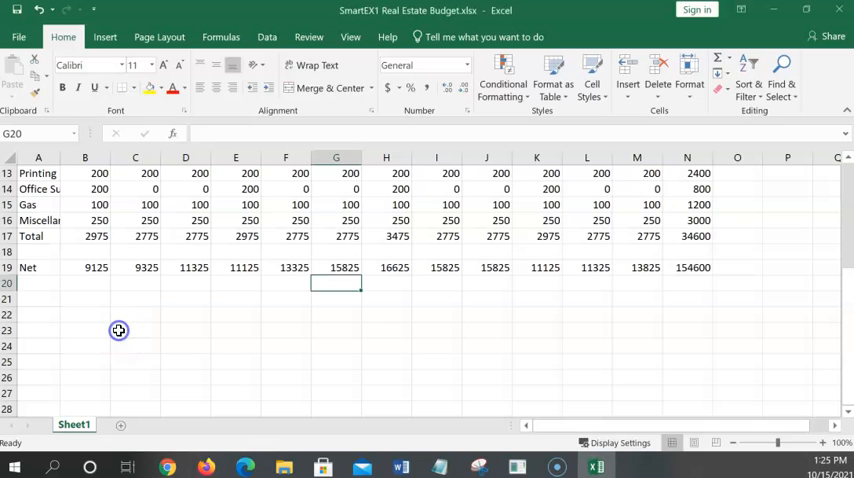
Scroll to the top of the sheet and close the Real Estate Budget workbook
scroll("up", 3)
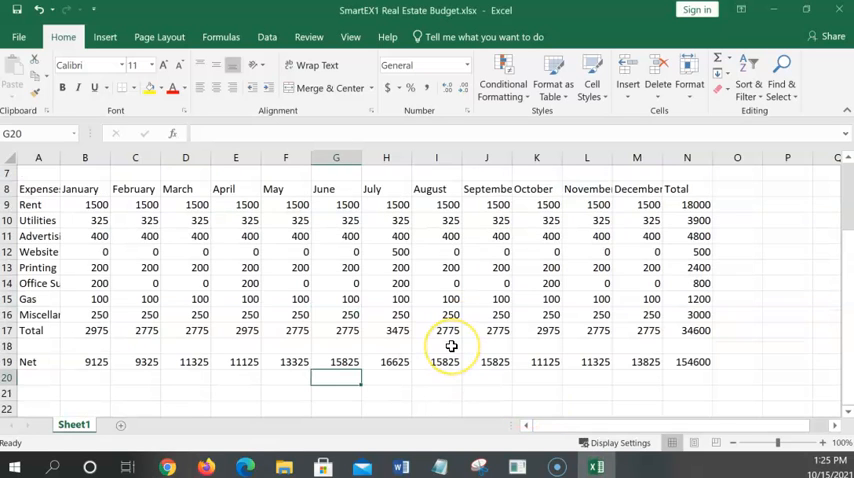
scroll("up", 3)
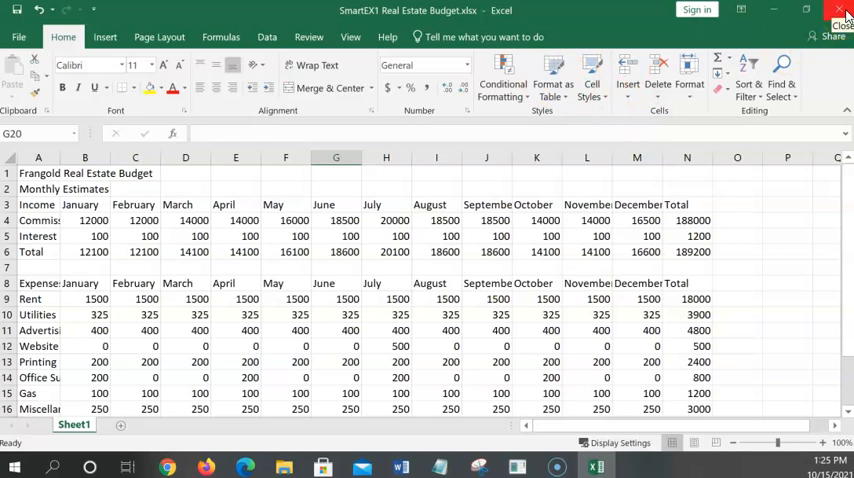
left_click(838, 12)
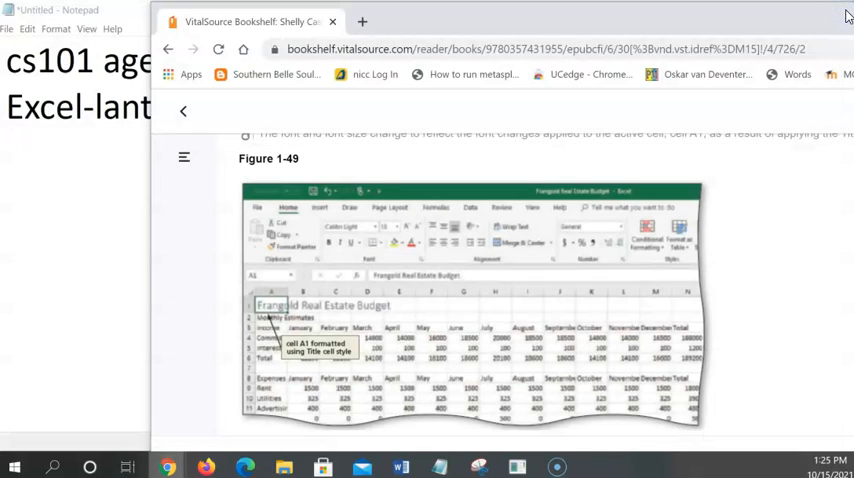